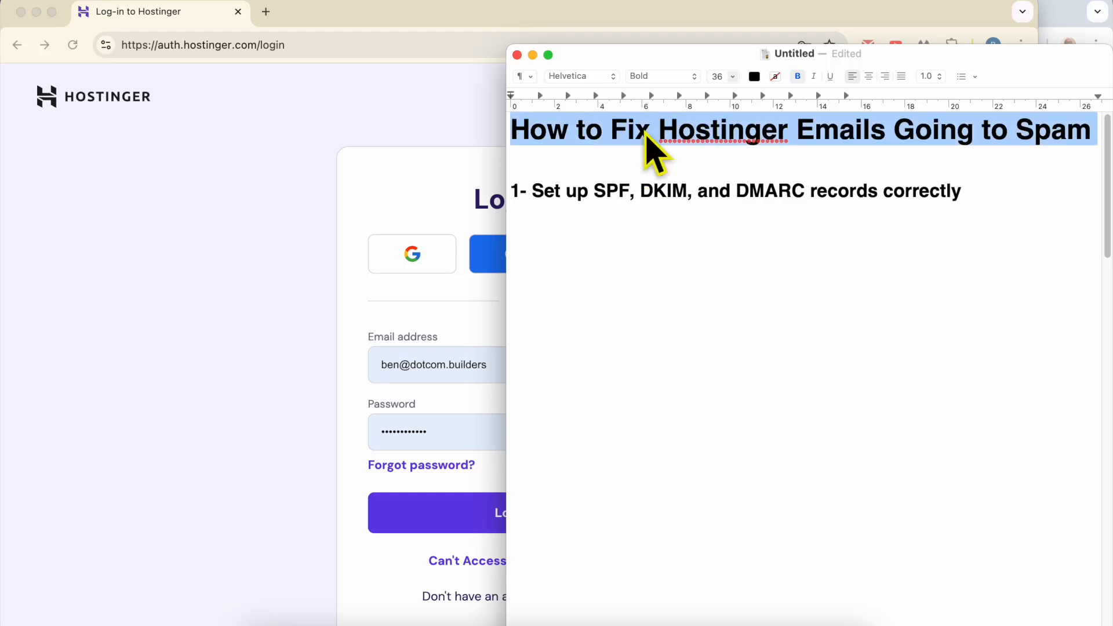
{"action": "mouse_move", "coordinate": [927, 153]}
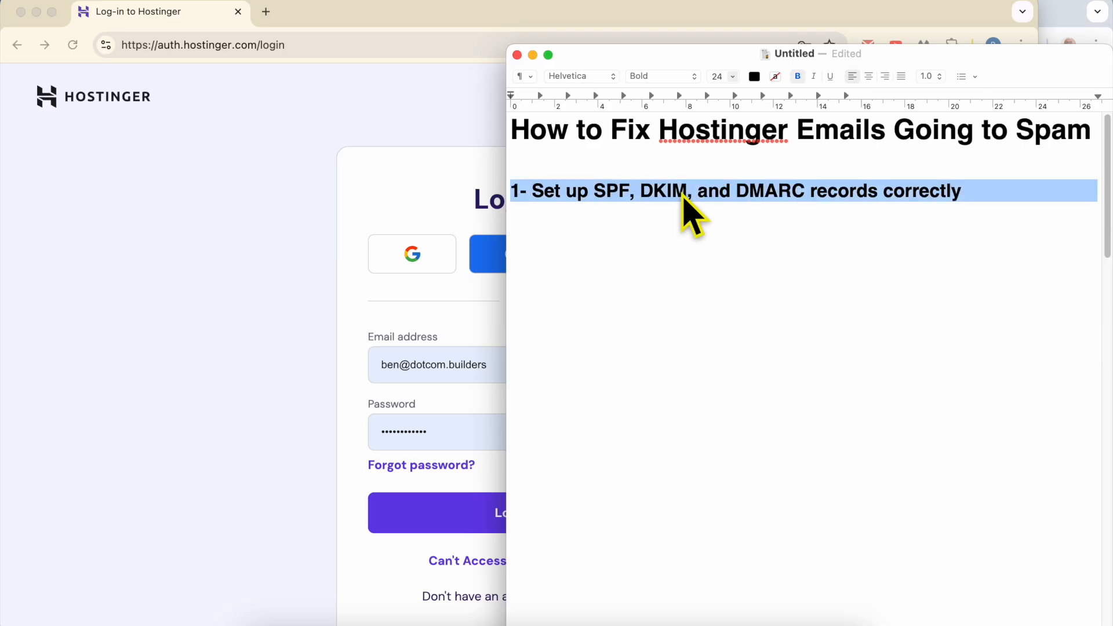
{"action": "mouse_move", "coordinate": [673, 219]}
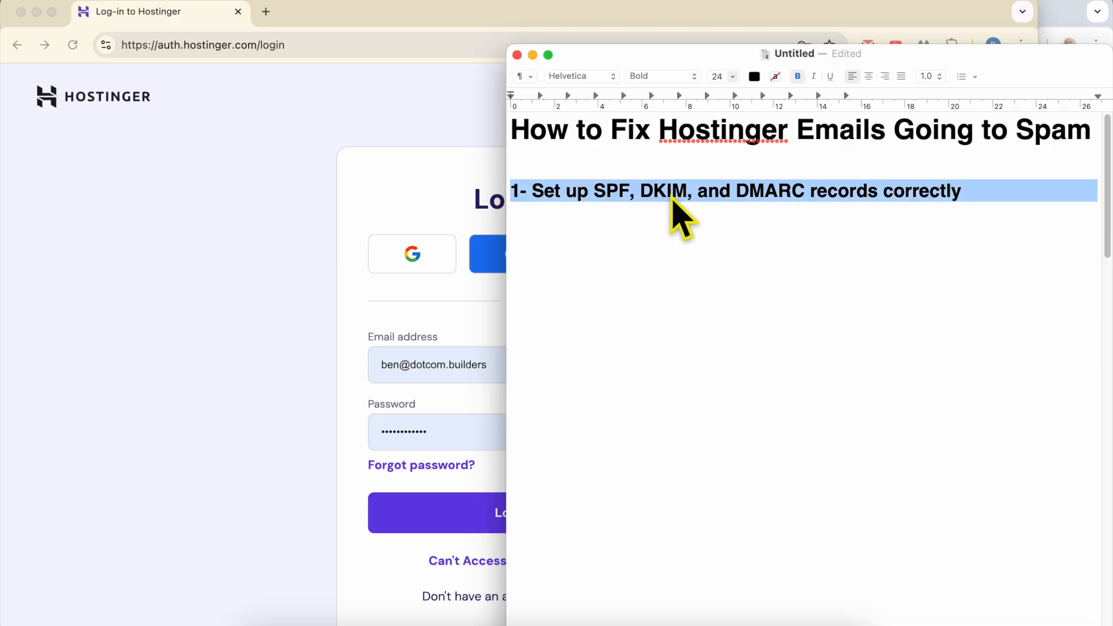
{"action": "mouse_move", "coordinate": [541, 213]}
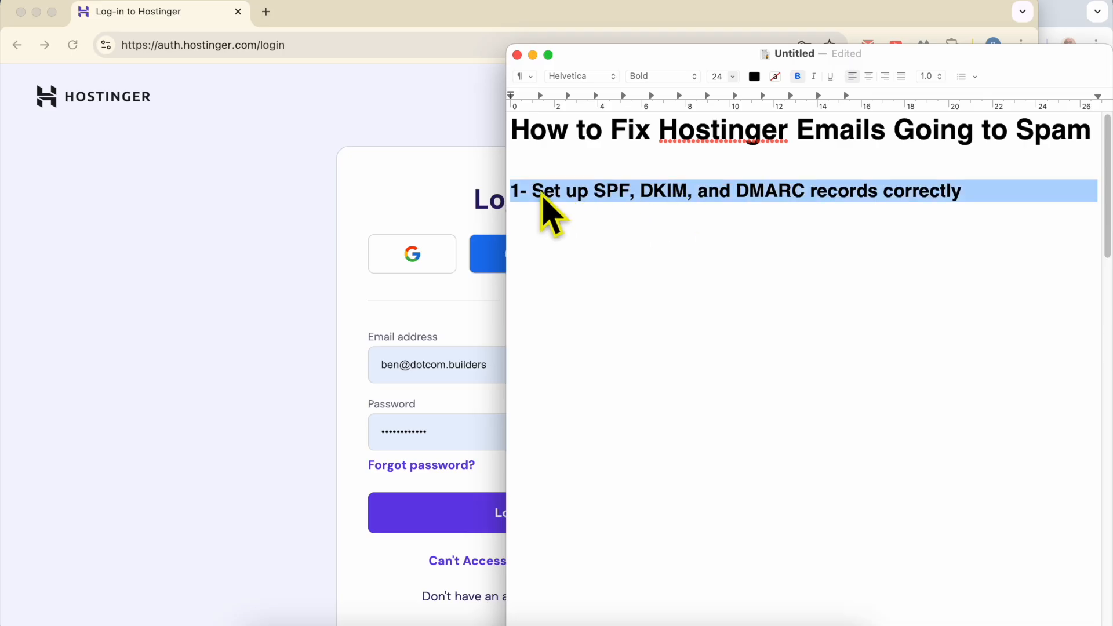
{"action": "mouse_move", "coordinate": [618, 203]}
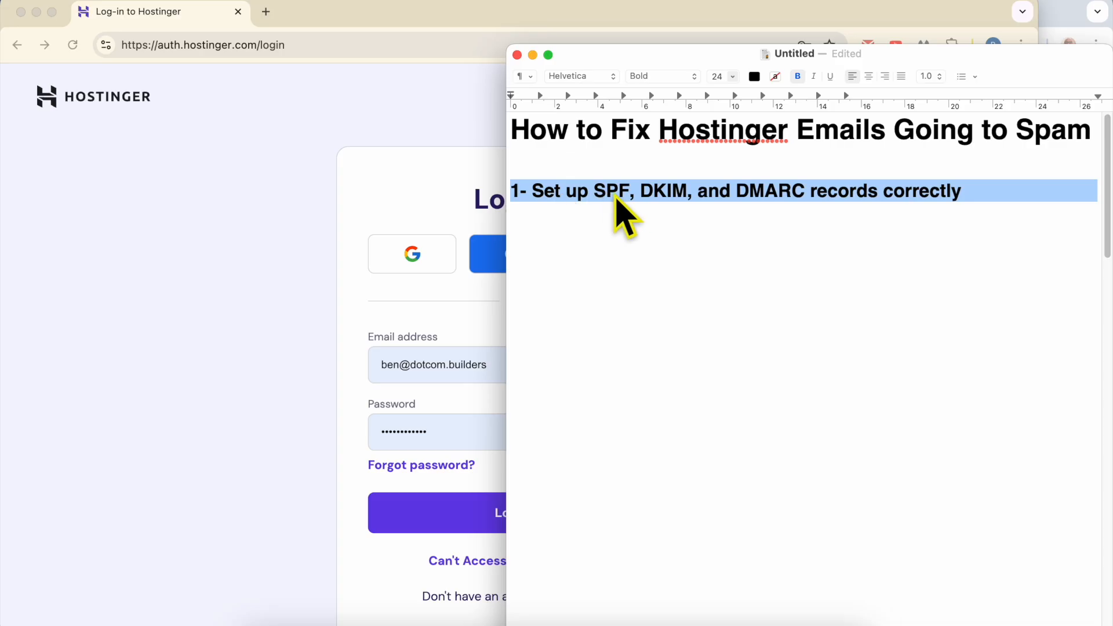
{"action": "mouse_move", "coordinate": [771, 210]}
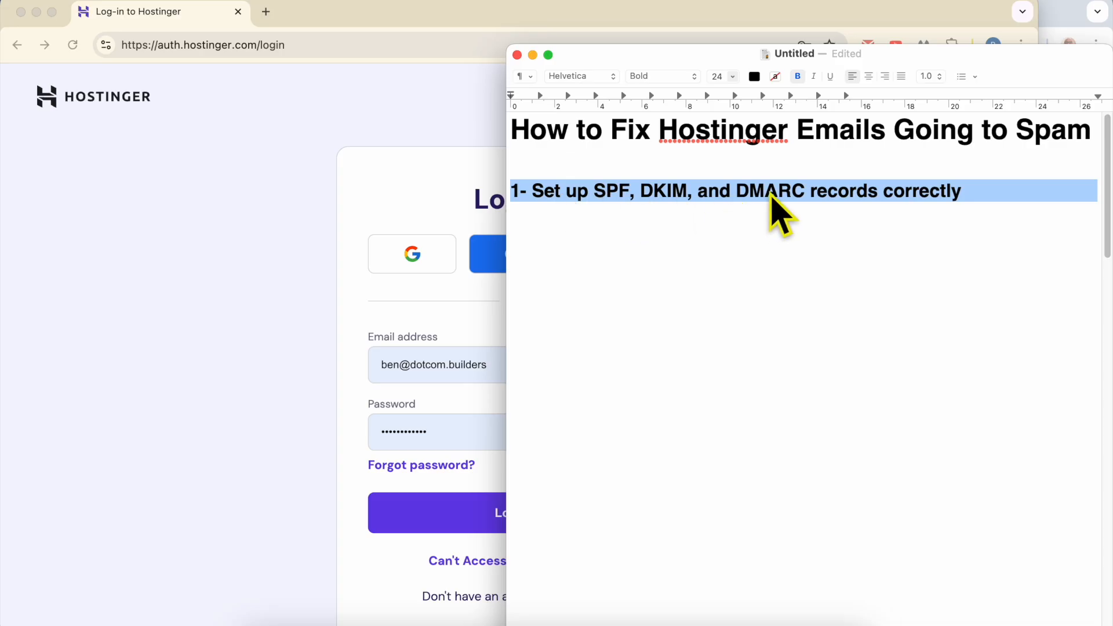
{"action": "mouse_move", "coordinate": [970, 217]}
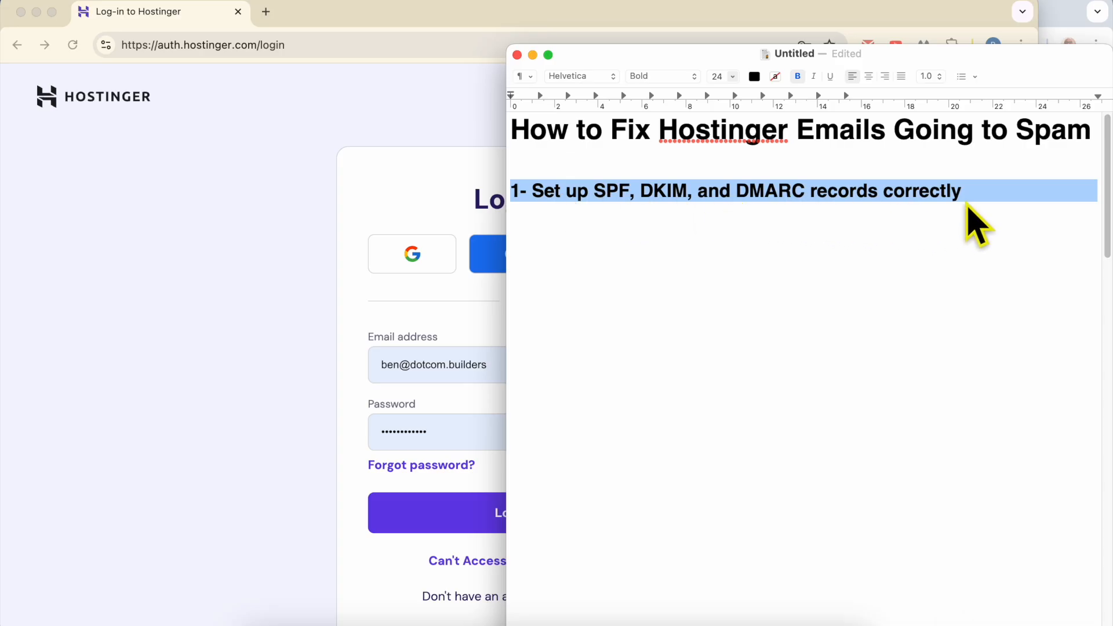
{"action": "mouse_move", "coordinate": [1095, 26]}
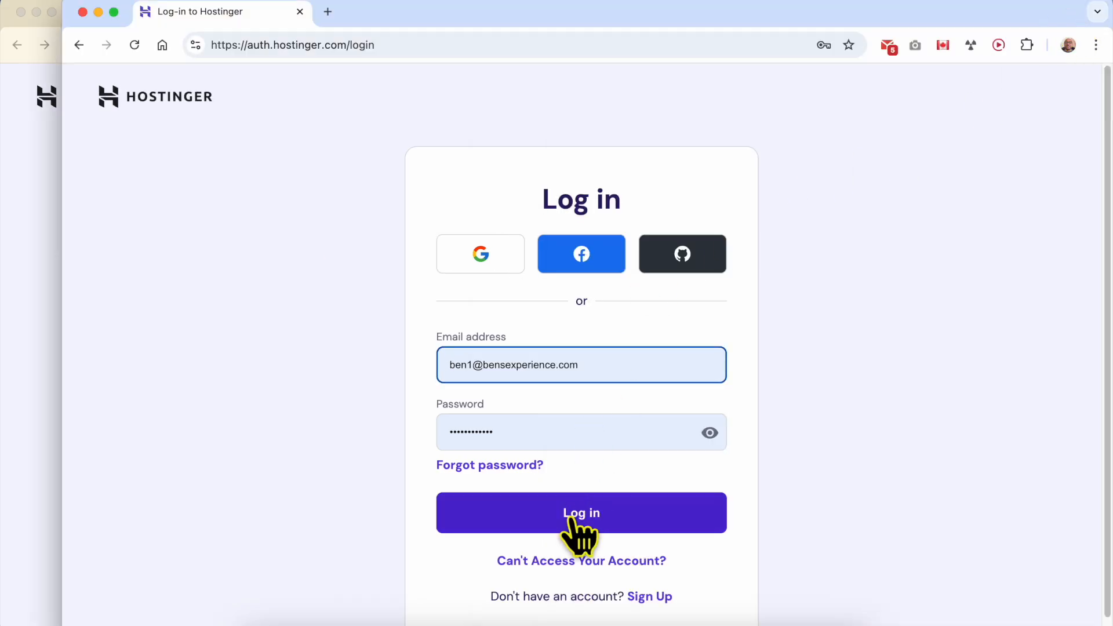
- Log in to hPanel and open the benstutorial.com mailboxes from Emails
{"action": "left_click", "coordinate": [582, 513]}
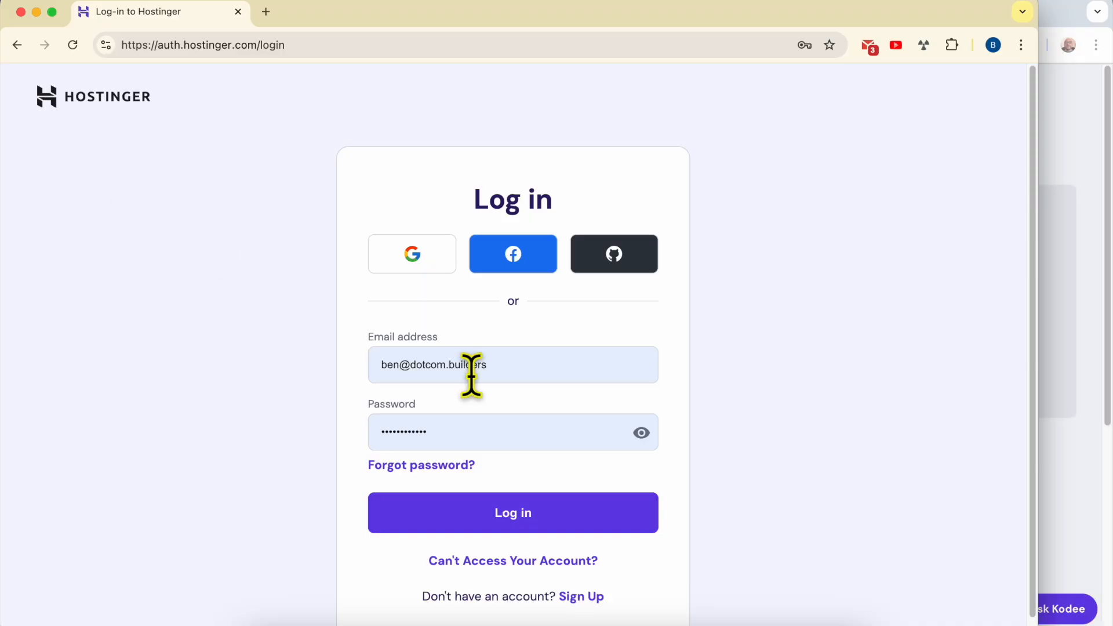
{"action": "left_click", "coordinate": [513, 512]}
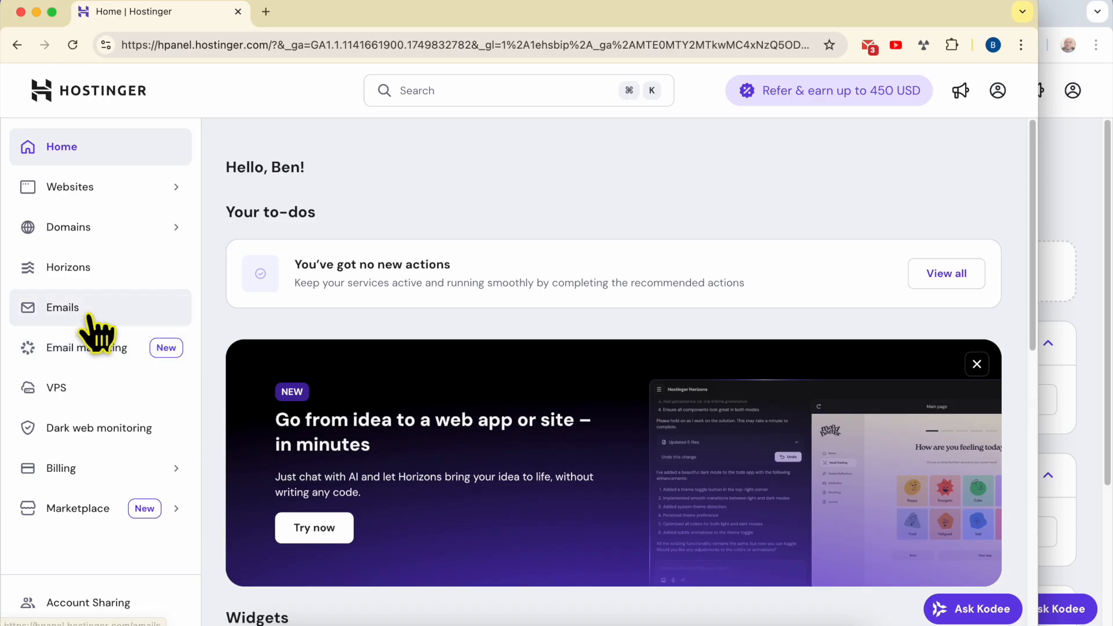
{"action": "left_click", "coordinate": [62, 307]}
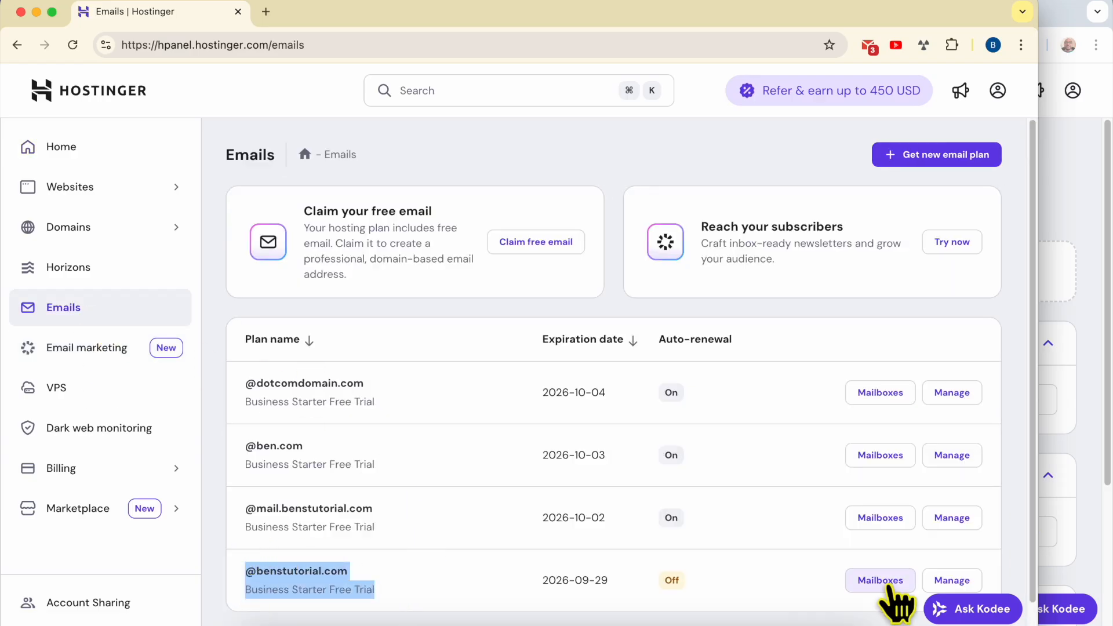
{"action": "left_click", "coordinate": [880, 580]}
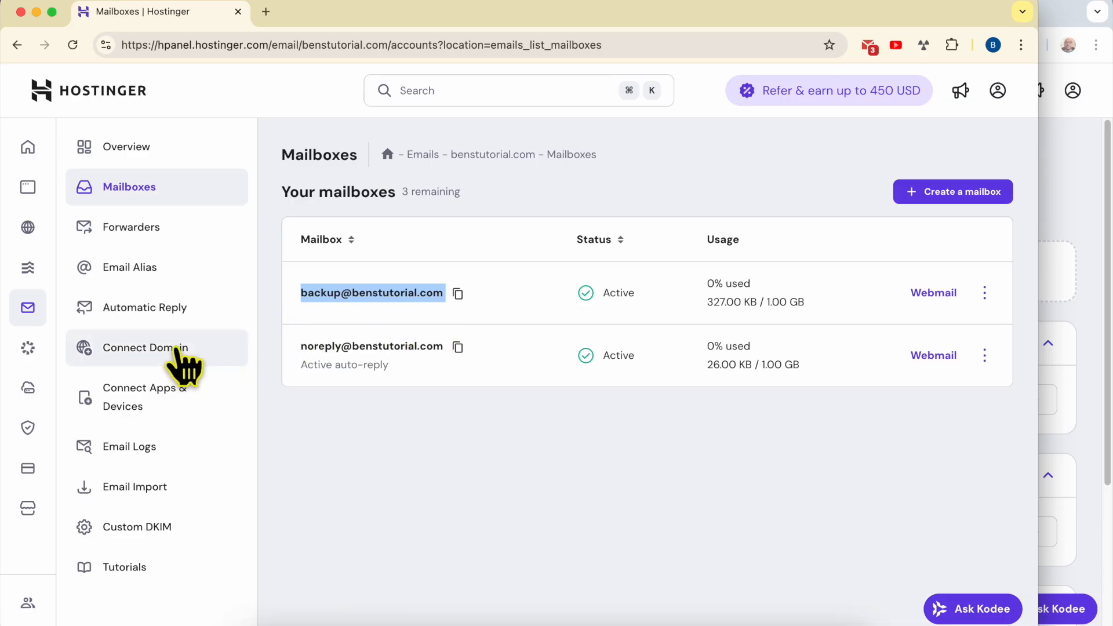
- Open Connect Domain and highlight MX records and SPF's 'No records' status
{"action": "left_click", "coordinate": [145, 347]}
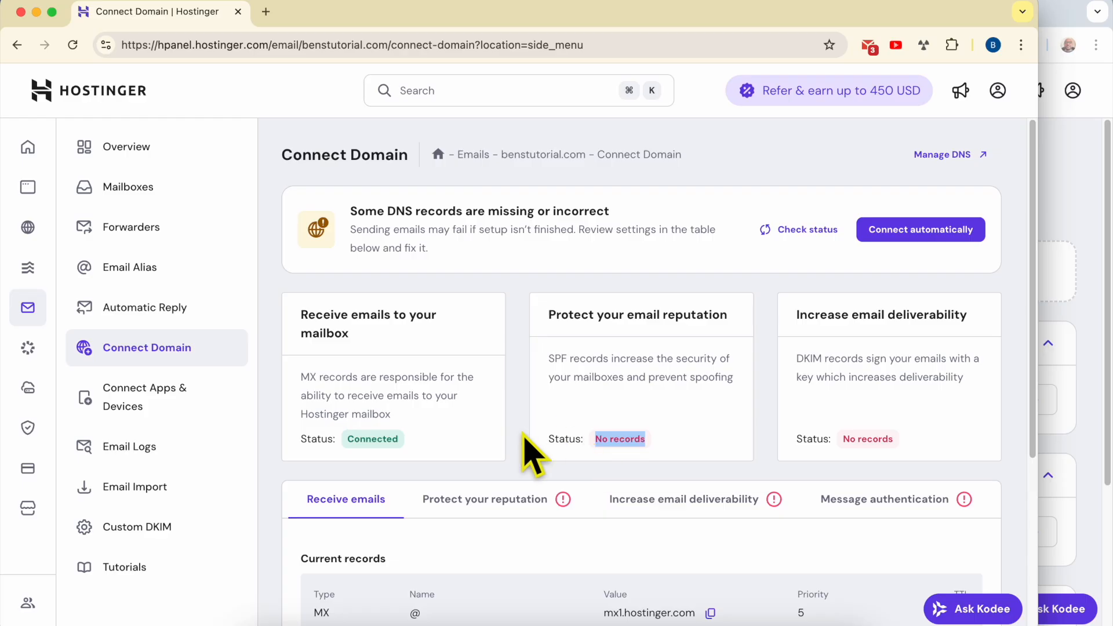
{"action": "mouse_move", "coordinate": [431, 390]}
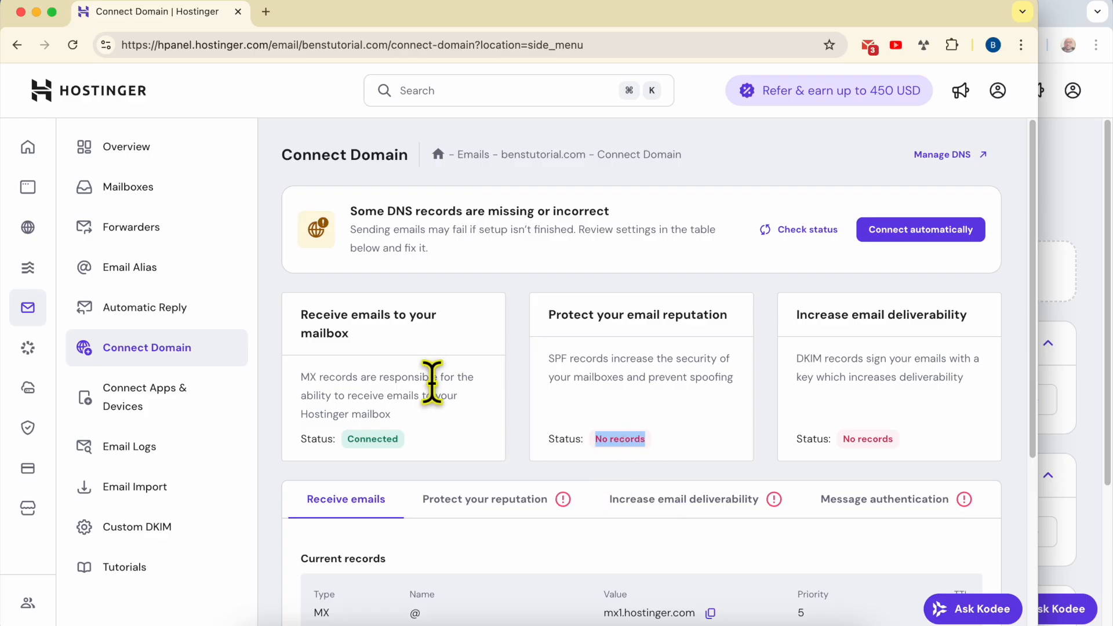
{"action": "mouse_move", "coordinate": [301, 312]}
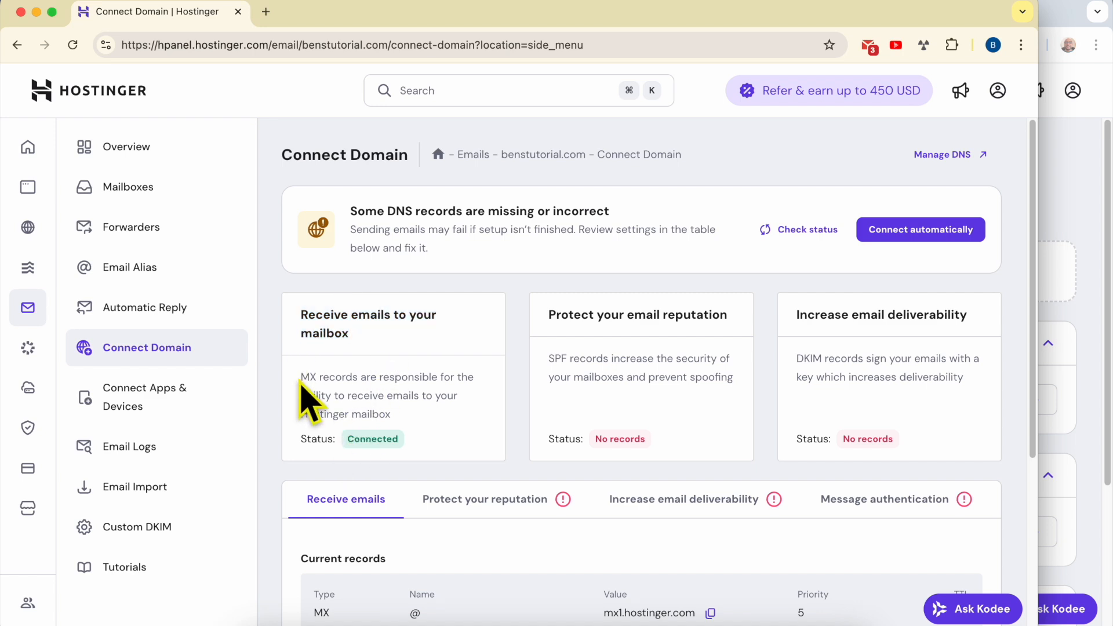
{"action": "double_click", "coordinate": [330, 377]}
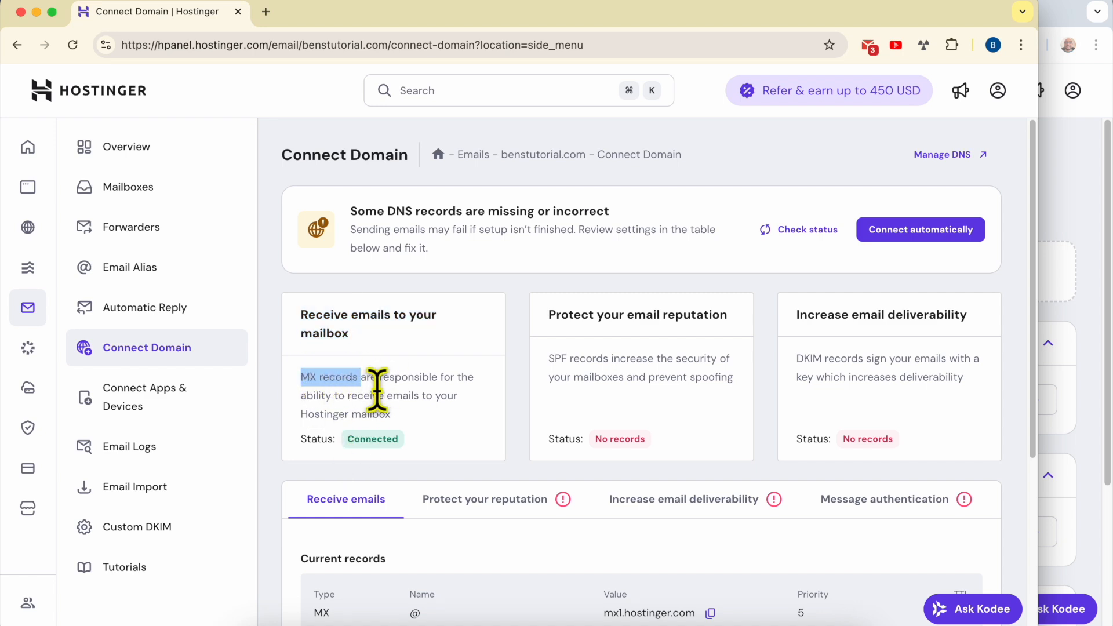
{"action": "mouse_move", "coordinate": [614, 426]}
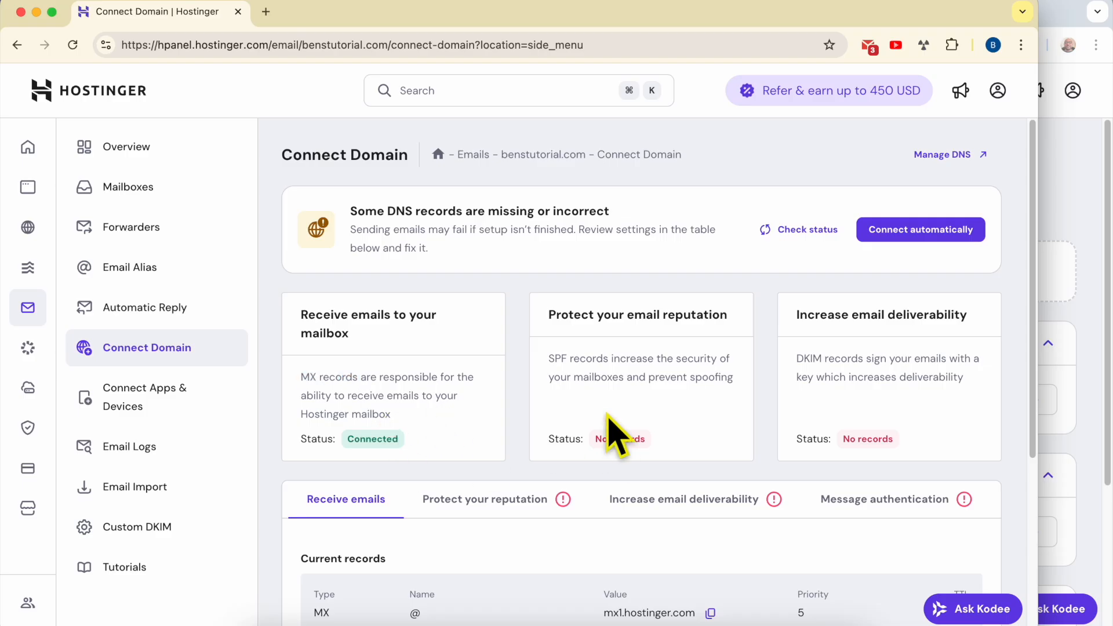
{"action": "double_click", "coordinate": [638, 315]}
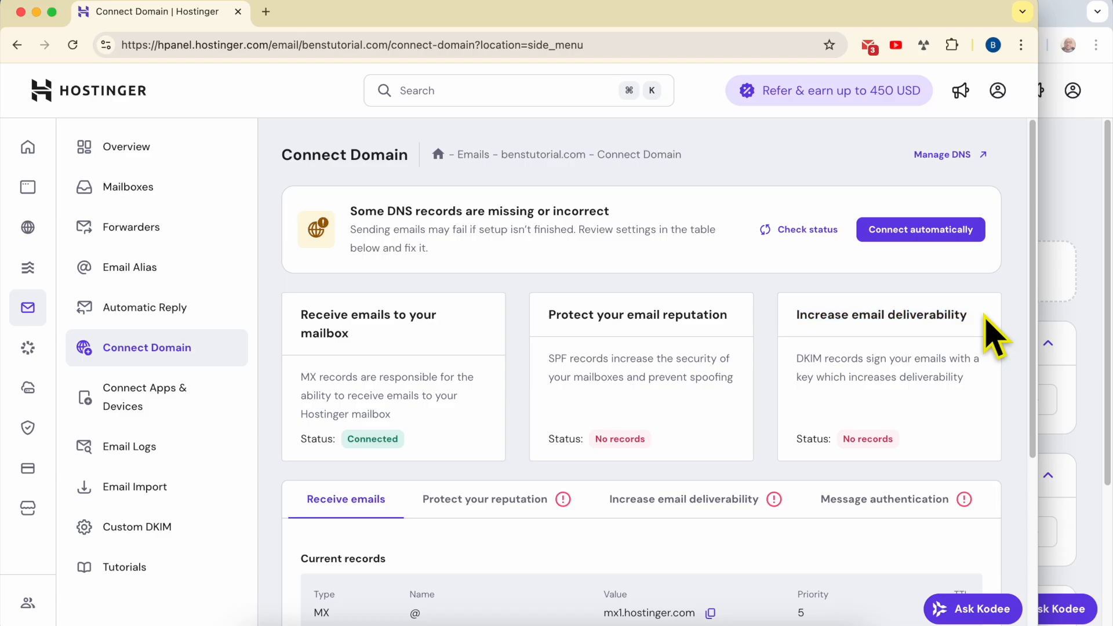
{"action": "scroll", "scroll_direction": "down", "scroll_amount": 3}
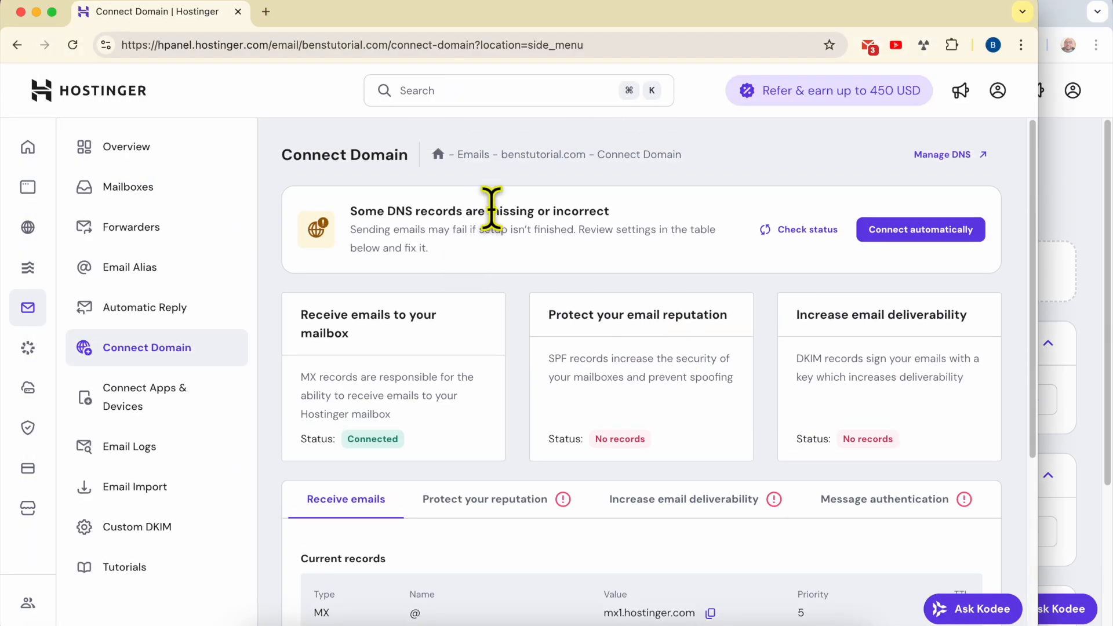
{"action": "mouse_move", "coordinate": [206, 119]}
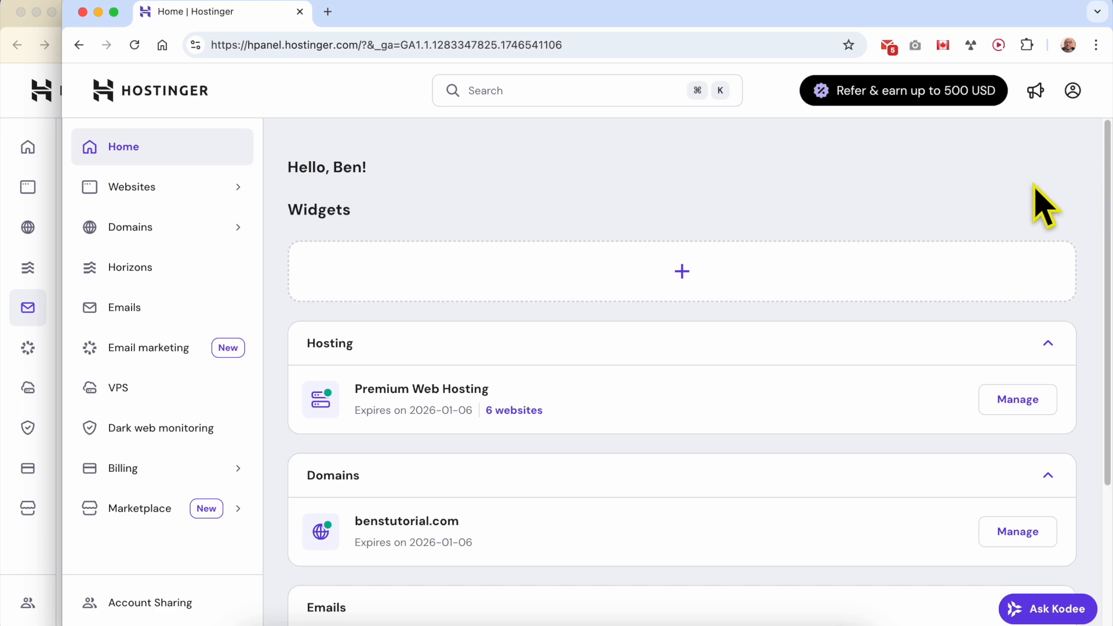
{"action": "mouse_move", "coordinate": [513, 219]}
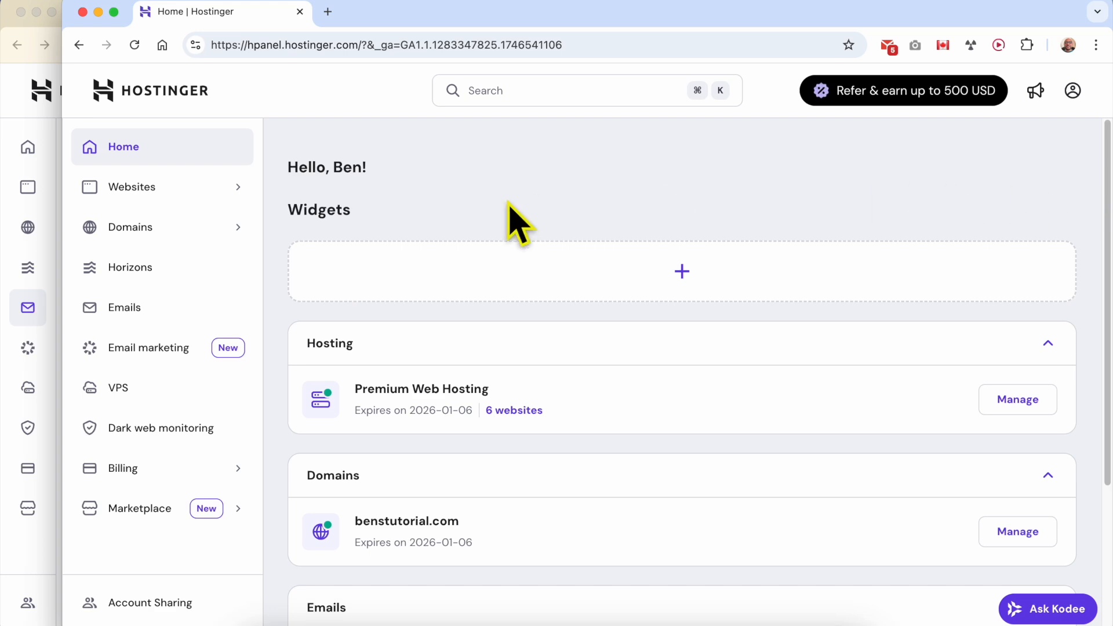
{"action": "mouse_move", "coordinate": [171, 241]}
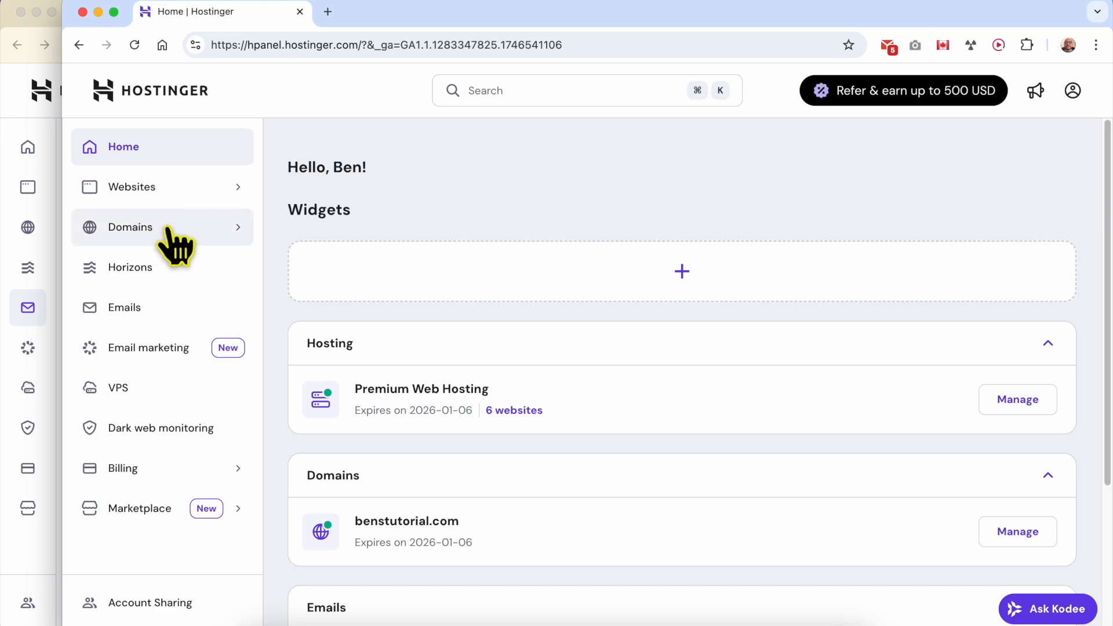
{"action": "mouse_move", "coordinate": [183, 244]}
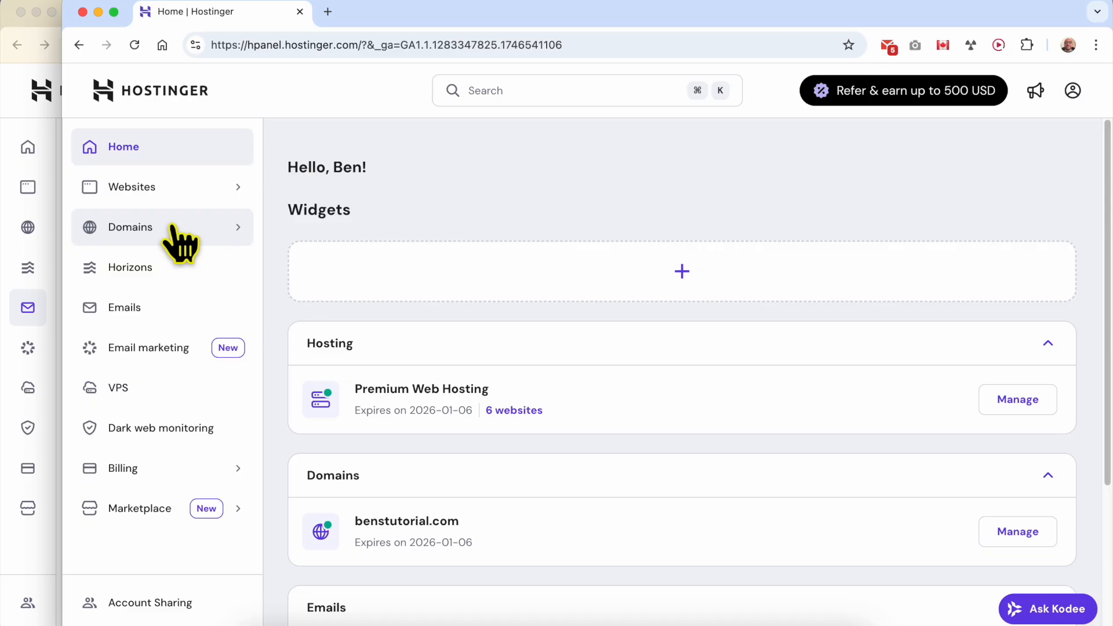
{"action": "mouse_move", "coordinate": [166, 236]}
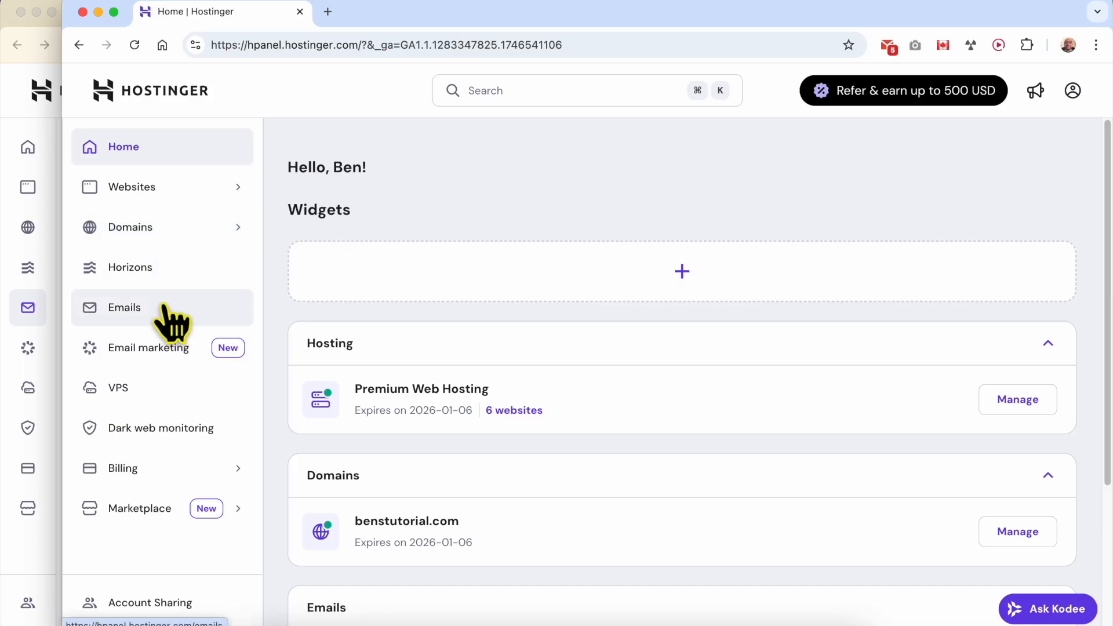
- Open the benstutorial.com domain and go to its DNS / Nameservers records
{"action": "left_click", "coordinate": [131, 227]}
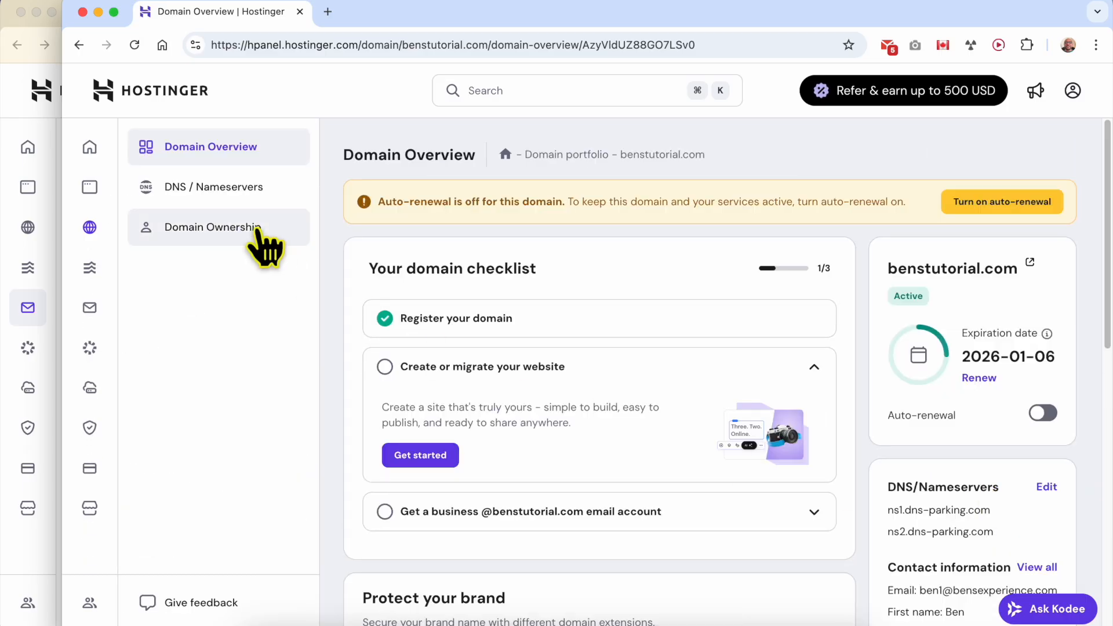
{"action": "mouse_move", "coordinate": [195, 201]}
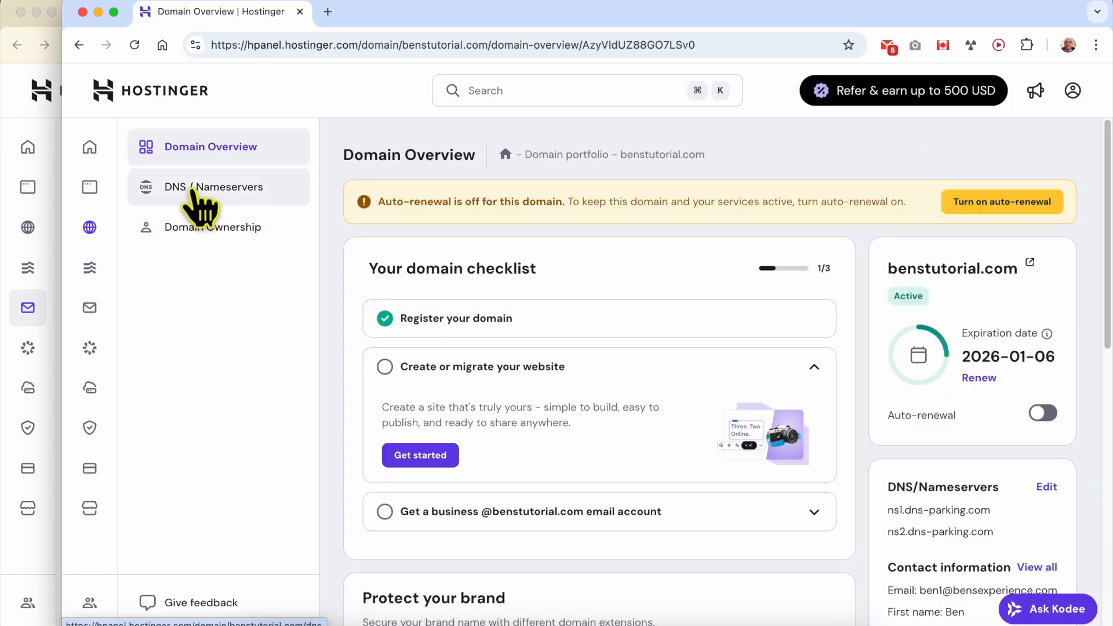
{"action": "left_click", "coordinate": [214, 187]}
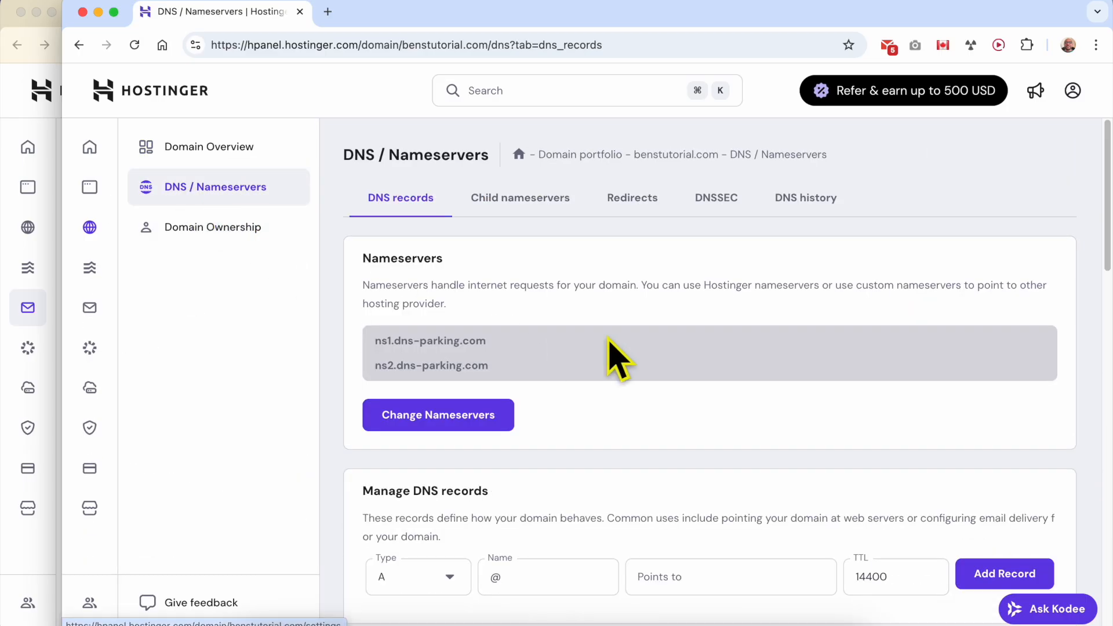
{"action": "scroll", "scroll_direction": "down", "scroll_amount": 3}
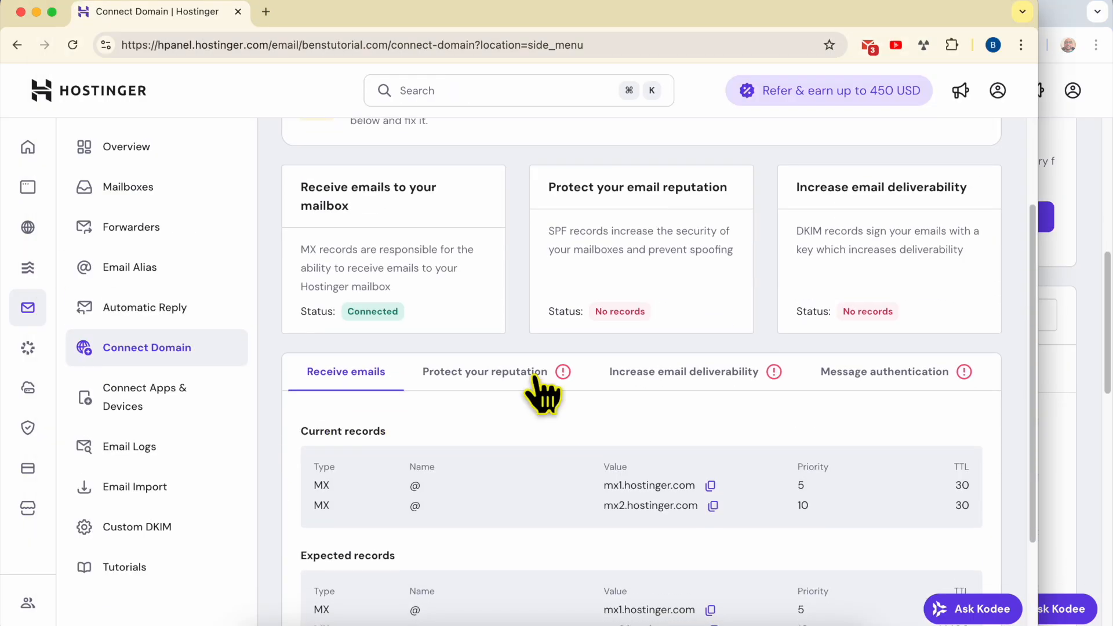
- Review the expected SPF records under Protect your reputation, highlighting the missing status
{"action": "left_click", "coordinate": [485, 372]}
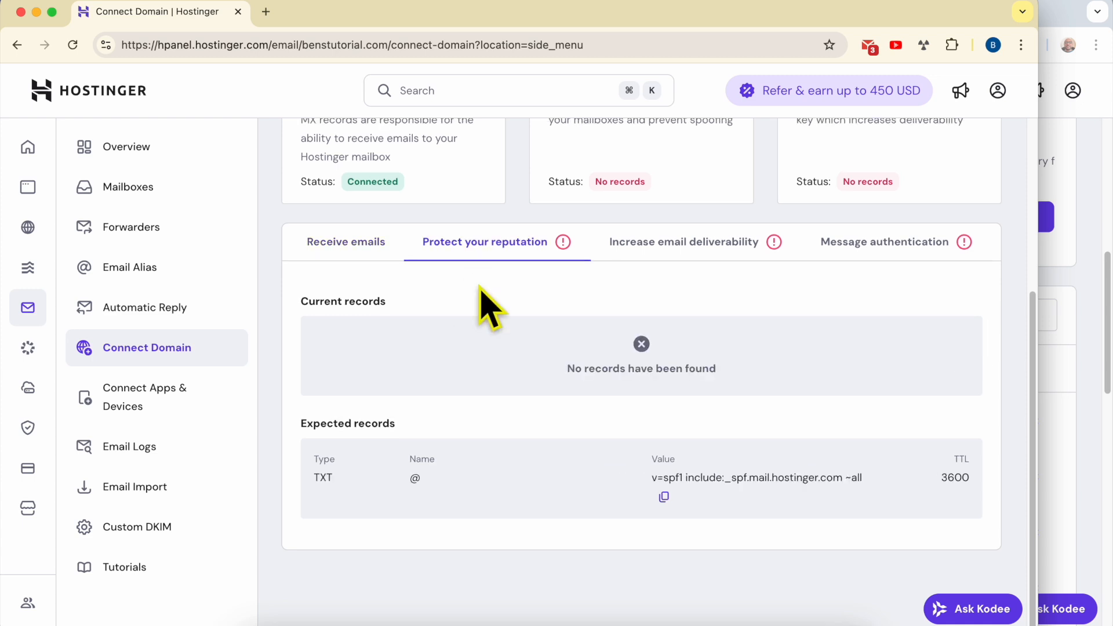
{"action": "double_click", "coordinate": [348, 423]}
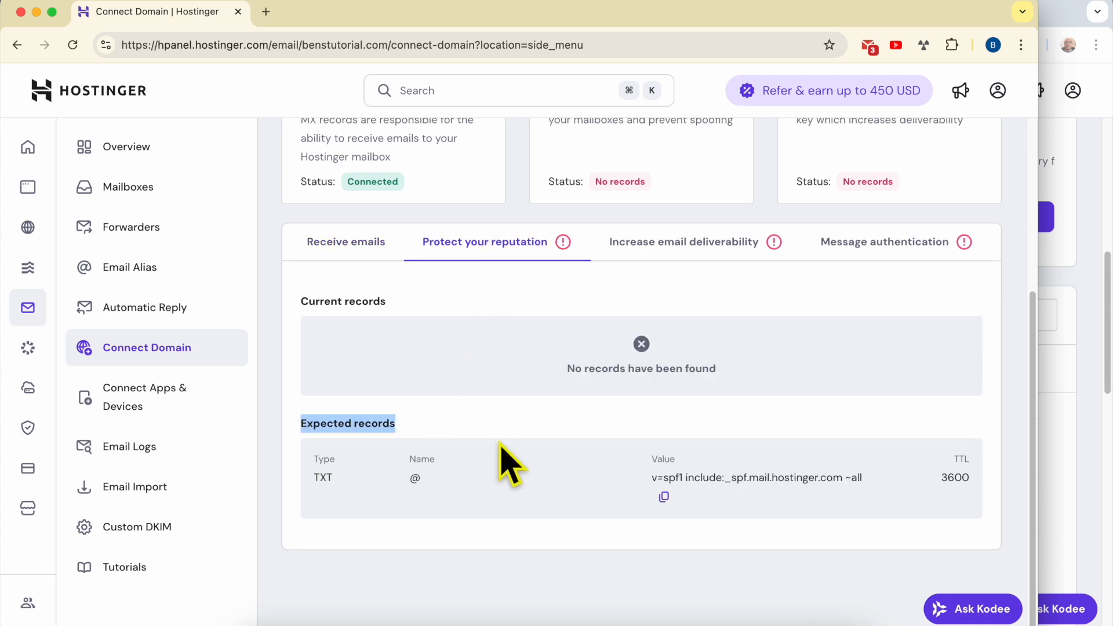
{"action": "mouse_move", "coordinate": [416, 360]}
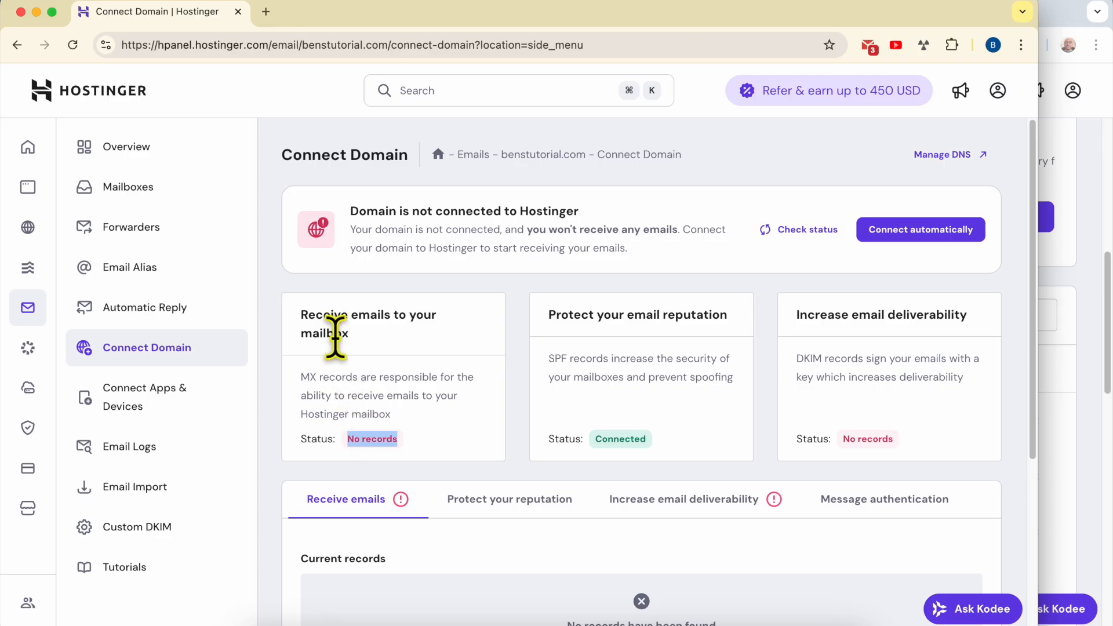
{"action": "mouse_move", "coordinate": [480, 396]}
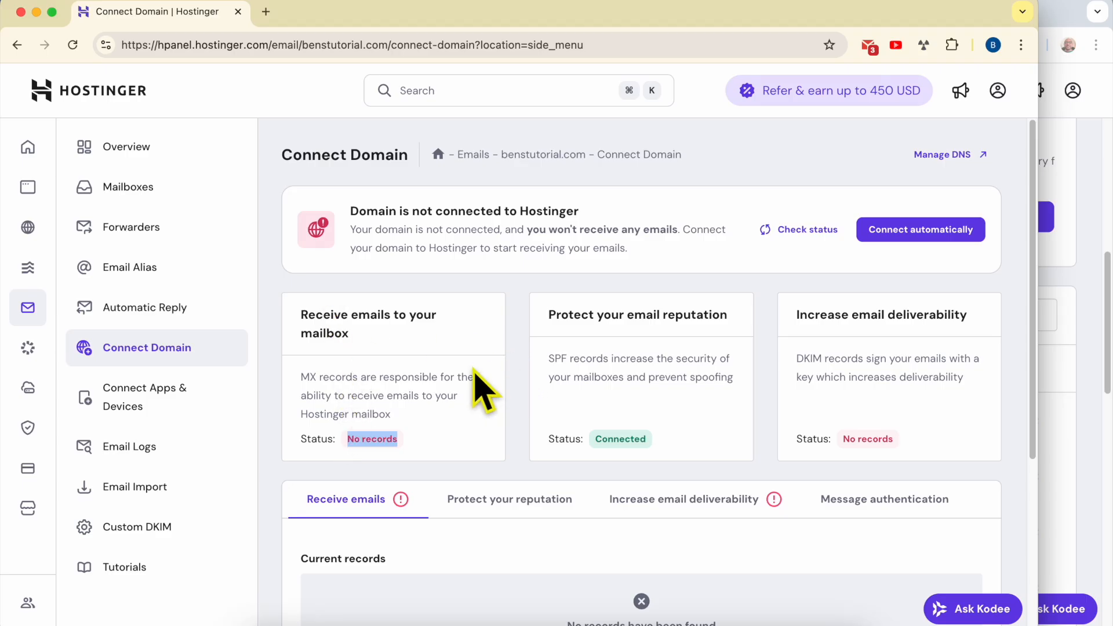
{"action": "double_click", "coordinate": [620, 439]}
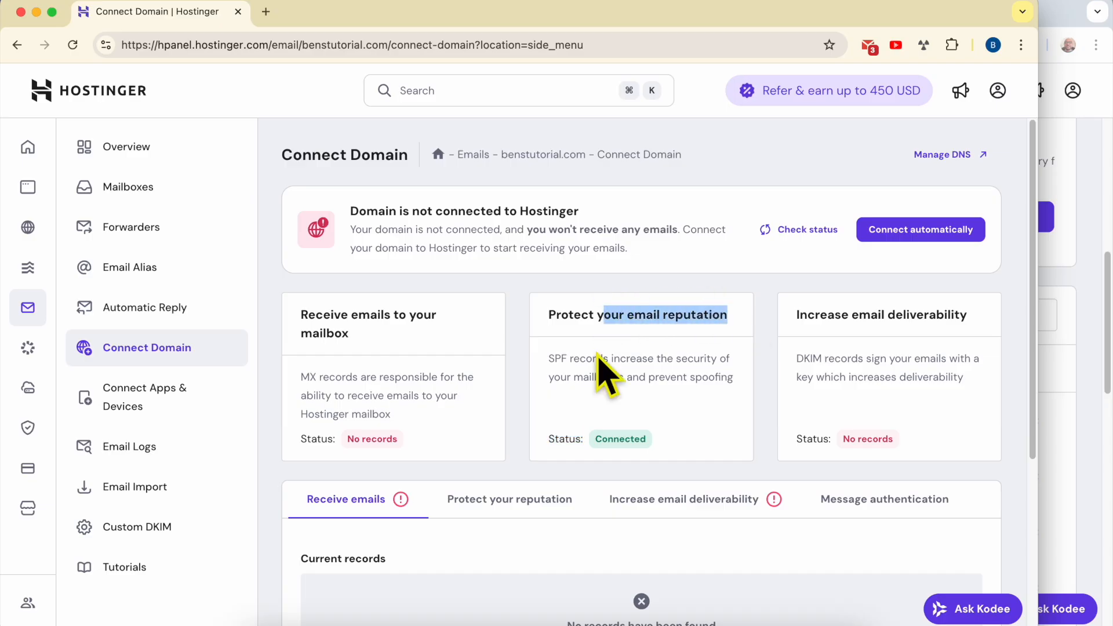
{"action": "scroll", "scroll_direction": "down", "scroll_amount": 3}
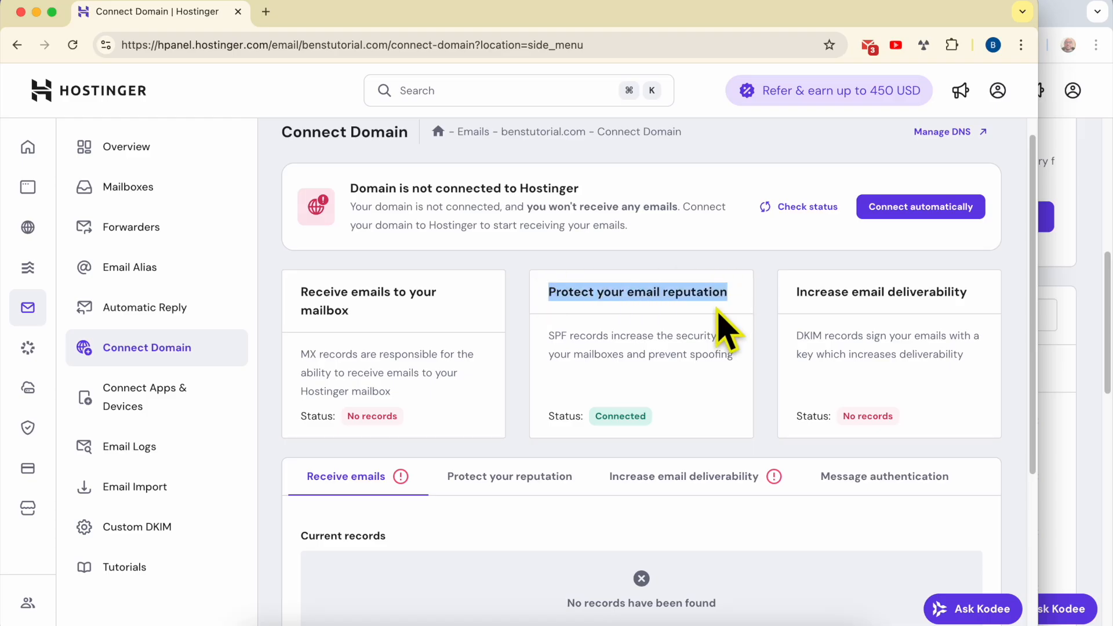
{"action": "scroll", "scroll_direction": "down", "scroll_amount": 3}
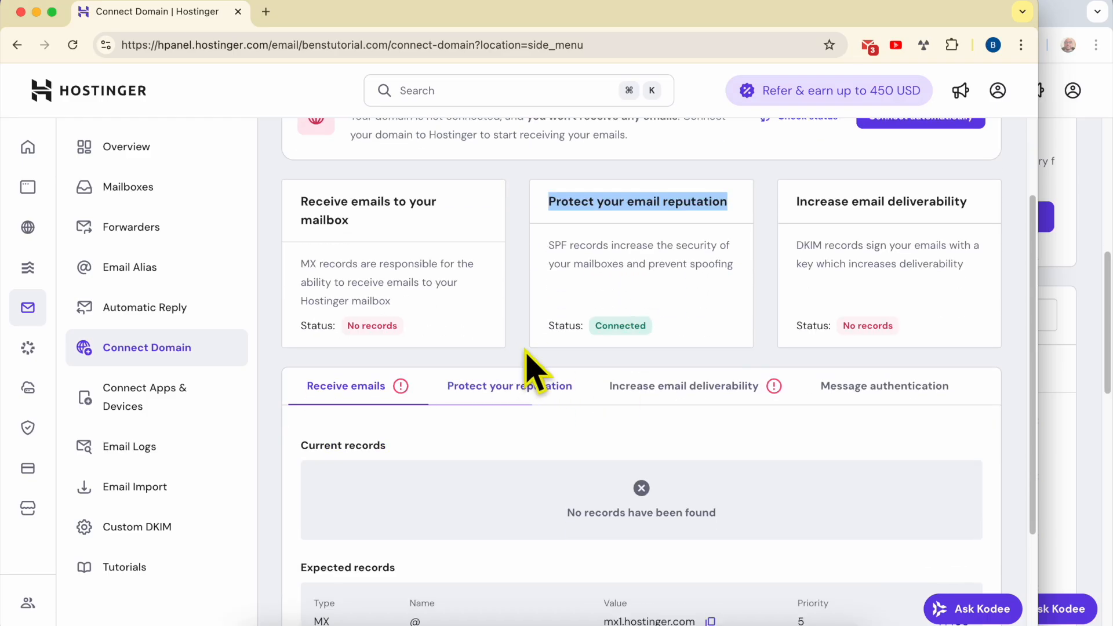
- Switch to Receive emails and scroll to the expected MX records
{"action": "left_click", "coordinate": [509, 385]}
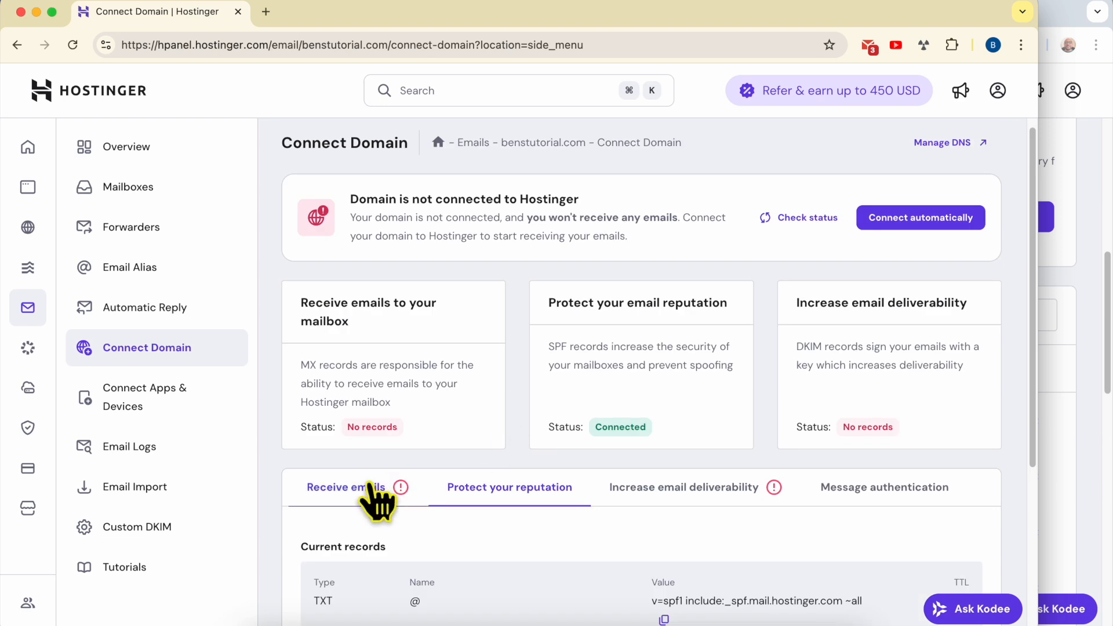
{"action": "left_click", "coordinate": [346, 487]}
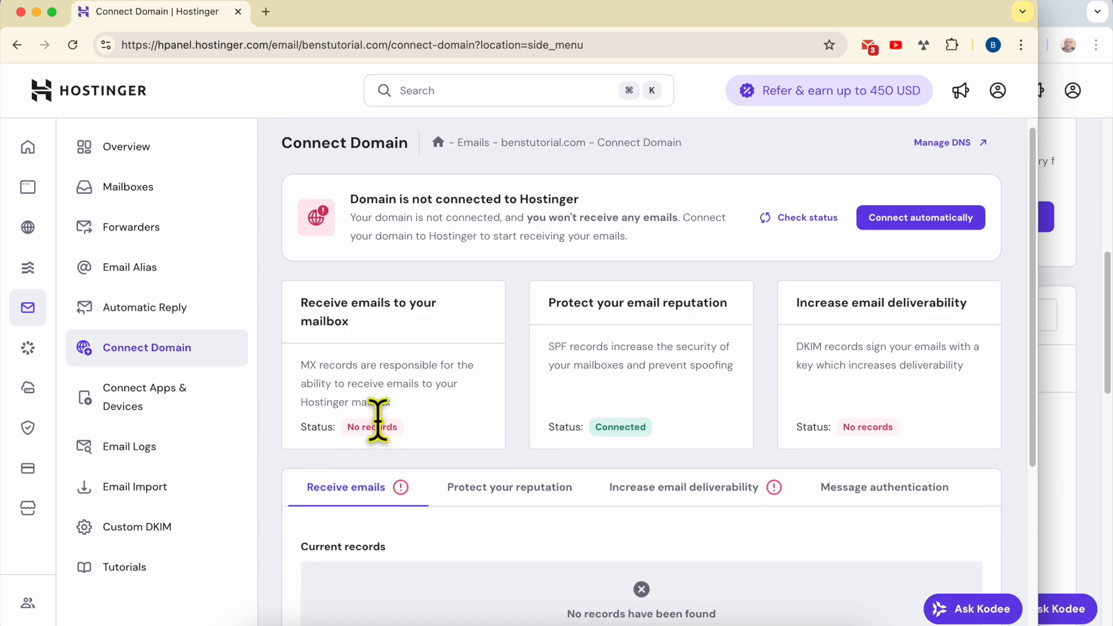
{"action": "mouse_move", "coordinate": [882, 428]}
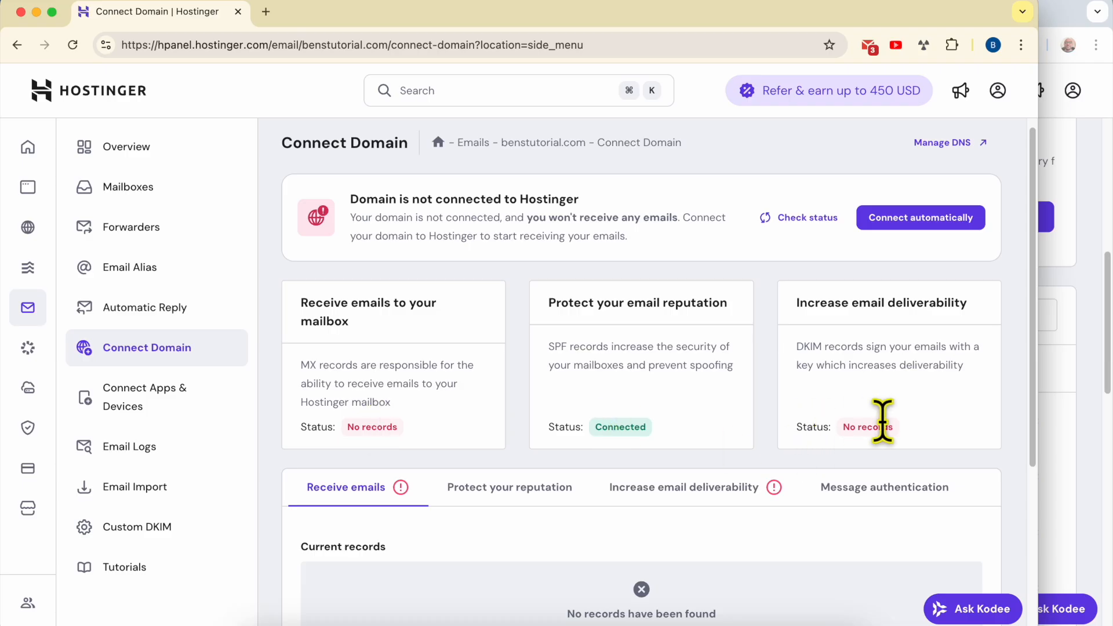
{"action": "scroll", "scroll_direction": "down", "scroll_amount": 3}
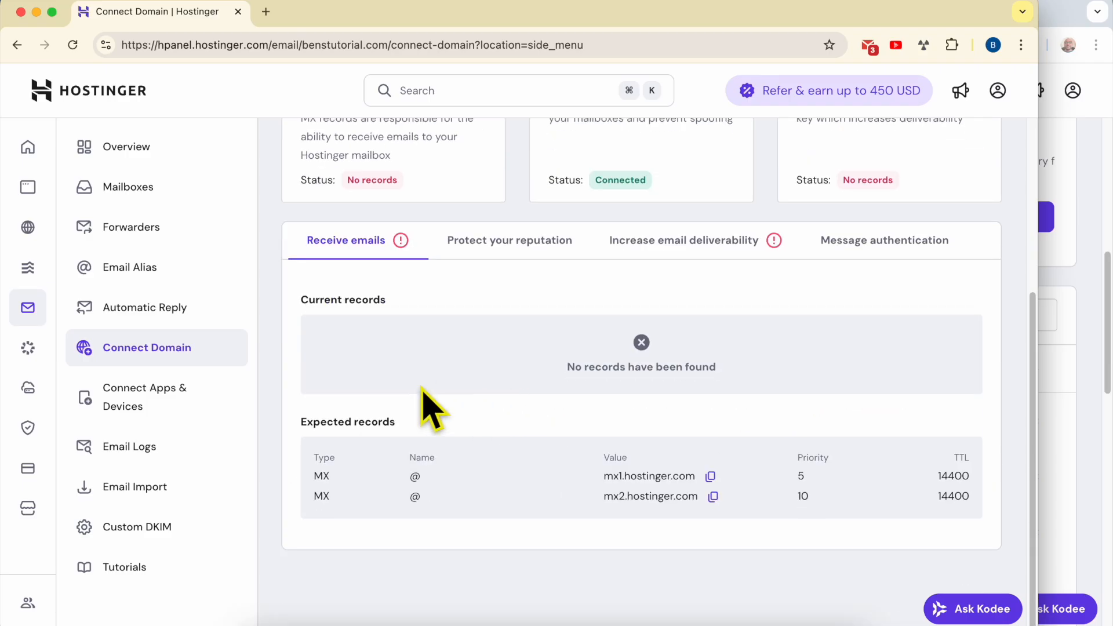
- Add MX records mx1.hostinger.com and mx2.hostinger.com with priority 5
{"action": "double_click", "coordinate": [342, 240]}
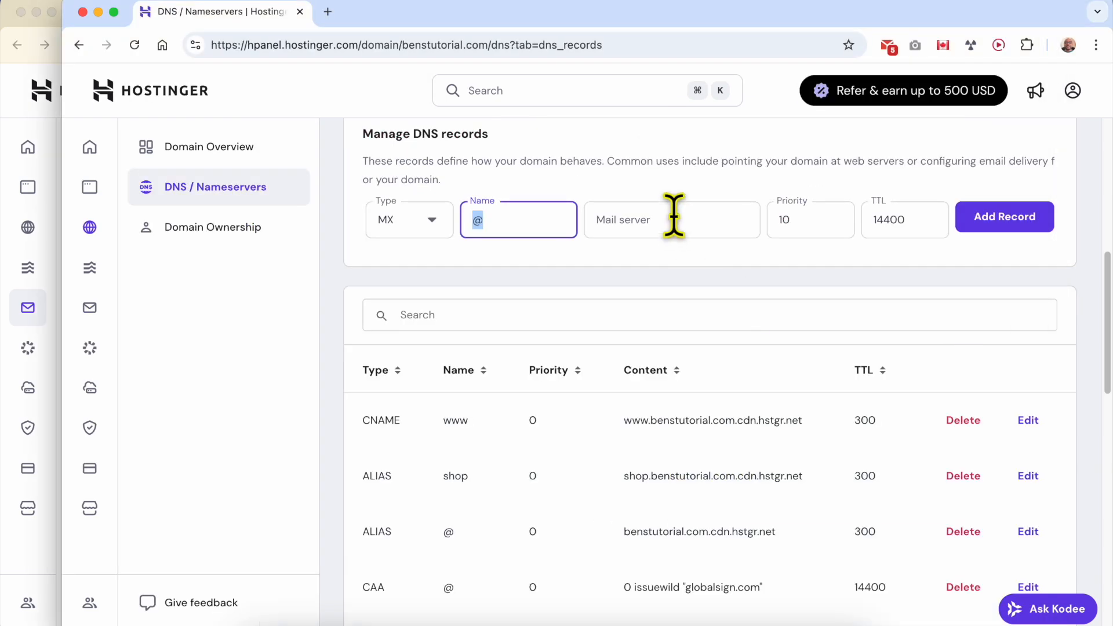
{"action": "type", "text": "mx1.hostinger.com"}
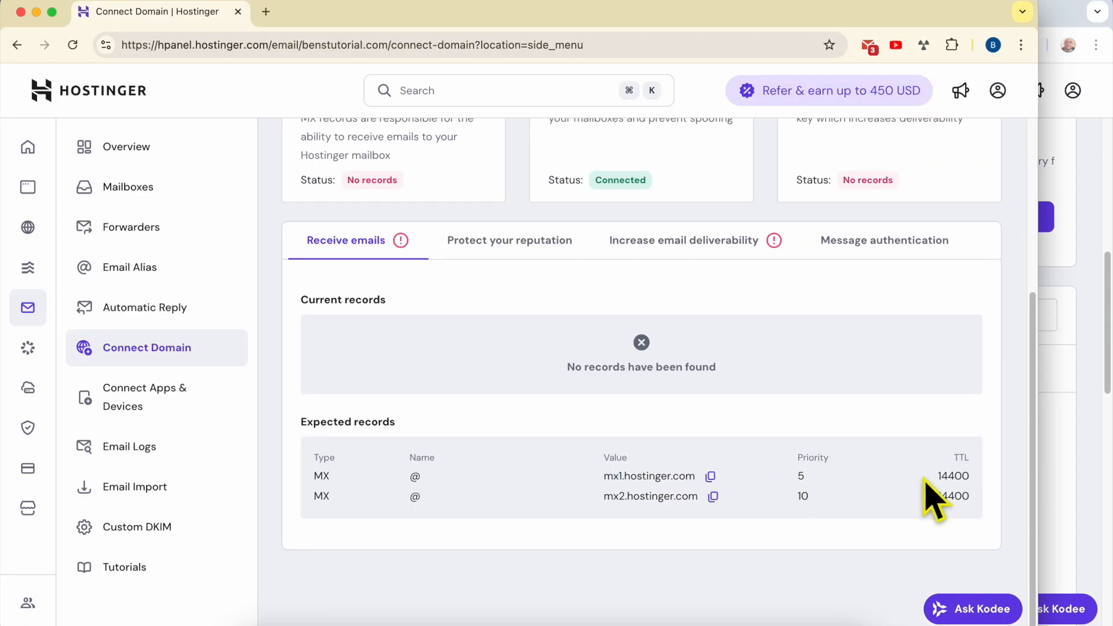
{"action": "right_click", "coordinate": [953, 496]}
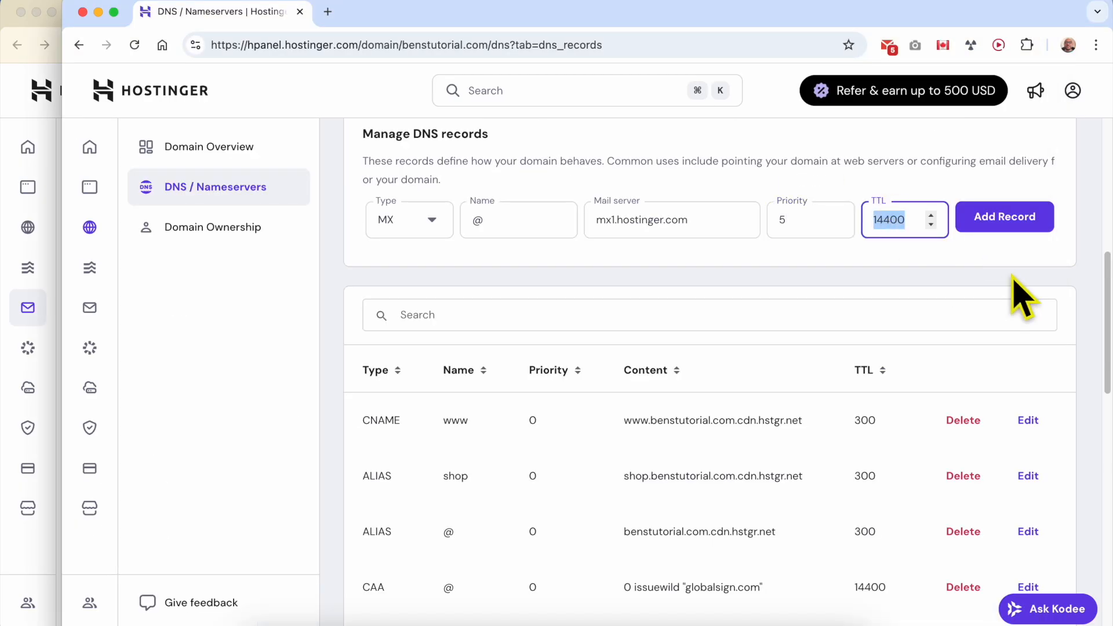
{"action": "left_click", "coordinate": [1004, 217]}
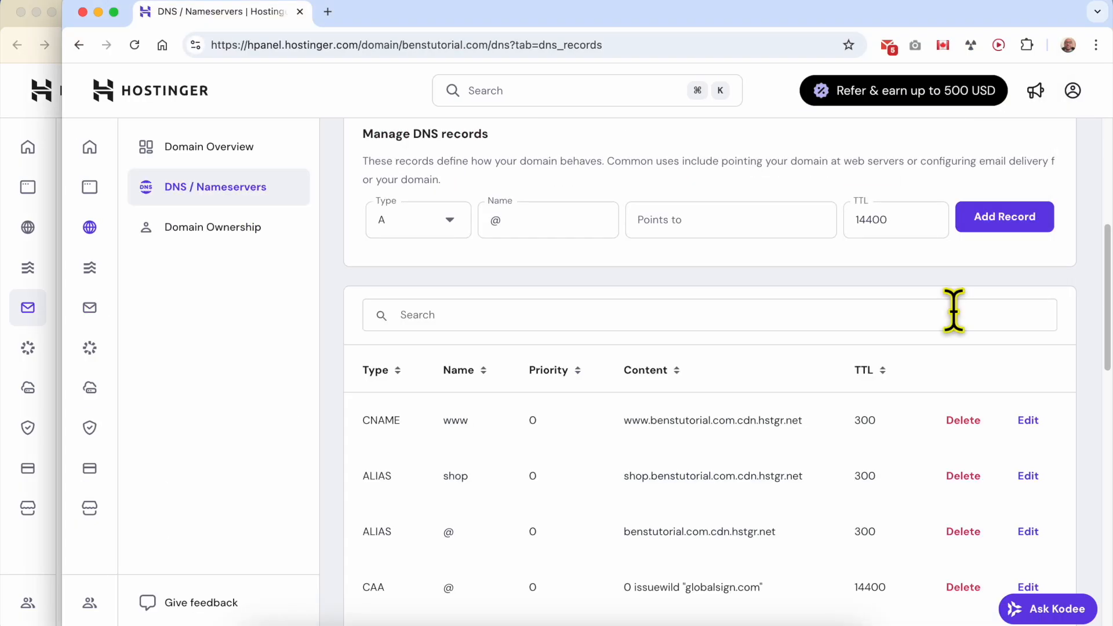
{"action": "left_click", "coordinate": [418, 219]}
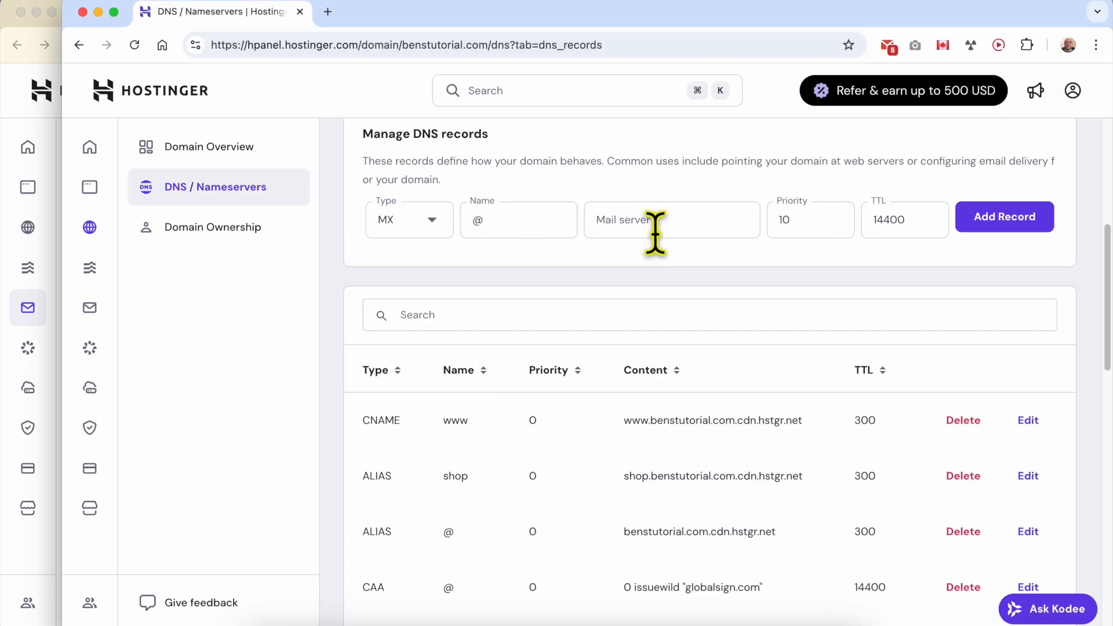
{"action": "type", "text": "mx2.hostinger.com"}
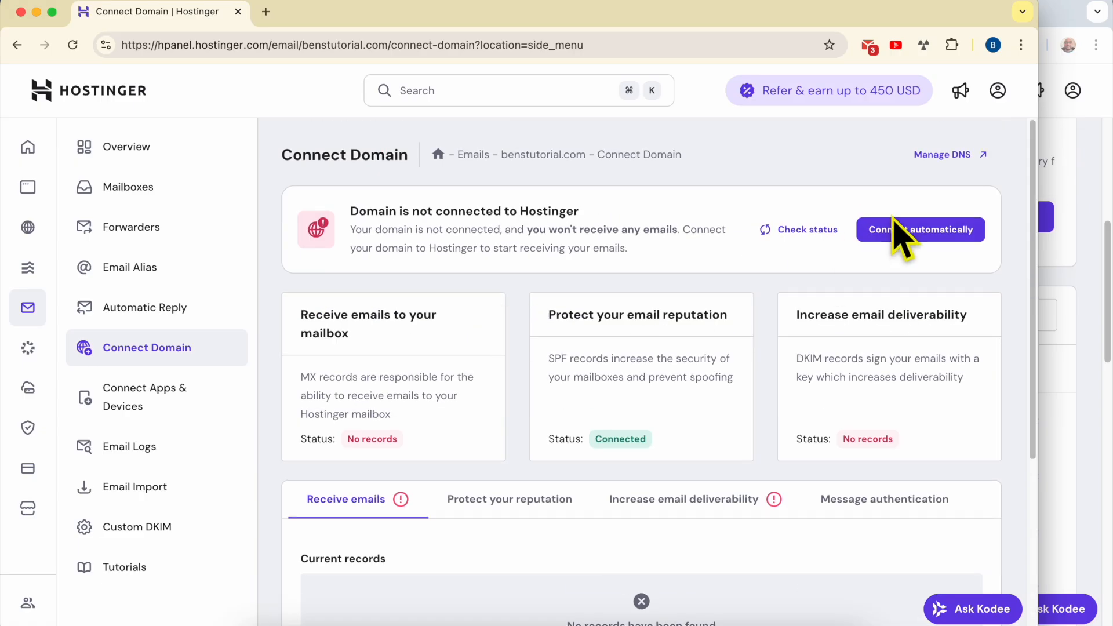
{"action": "mouse_move", "coordinate": [808, 257]}
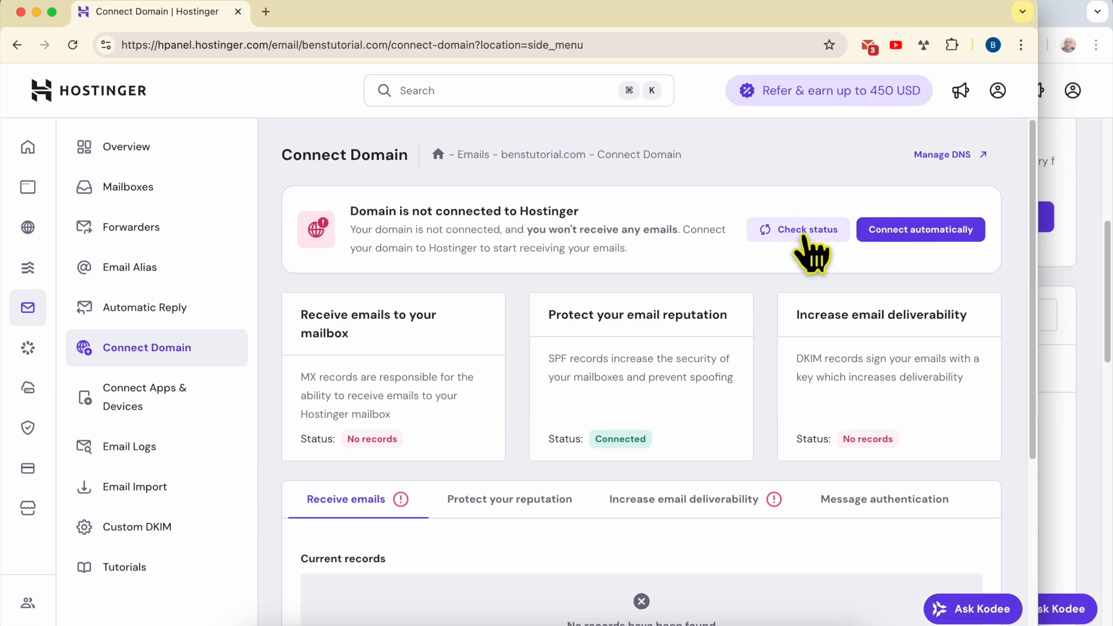
{"action": "mouse_move", "coordinate": [367, 439]}
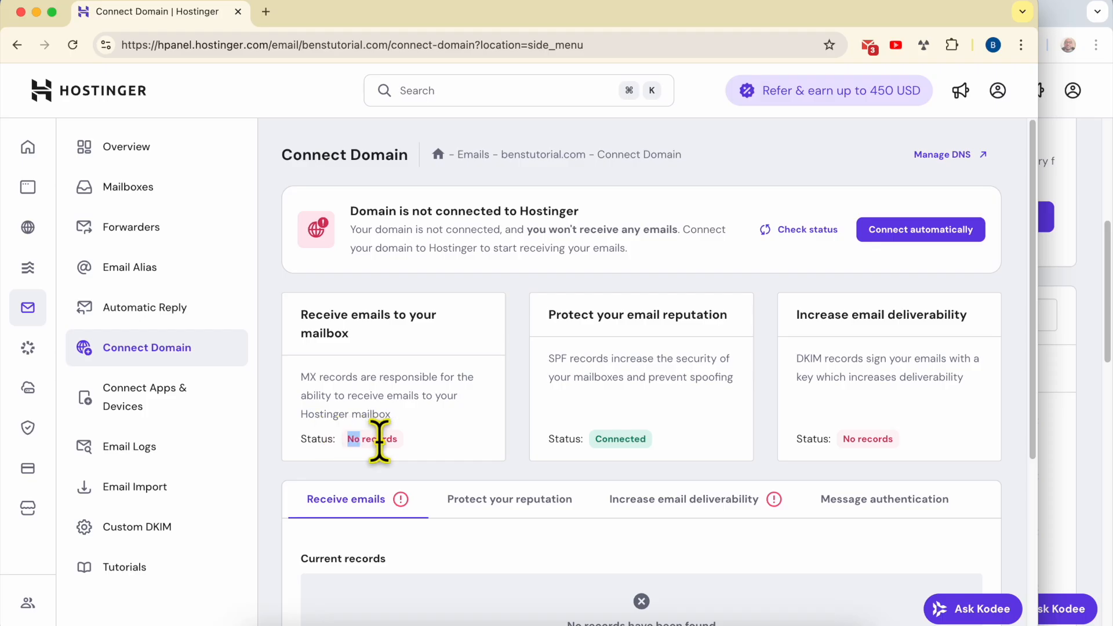
{"action": "mouse_move", "coordinate": [633, 357]}
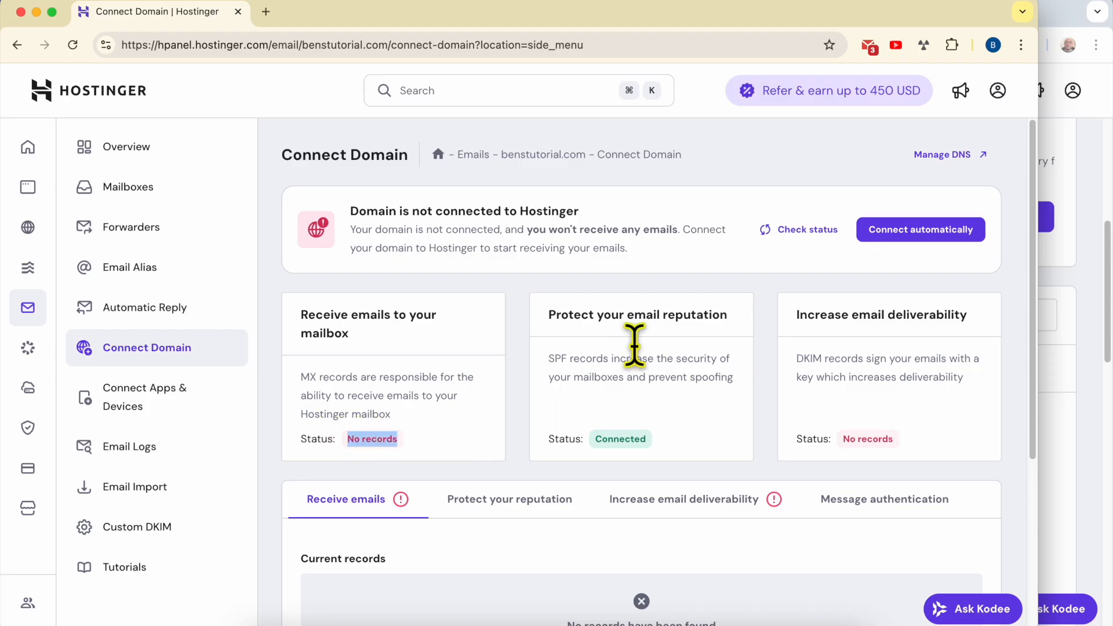
- Rerun Check status until the mx1.hostinger.com MX record shows Connected
{"action": "left_click", "coordinate": [807, 229]}
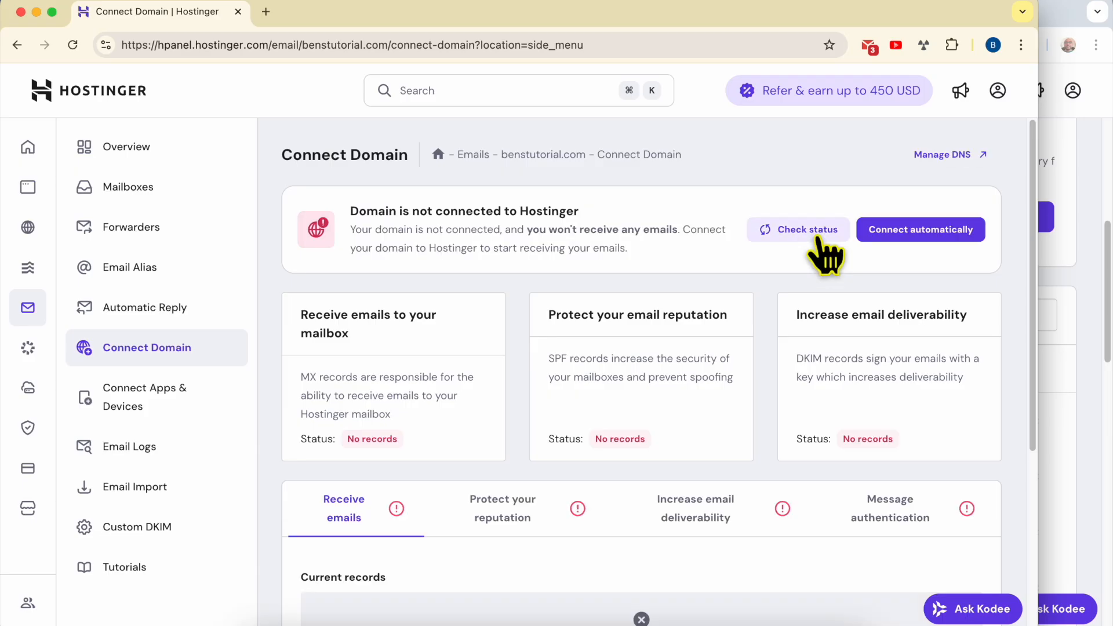
{"action": "left_click", "coordinate": [798, 229]}
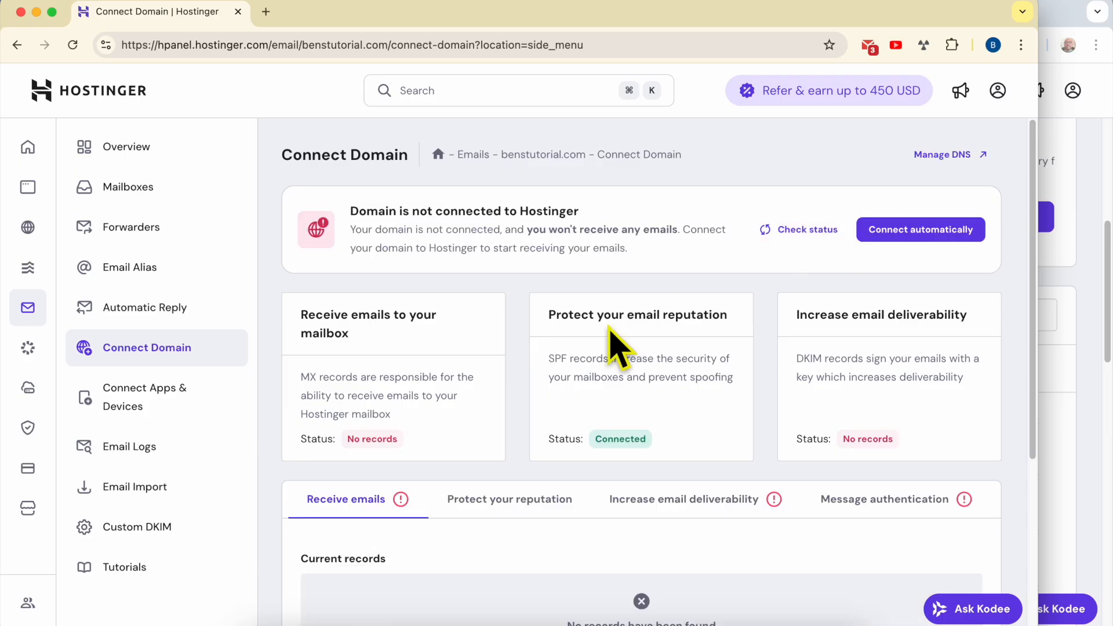
{"action": "mouse_move", "coordinate": [1058, 299]}
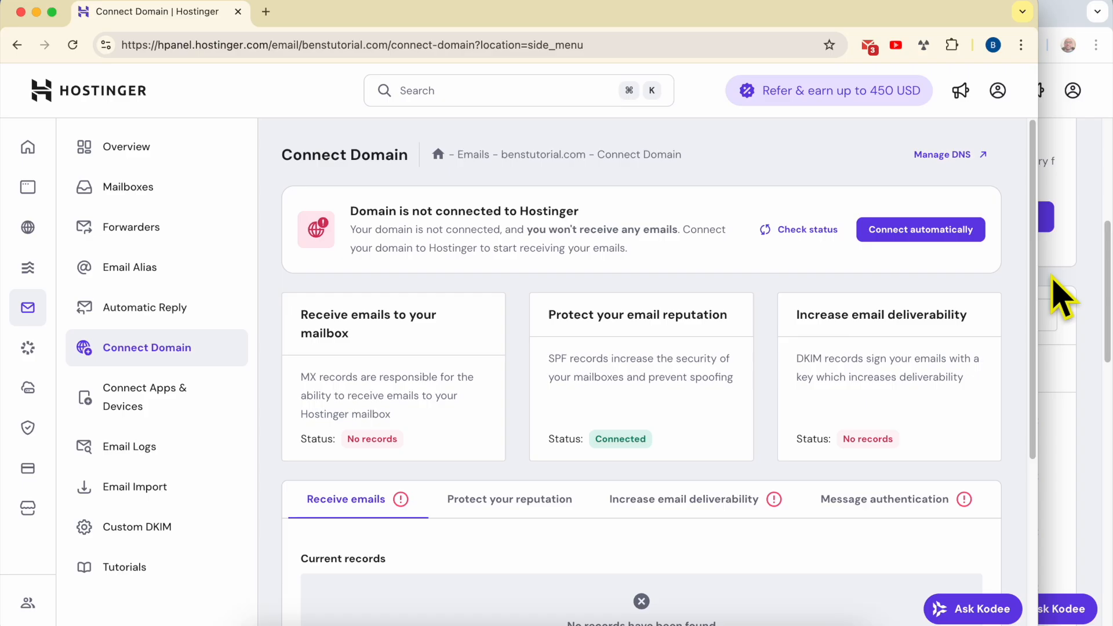
{"action": "mouse_move", "coordinate": [420, 460]}
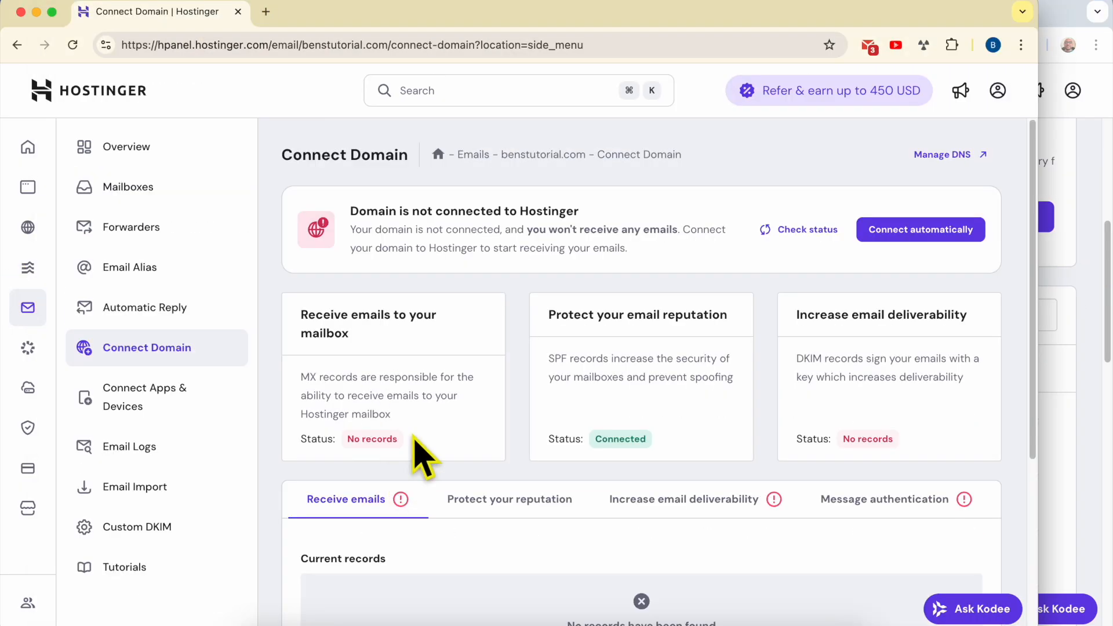
{"action": "left_click", "coordinate": [942, 154]}
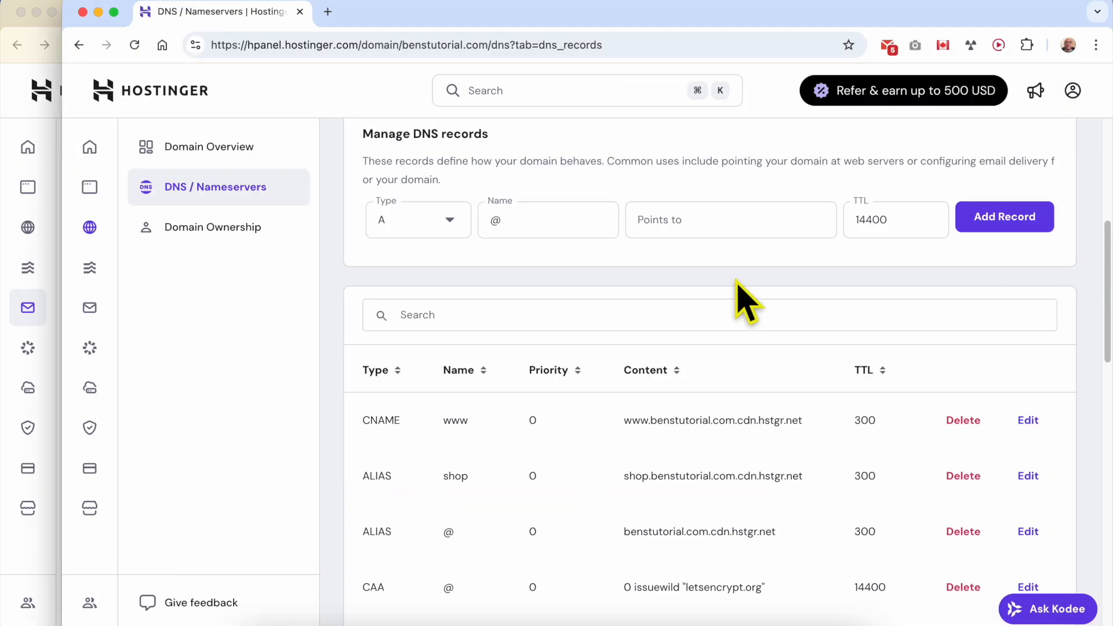
{"action": "mouse_move", "coordinate": [534, 315]}
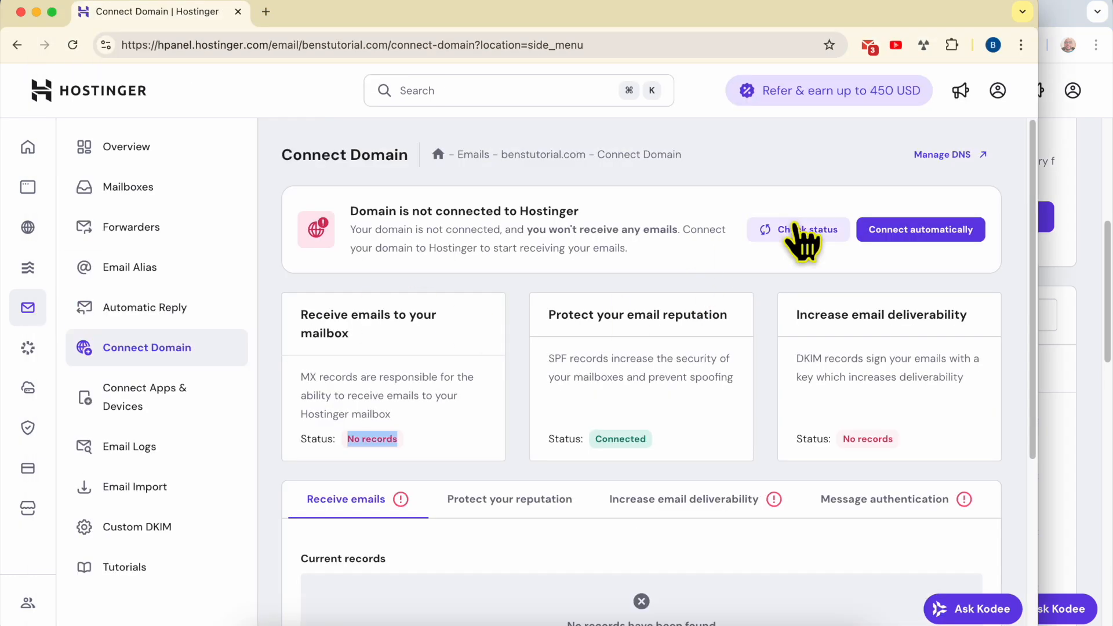
{"action": "mouse_move", "coordinate": [811, 250]}
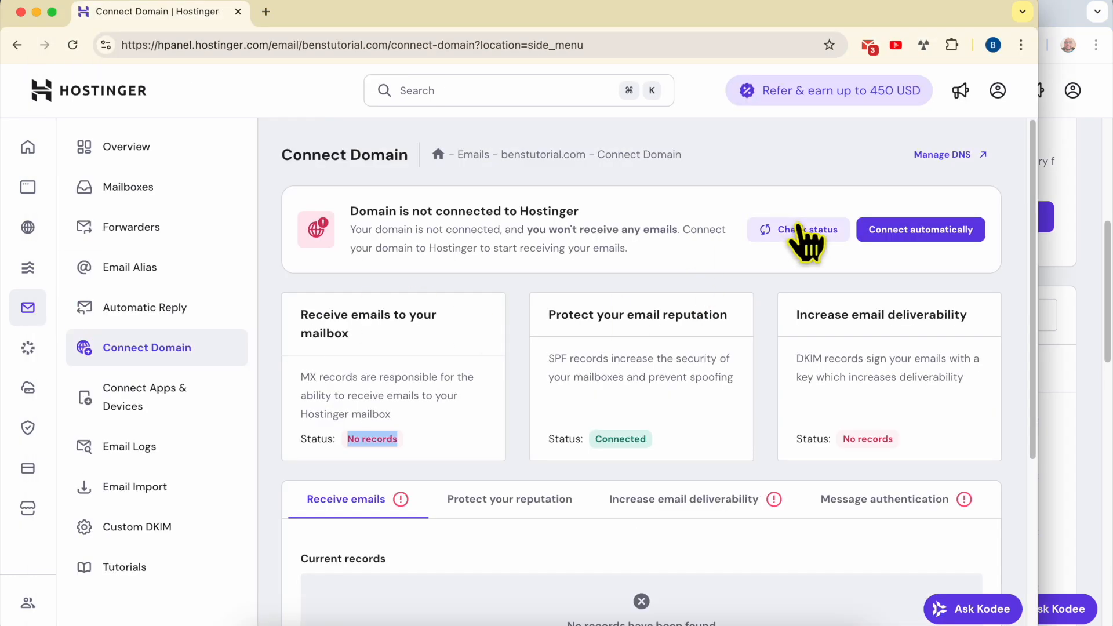
{"action": "left_click", "coordinate": [799, 230]}
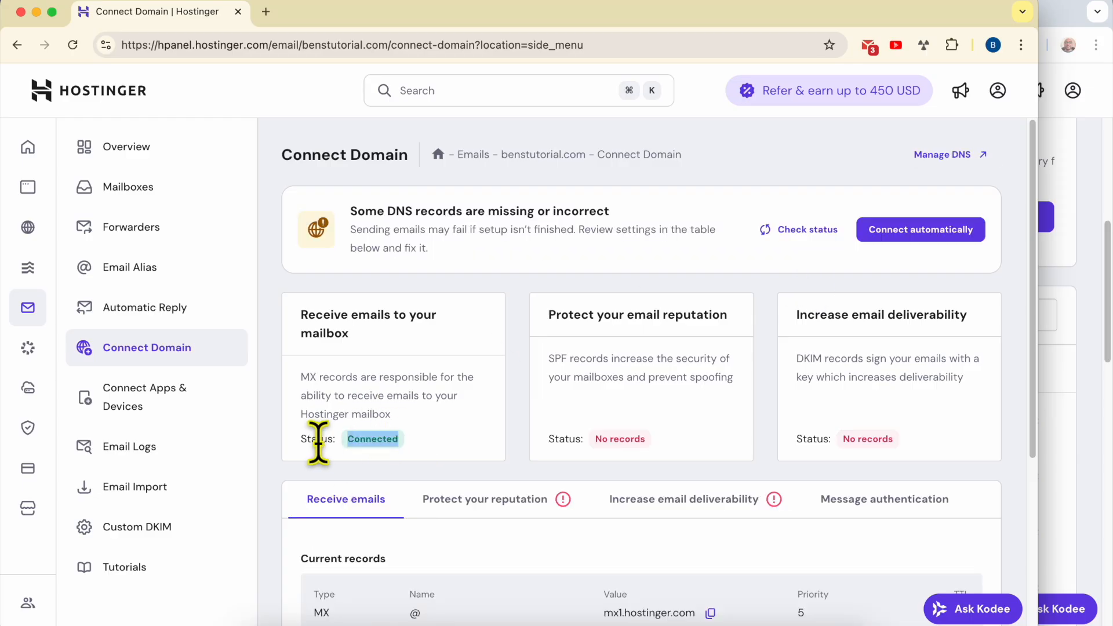
{"action": "mouse_move", "coordinate": [686, 410]}
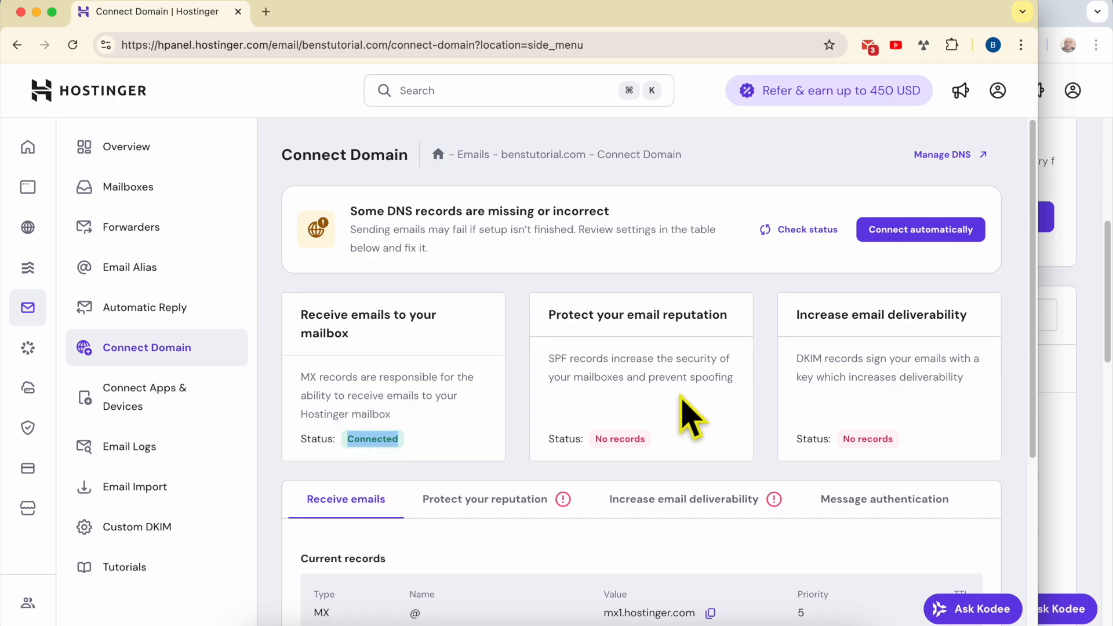
- Create a TXT record holding Hostinger's SPF value with TTL 3600
{"action": "double_click", "coordinate": [638, 315]}
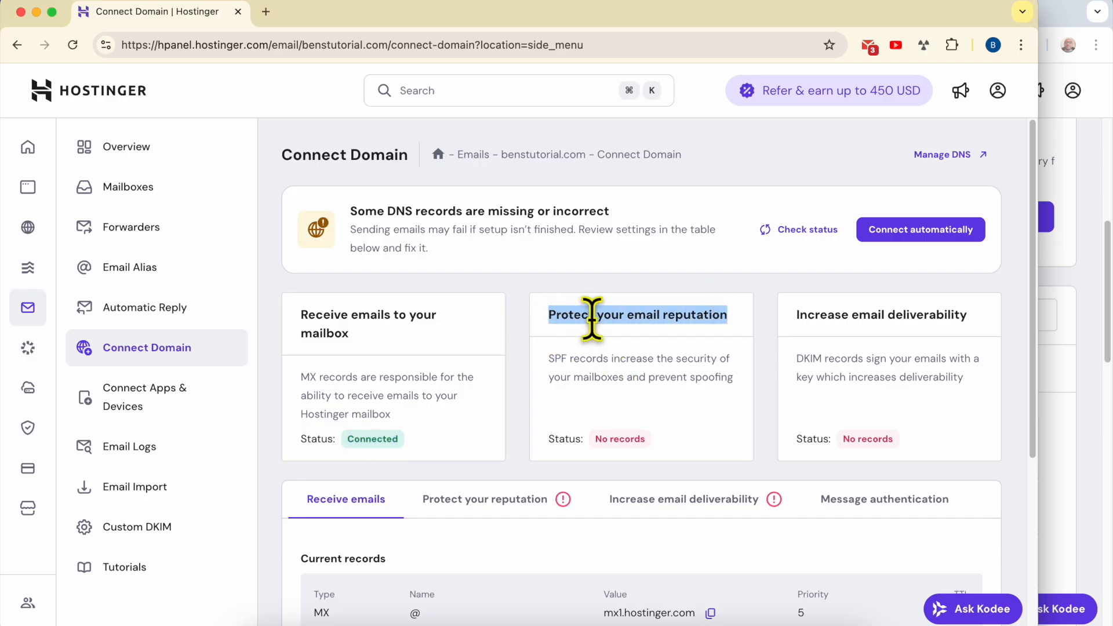
{"action": "left_click", "coordinate": [484, 500]}
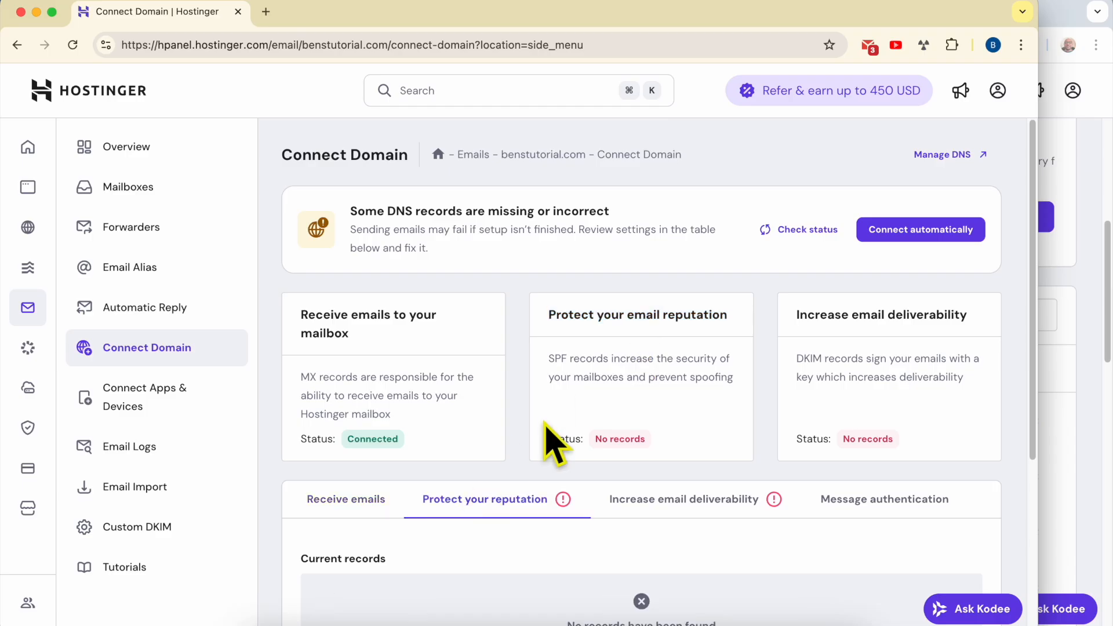
{"action": "scroll", "scroll_direction": "down", "scroll_amount": 3}
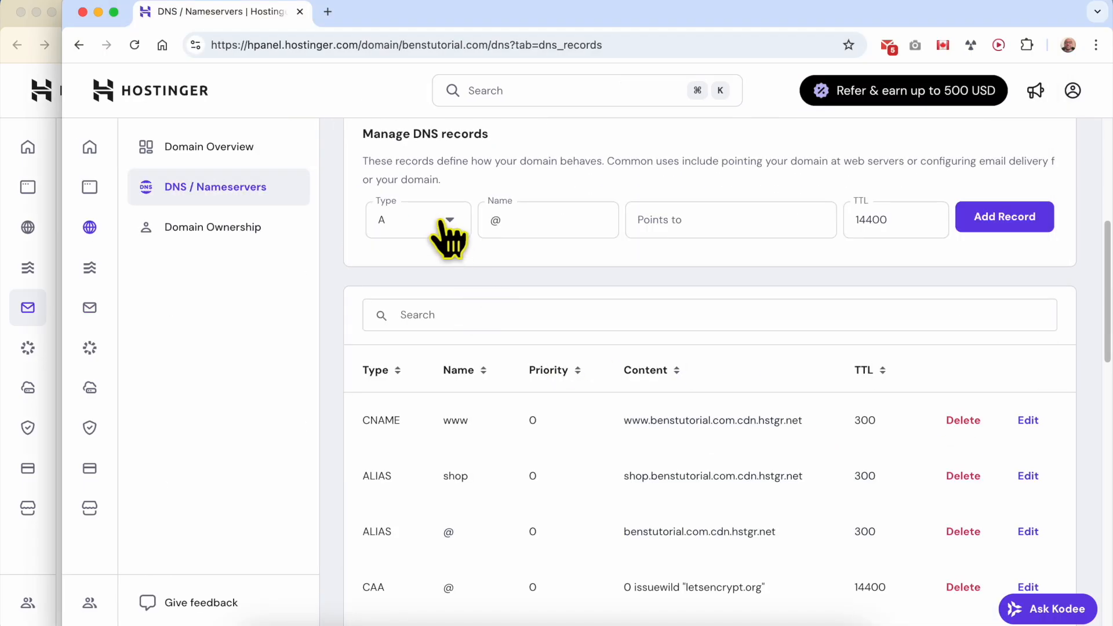
{"action": "left_click", "coordinate": [449, 220]}
{"action": "type", "text": "3600"}
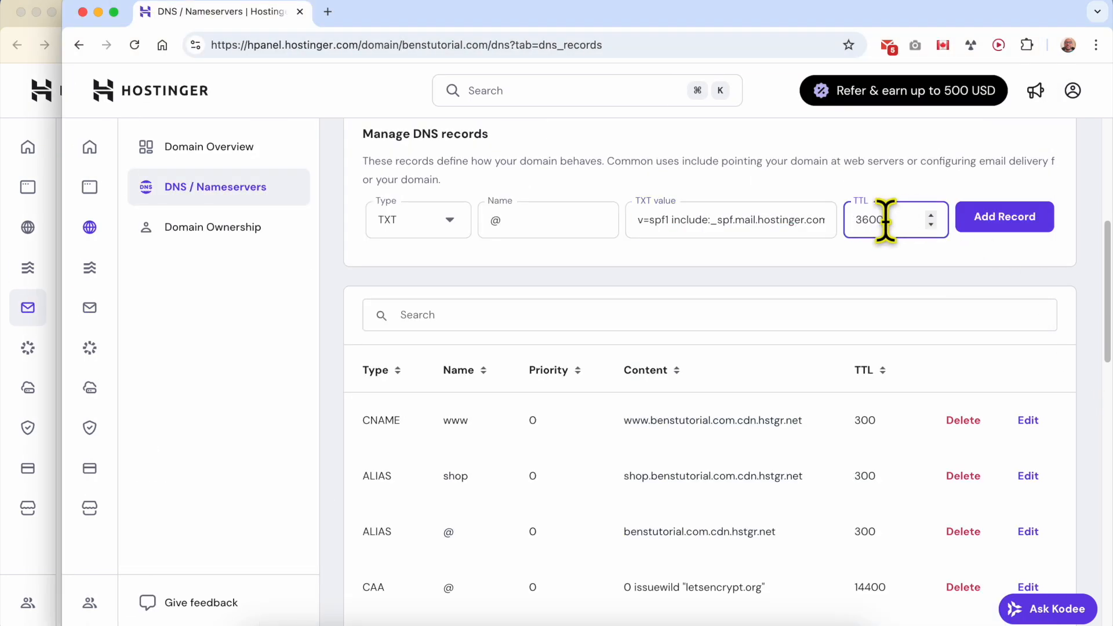
{"action": "left_click", "coordinate": [1004, 216]}
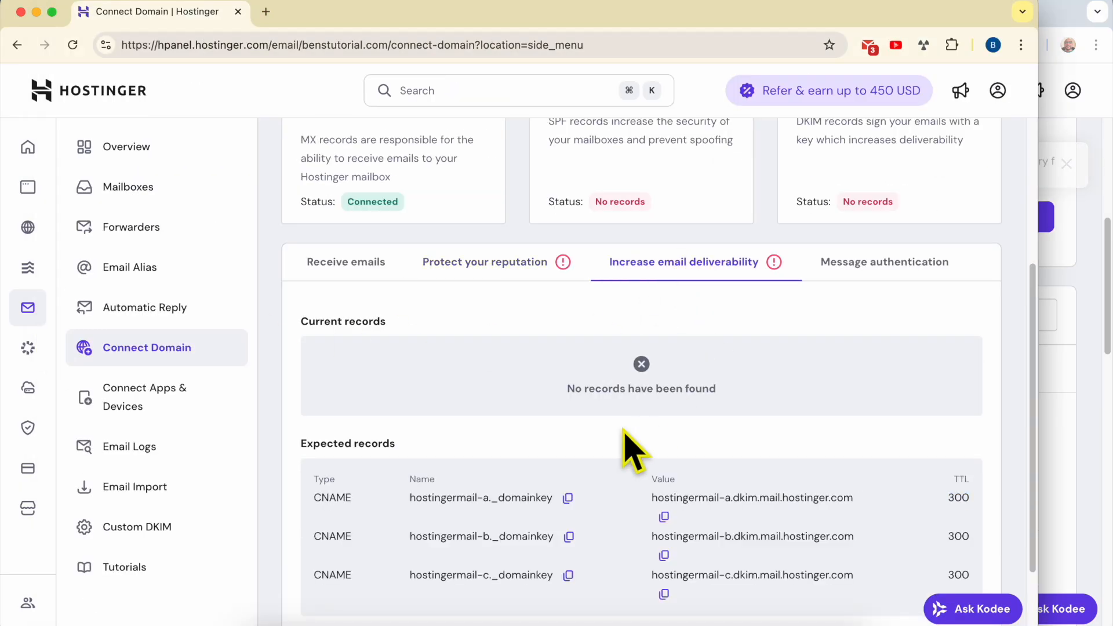
- Copy the expected DKIM CNAME records from Increase email deliverability
{"action": "left_click_drag", "start_coordinate": [313, 479], "coordinate": [959, 496]}
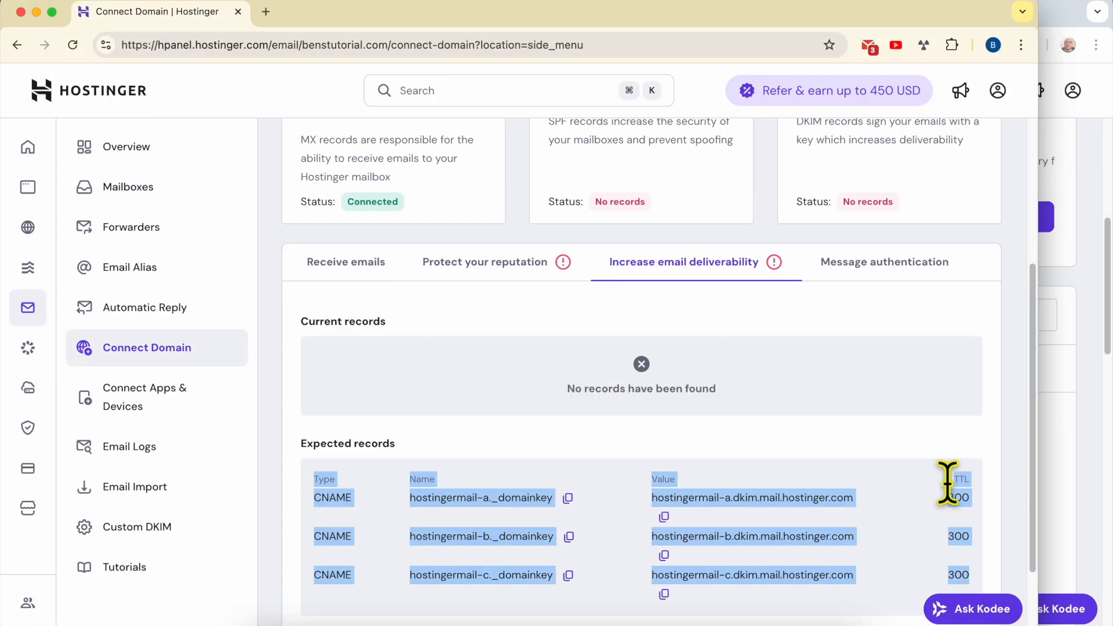
{"action": "left_click", "coordinate": [884, 261]}
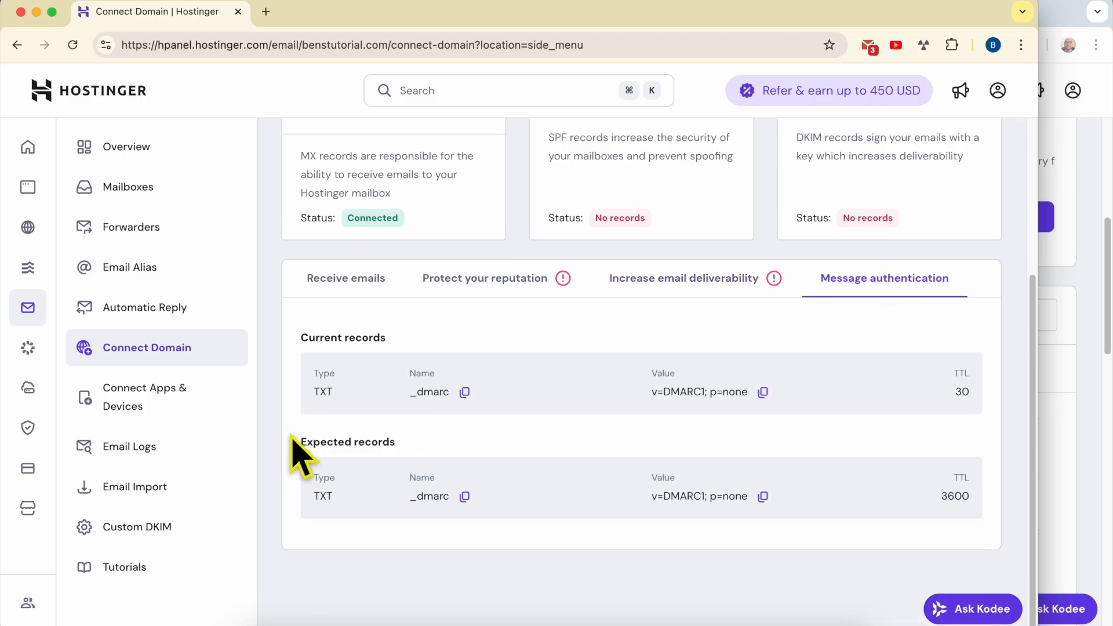
{"action": "left_click", "coordinate": [683, 279]}
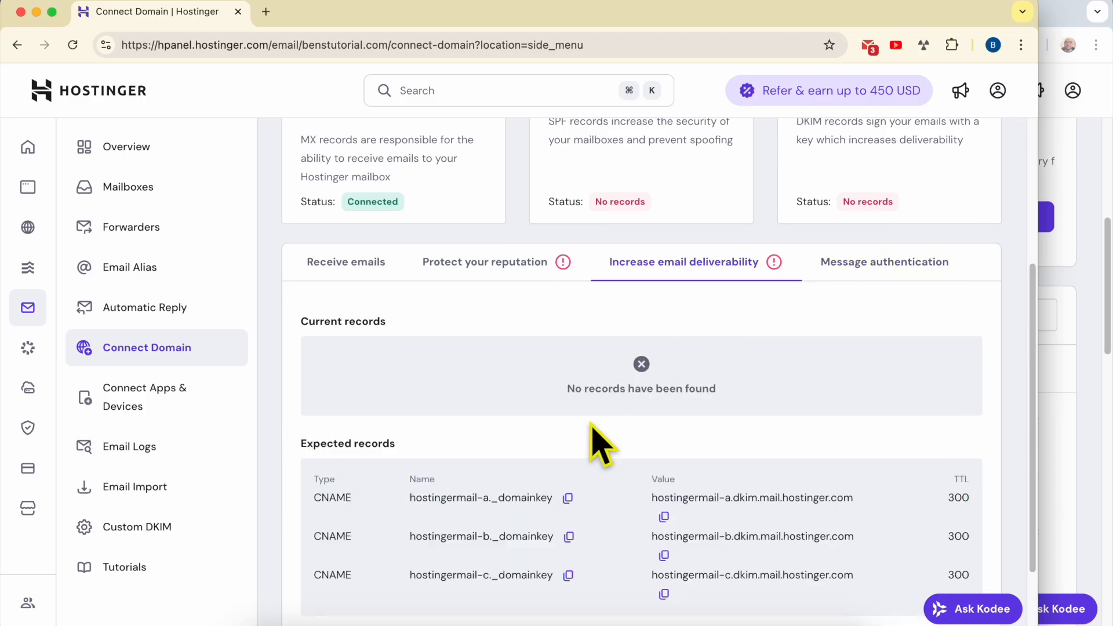
{"action": "left_click", "coordinate": [568, 499]}
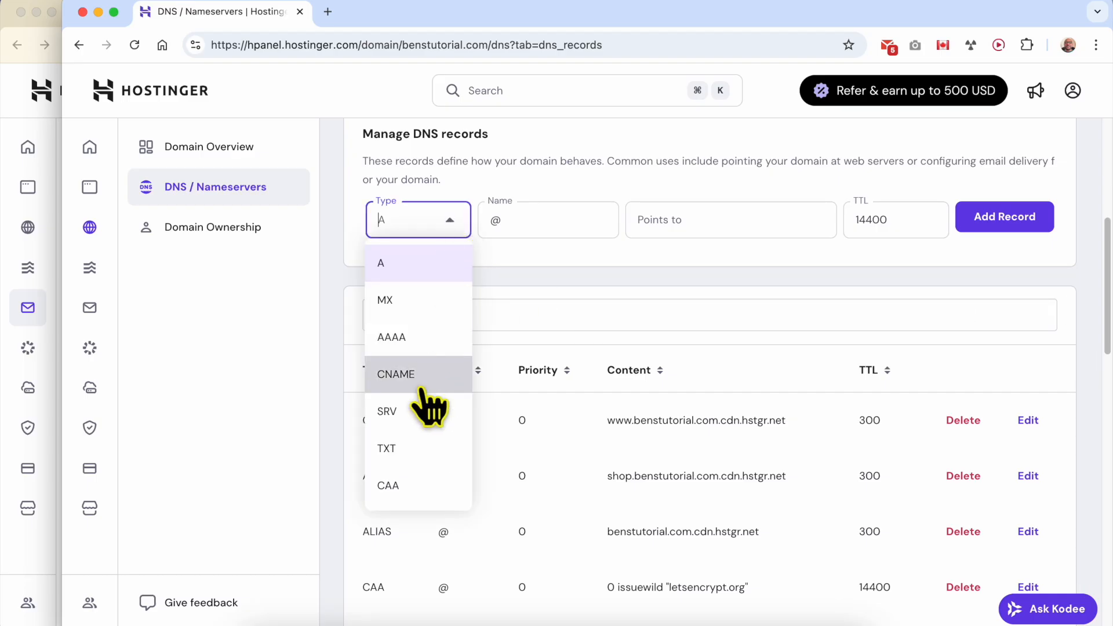
- Add the hostingermail DKIM CNAME records with their TTL in DNS / Nameservers
{"action": "left_click", "coordinate": [28, 307]}
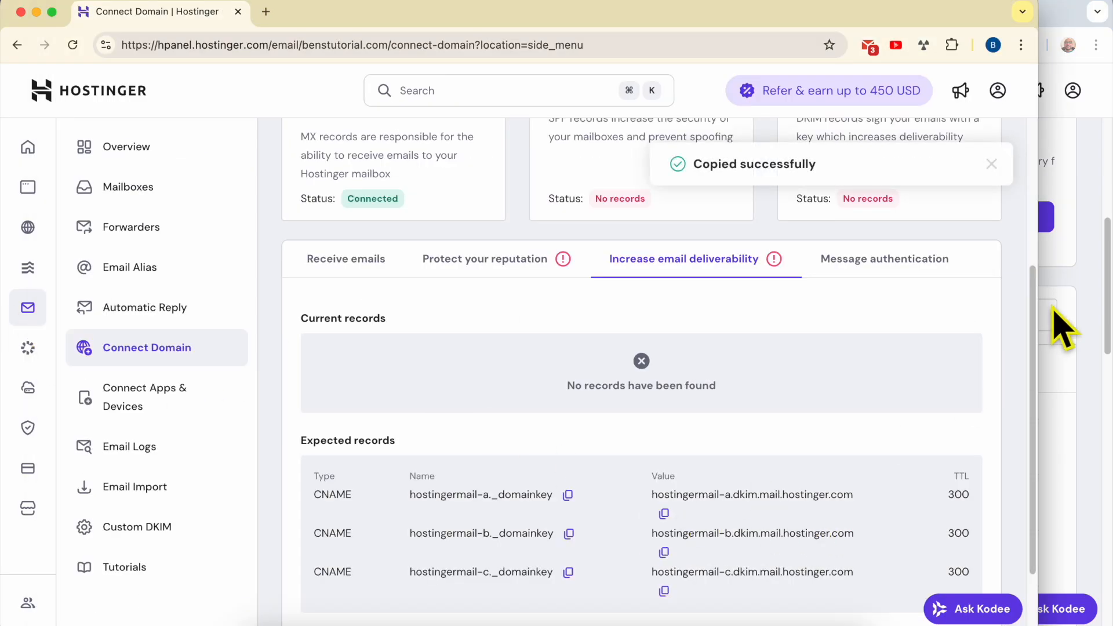
{"action": "mouse_move", "coordinate": [585, 467]}
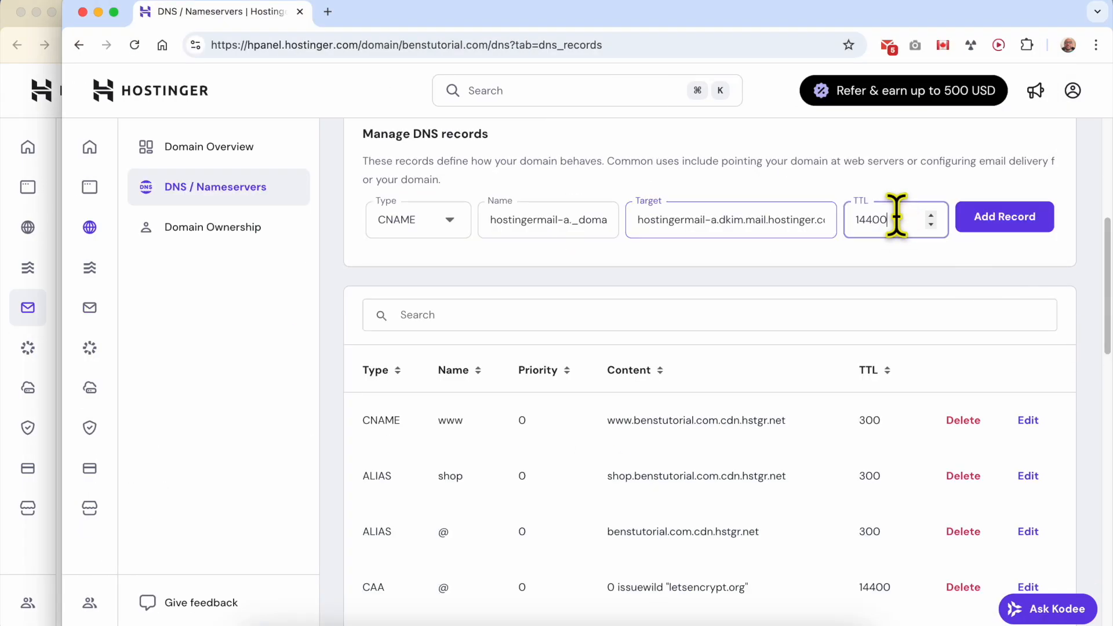
{"action": "left_click", "coordinate": [1005, 217]}
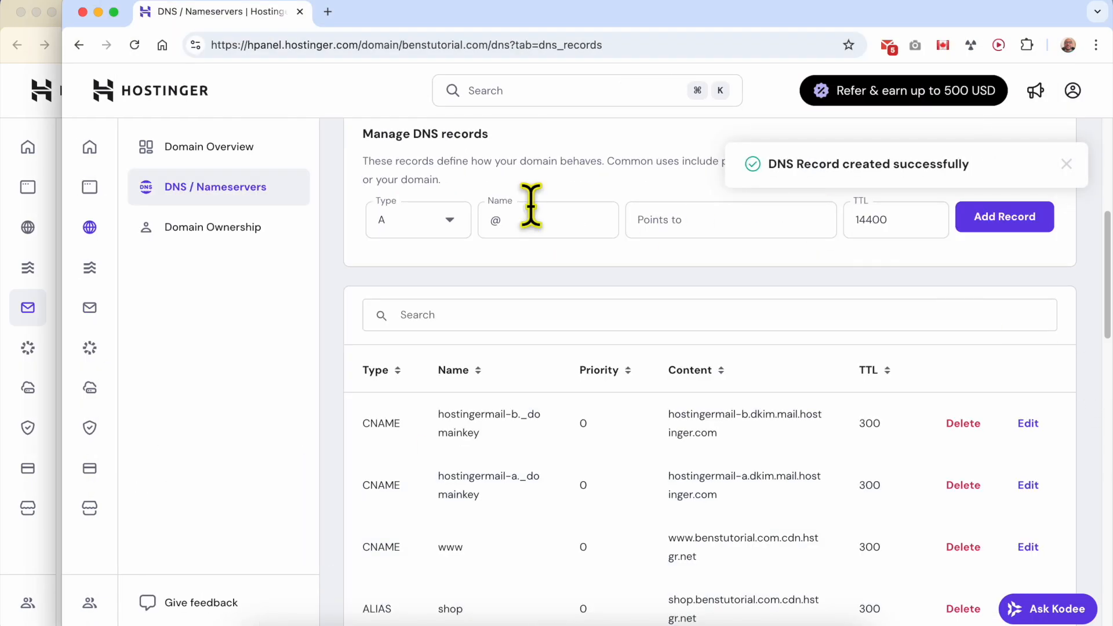
{"action": "left_click", "coordinate": [418, 220]}
{"action": "type", "text": "30"}
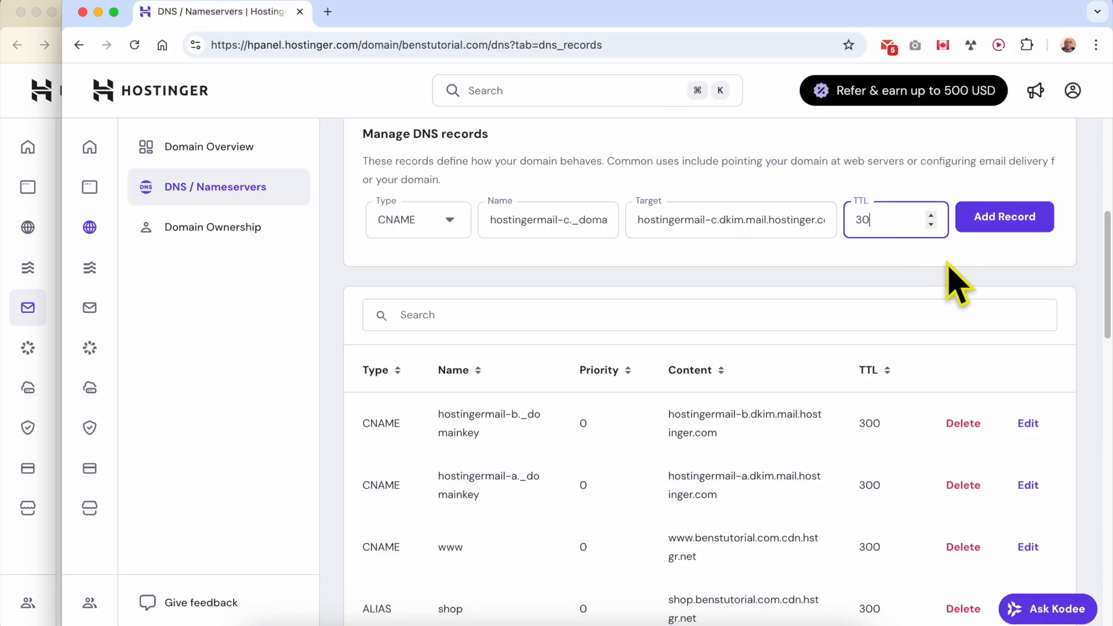
{"action": "left_click", "coordinate": [1005, 217]}
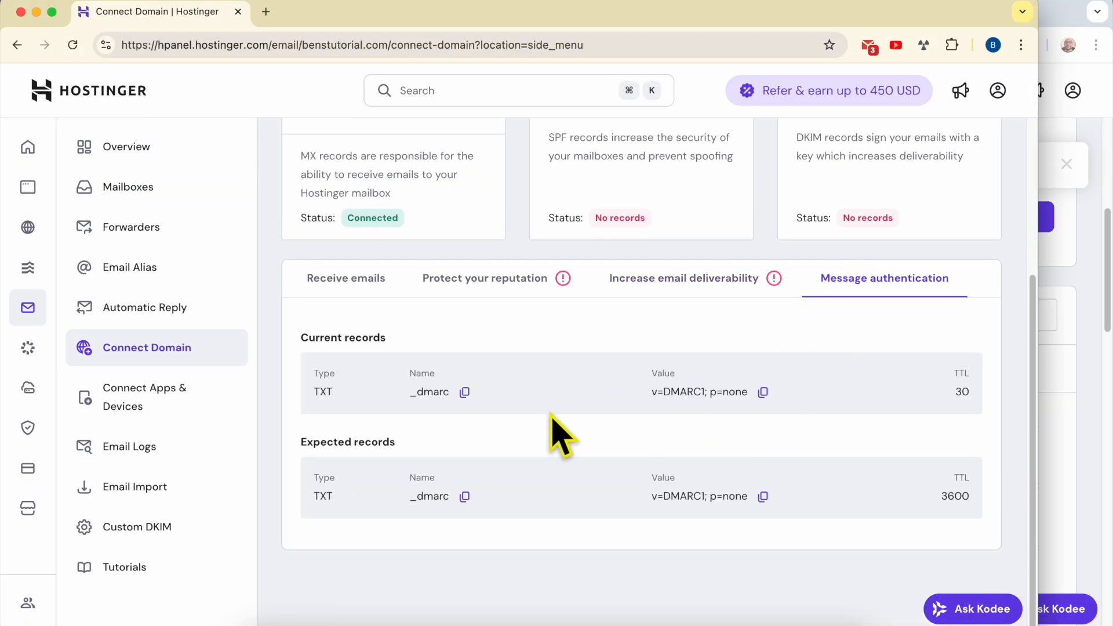
{"action": "mouse_move", "coordinate": [465, 497]}
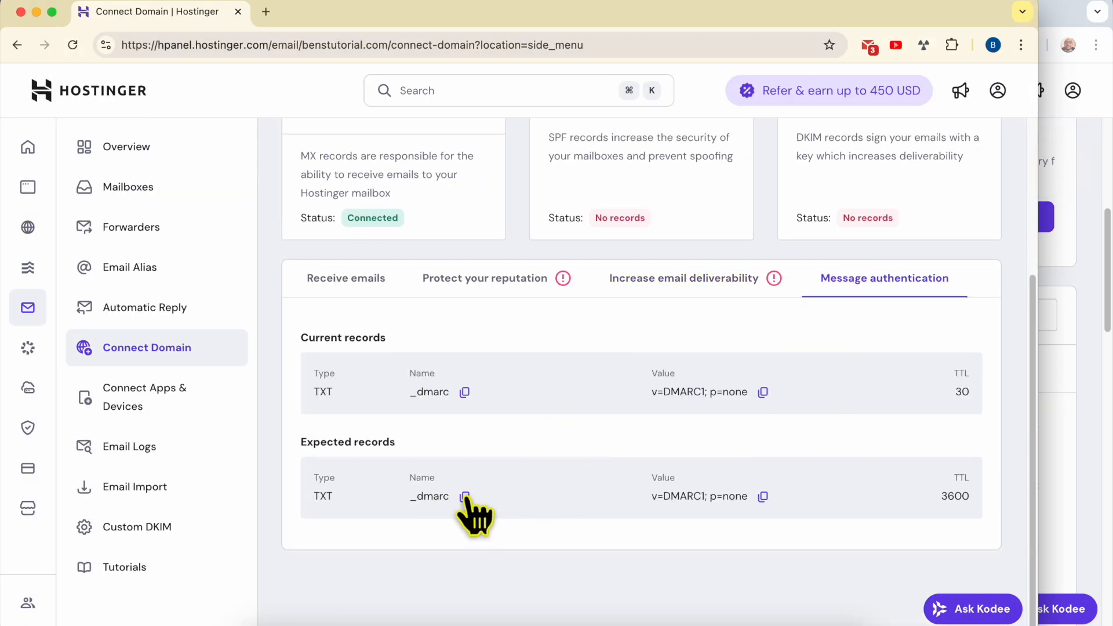
- Add a _dmarc TXT record with value v=DMARC1; p=none
{"action": "left_click", "coordinate": [465, 497]}
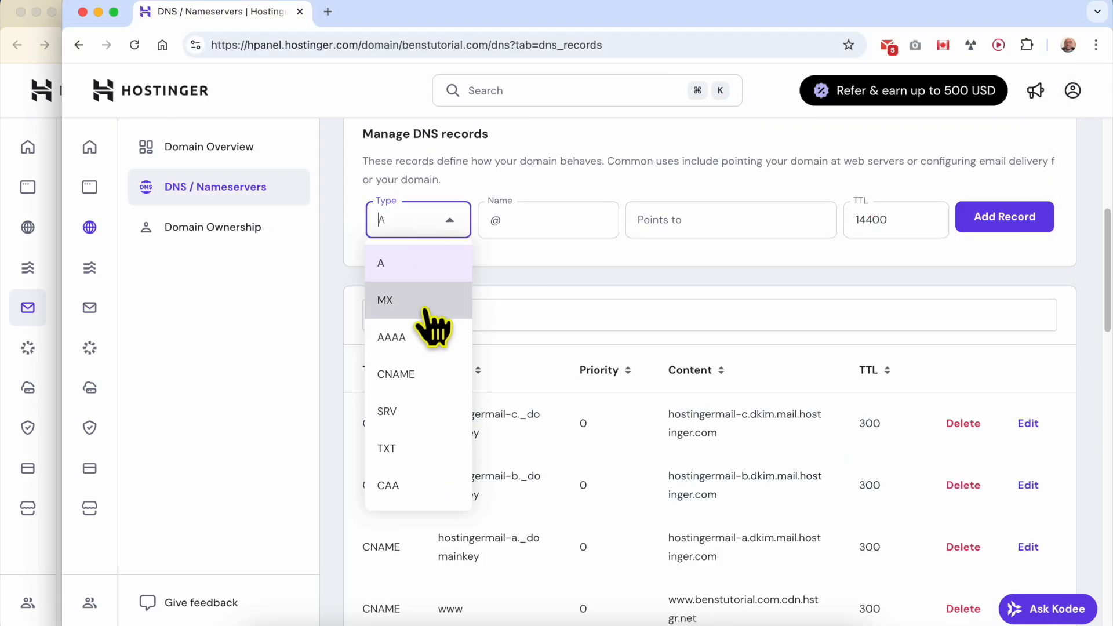
{"action": "left_click", "coordinate": [386, 449]}
{"action": "type", "text": "3"}
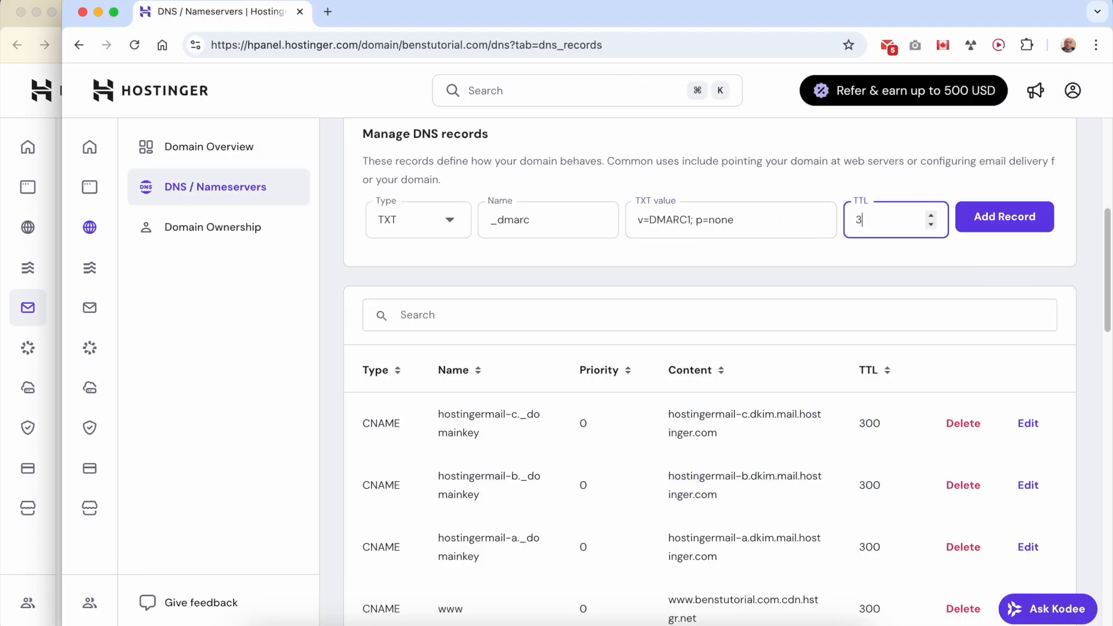
{"action": "left_click", "coordinate": [1004, 216]}
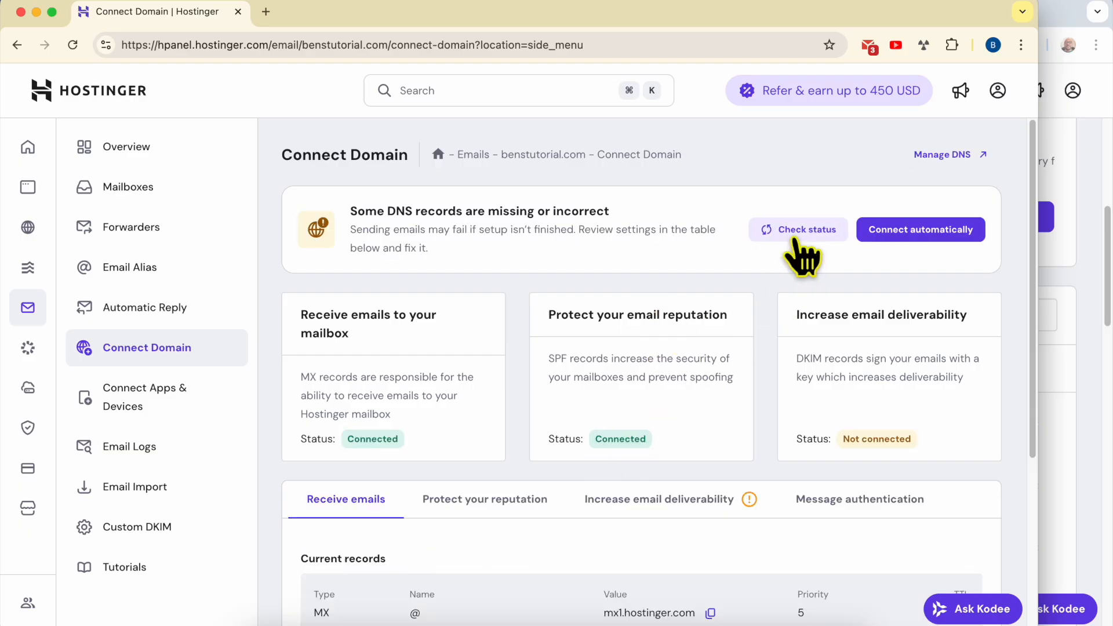
- Recheck domain status, copy the expected SPF value, and rerun the status check
{"action": "left_click", "coordinate": [799, 230]}
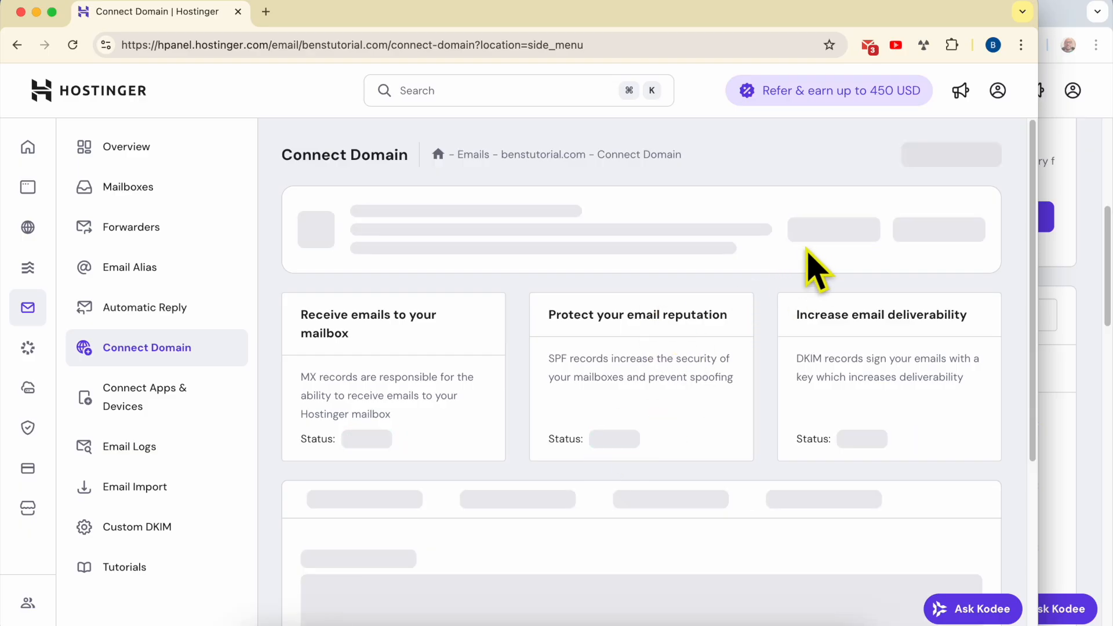
{"action": "mouse_move", "coordinate": [707, 400]}
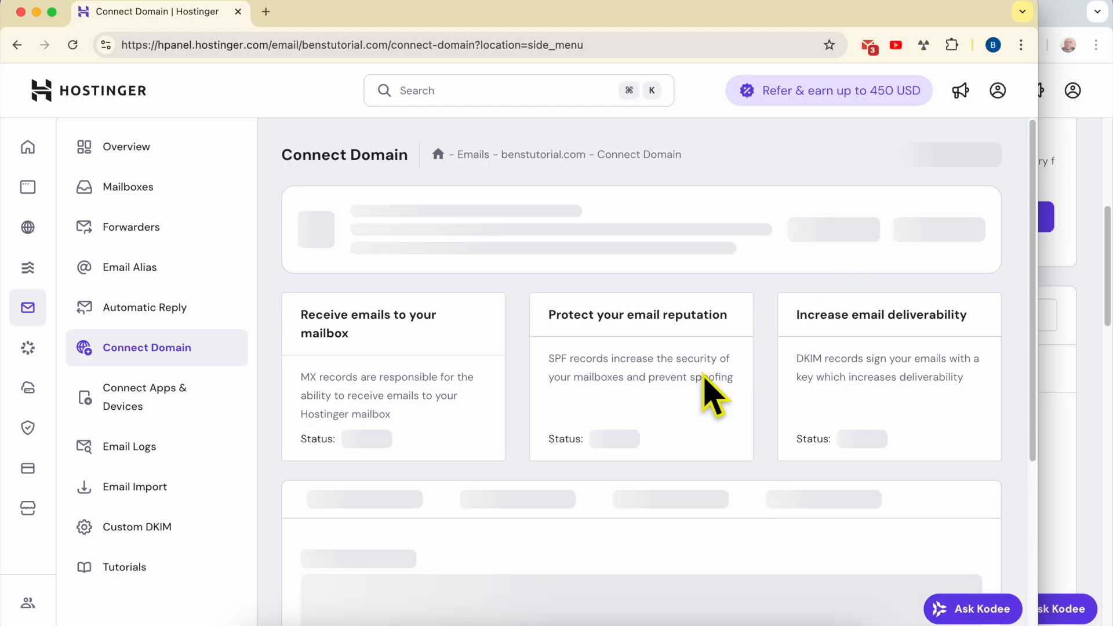
{"action": "mouse_move", "coordinate": [810, 252]}
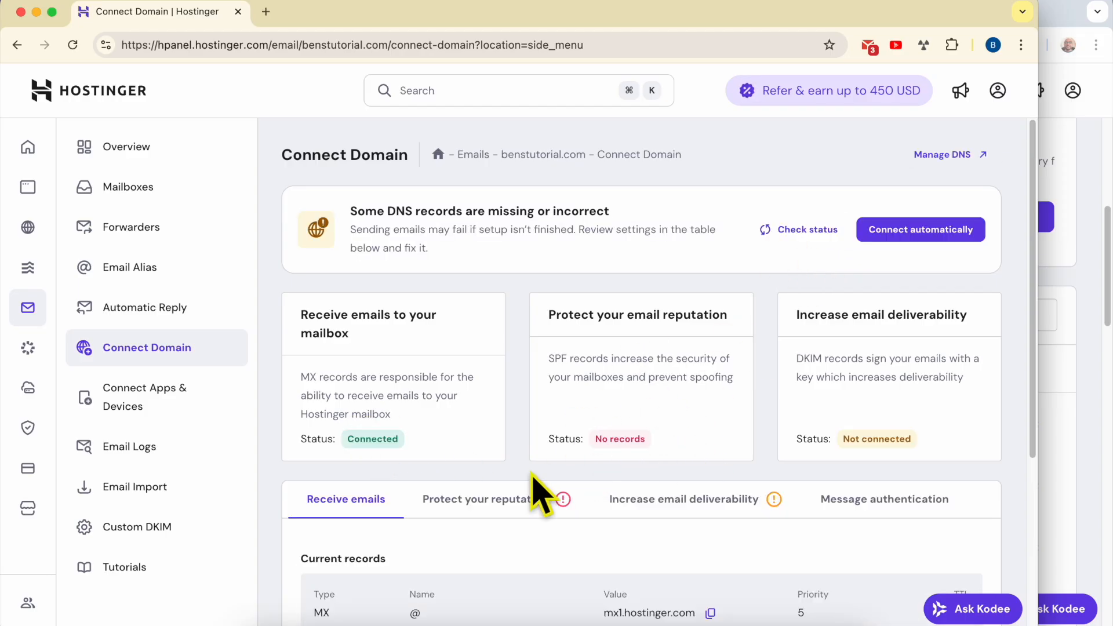
{"action": "left_click", "coordinate": [478, 499]}
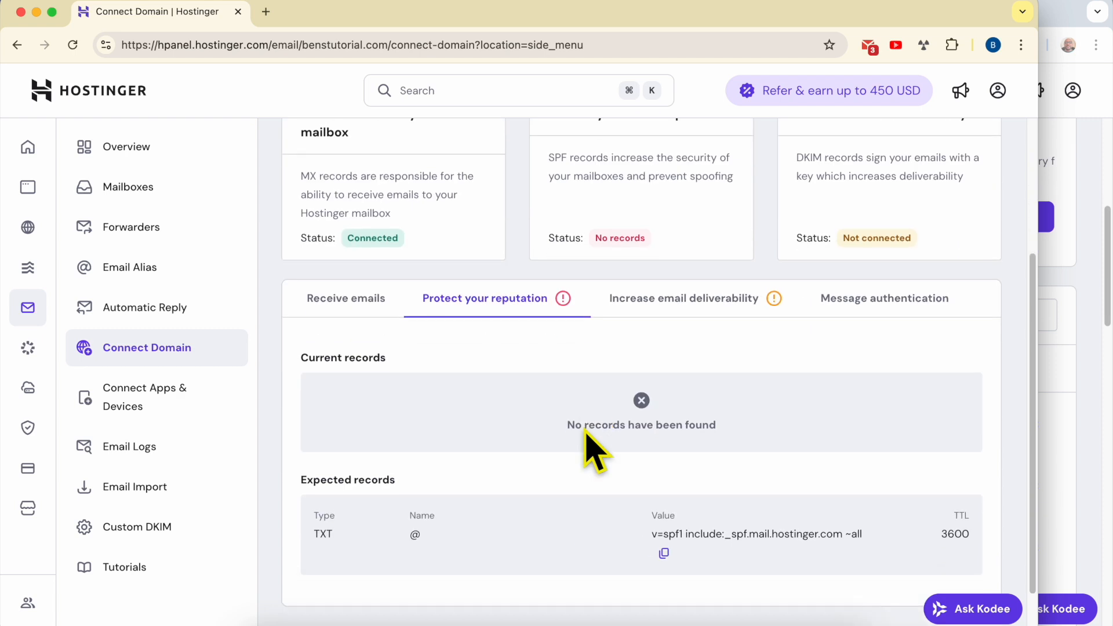
{"action": "scroll", "scroll_direction": "down", "scroll_amount": 3}
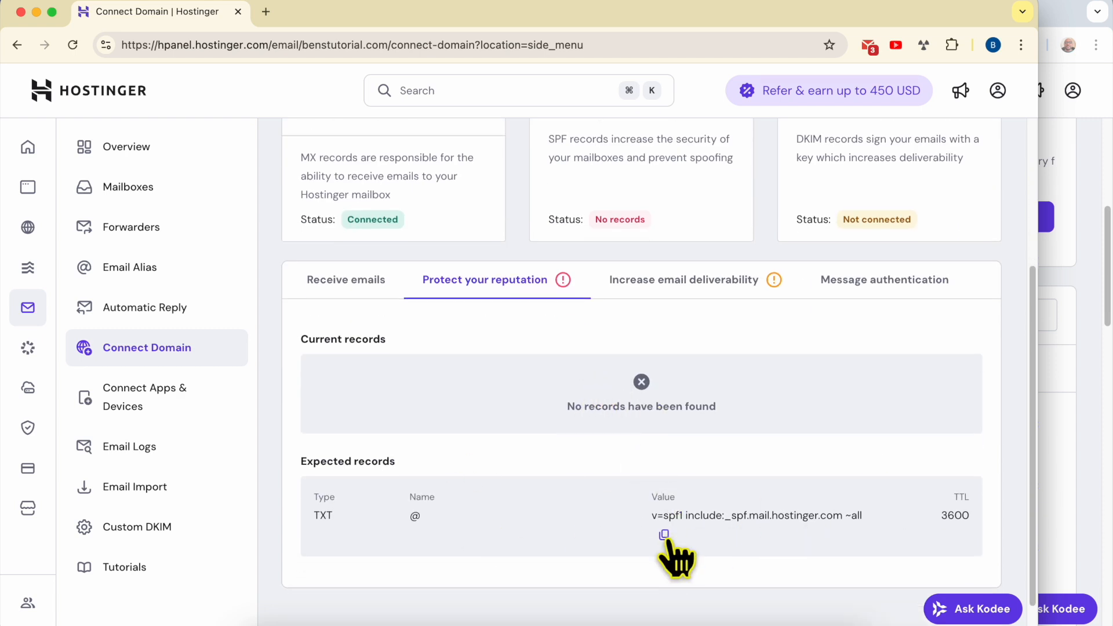
{"action": "left_click", "coordinate": [663, 534]}
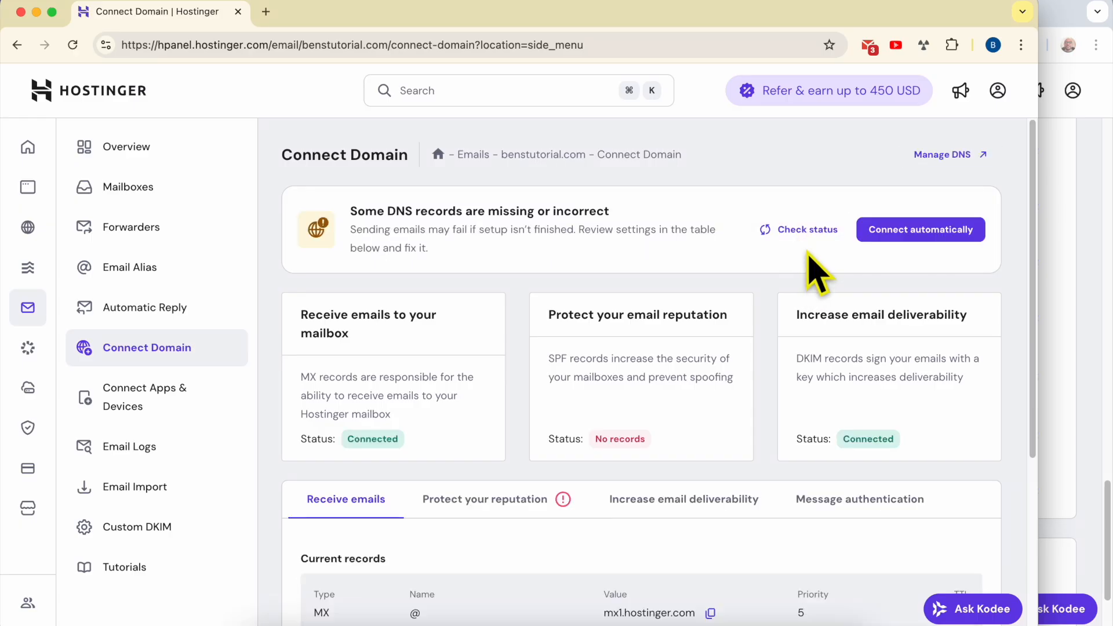
{"action": "left_click", "coordinate": [807, 230]}
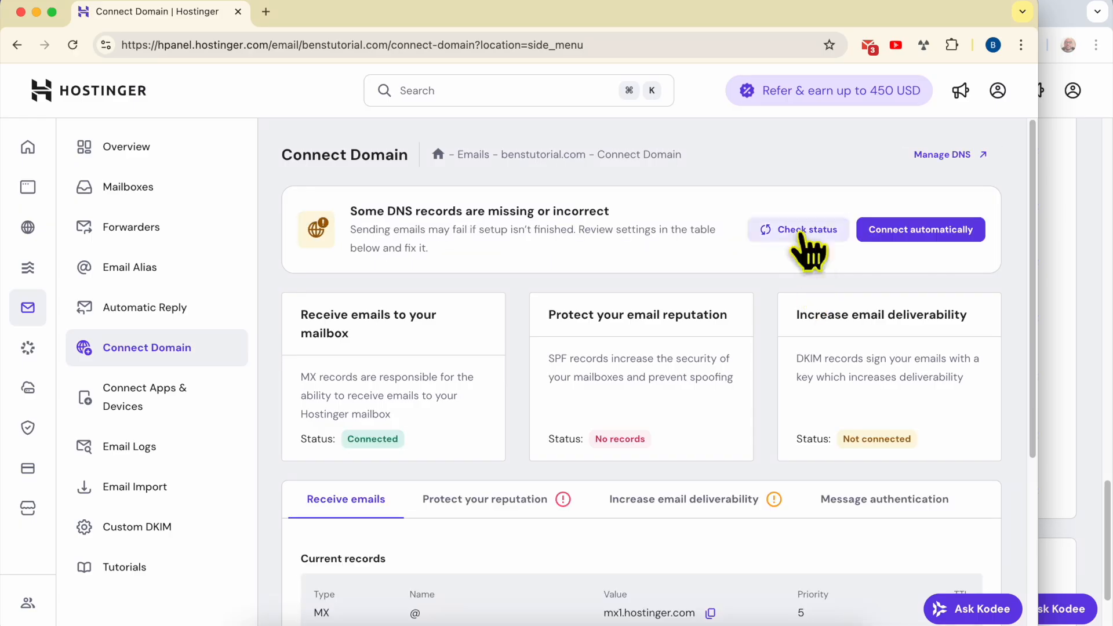
{"action": "left_click", "coordinate": [800, 230]}
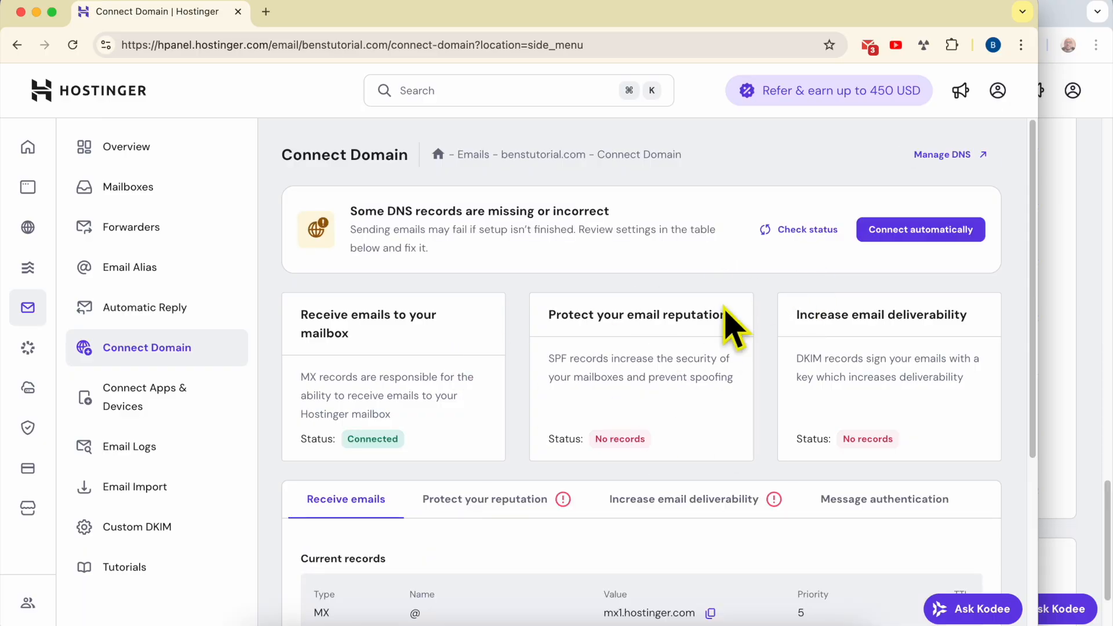
{"action": "mouse_move", "coordinate": [497, 525]}
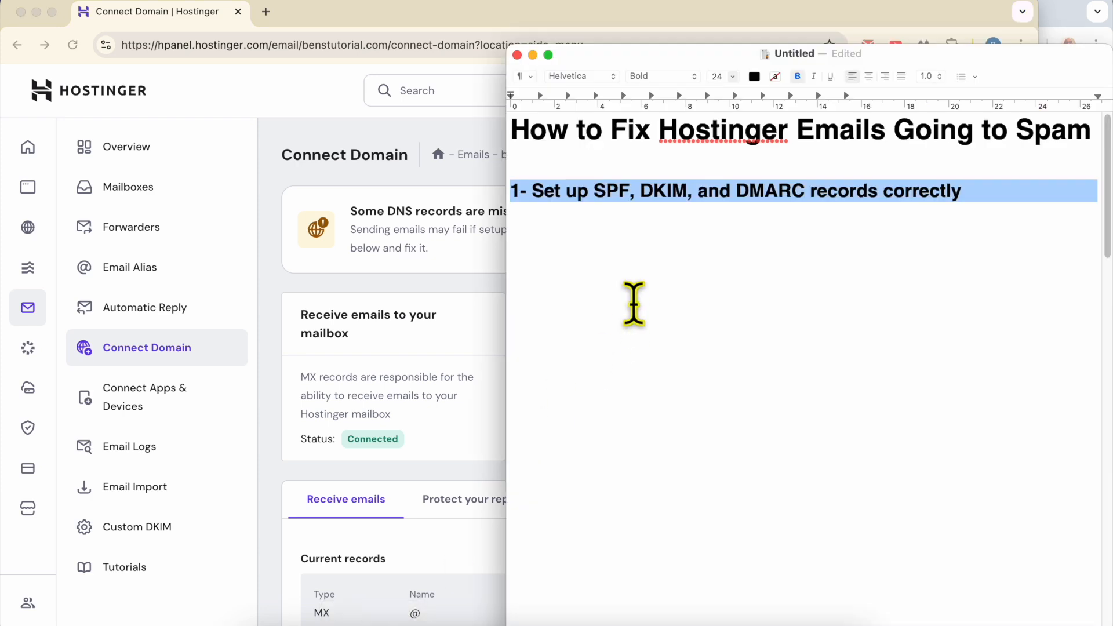
{"action": "mouse_move", "coordinate": [704, 127]}
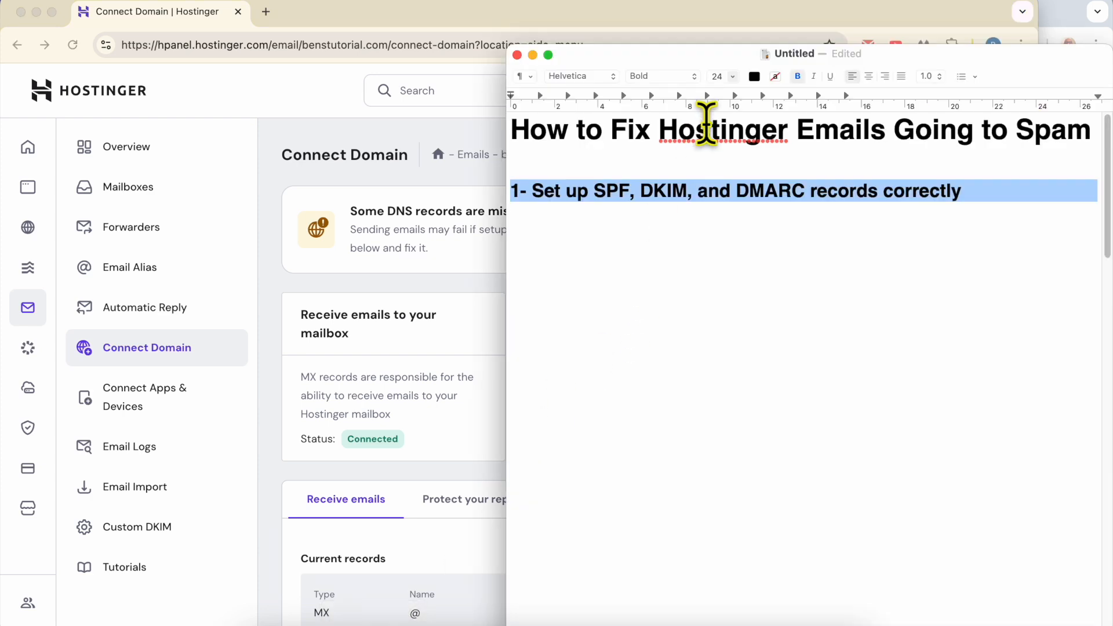
{"action": "mouse_move", "coordinate": [745, 312]}
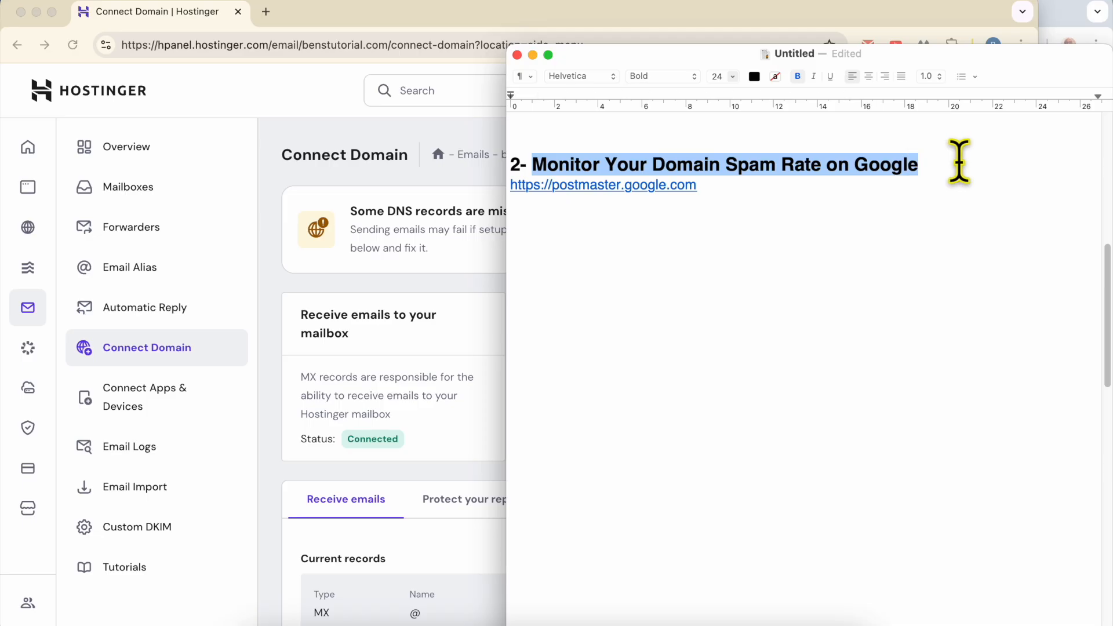
{"action": "mouse_move", "coordinate": [583, 194]}
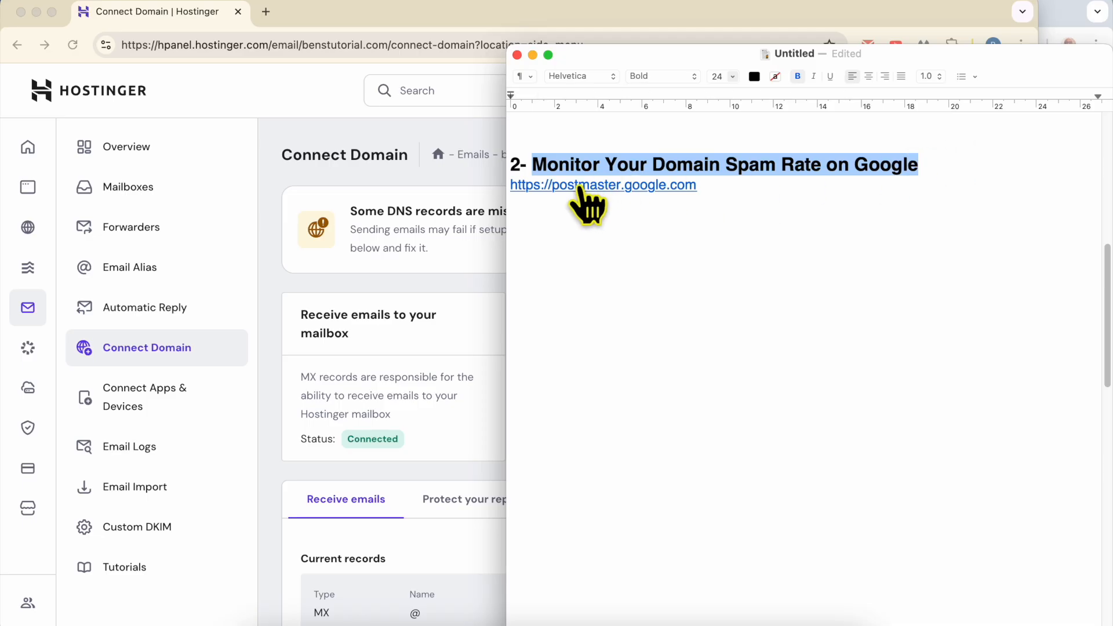
- Open the postmaster.google.com link from checklist item 2 on monitoring domain spam rate
{"action": "left_click", "coordinate": [603, 185]}
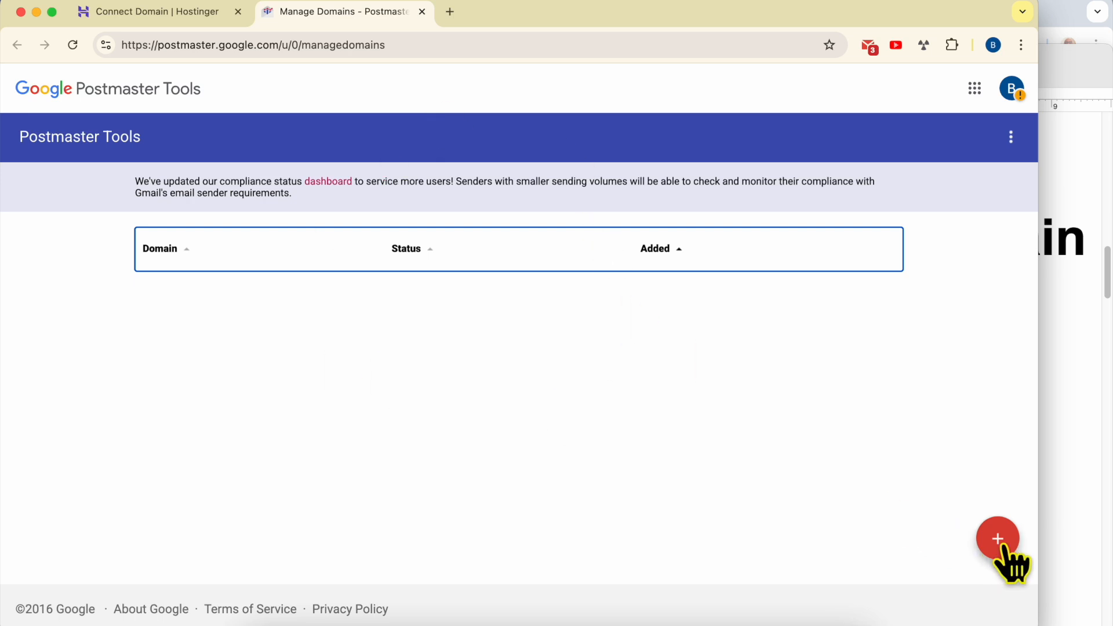
- Add benstutorial.com as a new domain to monitor in Google Postmaster Tools
{"action": "left_click", "coordinate": [998, 538]}
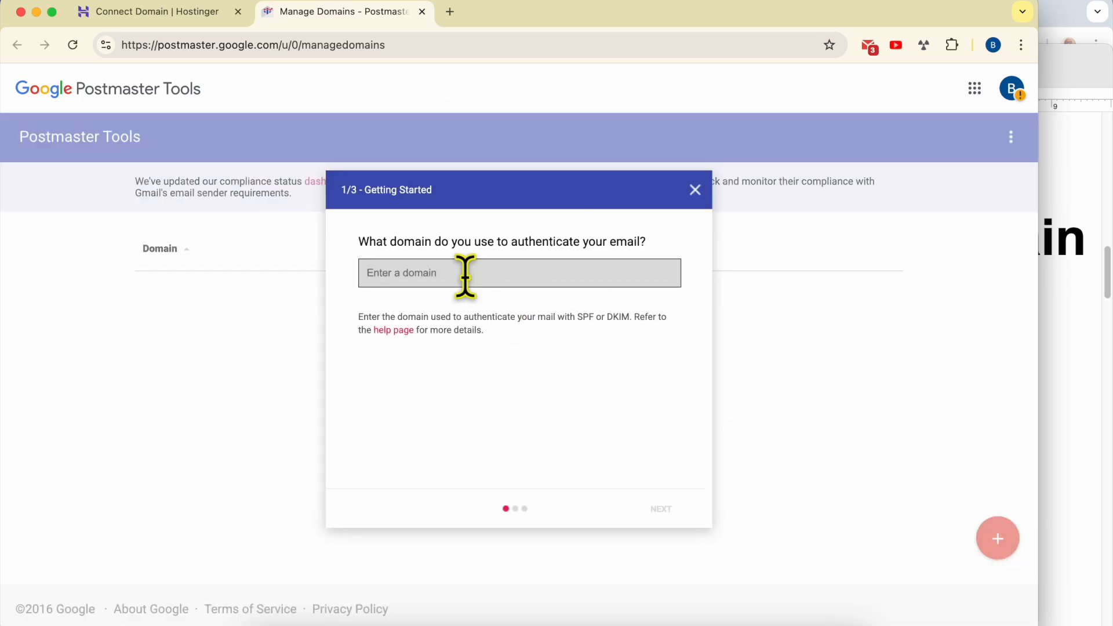
{"action": "type", "text": "benstutorial.com"}
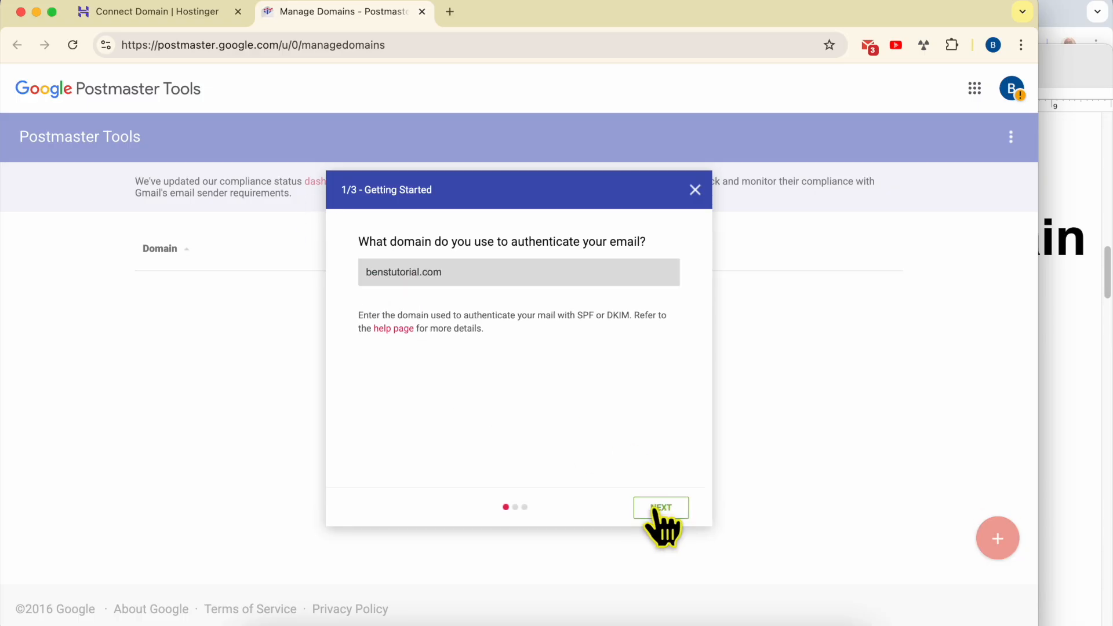
{"action": "left_click", "coordinate": [661, 508]}
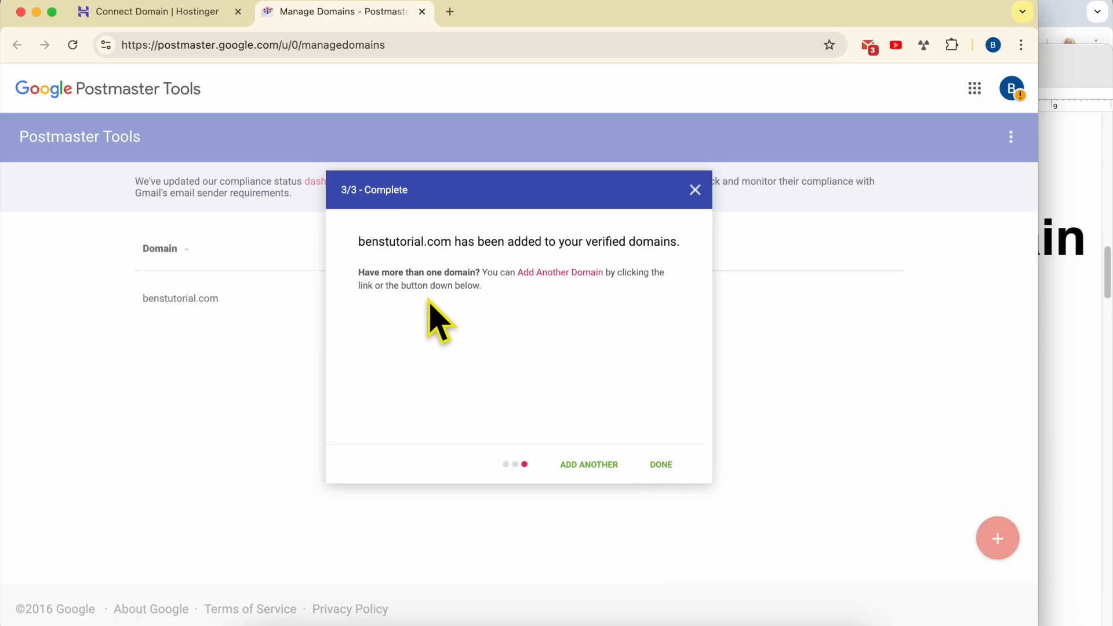
{"action": "mouse_move", "coordinate": [596, 322]}
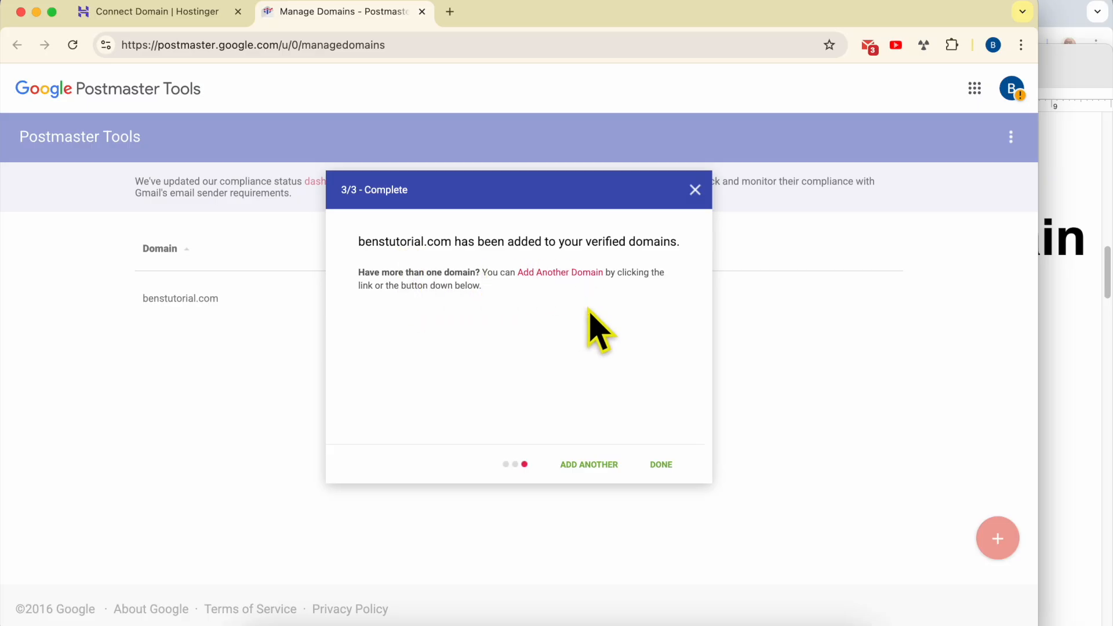
{"action": "mouse_move", "coordinate": [589, 465]}
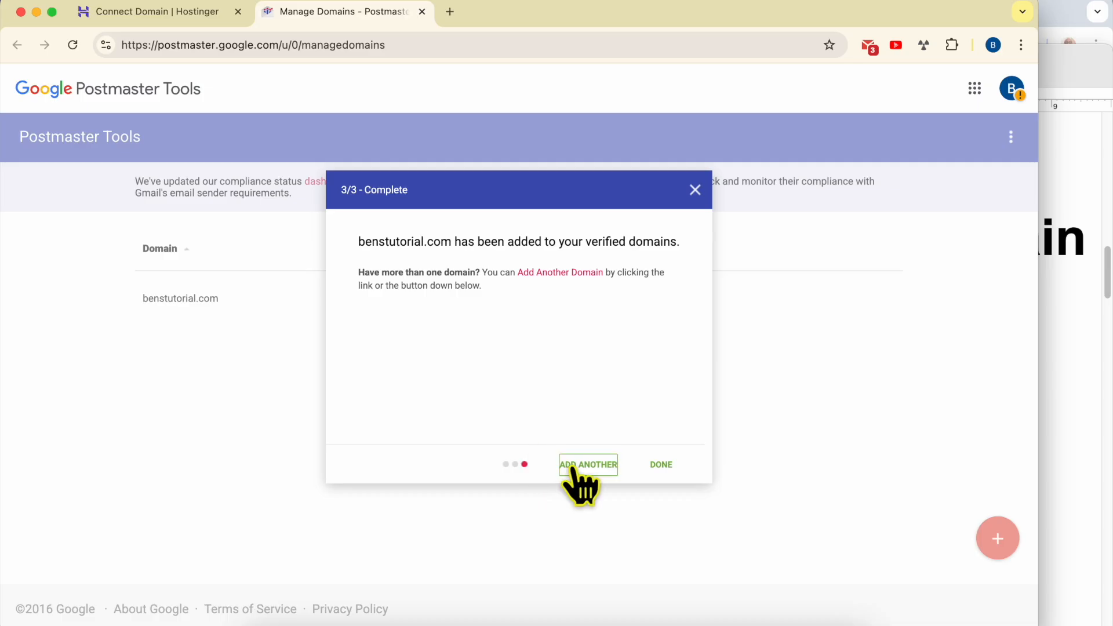
{"action": "mouse_move", "coordinate": [590, 486]}
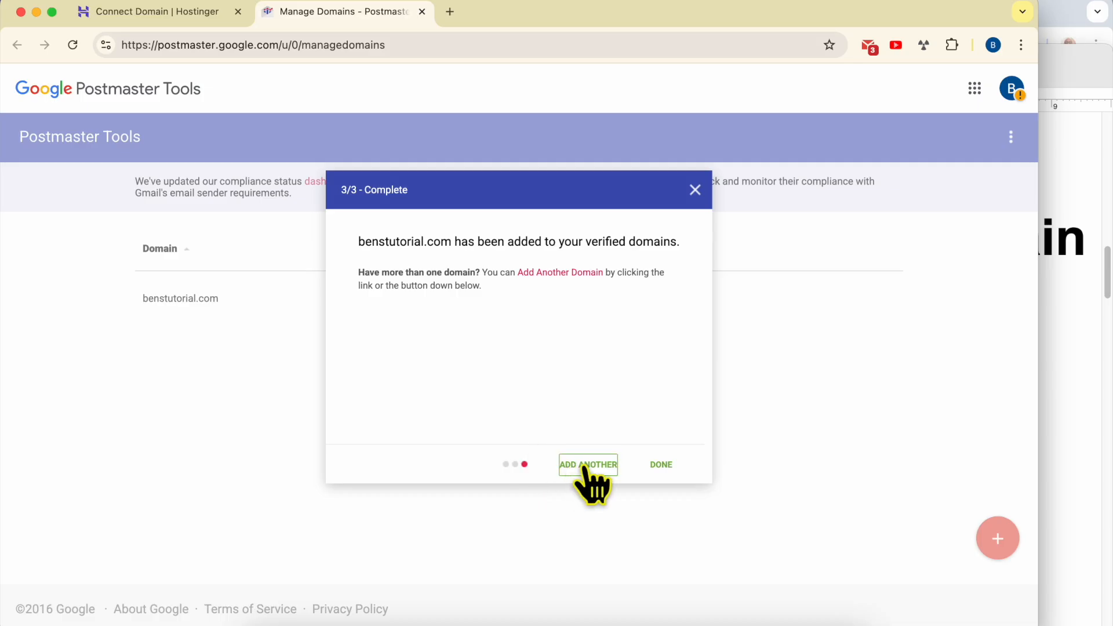
- Add benstutorial2.com as another domain and proceed to its verification step
{"action": "left_click", "coordinate": [587, 464]}
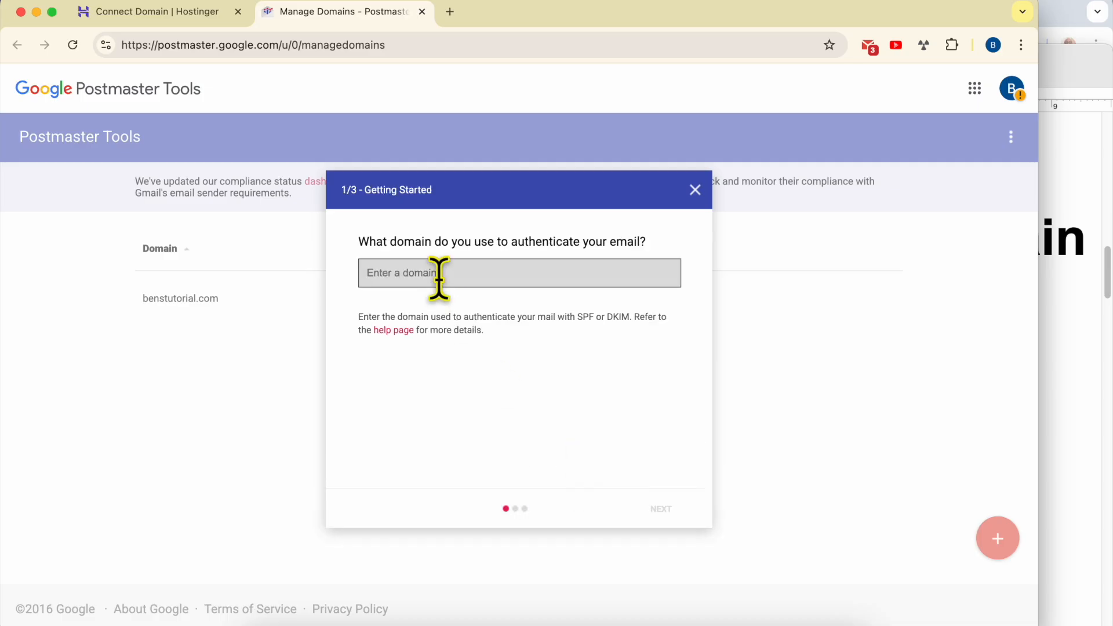
{"action": "type", "text": "benstut"}
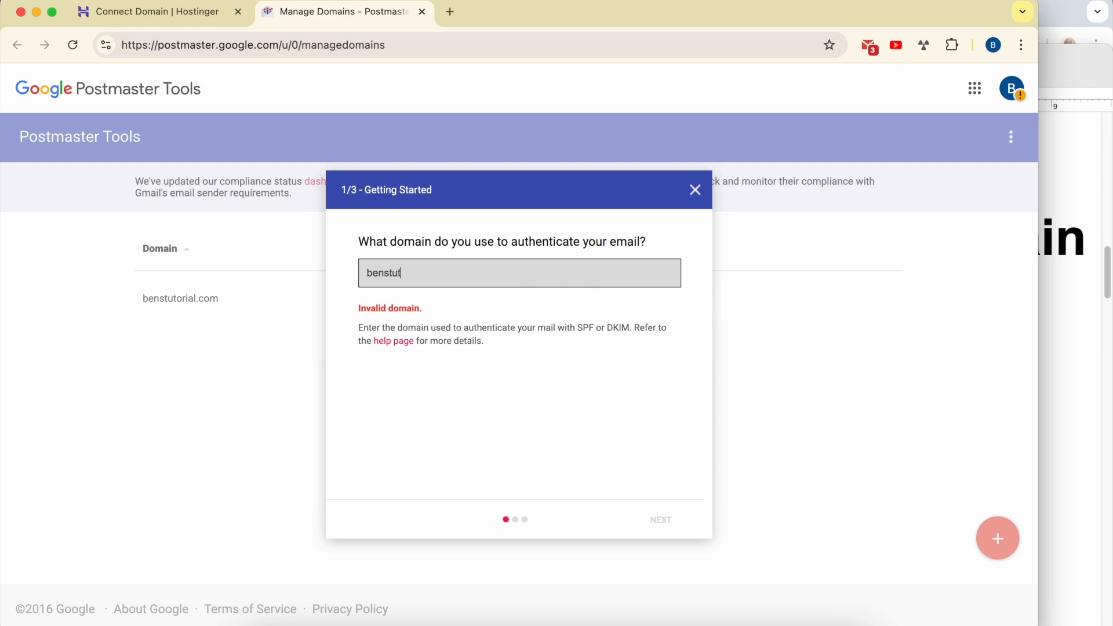
{"action": "type", "text": "oril"}
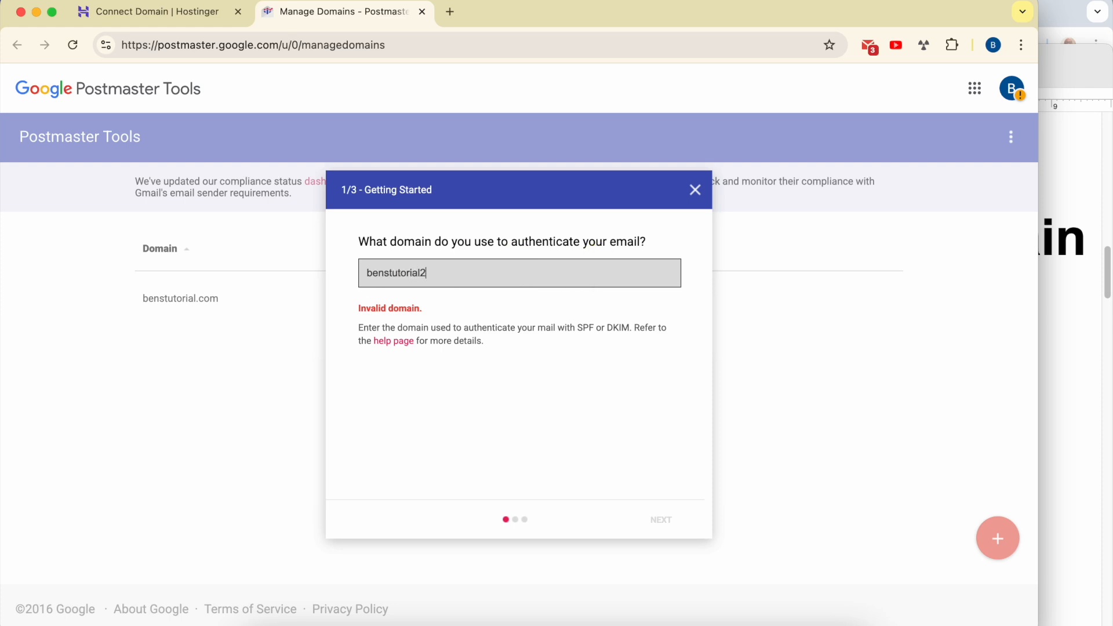
{"action": "type", "text": ".com"}
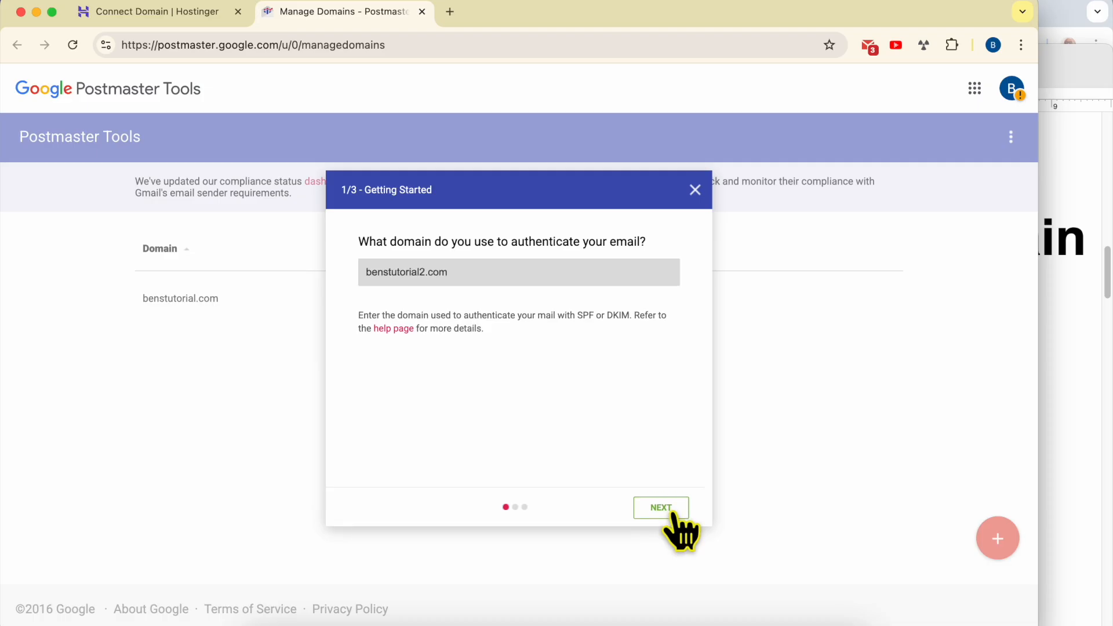
{"action": "left_click", "coordinate": [661, 508]}
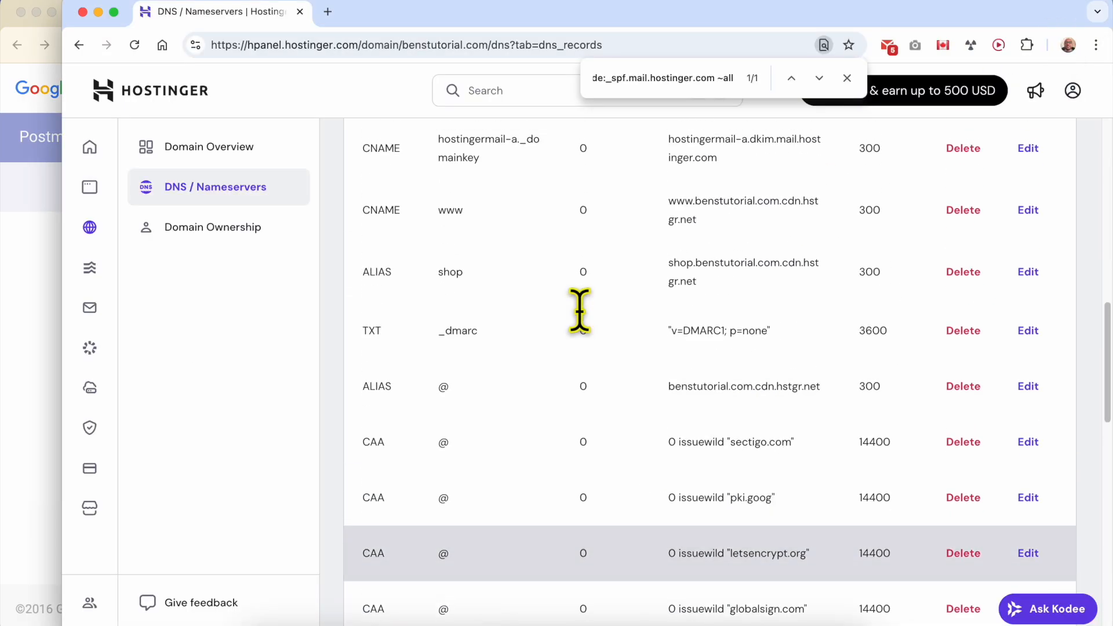
- Add a TXT record at @ with the pasted google-site-verification value
{"action": "scroll", "scroll_direction": "up", "scroll_amount": 3}
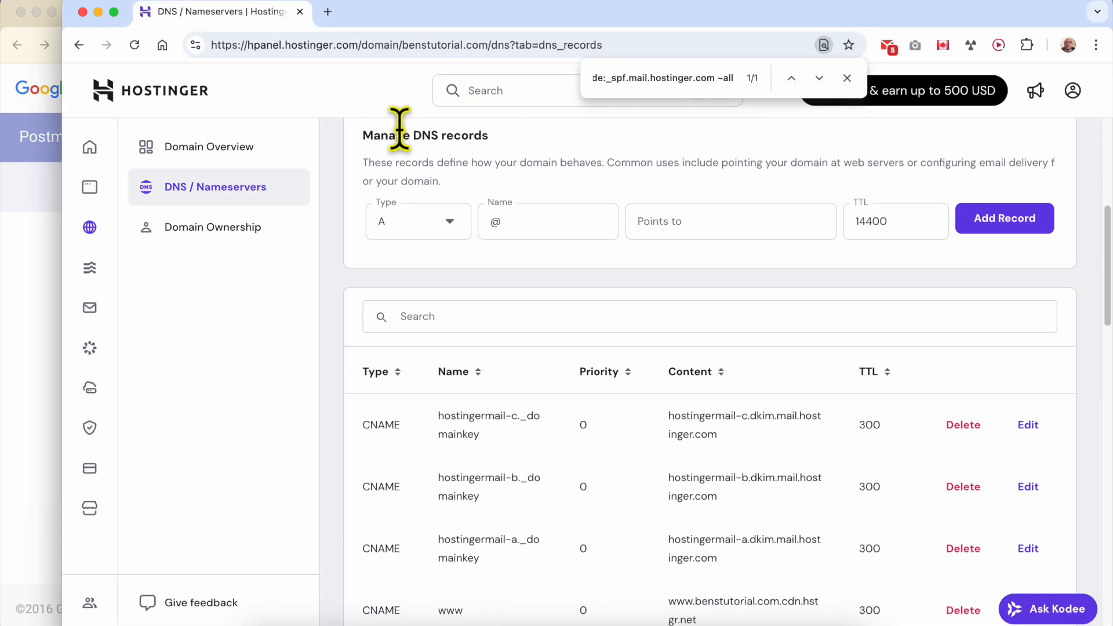
{"action": "left_click", "coordinate": [418, 221]}
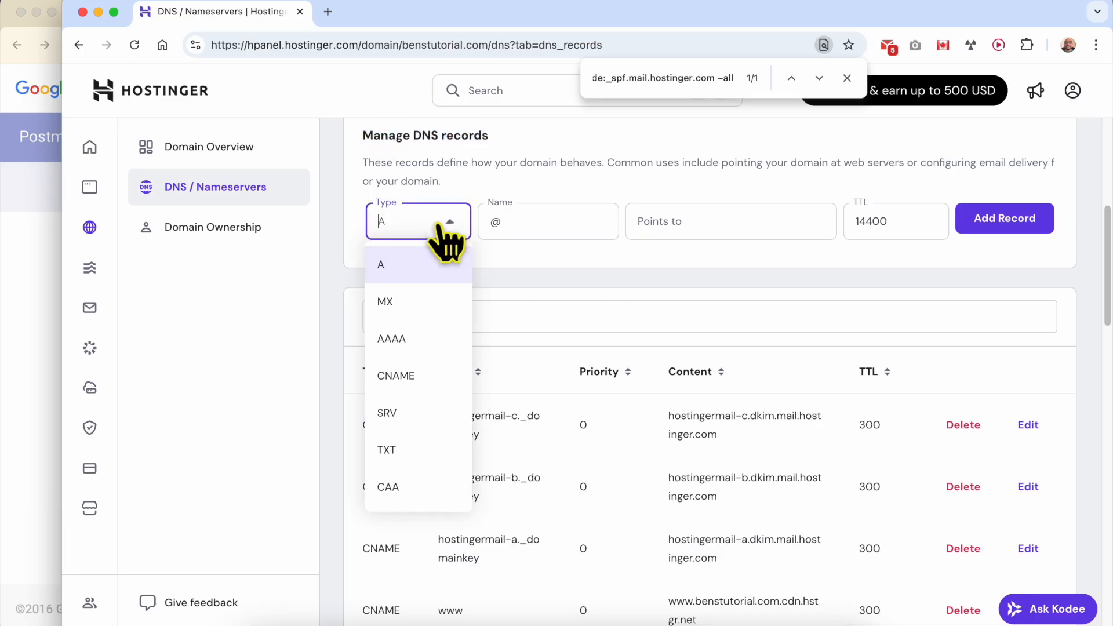
{"action": "left_click", "coordinate": [386, 450]}
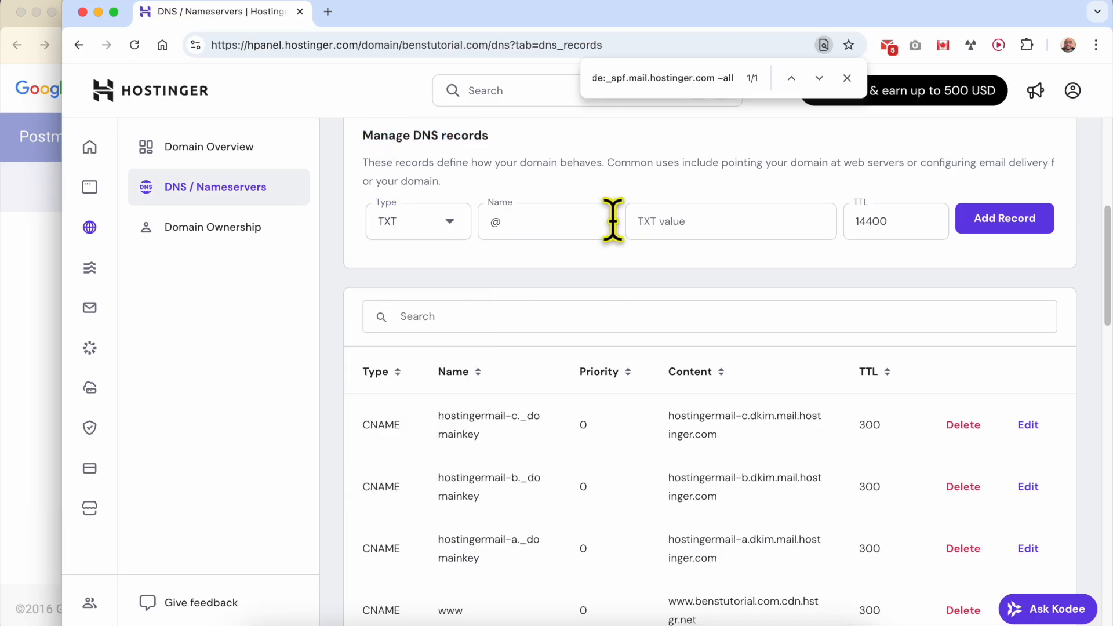
{"action": "left_click", "coordinate": [535, 220]}
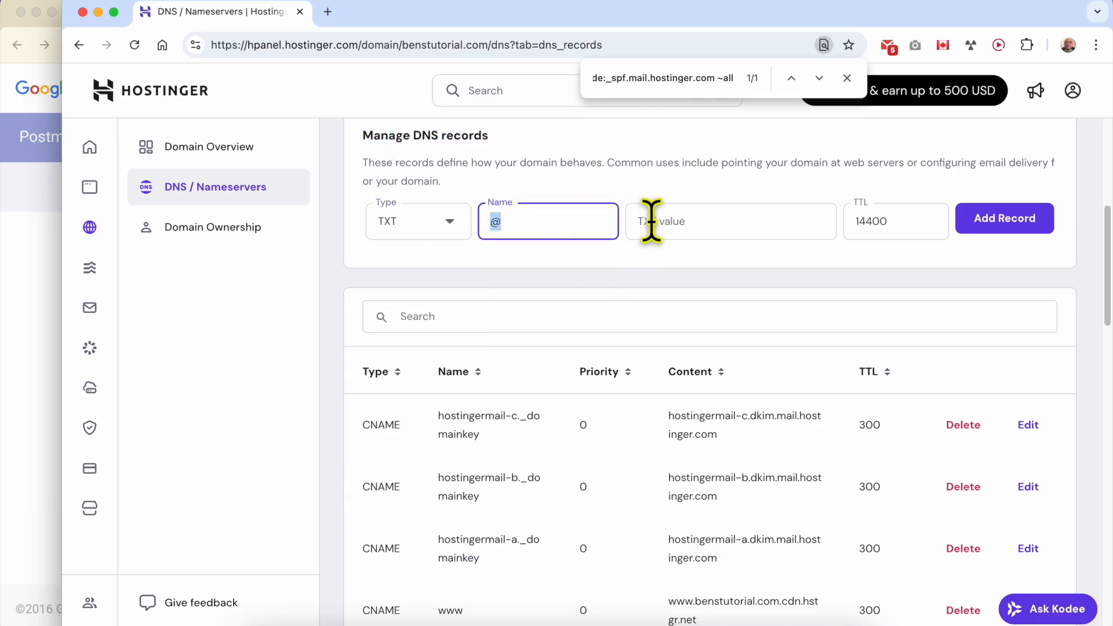
{"action": "right_click", "coordinate": [676, 222]}
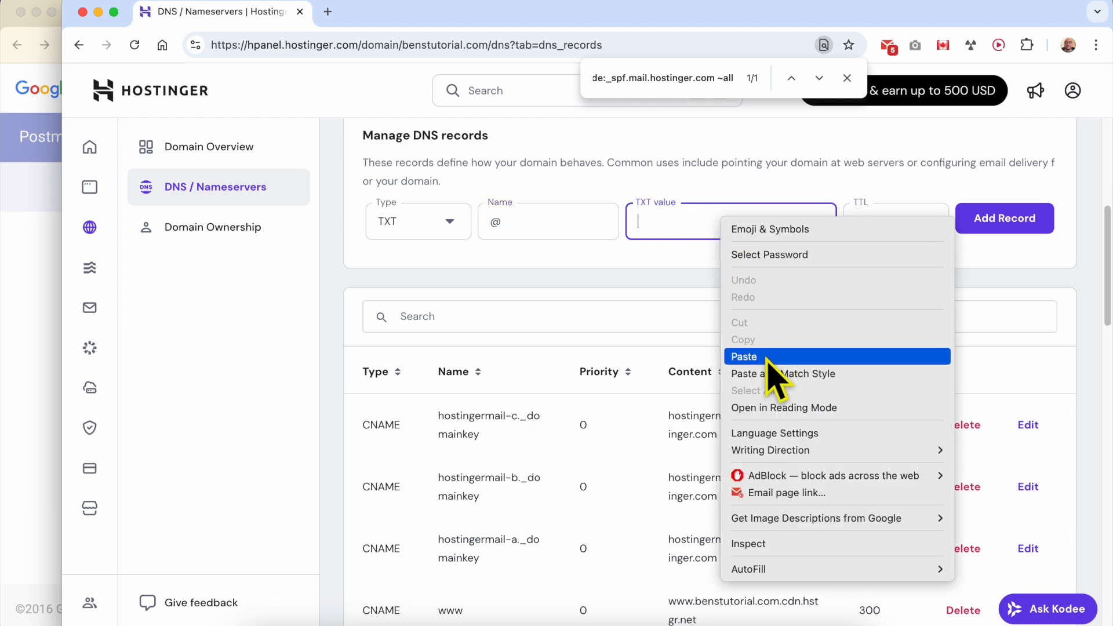
{"action": "left_click", "coordinate": [745, 356]}
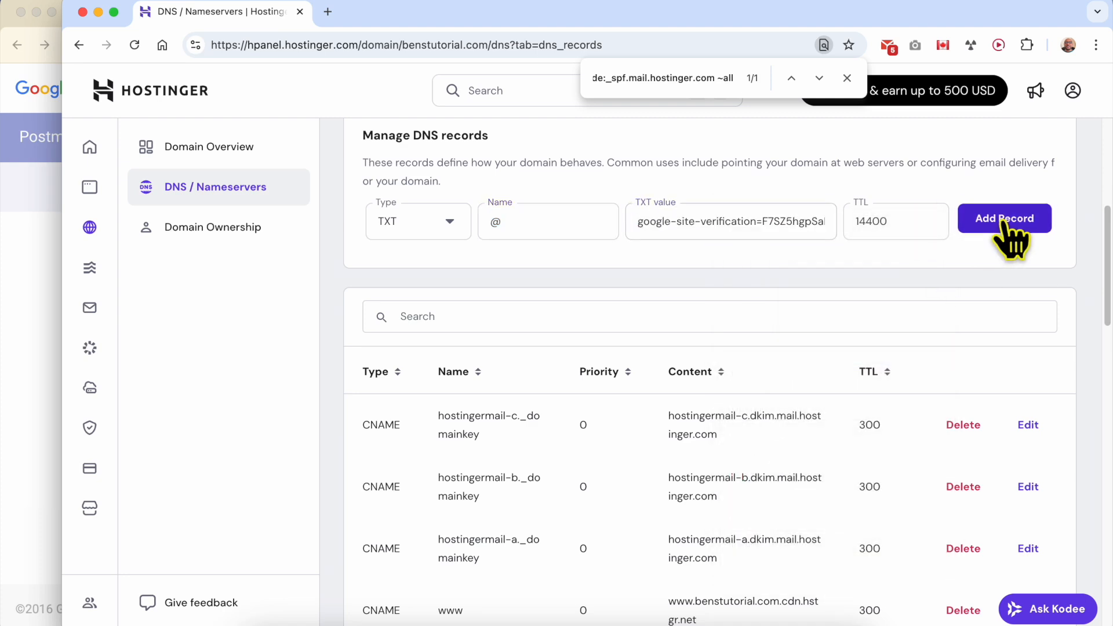
{"action": "left_click", "coordinate": [346, 11]}
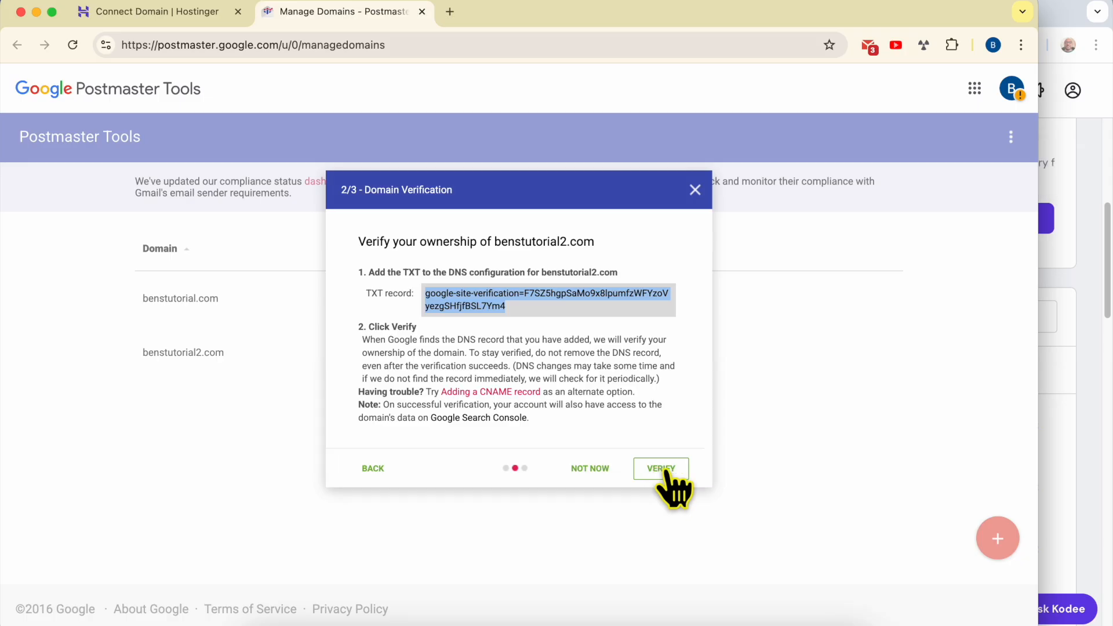
{"action": "mouse_move", "coordinate": [685, 273]}
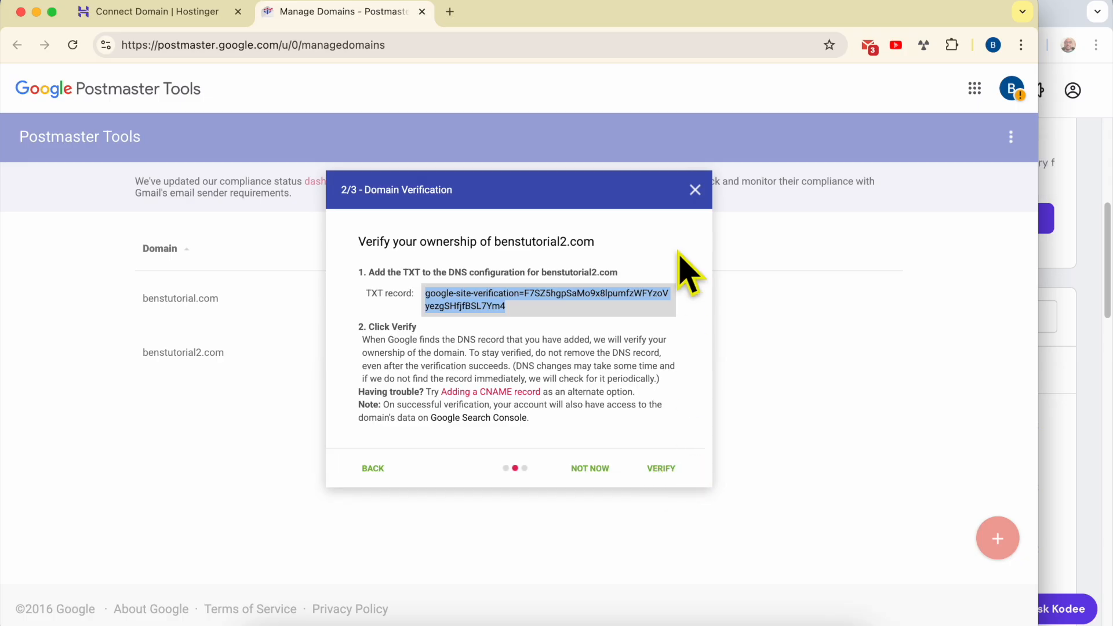
- Dismiss the Domain Verification dialog, leaving benstutorial2.com listed as Not Verified
{"action": "left_click", "coordinate": [695, 190]}
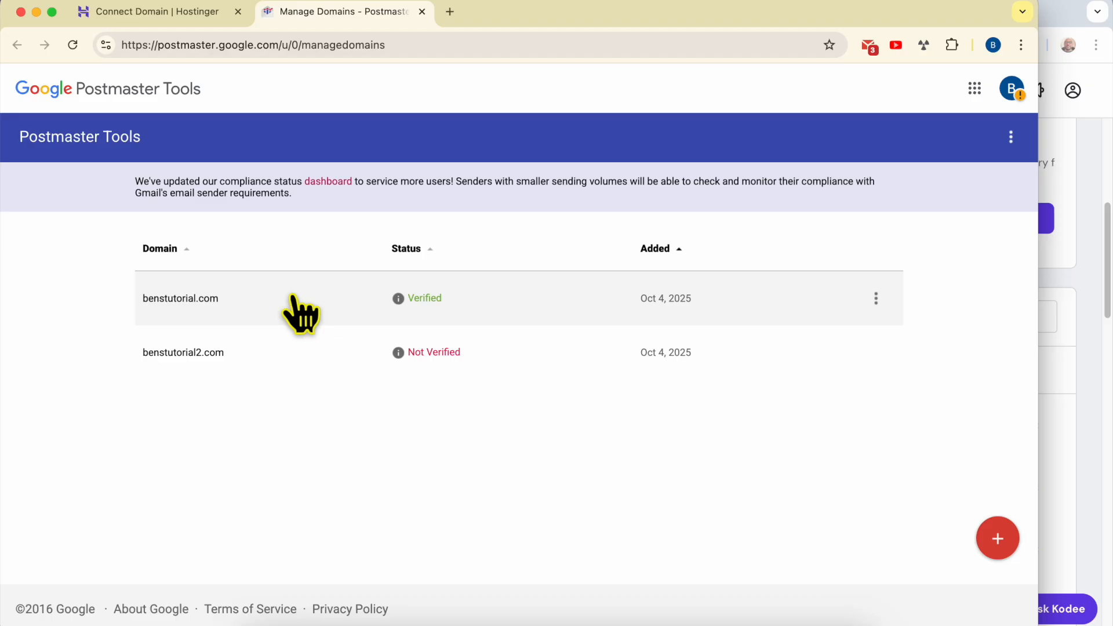
- Open benstutorial.com's Spam Rate dashboard and highlight its no-data message
{"action": "left_click", "coordinate": [180, 299]}
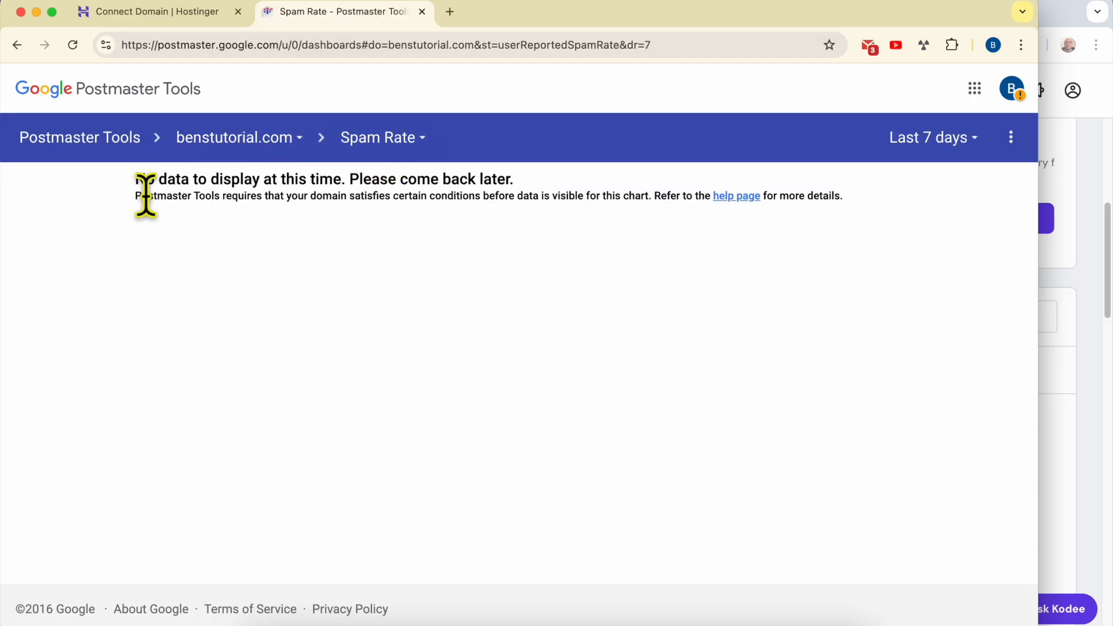
{"action": "mouse_move", "coordinate": [138, 177]}
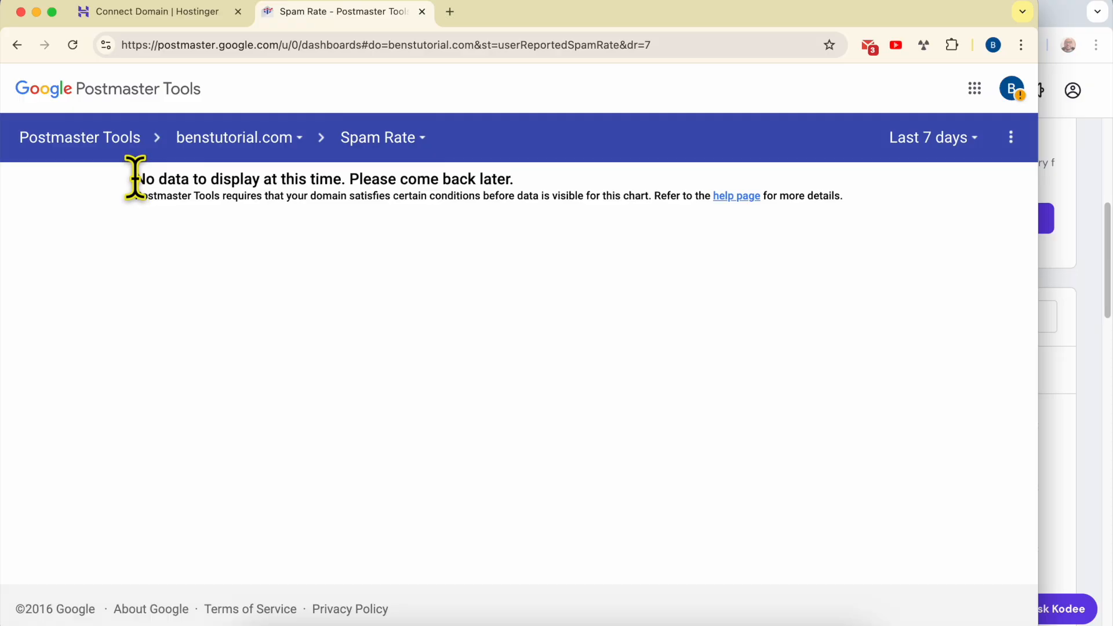
{"action": "left_click_drag", "start_coordinate": [136, 179], "coordinate": [512, 179]}
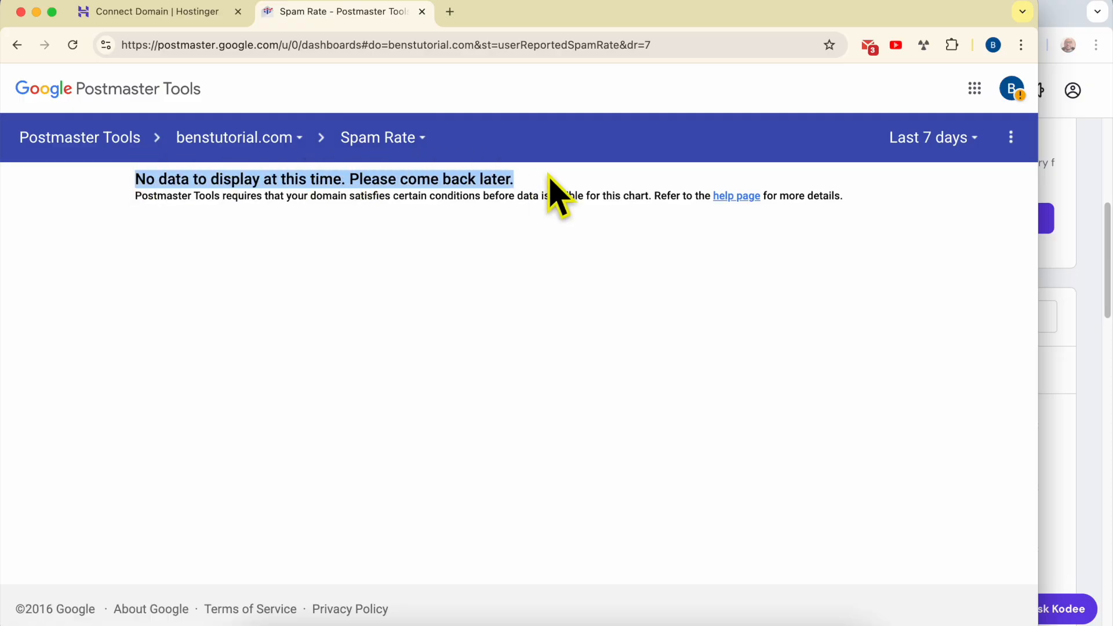
{"action": "mouse_move", "coordinate": [226, 226]}
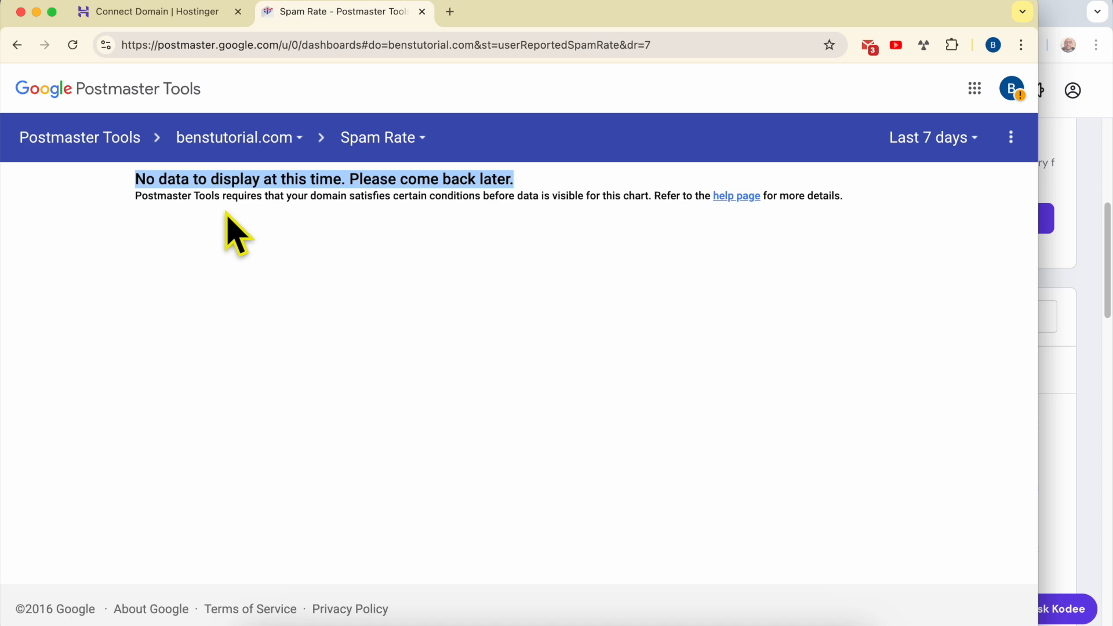
{"action": "mouse_move", "coordinate": [378, 274]}
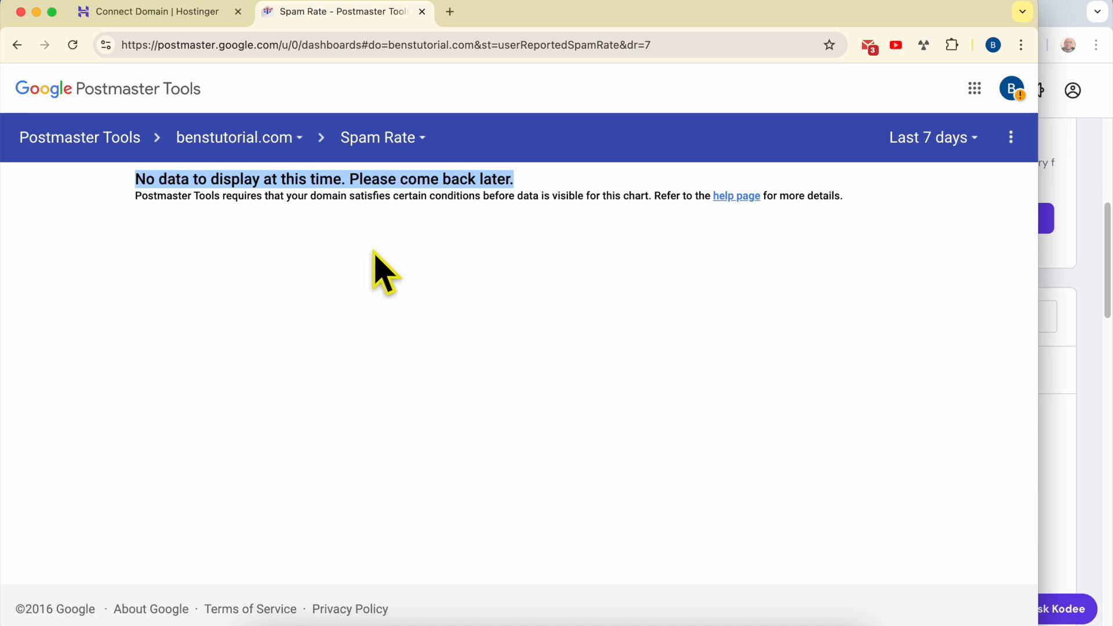
{"action": "mouse_move", "coordinate": [420, 263]}
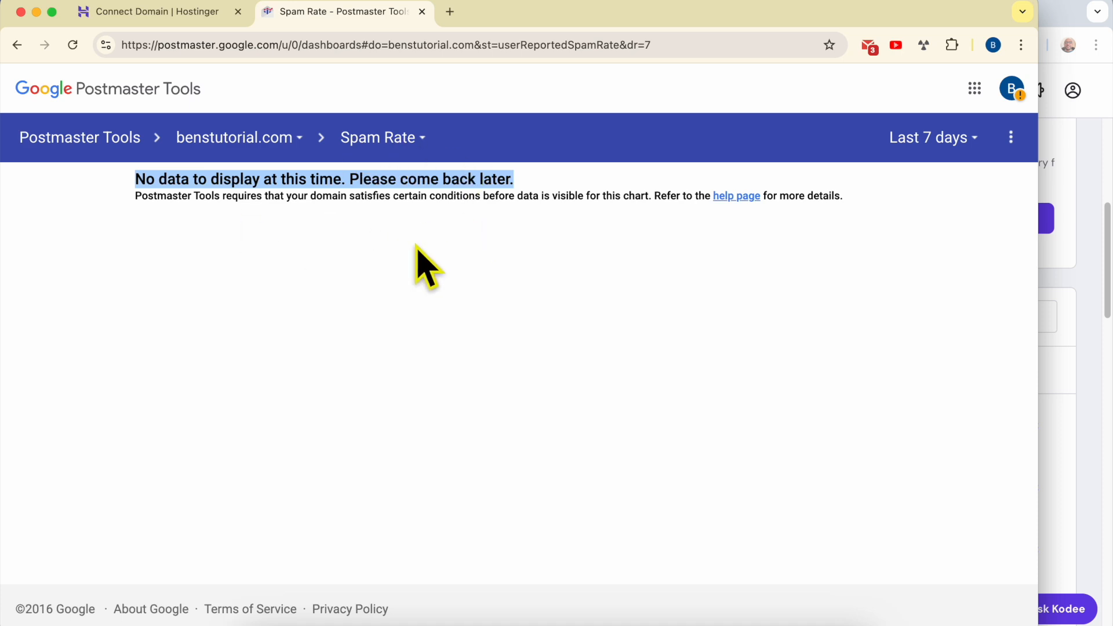
{"action": "left_click", "coordinate": [926, 137]}
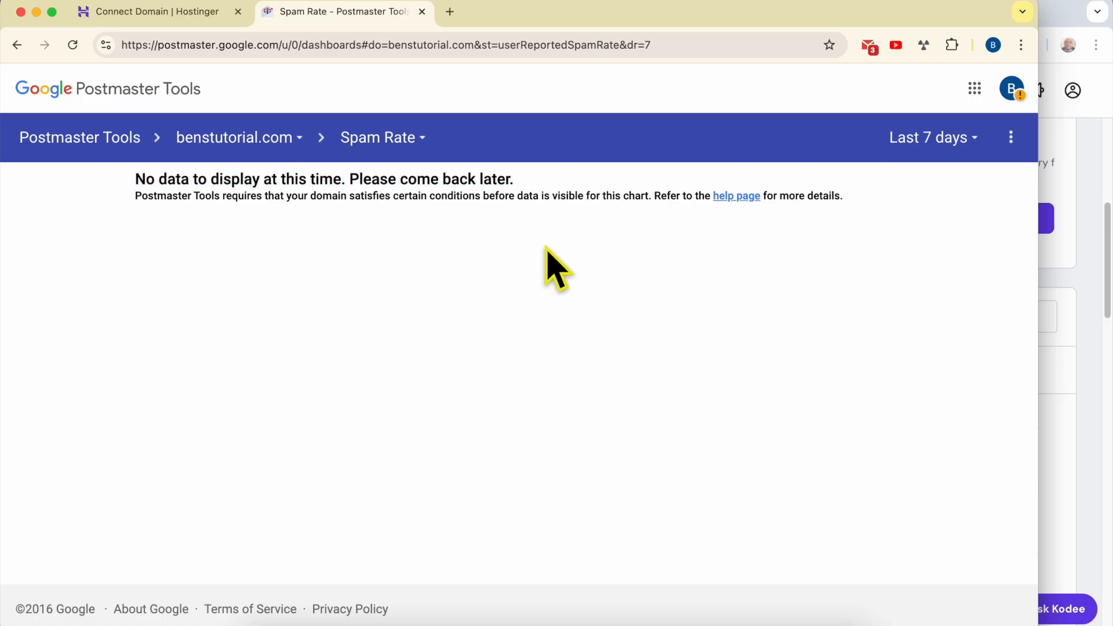
{"action": "mouse_move", "coordinate": [543, 269]}
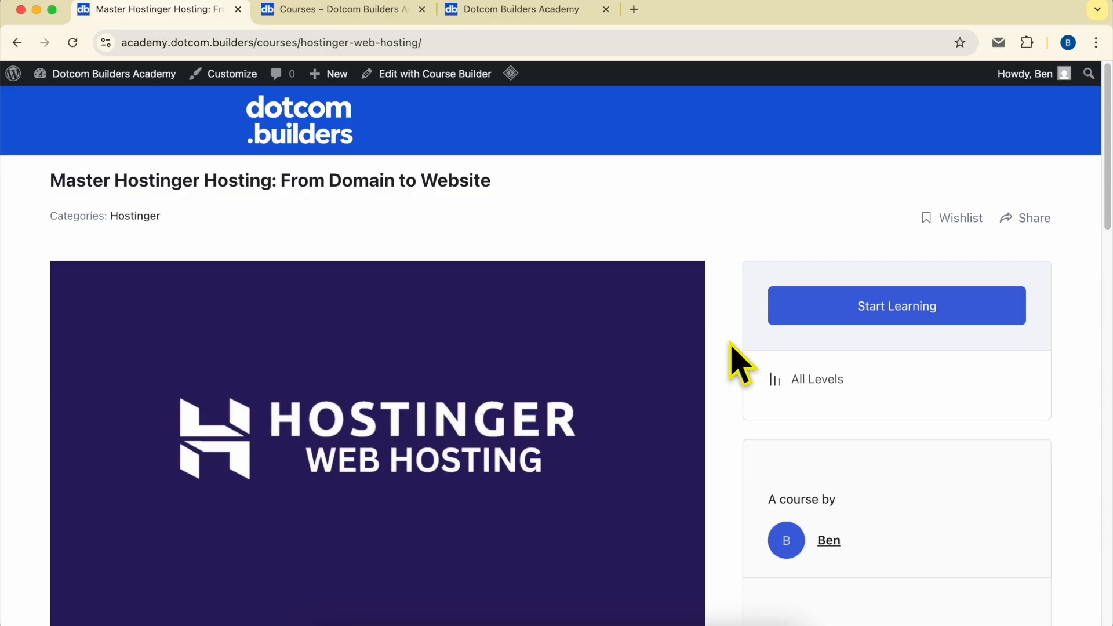
- Expand the course sections, including WordPress Setup, Email Setup, Launch & Index, and Speed Optimization
{"action": "scroll", "scroll_direction": "down", "scroll_amount": 3}
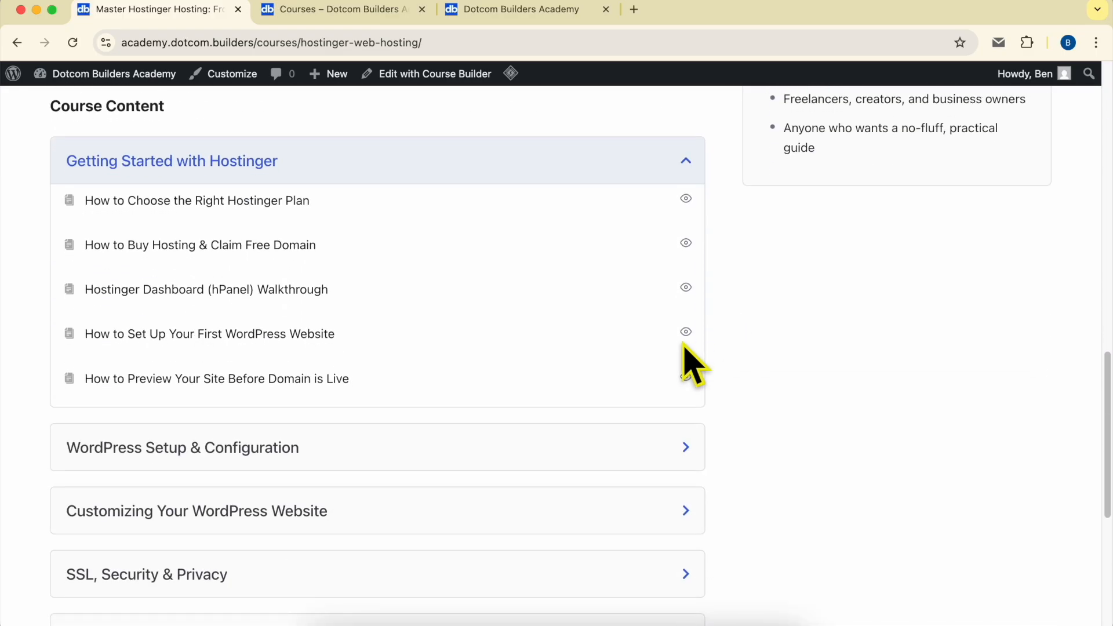
{"action": "scroll", "scroll_direction": "down", "scroll_amount": 3}
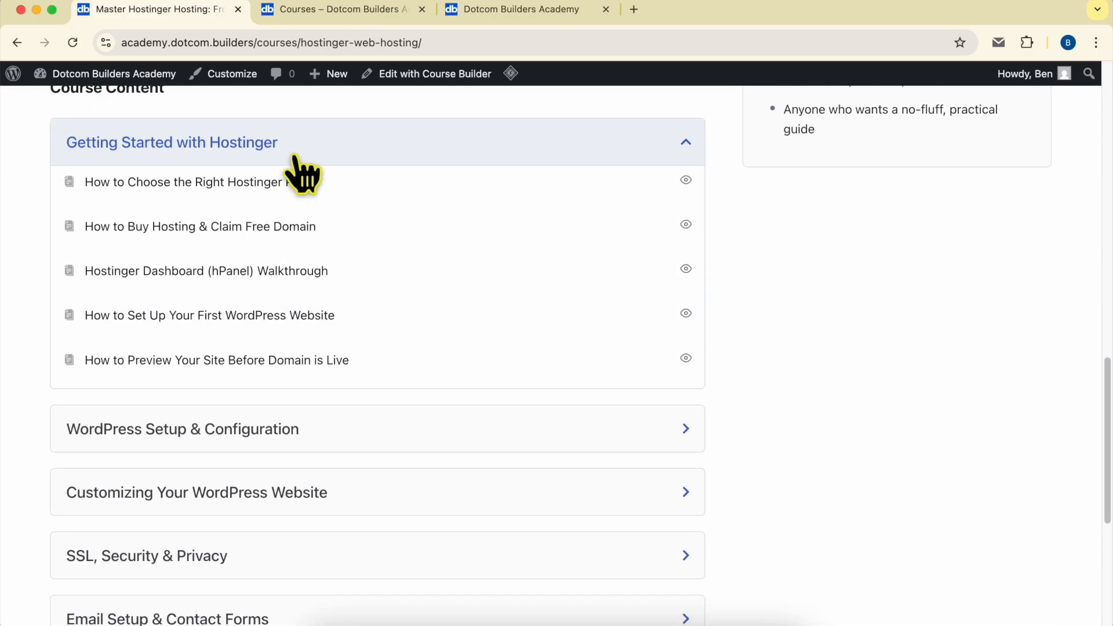
{"action": "left_click", "coordinate": [182, 429]}
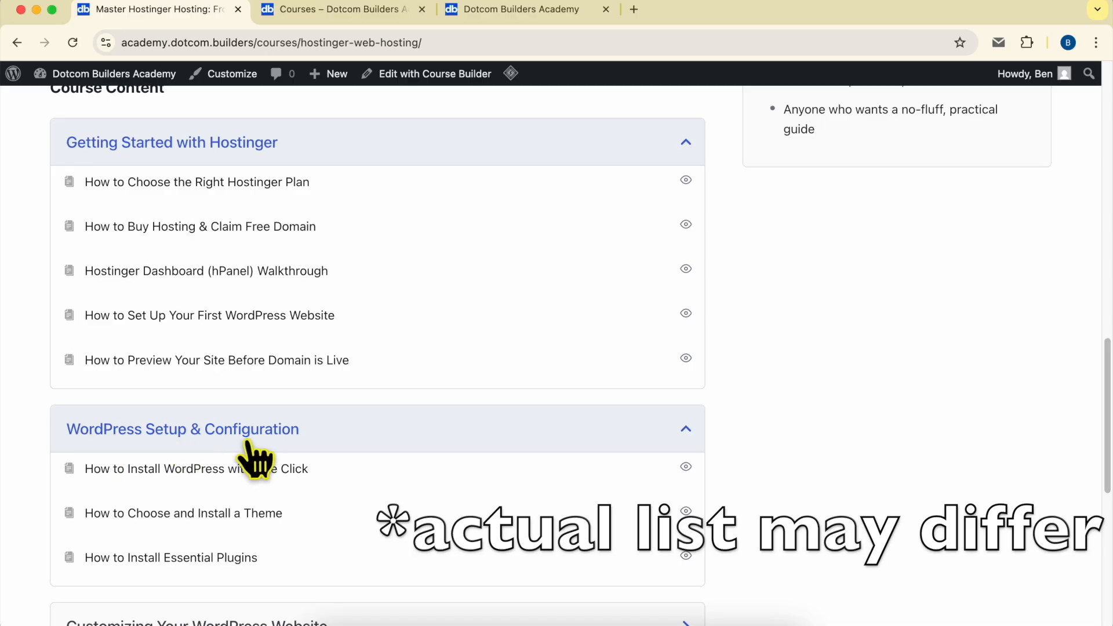
{"action": "scroll", "scroll_direction": "down", "scroll_amount": 3}
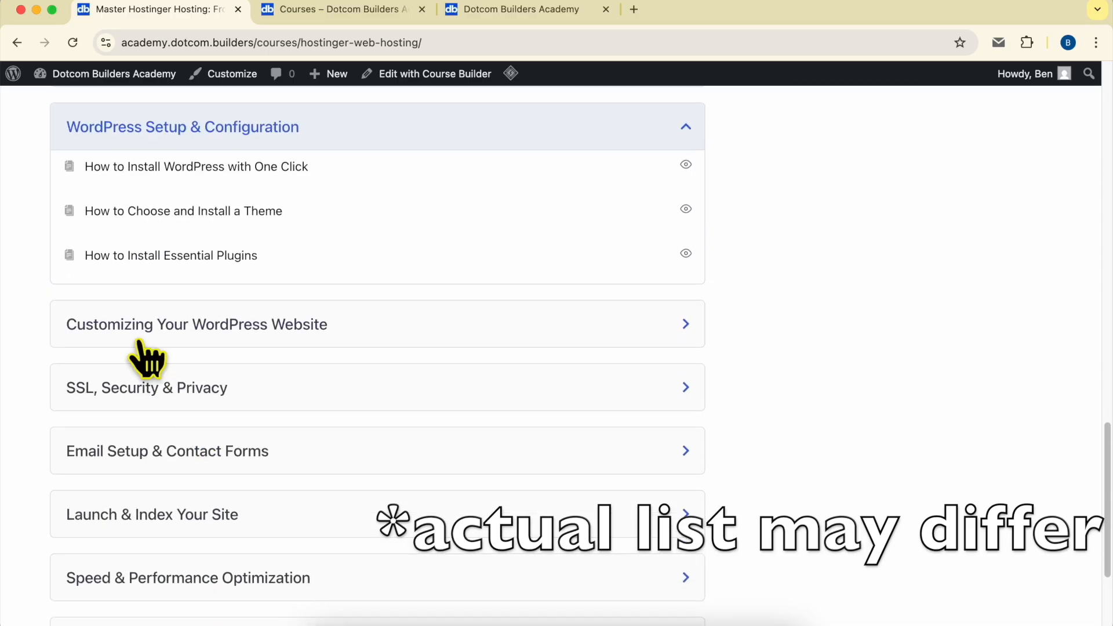
{"action": "left_click", "coordinate": [197, 324]}
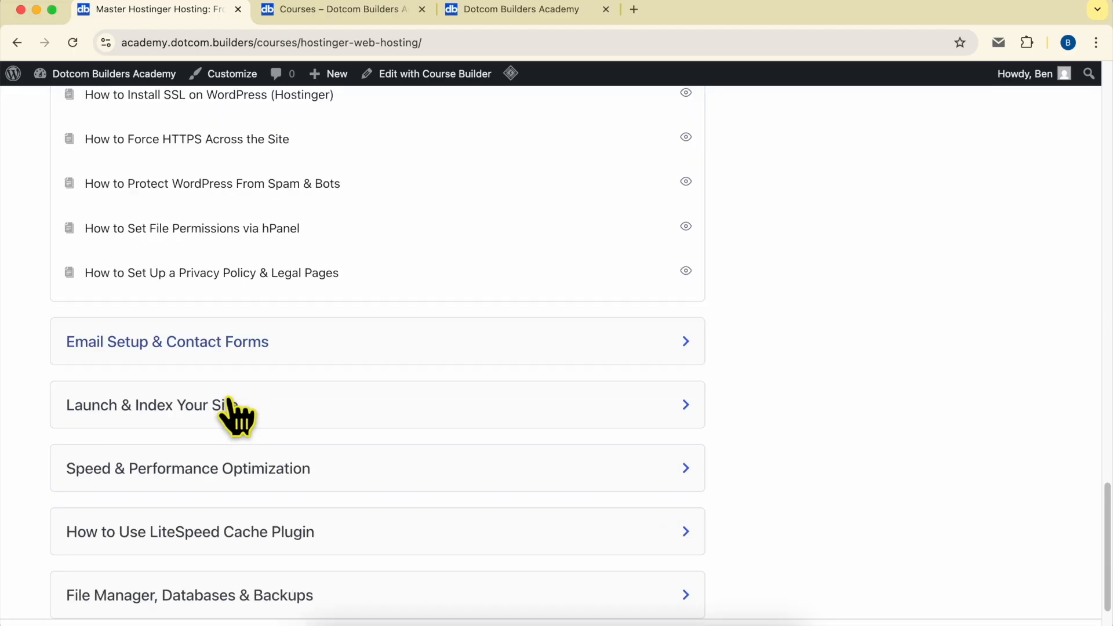
{"action": "left_click", "coordinate": [167, 342]}
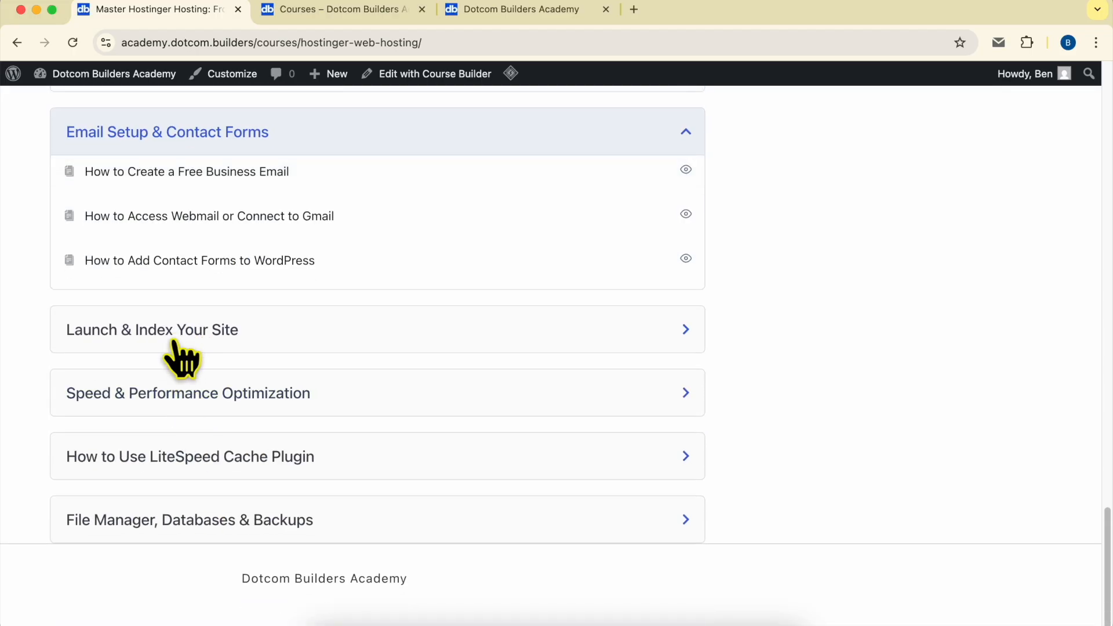
{"action": "left_click", "coordinate": [152, 330]}
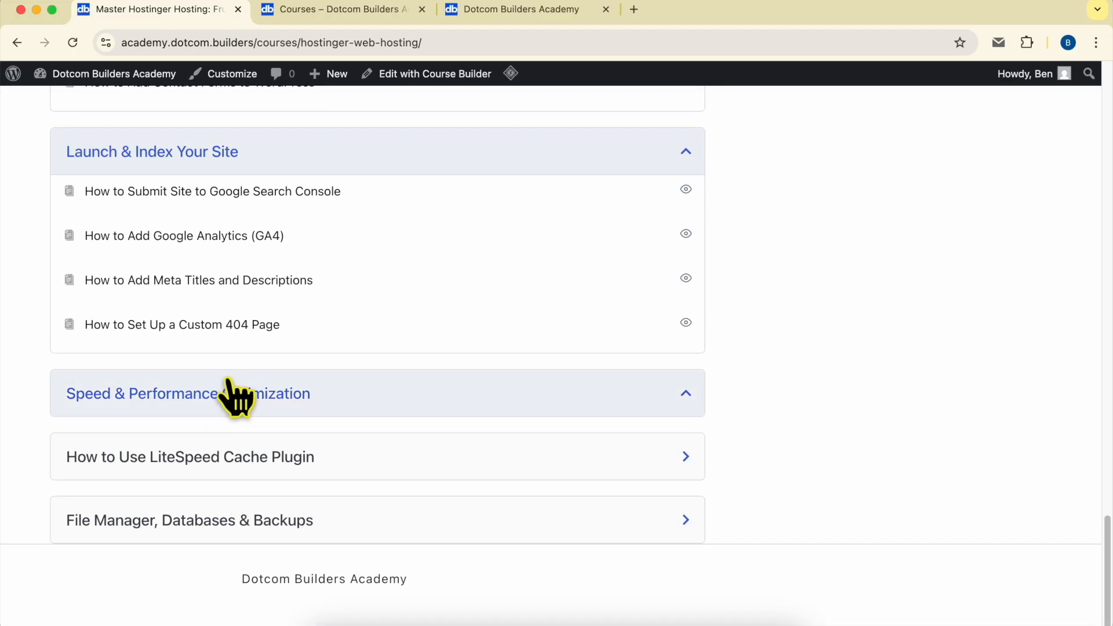
{"action": "left_click", "coordinate": [190, 457]}
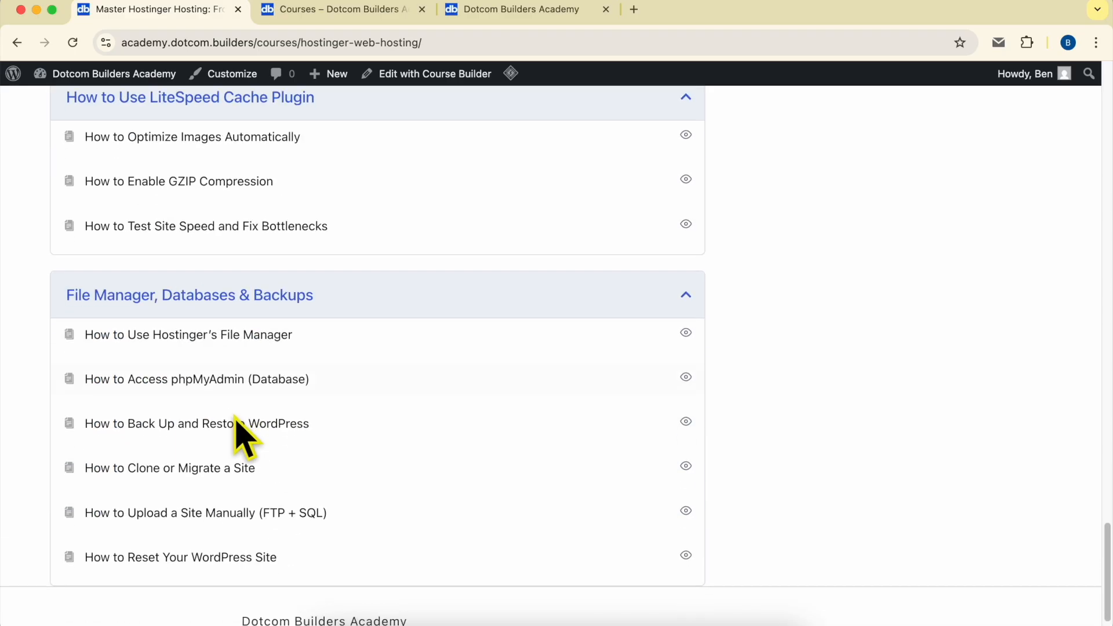
{"action": "mouse_move", "coordinate": [174, 336]}
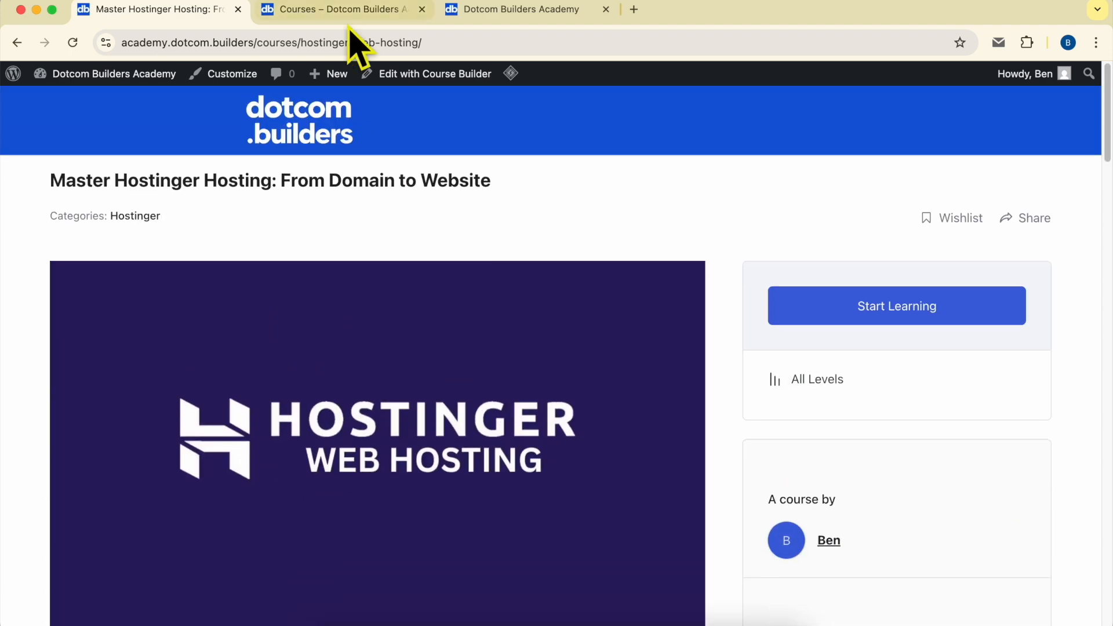
- Show the course catalogue, then scroll the join page down to the free sign-up form
{"action": "left_click", "coordinate": [345, 9]}
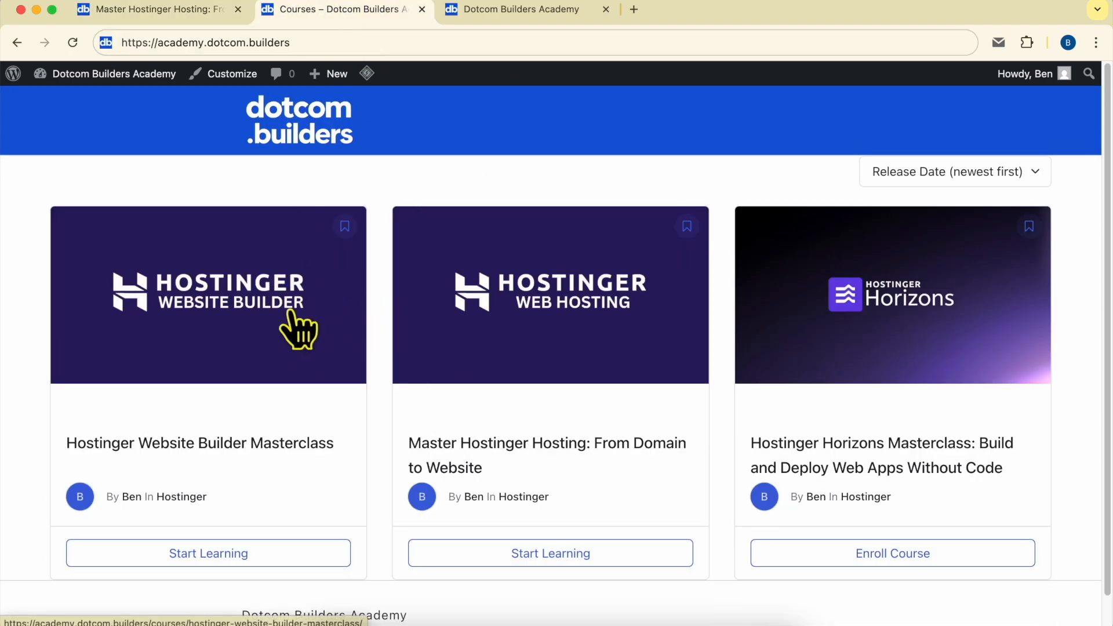
{"action": "mouse_move", "coordinate": [739, 334]}
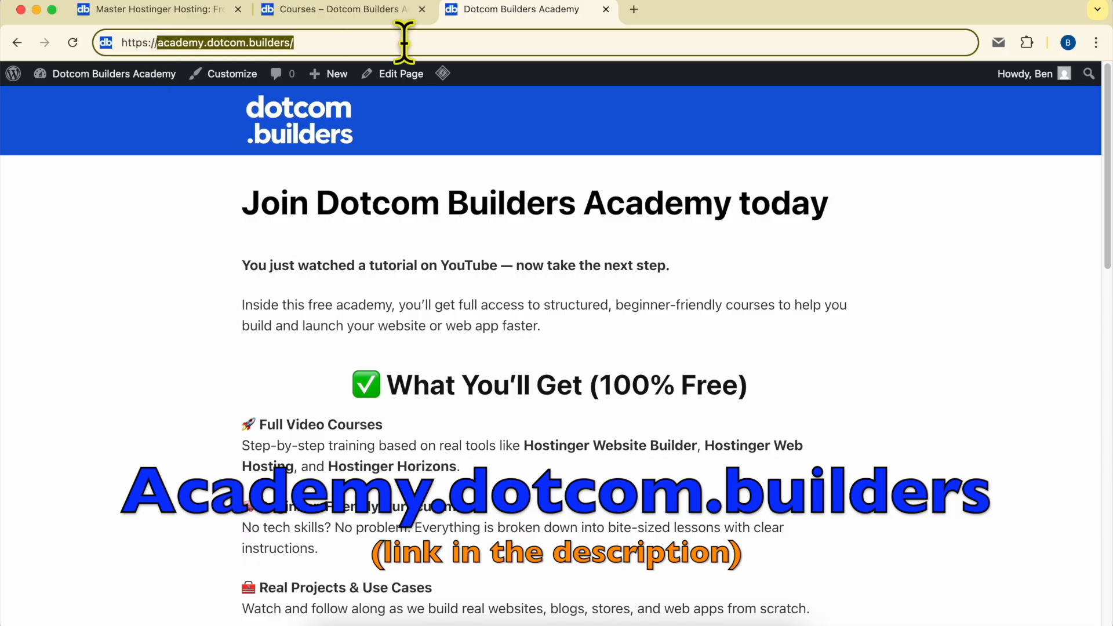
{"action": "mouse_move", "coordinate": [408, 174]}
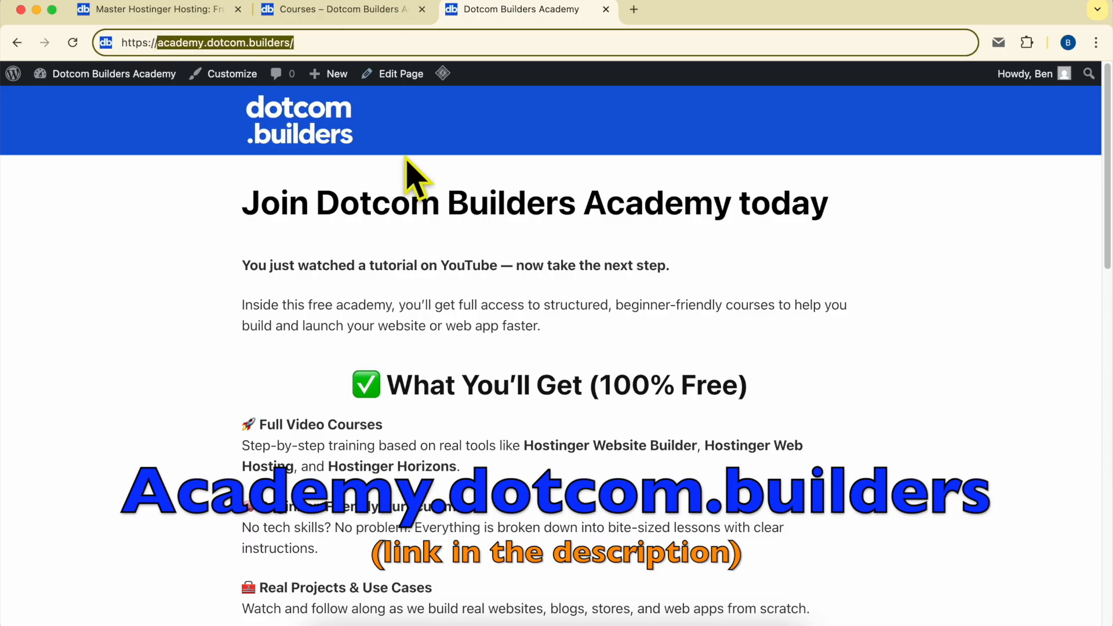
{"action": "scroll", "scroll_direction": "down", "scroll_amount": 3}
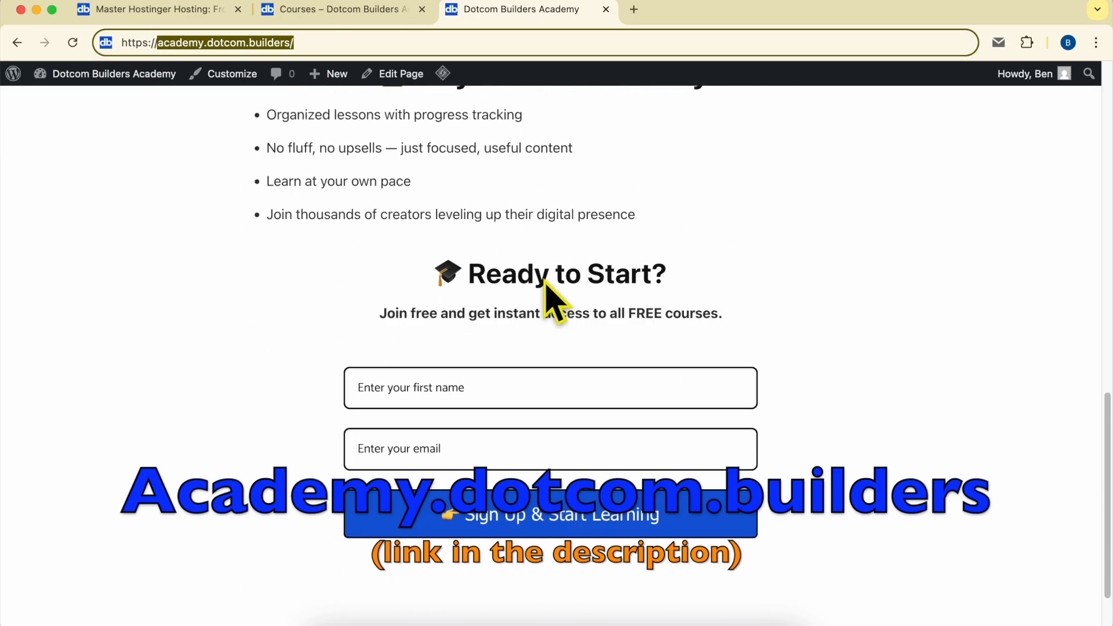
{"action": "scroll", "scroll_direction": "down", "scroll_amount": 3}
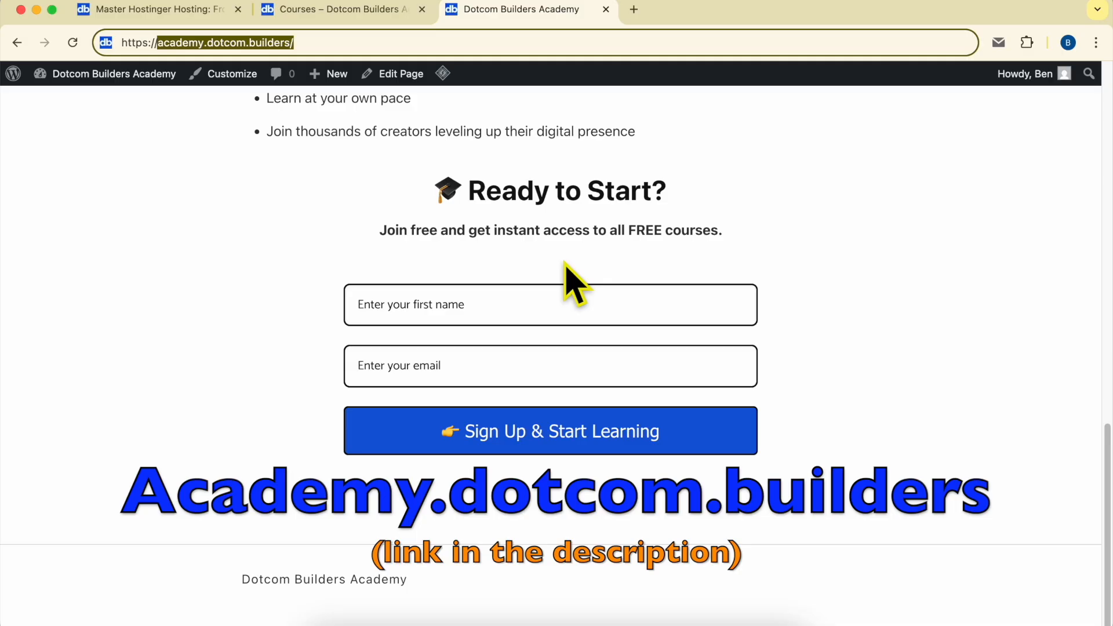
{"action": "mouse_move", "coordinate": [701, 96]}
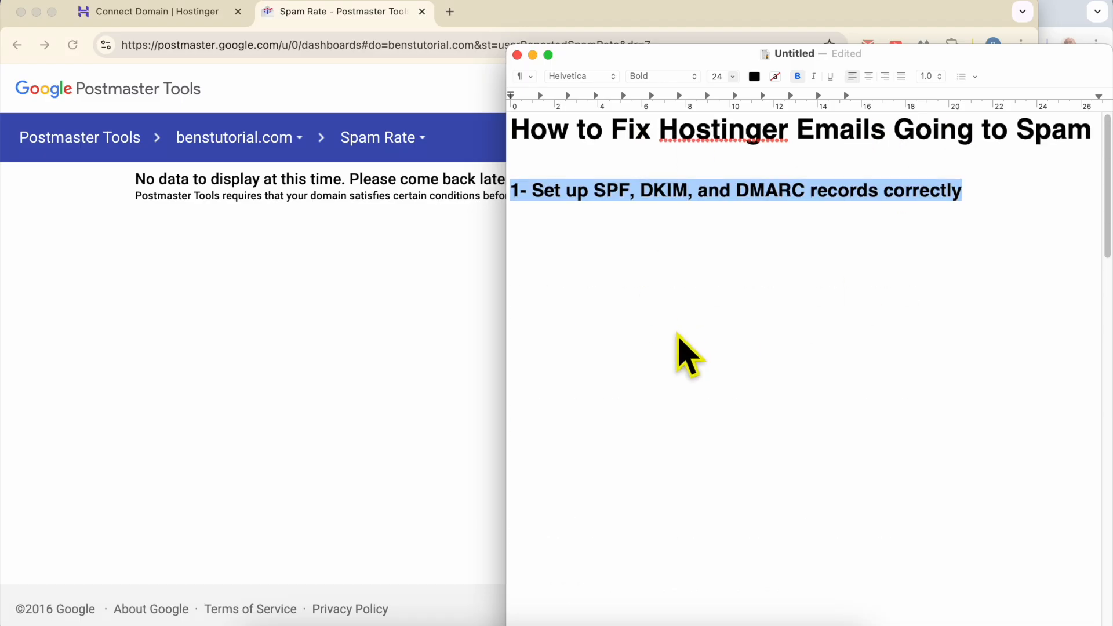
- Scroll to and highlight checklist step 3, Contact and Unspam yourself, then return to the browser
{"action": "scroll", "scroll_direction": "down", "scroll_amount": 3}
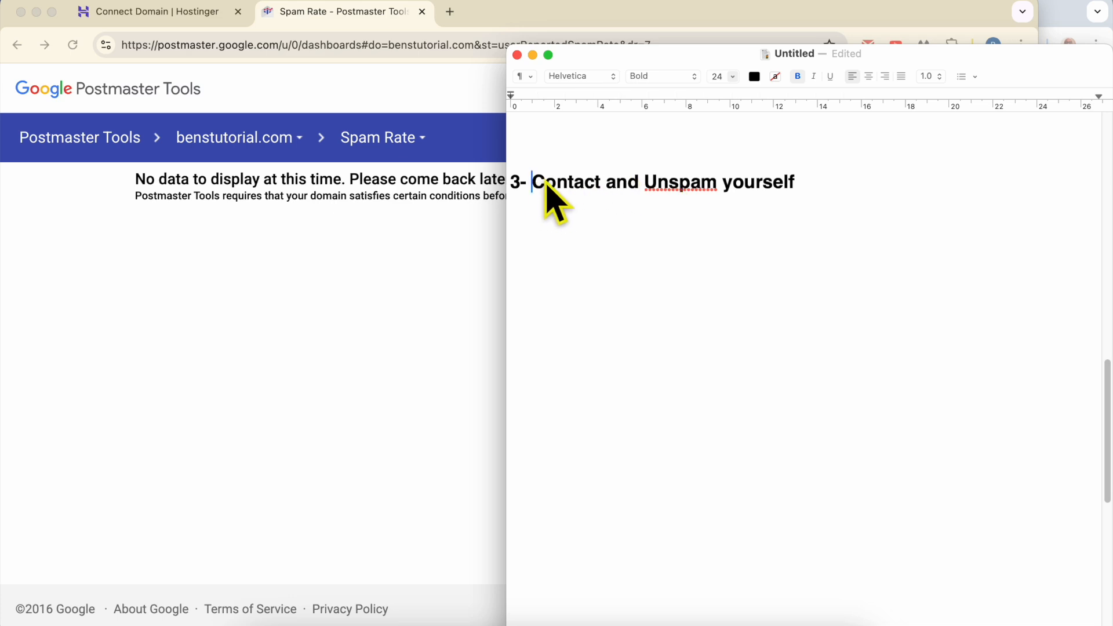
{"action": "left_click_drag", "start_coordinate": [534, 182], "coordinate": [795, 182]}
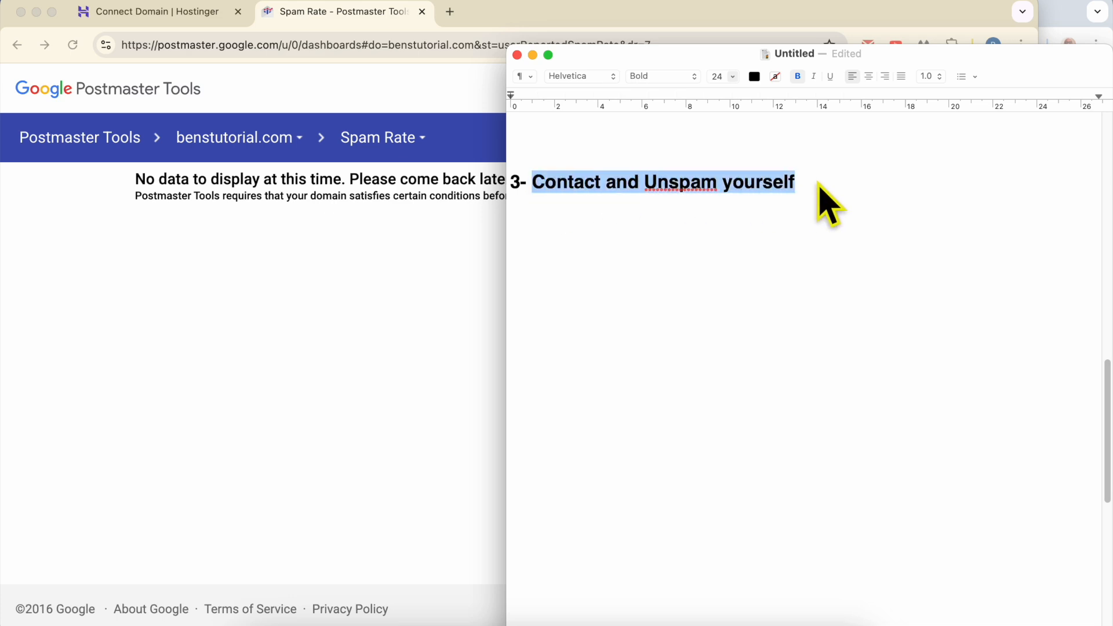
{"action": "left_click", "coordinate": [156, 12]}
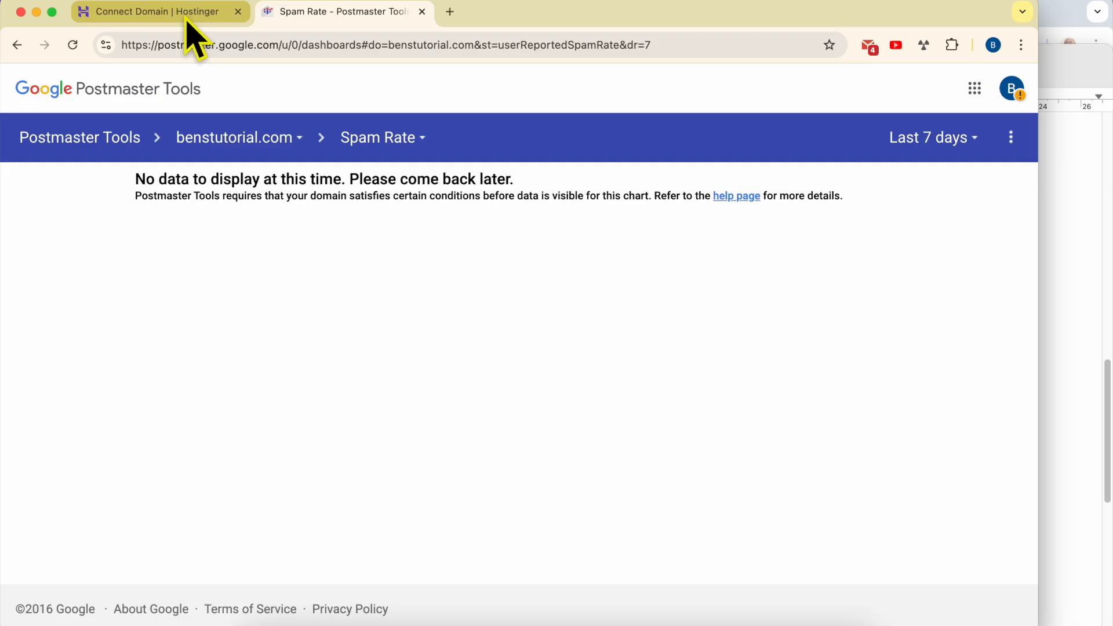
- Compose and send 'hi ben' / 'how are you today?' from the backup mailbox to Gmail
{"action": "left_click", "coordinate": [150, 12]}
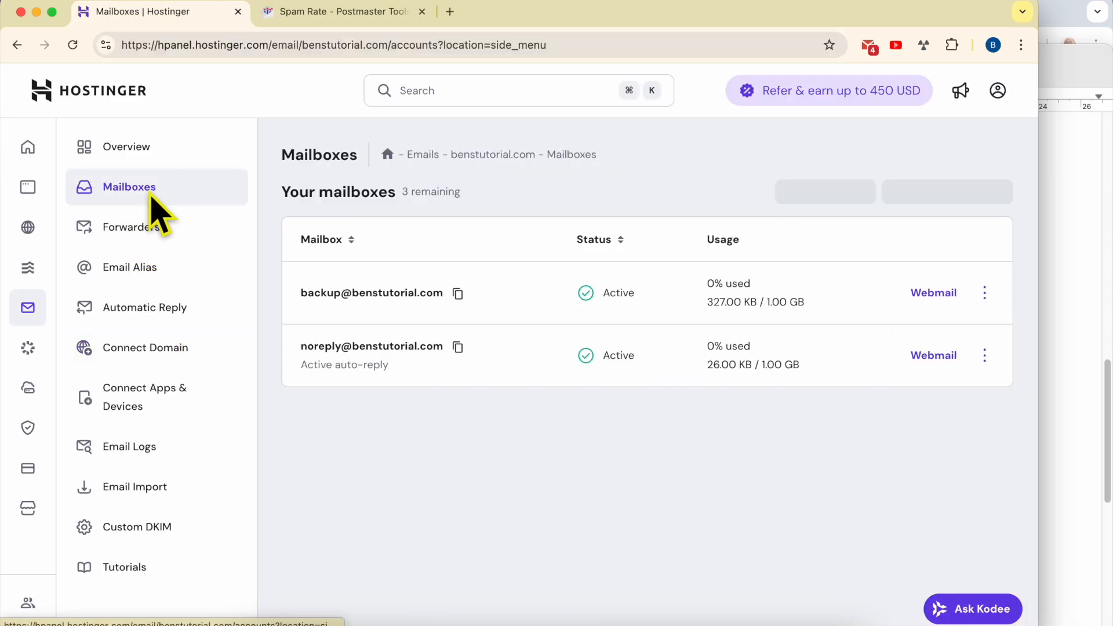
{"action": "left_click", "coordinate": [933, 293]}
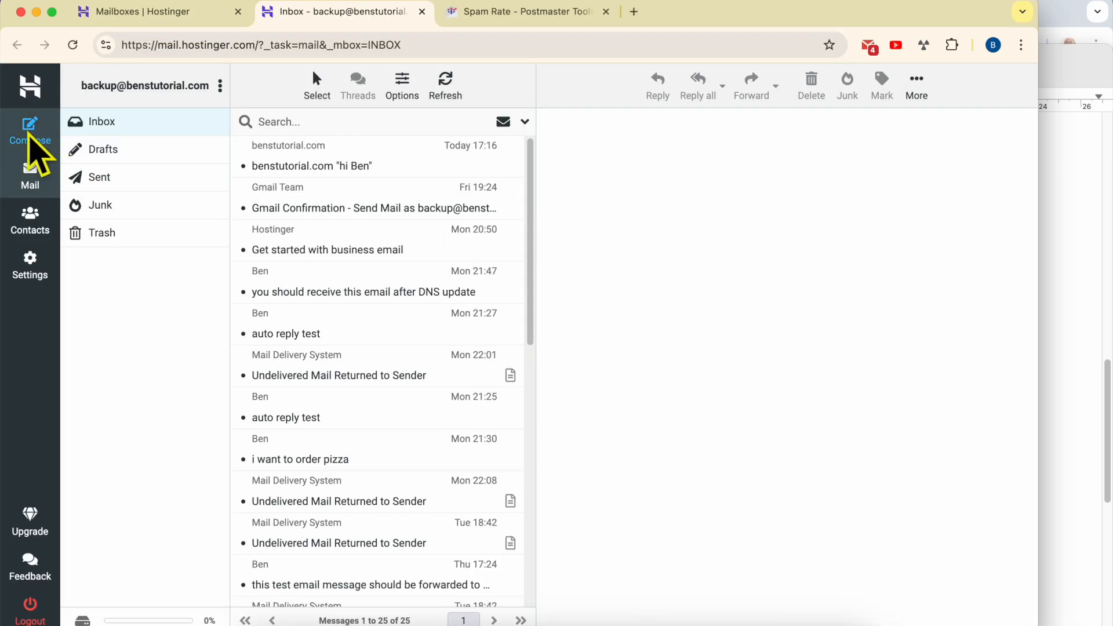
{"action": "left_click", "coordinate": [29, 123]}
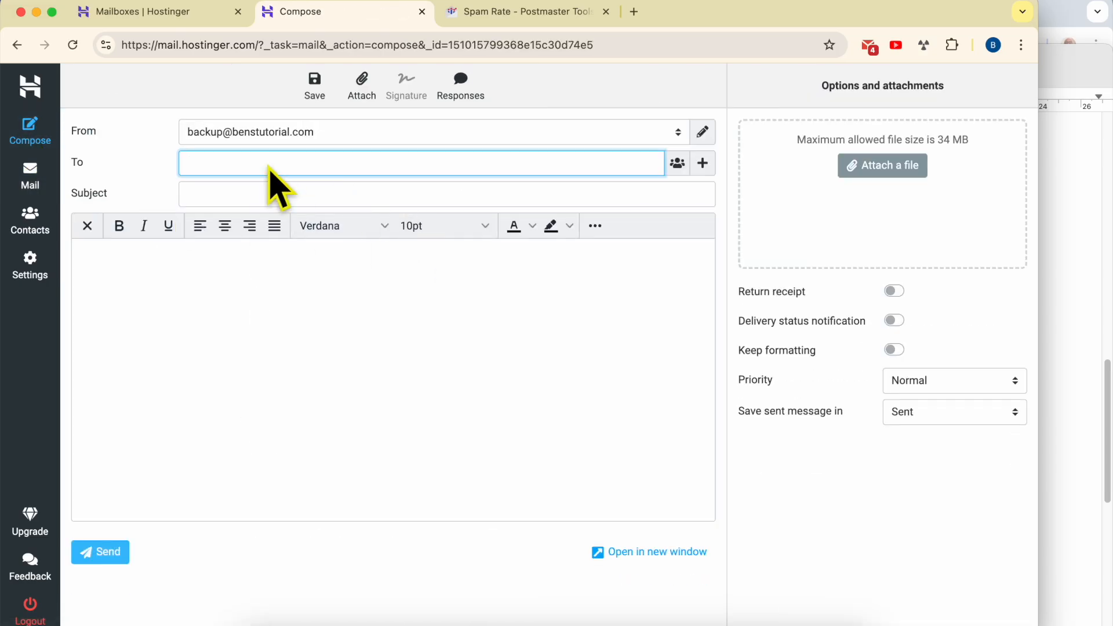
{"action": "left_click", "coordinate": [869, 44]}
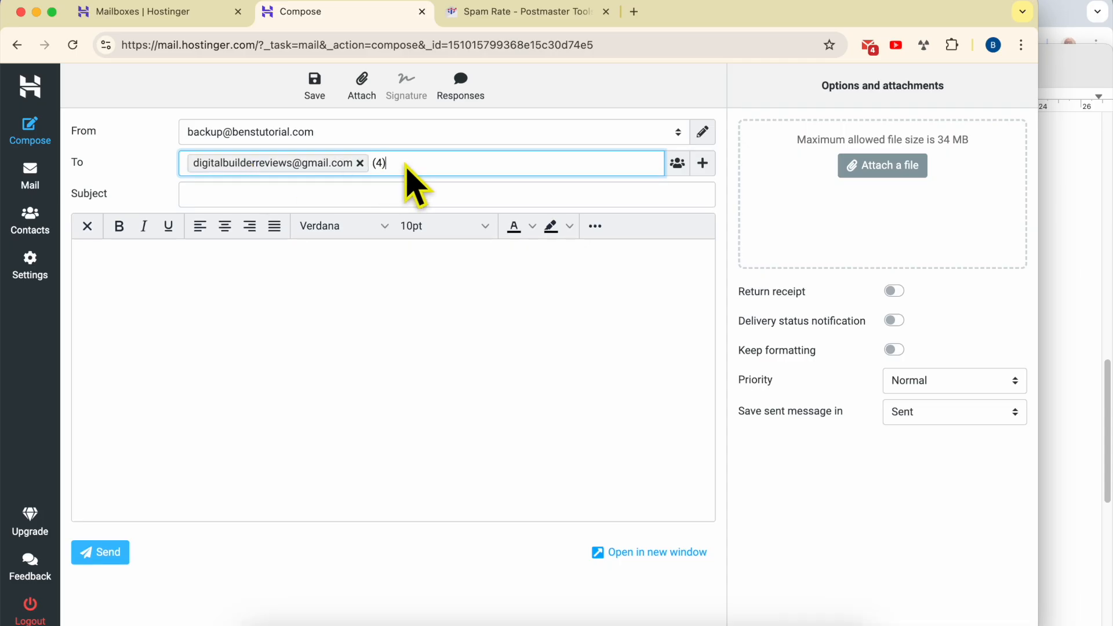
{"action": "left_click", "coordinate": [445, 194]}
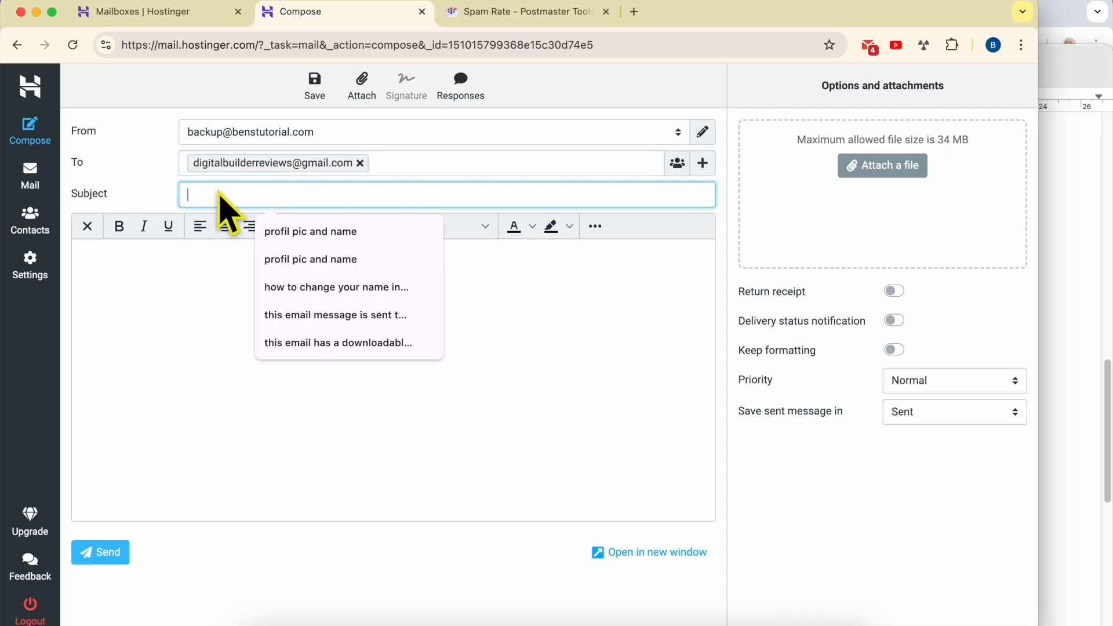
{"action": "type", "text": "hi"}
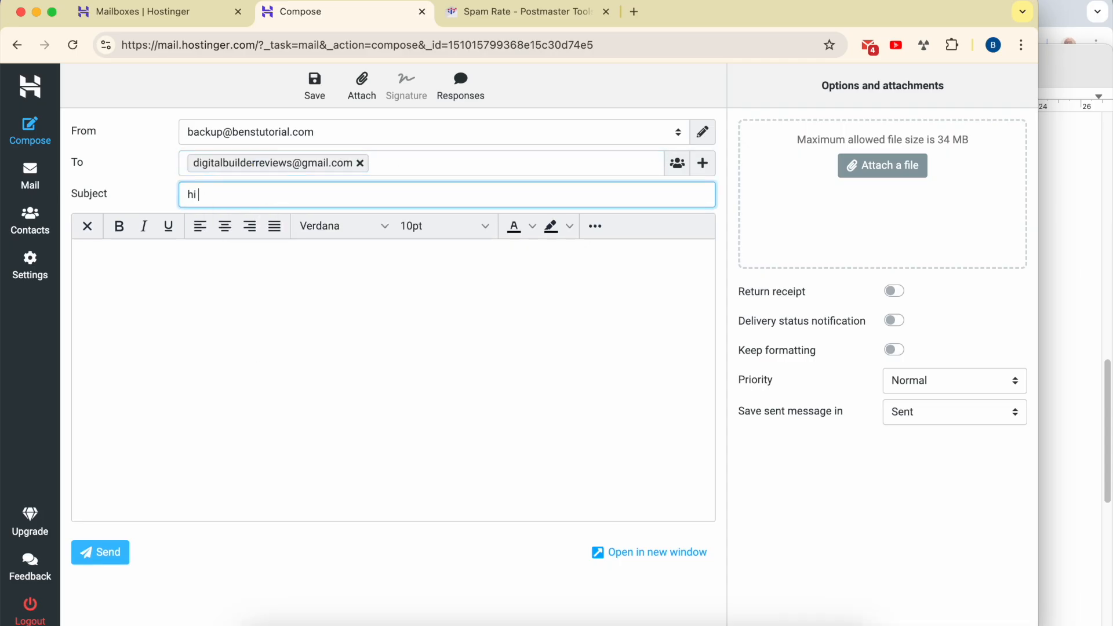
{"action": "mouse_move", "coordinate": [220, 215]}
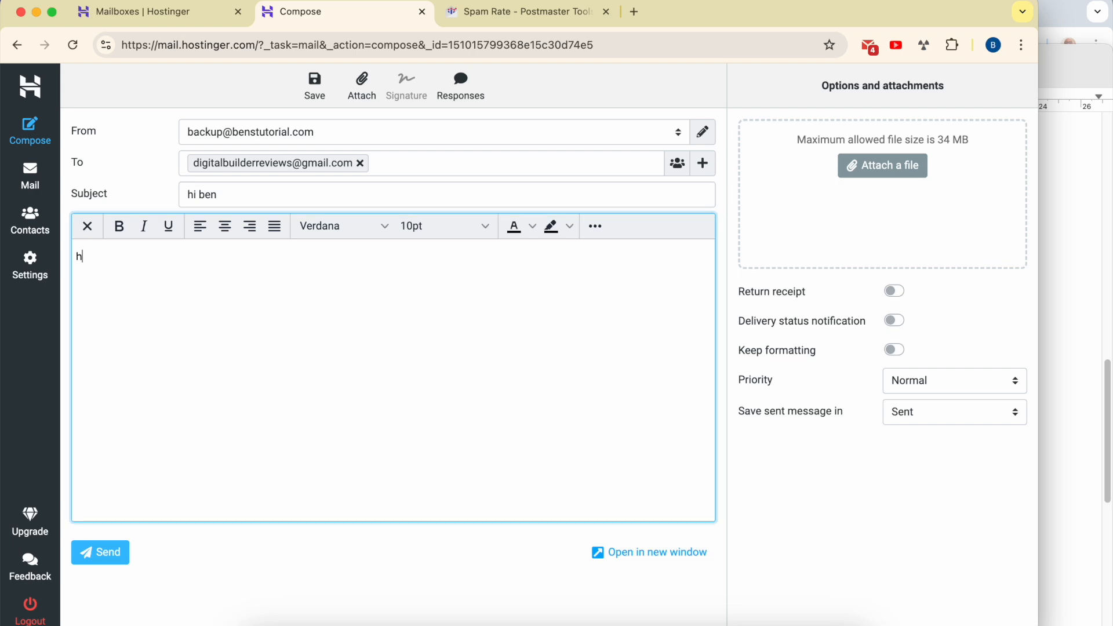
{"action": "type", "text": "ow are you today?"}
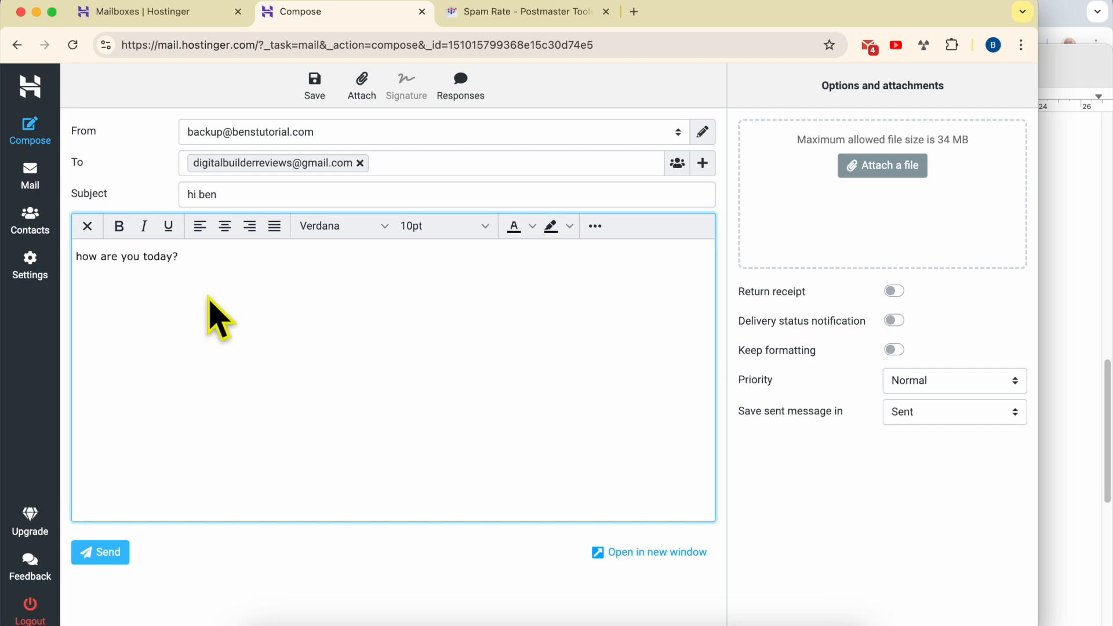
{"action": "left_click", "coordinate": [100, 553]}
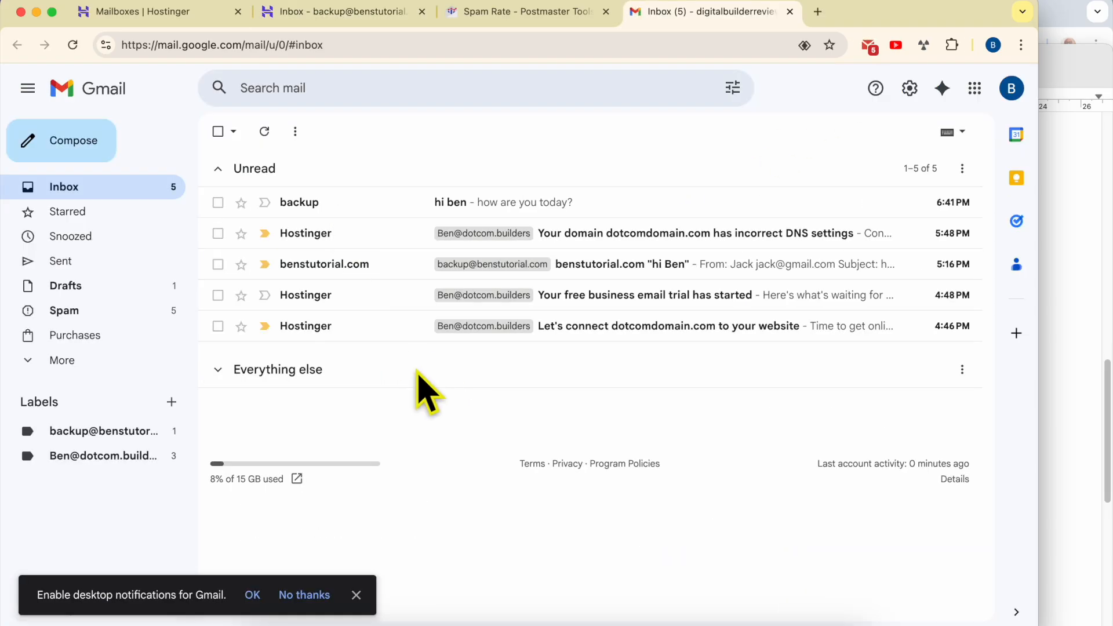
- Open the 'hi ben' email and send the smart reply 'I'm feeling better.'
{"action": "left_click", "coordinate": [450, 202]}
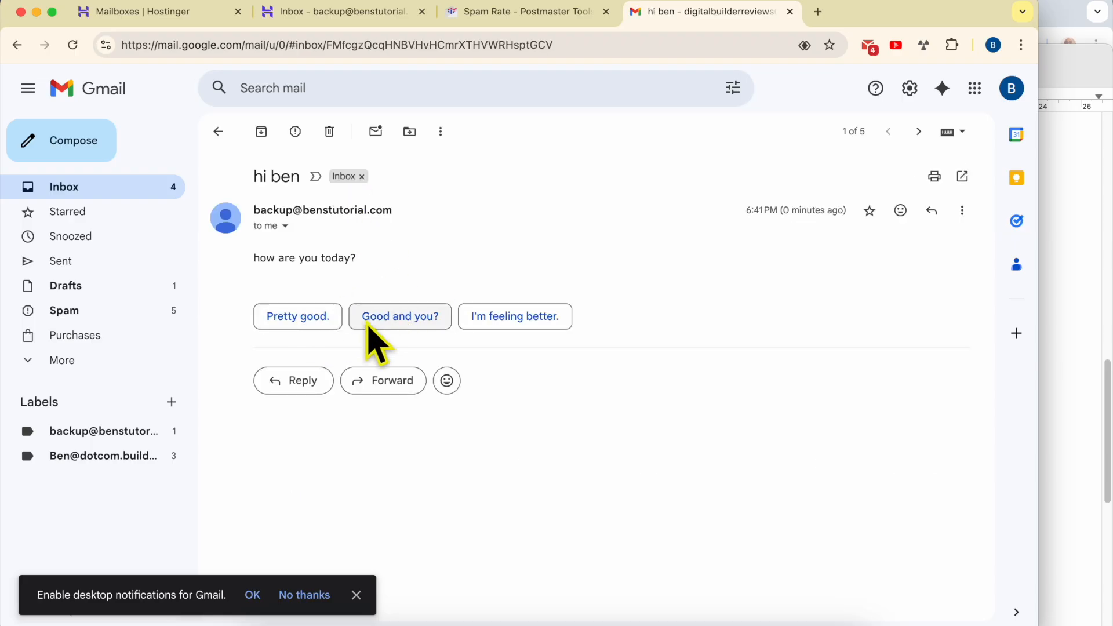
{"action": "left_click", "coordinate": [515, 317]}
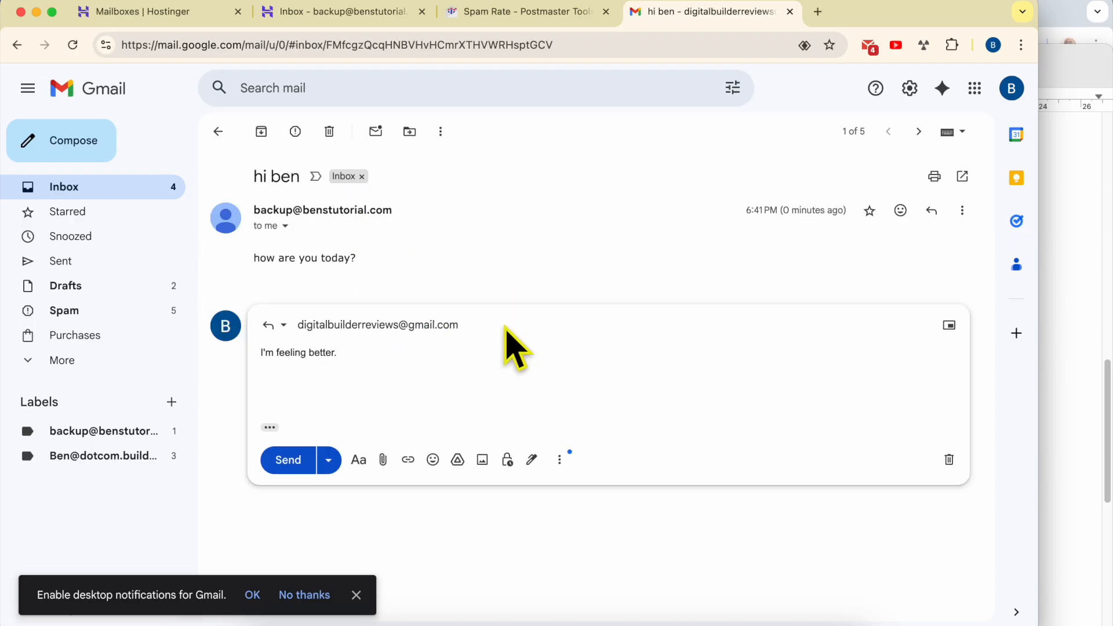
{"action": "left_click", "coordinate": [288, 460]}
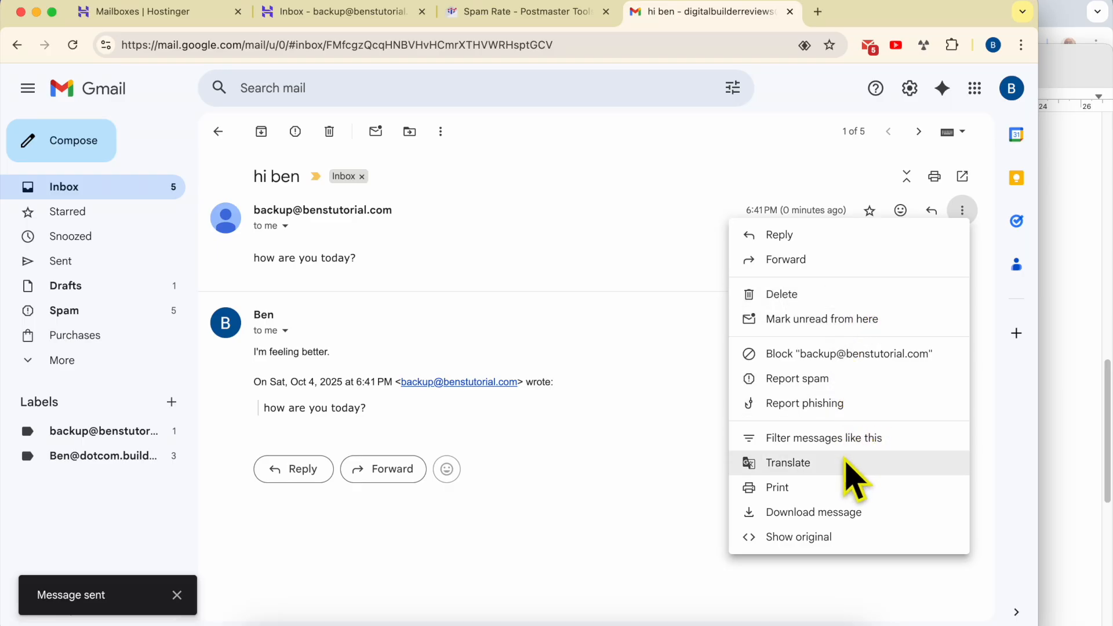
{"action": "mouse_move", "coordinate": [849, 330]}
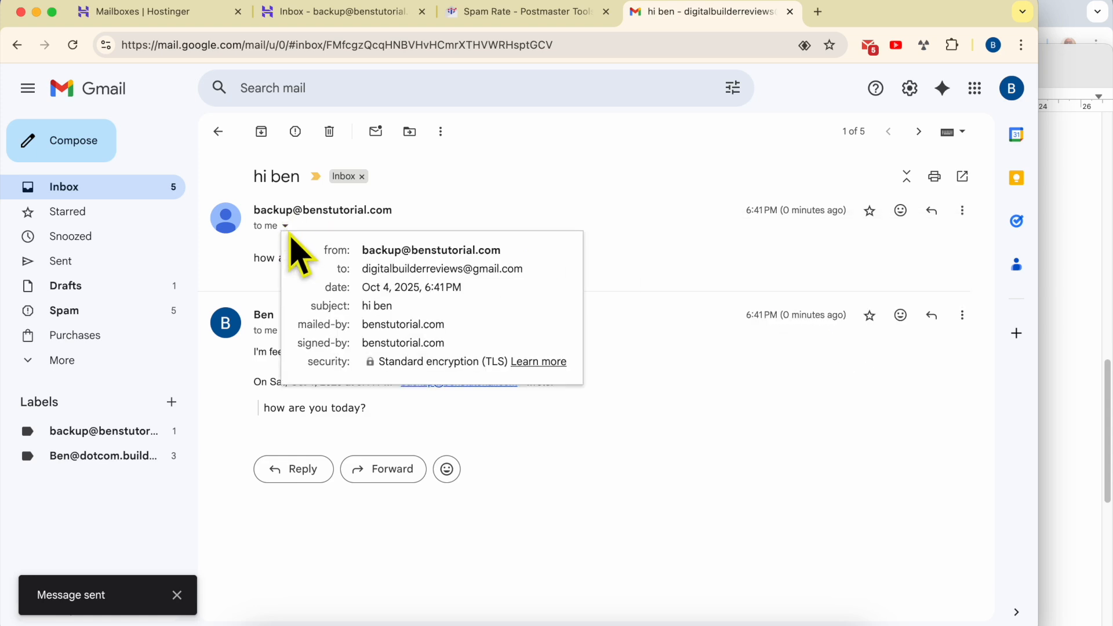
- Collapse and star the original 'hi ben' message, then open the reply's more-actions menu
{"action": "left_click", "coordinate": [311, 226]}
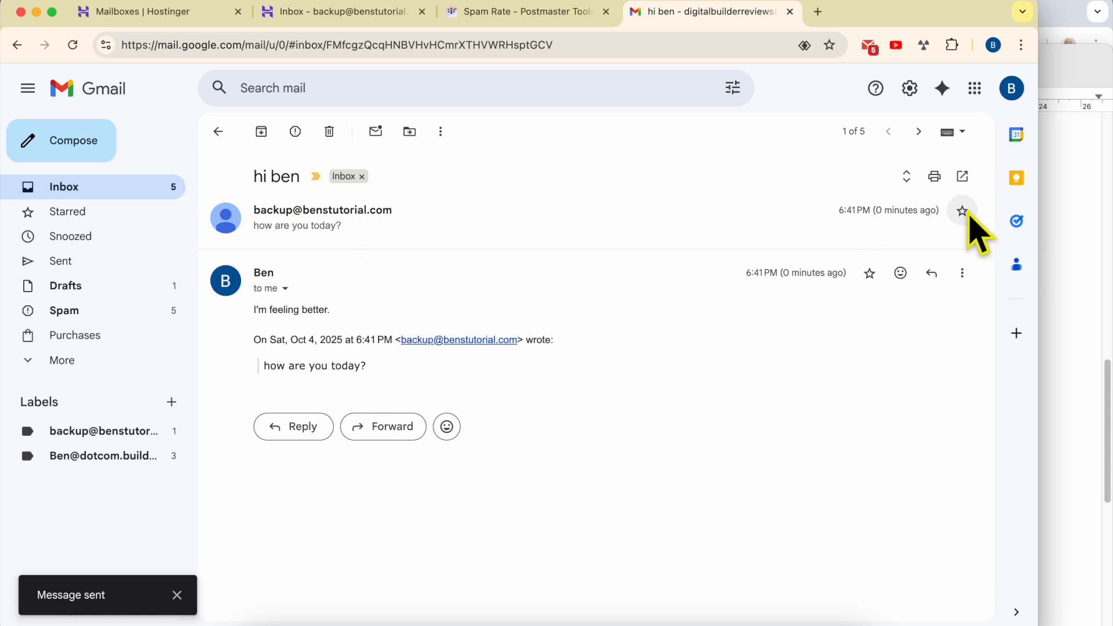
{"action": "left_click", "coordinate": [962, 210]}
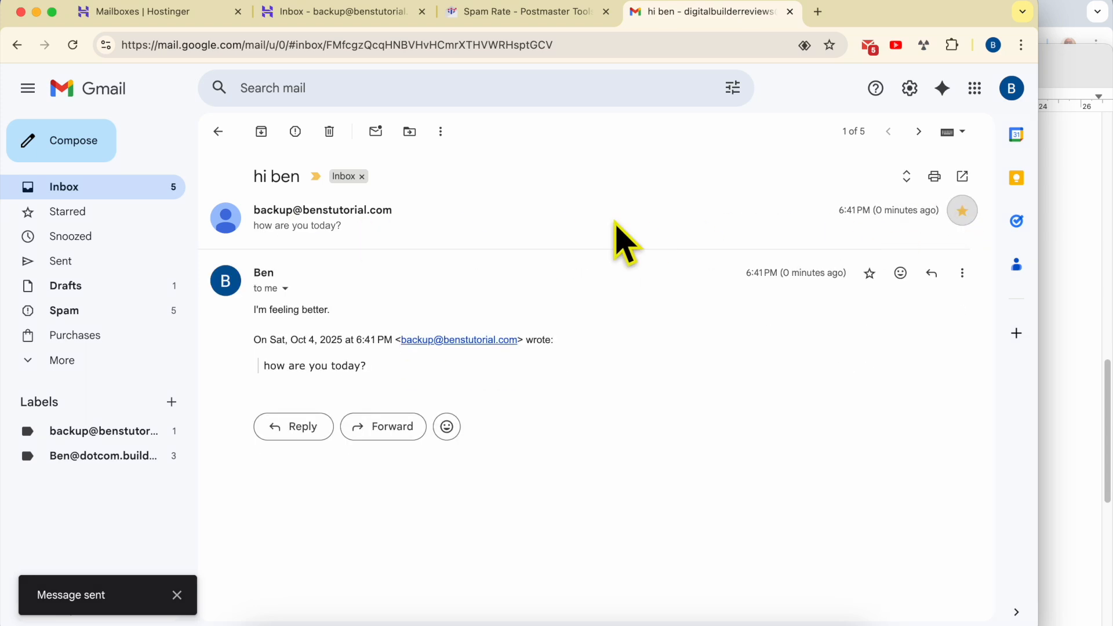
{"action": "left_click", "coordinate": [962, 273]}
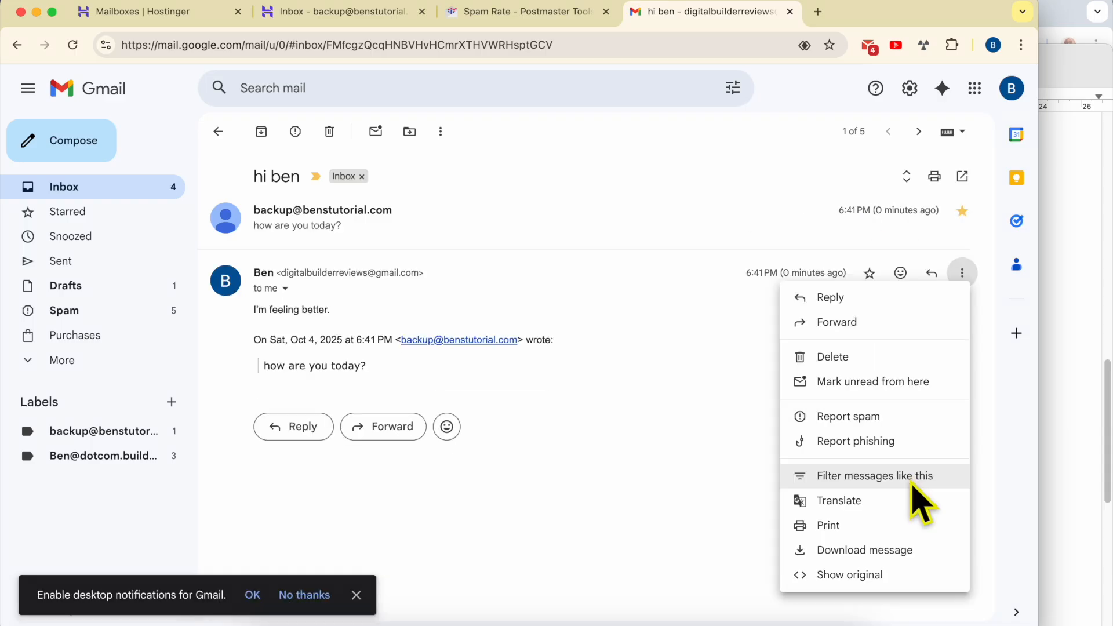
- Create a filter so this sender's mail never goes to Spam and is always marked important
{"action": "left_click", "coordinate": [875, 476]}
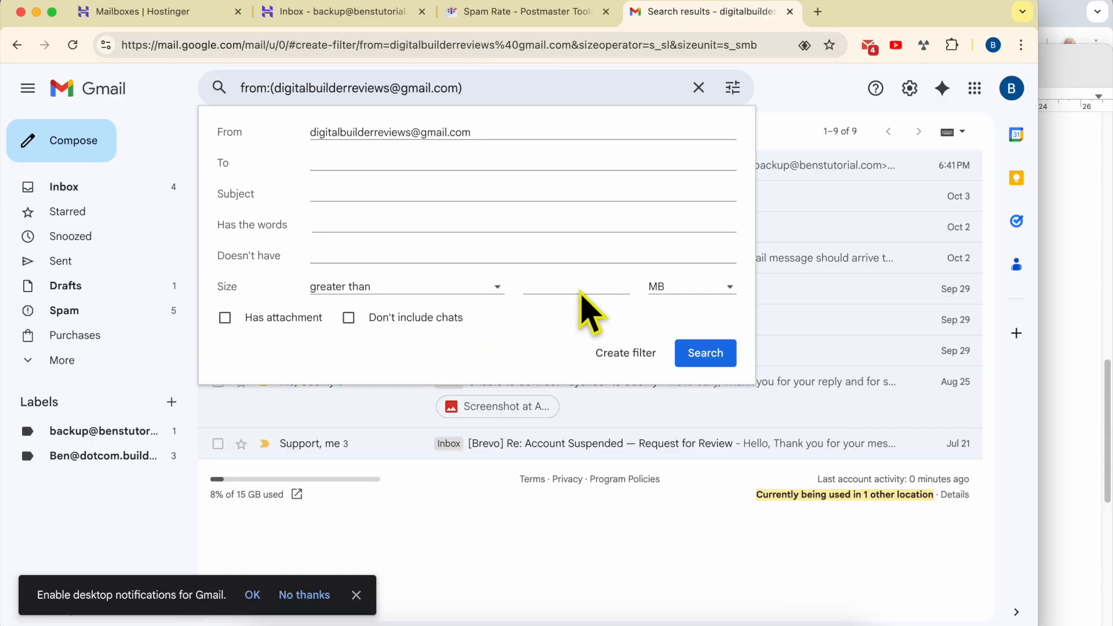
{"action": "left_click", "coordinate": [625, 353]}
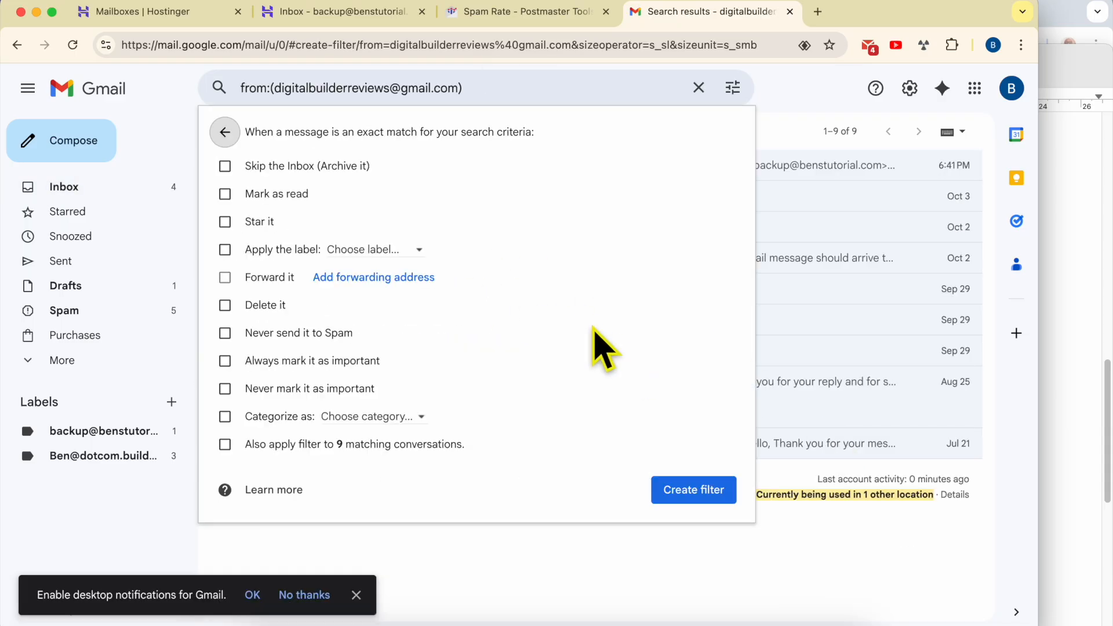
{"action": "mouse_move", "coordinate": [285, 245]}
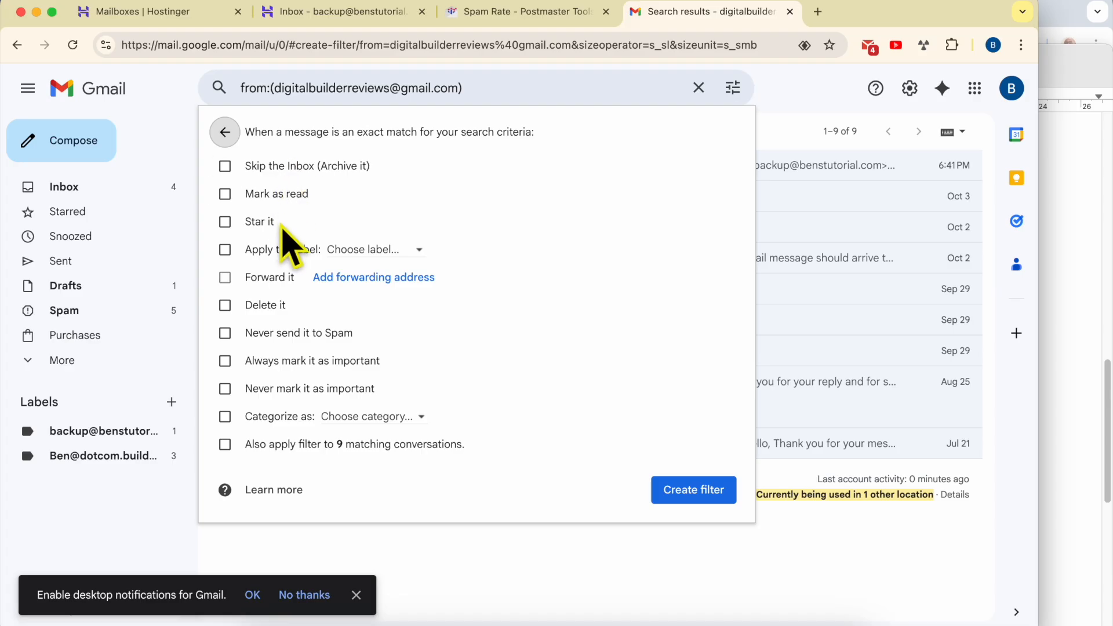
{"action": "mouse_move", "coordinate": [300, 355]}
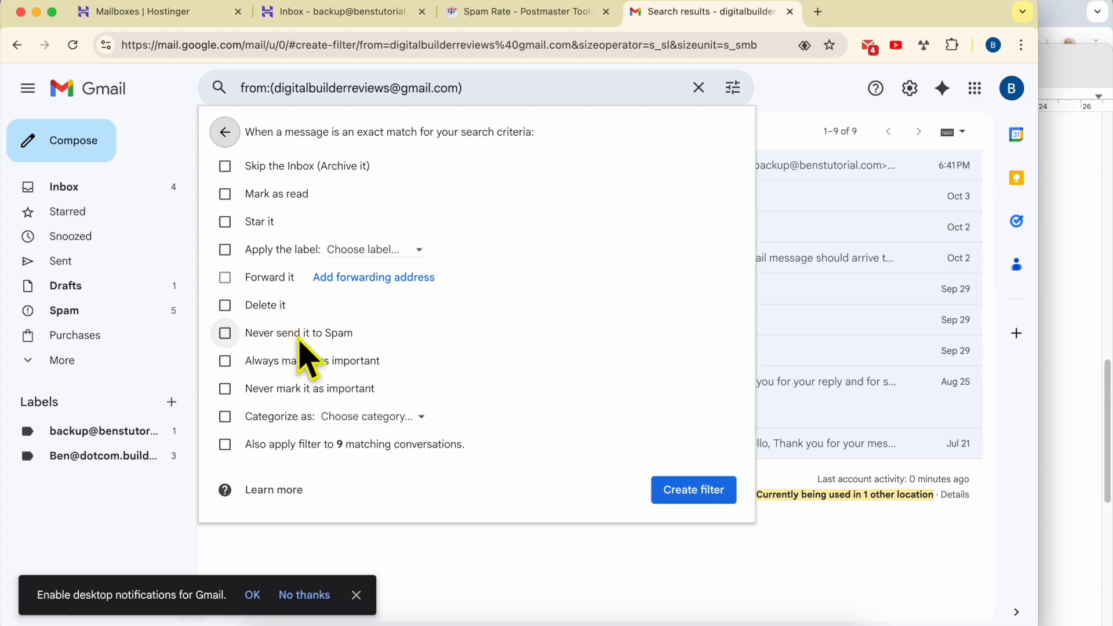
{"action": "left_click", "coordinate": [224, 333]}
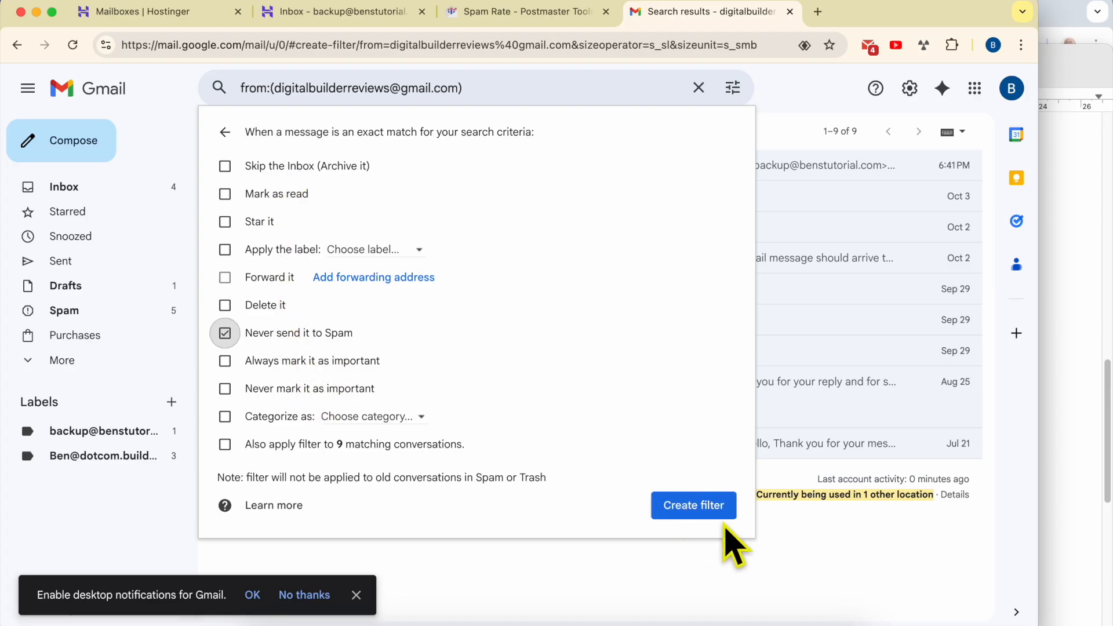
{"action": "mouse_move", "coordinate": [334, 378]}
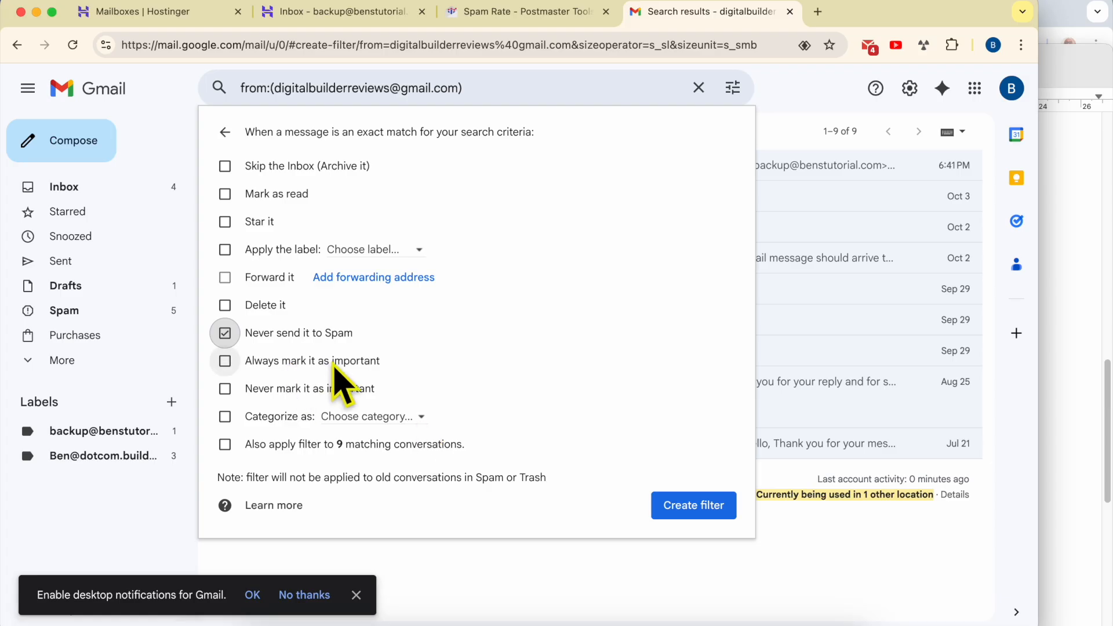
{"action": "left_click", "coordinate": [224, 361]}
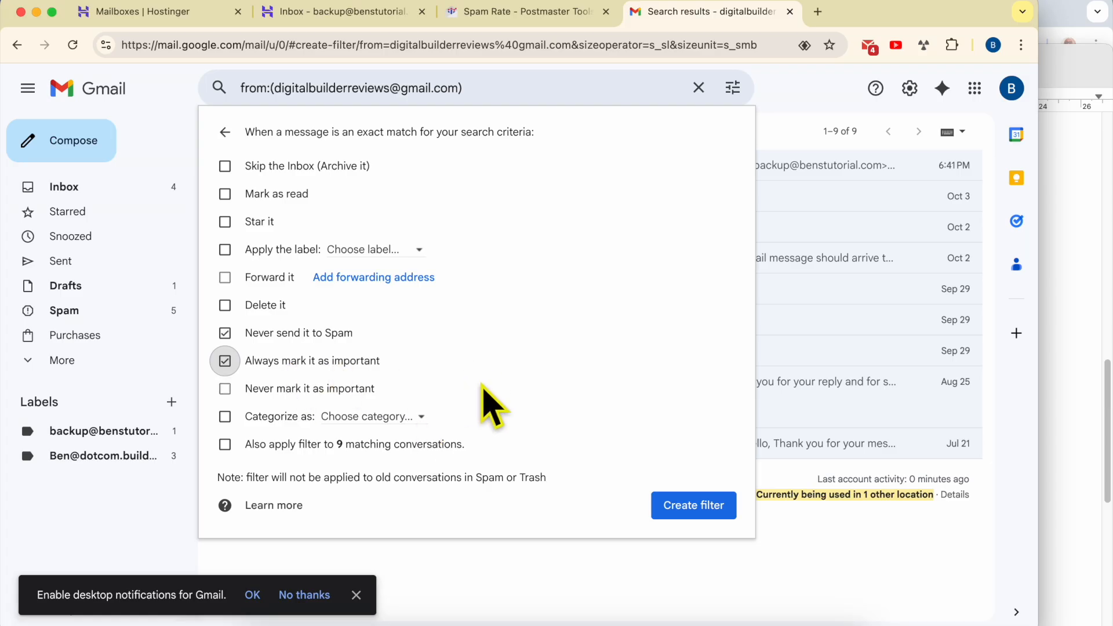
{"action": "left_click", "coordinate": [694, 506]}
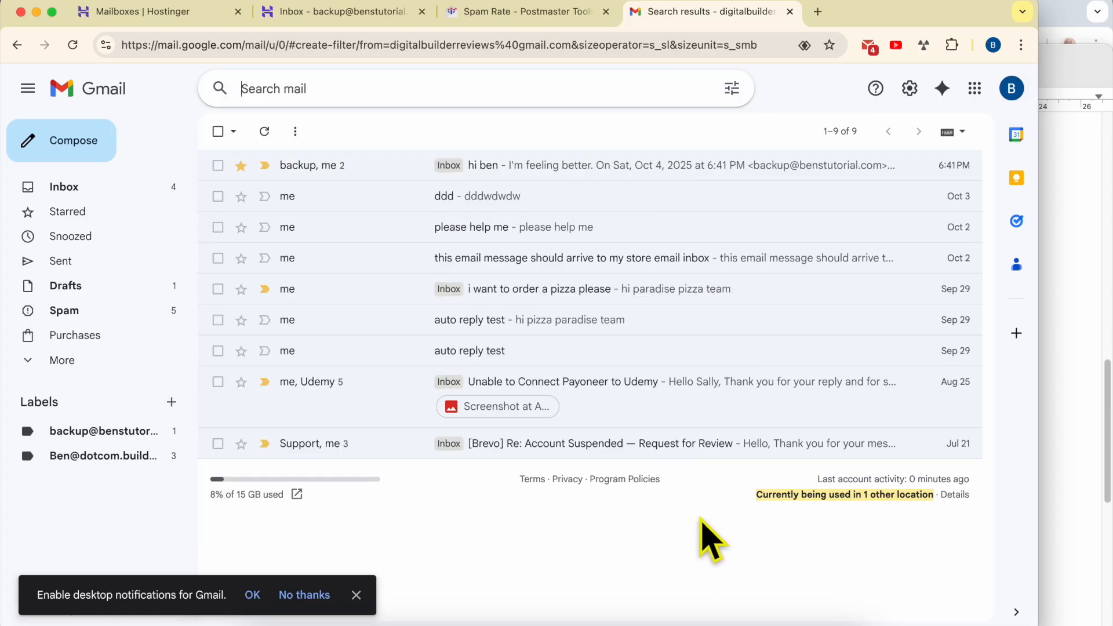
{"action": "left_click", "coordinate": [483, 165]}
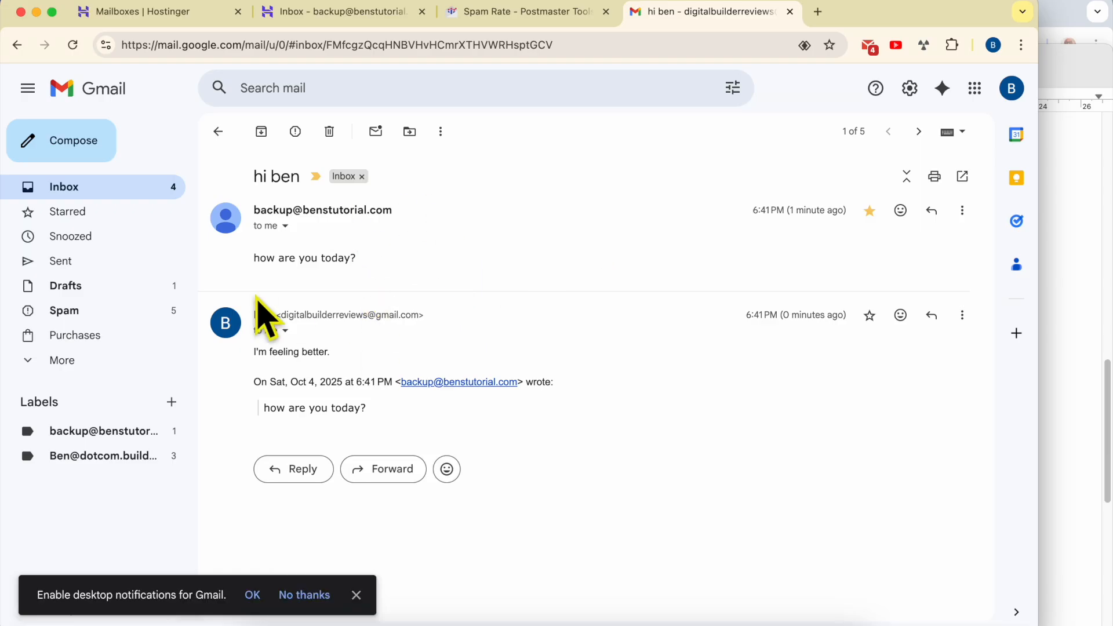
- Report the forwarded test email in Spam as not spam
{"action": "left_click", "coordinate": [64, 311]}
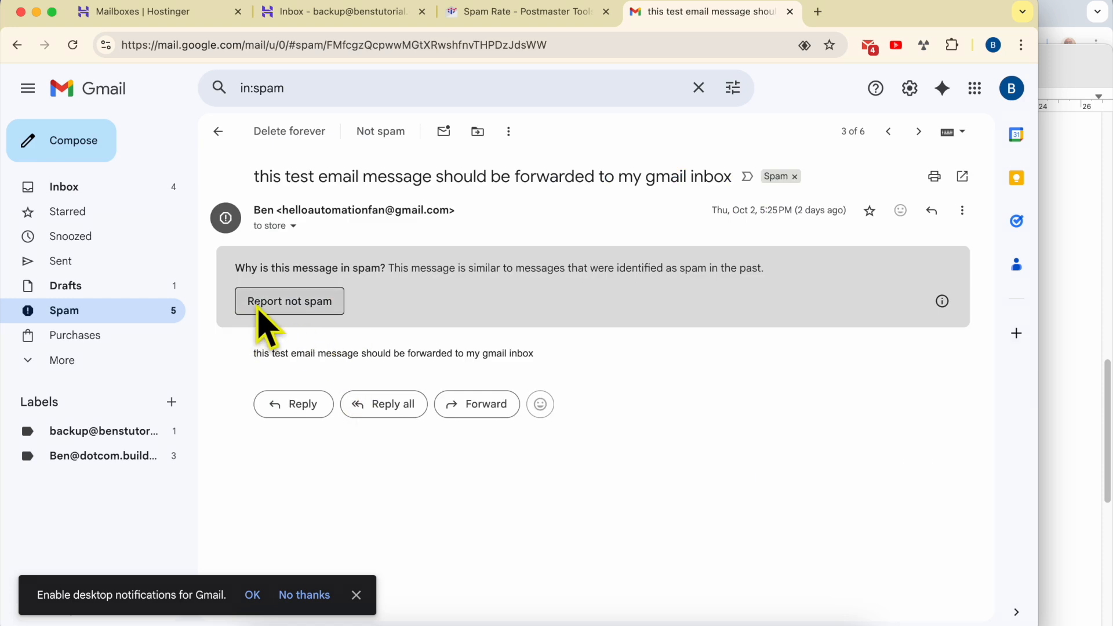
{"action": "left_click", "coordinate": [289, 301]}
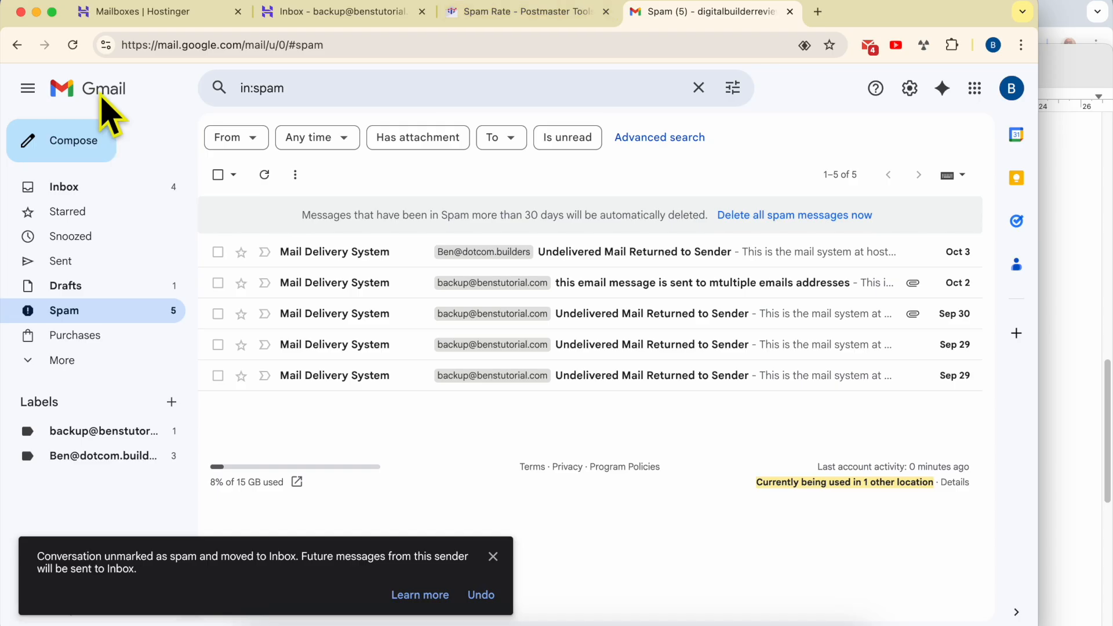
- Switch to the Hostinger Webmail tab showing the business mailbox inbox
{"action": "left_click", "coordinate": [338, 11]}
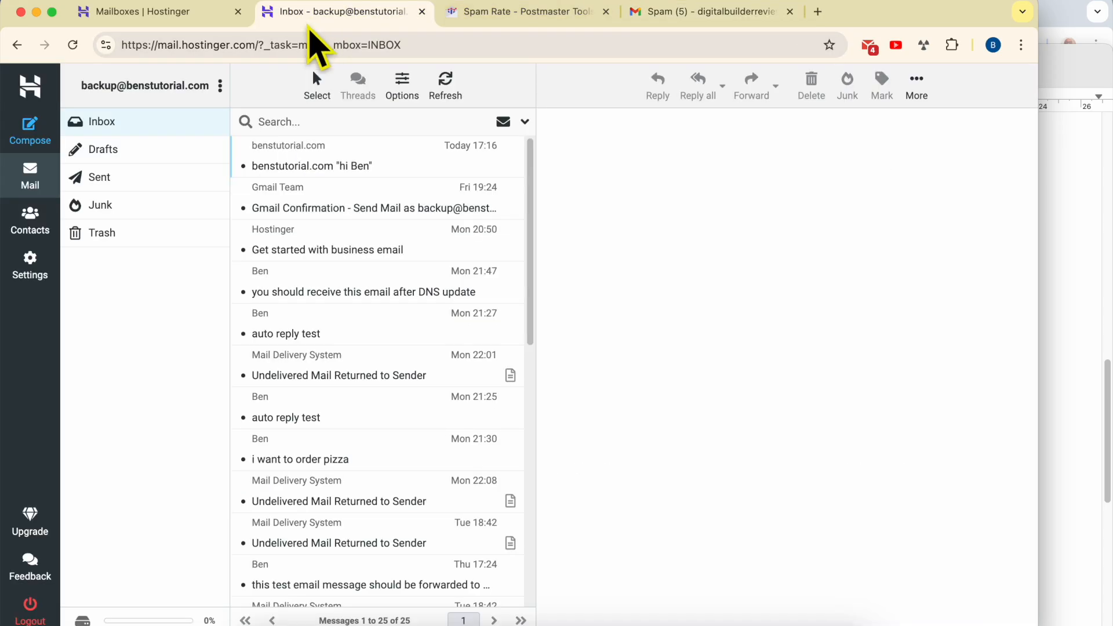
{"action": "mouse_move", "coordinate": [650, 90]}
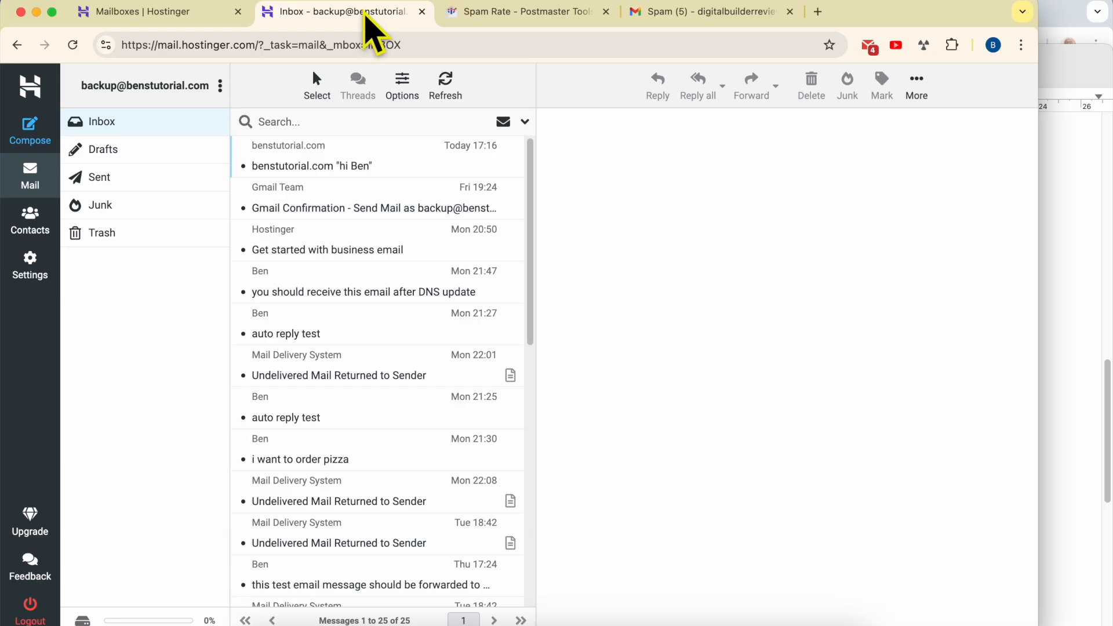
{"action": "mouse_move", "coordinate": [727, 231]}
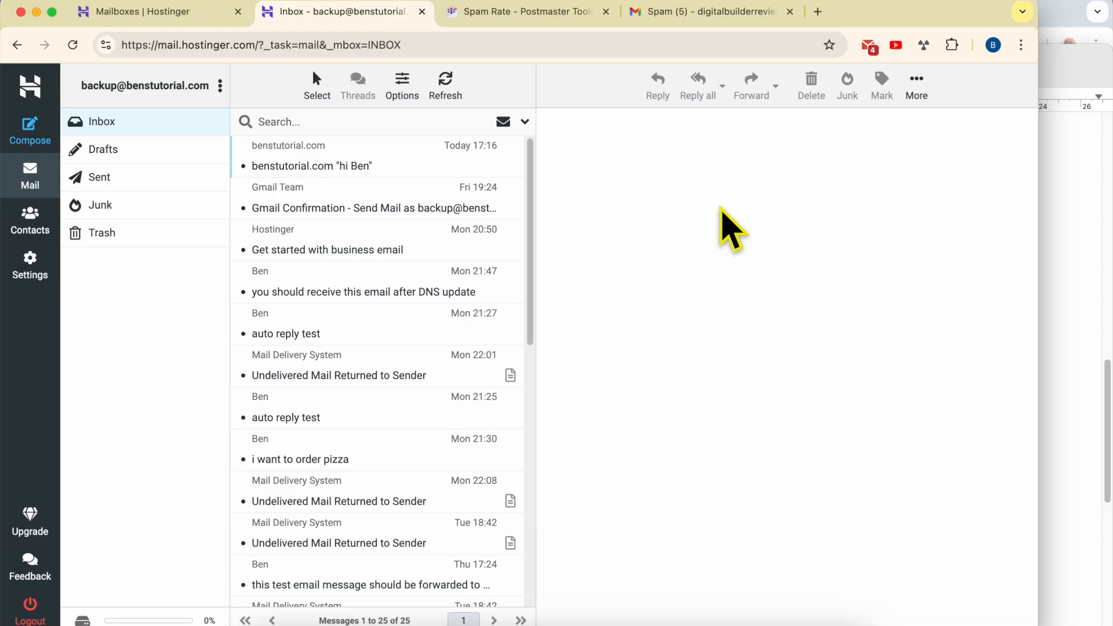
{"action": "mouse_move", "coordinate": [838, 280]}
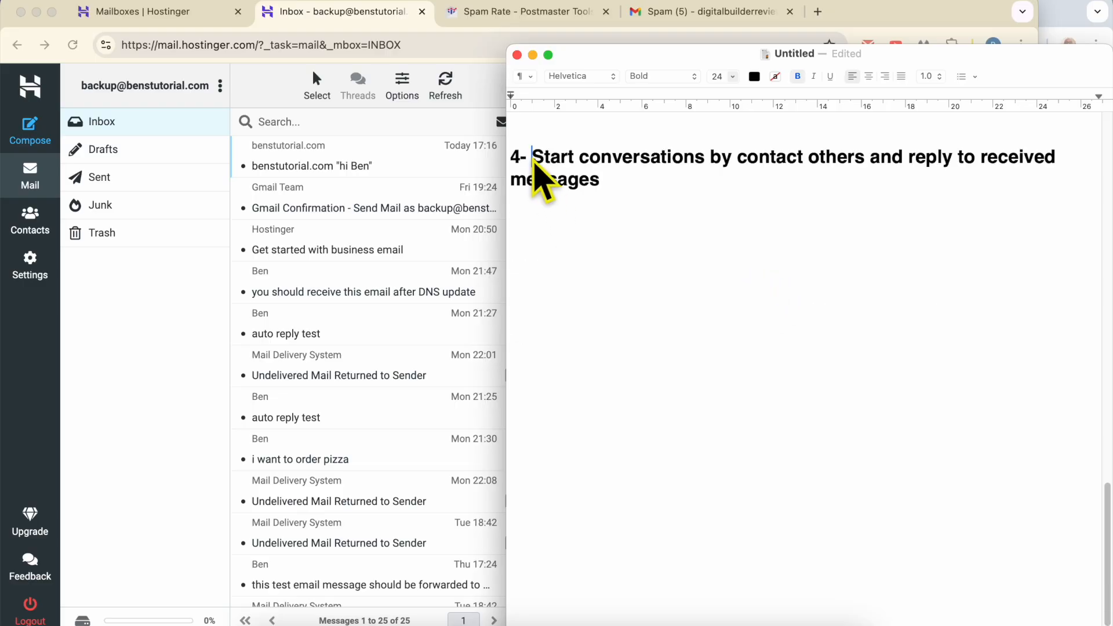
- Highlight checklist point 4 on starting conversations and replying to received messages
{"action": "left_click_drag", "start_coordinate": [532, 157], "coordinate": [747, 157]}
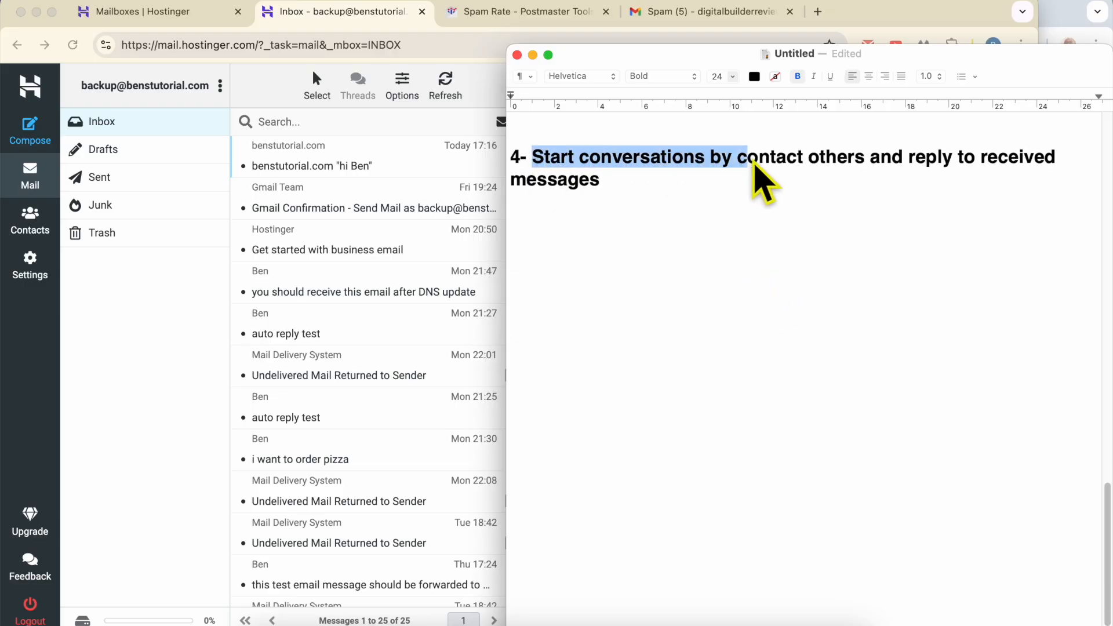
{"action": "left_click_drag", "start_coordinate": [752, 157], "coordinate": [1002, 157]}
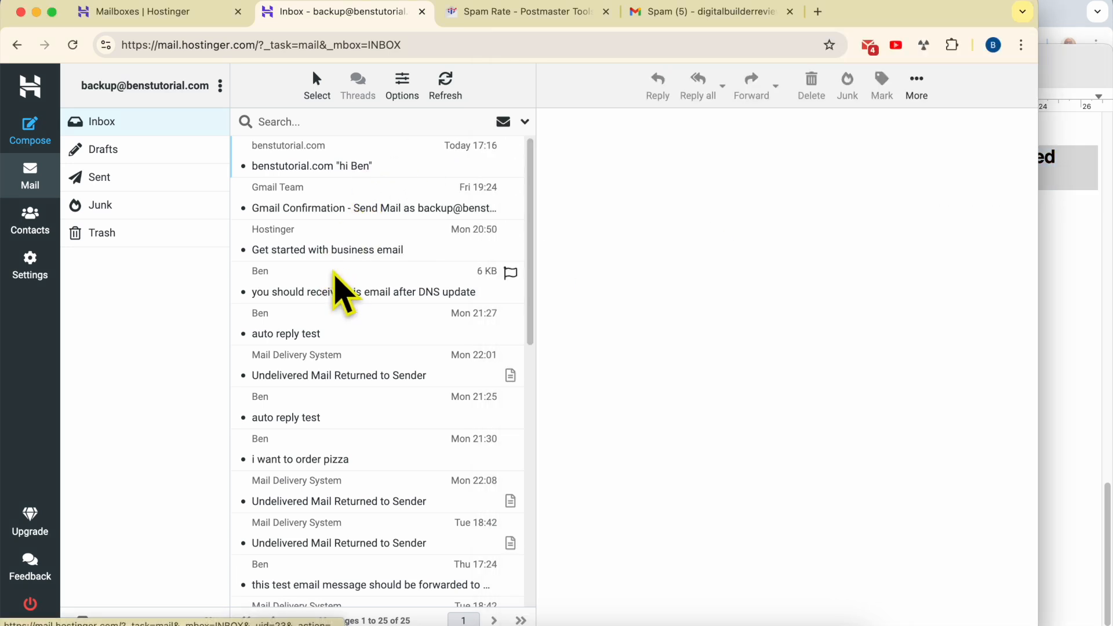
- Open Ben's 'i want to order pizza' email in the Webmail reading pane
{"action": "left_click", "coordinate": [322, 459]}
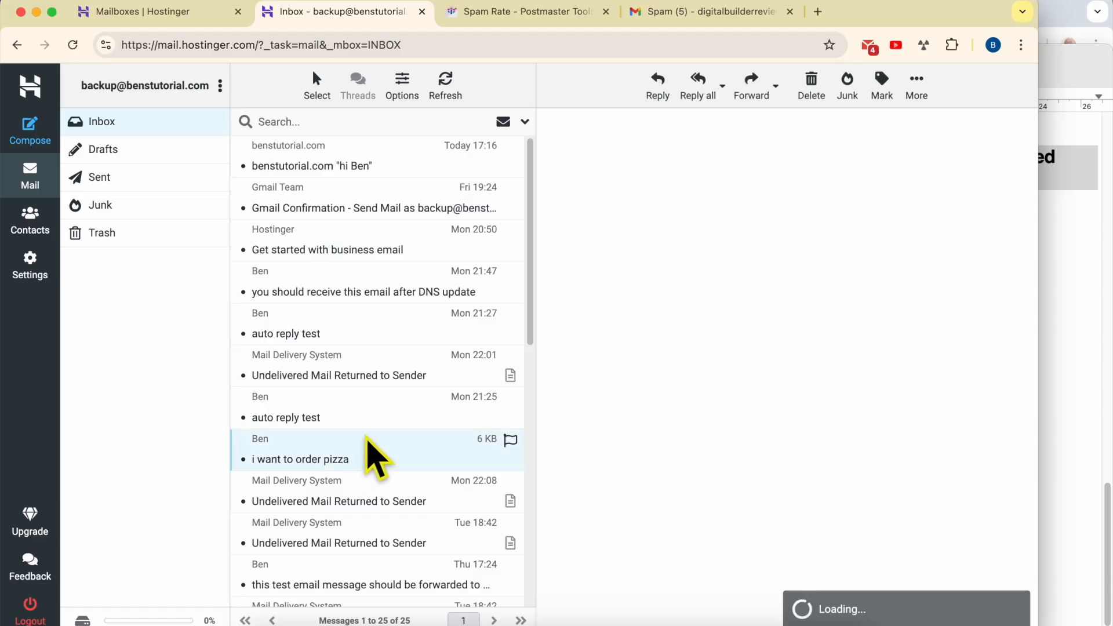
{"action": "left_click", "coordinate": [300, 459]}
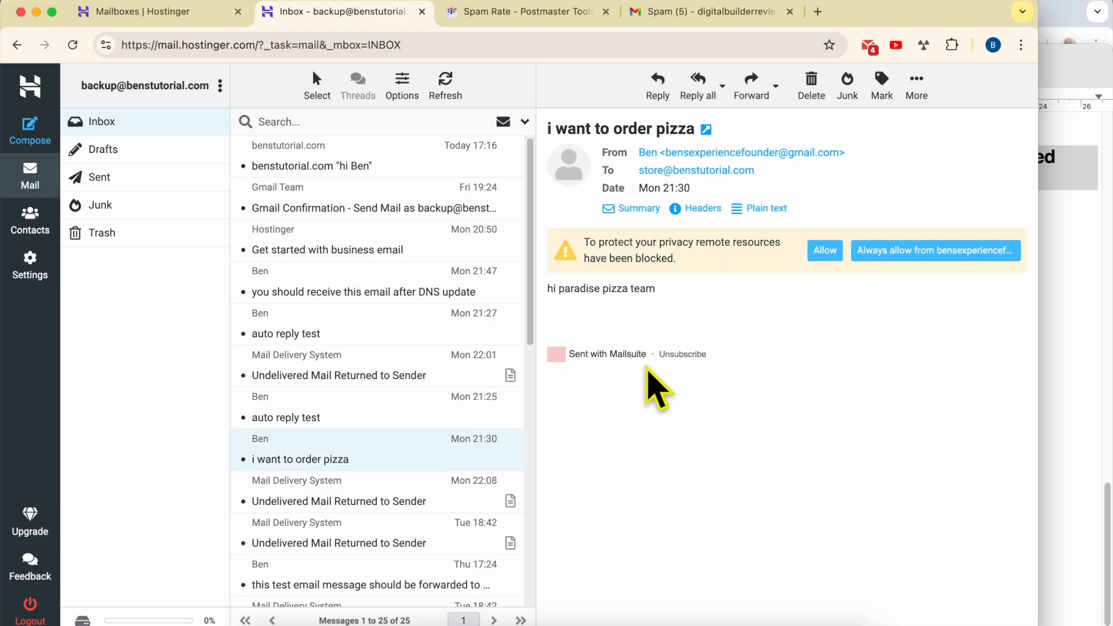
{"action": "mouse_move", "coordinate": [658, 81]}
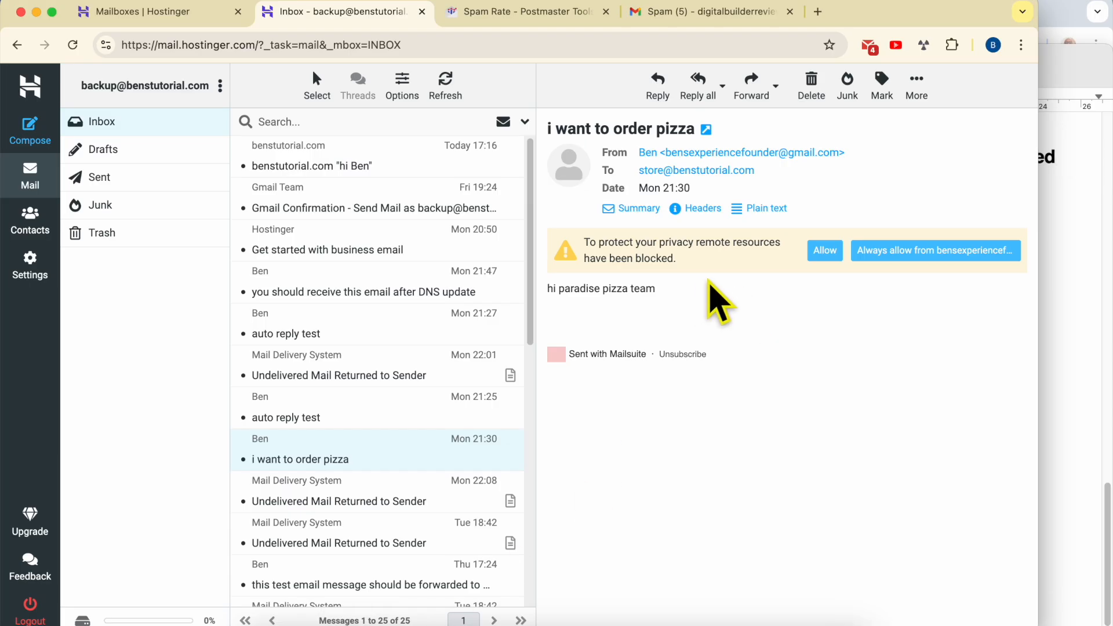
{"action": "mouse_move", "coordinate": [756, 303]}
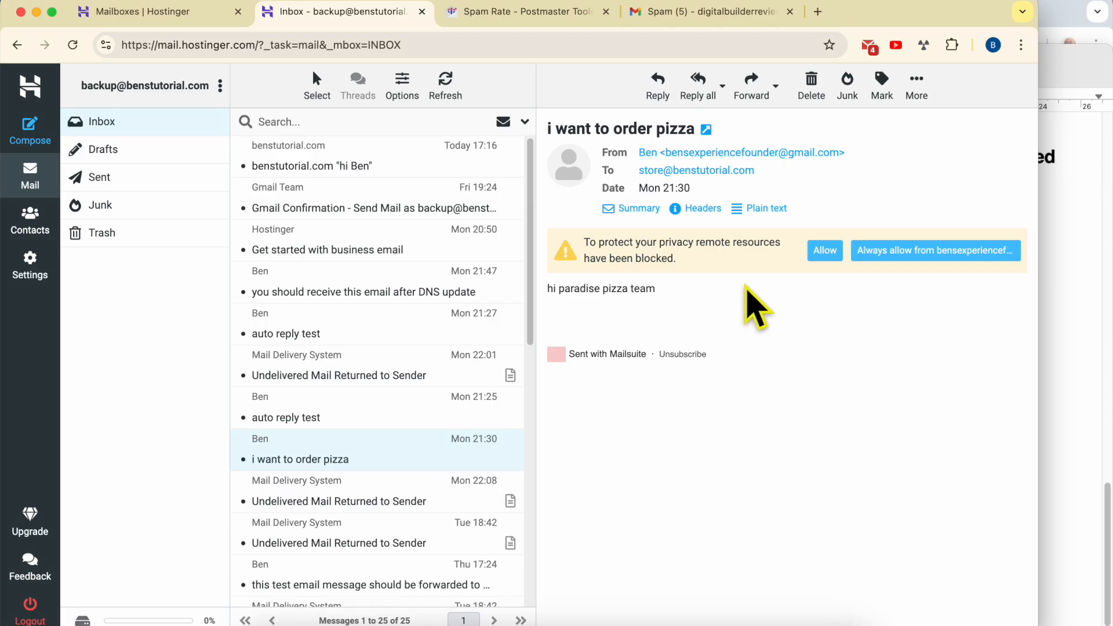
{"action": "mouse_move", "coordinate": [533, 217]}
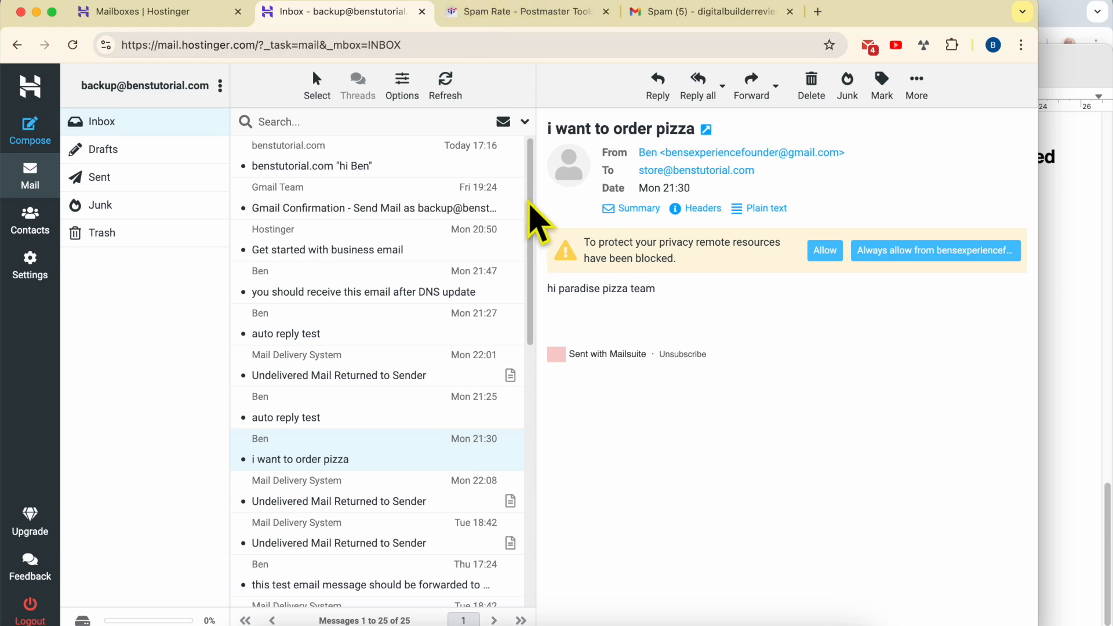
{"action": "mouse_move", "coordinate": [825, 340]}
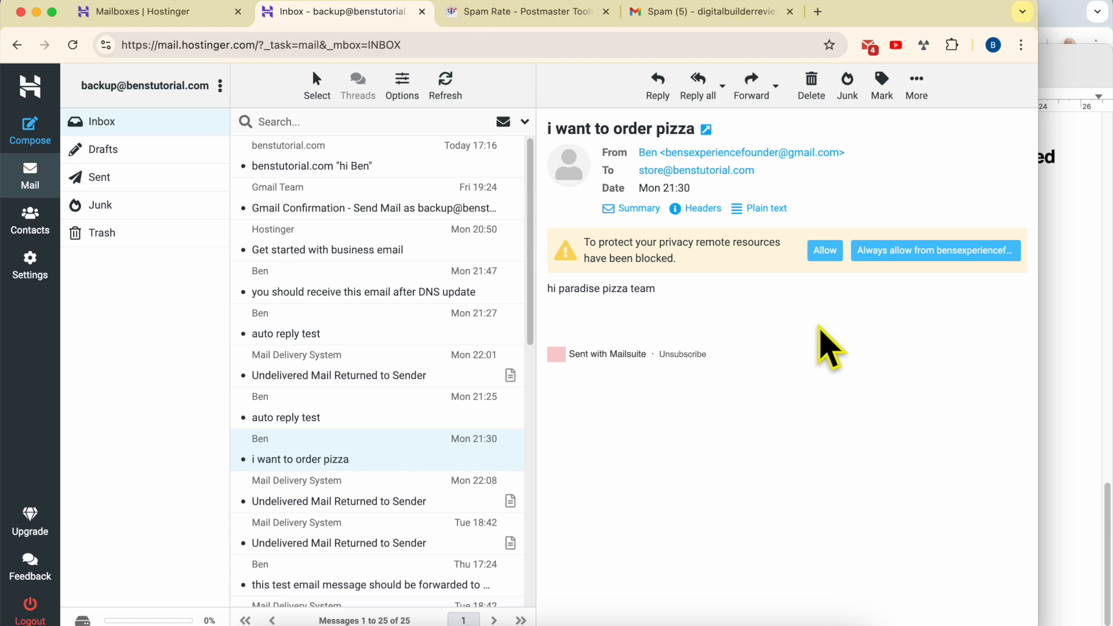
{"action": "mouse_move", "coordinate": [828, 362]}
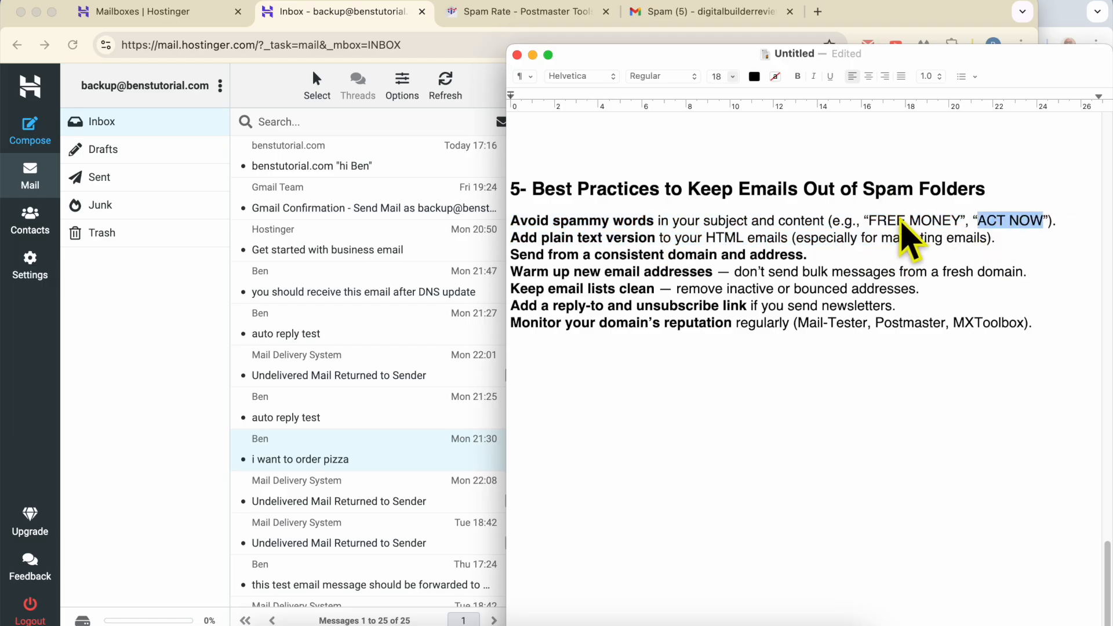
{"action": "mouse_move", "coordinate": [699, 244]}
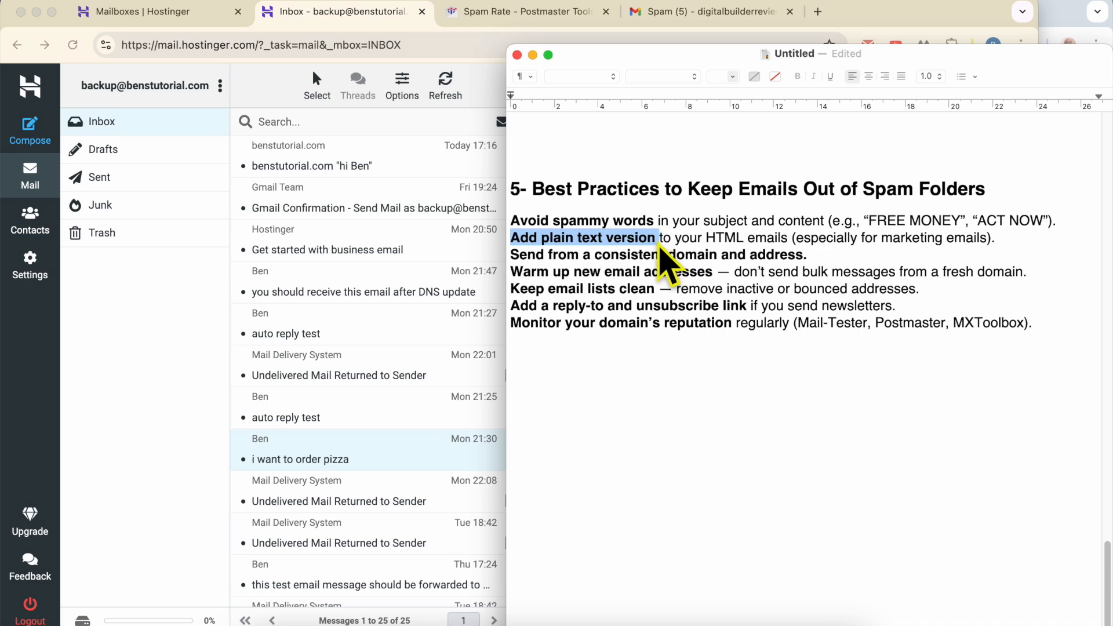
{"action": "mouse_move", "coordinate": [738, 267]}
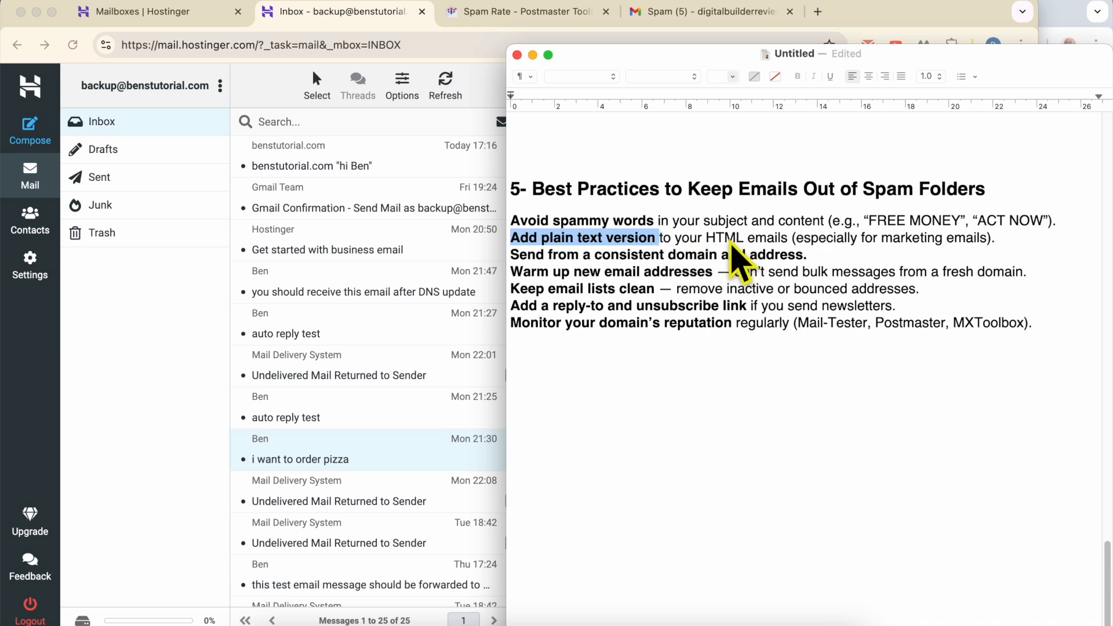
{"action": "mouse_move", "coordinate": [738, 263]}
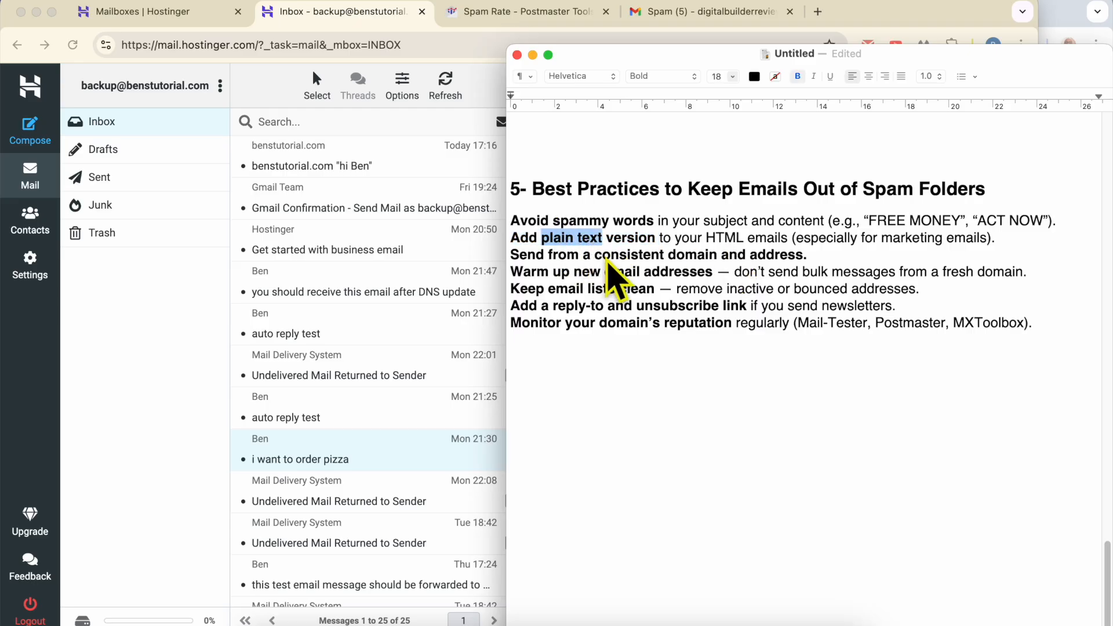
{"action": "mouse_move", "coordinate": [218, 238]}
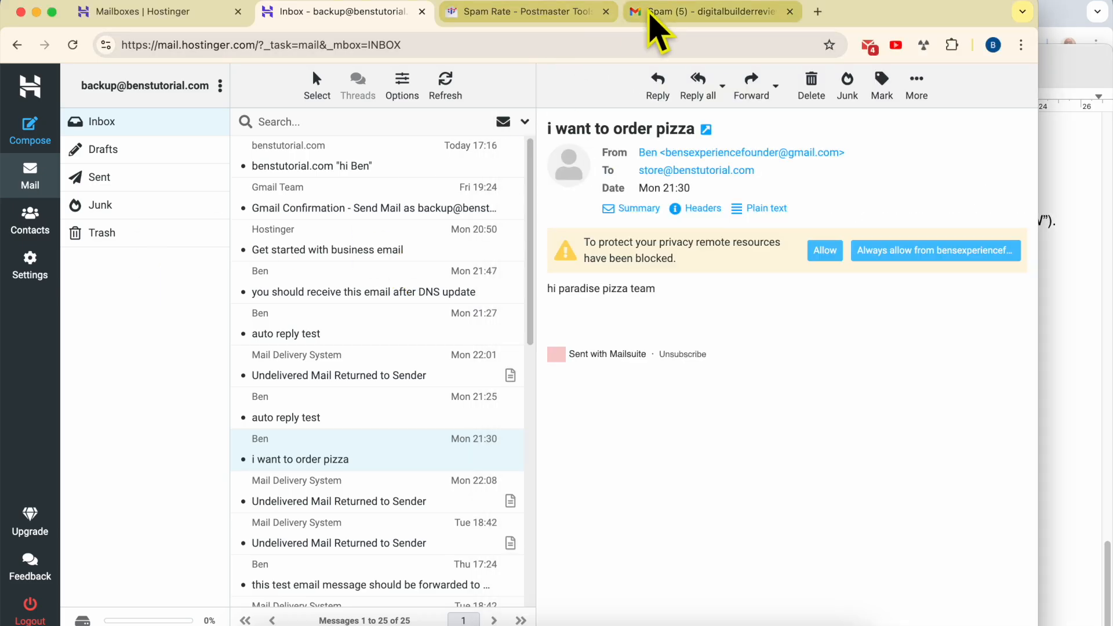
- Back in Gmail, draft a message reading 'hi ebn / are you down ot travel'
{"action": "left_click", "coordinate": [709, 11]}
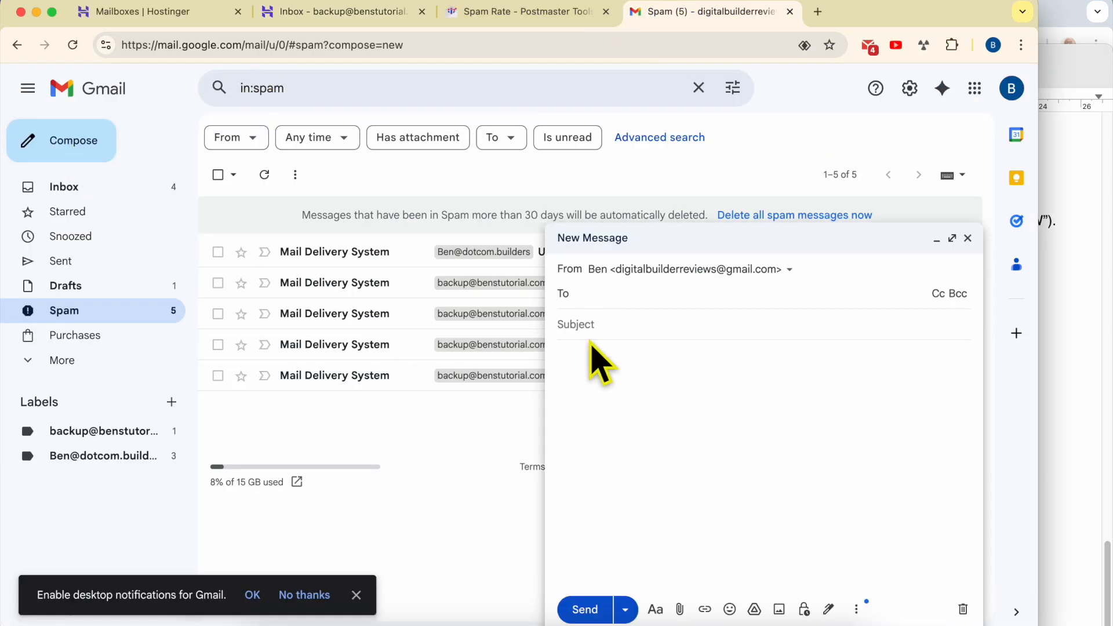
{"action": "type", "text": "hi"}
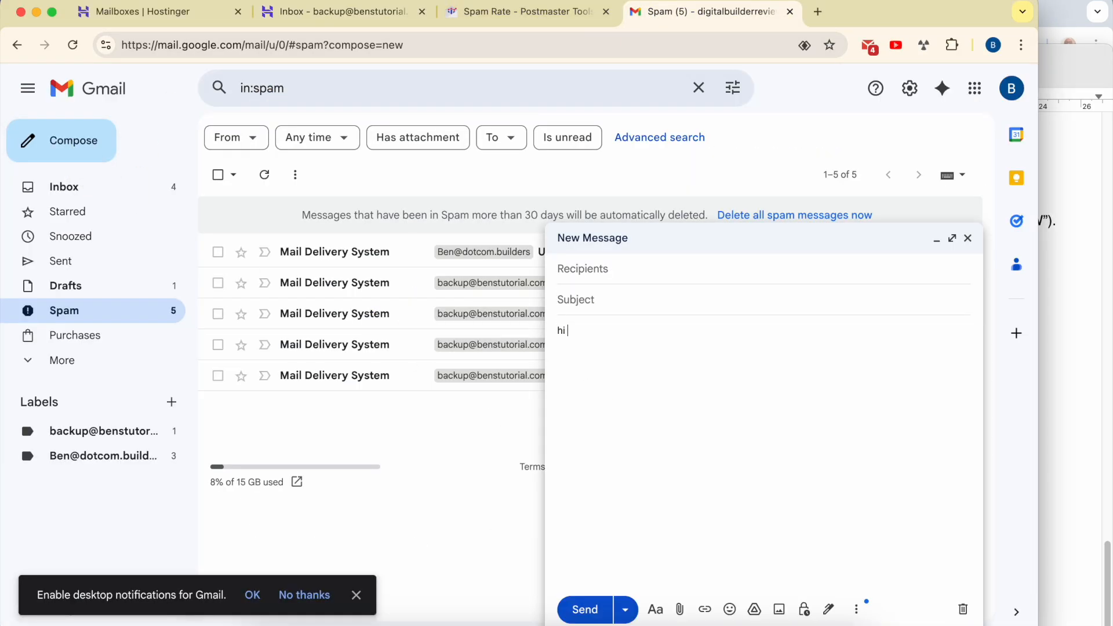
{"action": "type", "text": "ebn"}
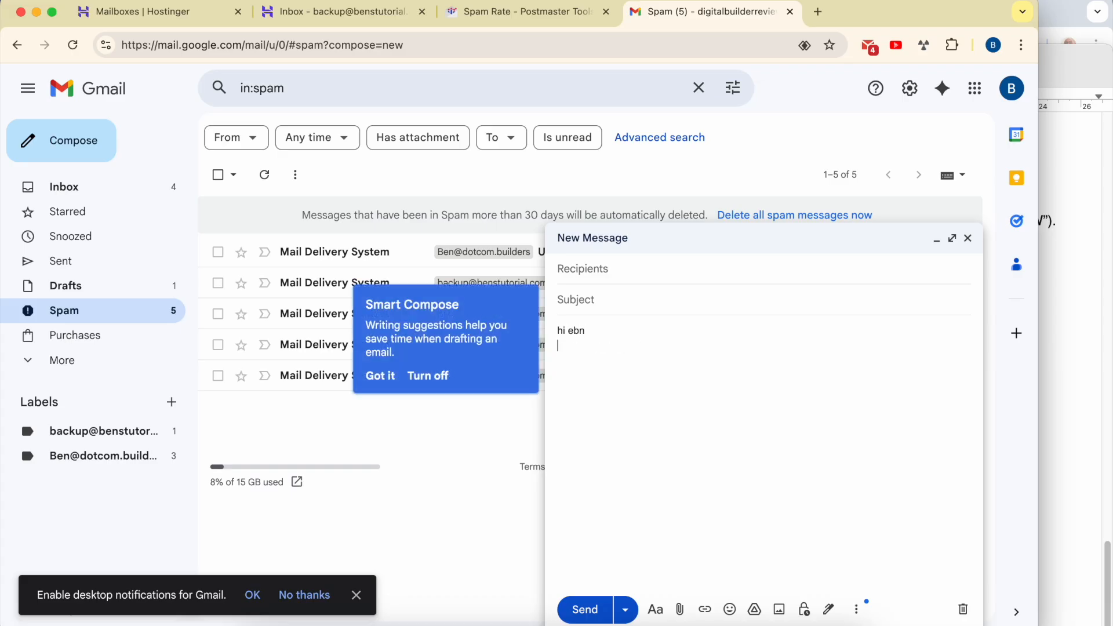
{"action": "type", "text": "are you"}
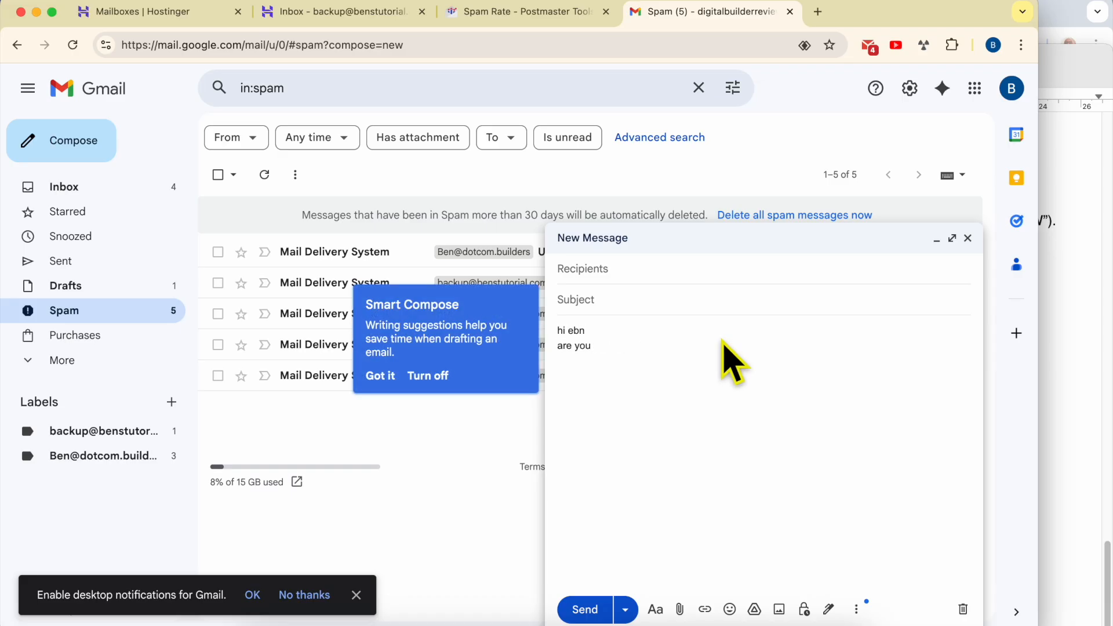
{"action": "type", "text": "up t"}
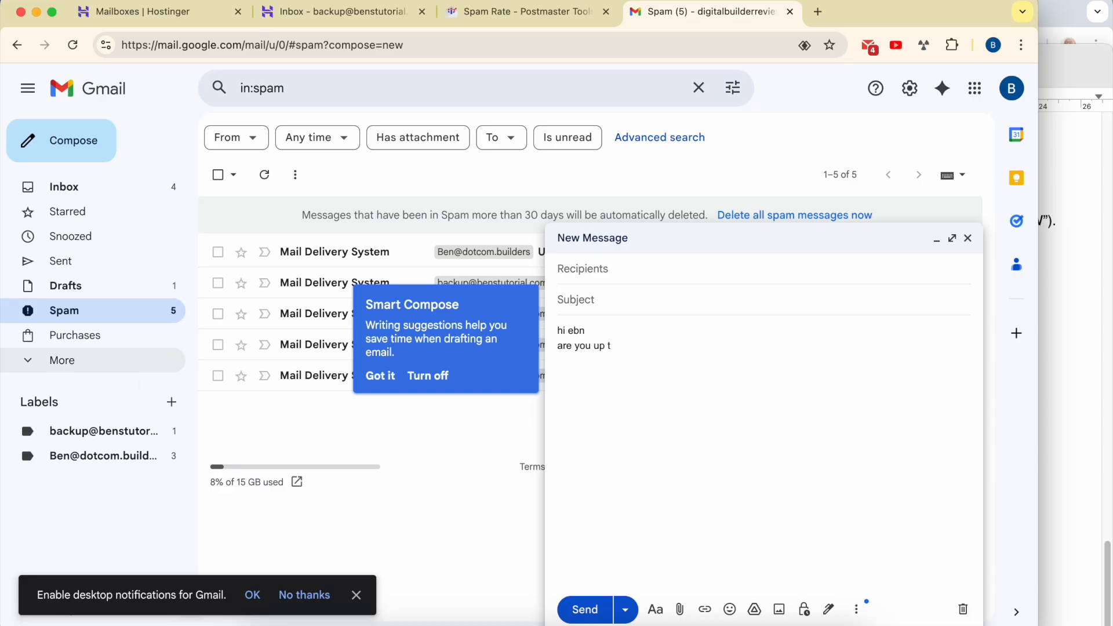
{"action": "type", "text": "down"}
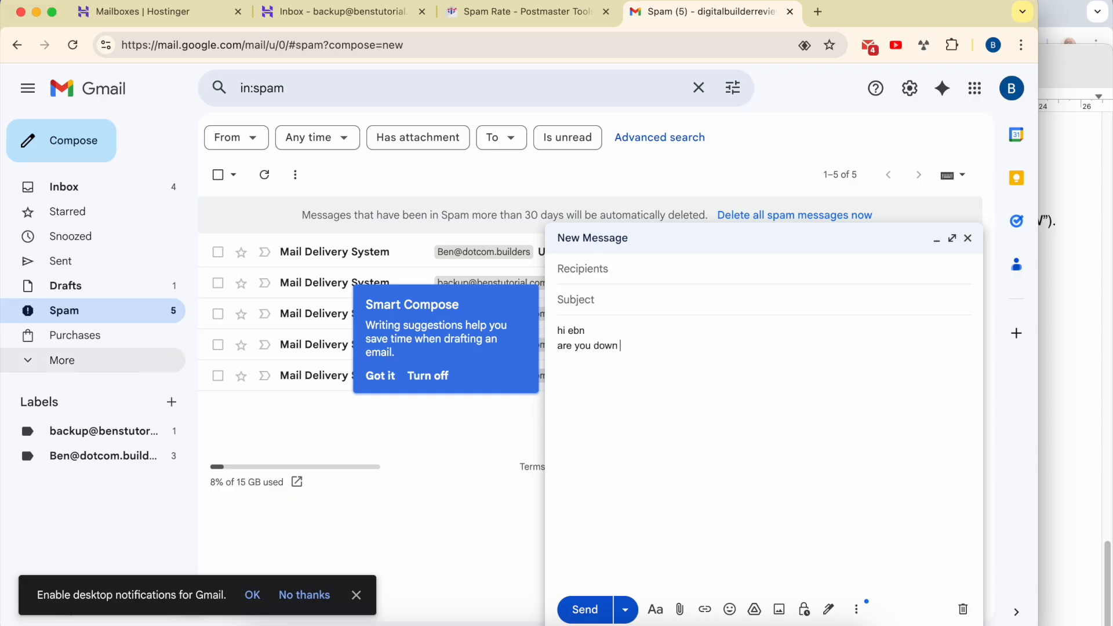
{"action": "type", "text": "ot traval"}
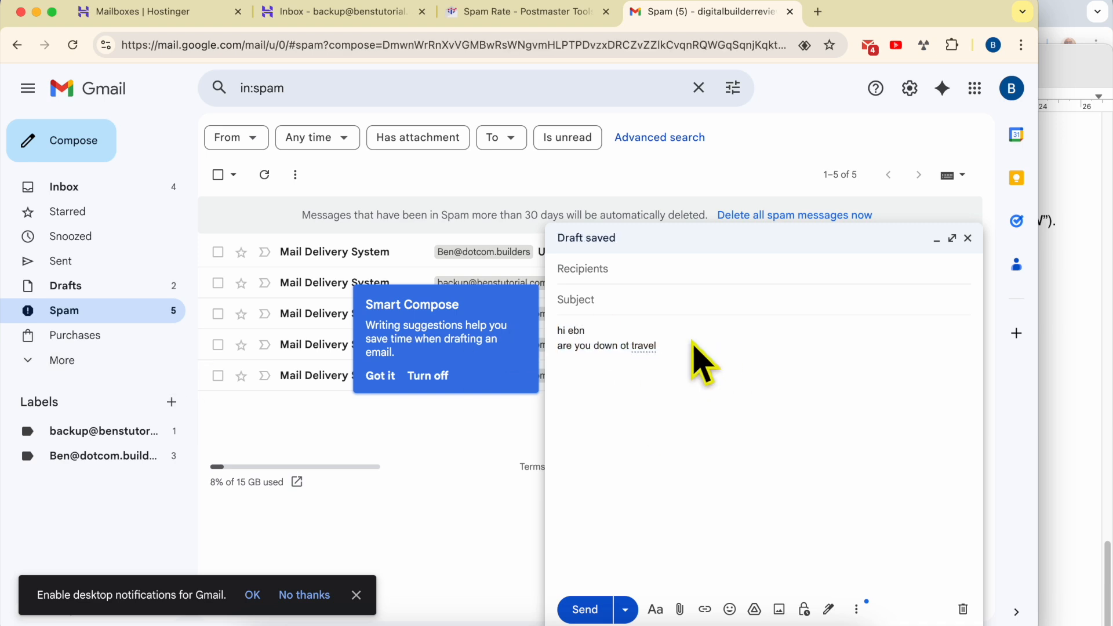
{"action": "mouse_move", "coordinate": [567, 357]}
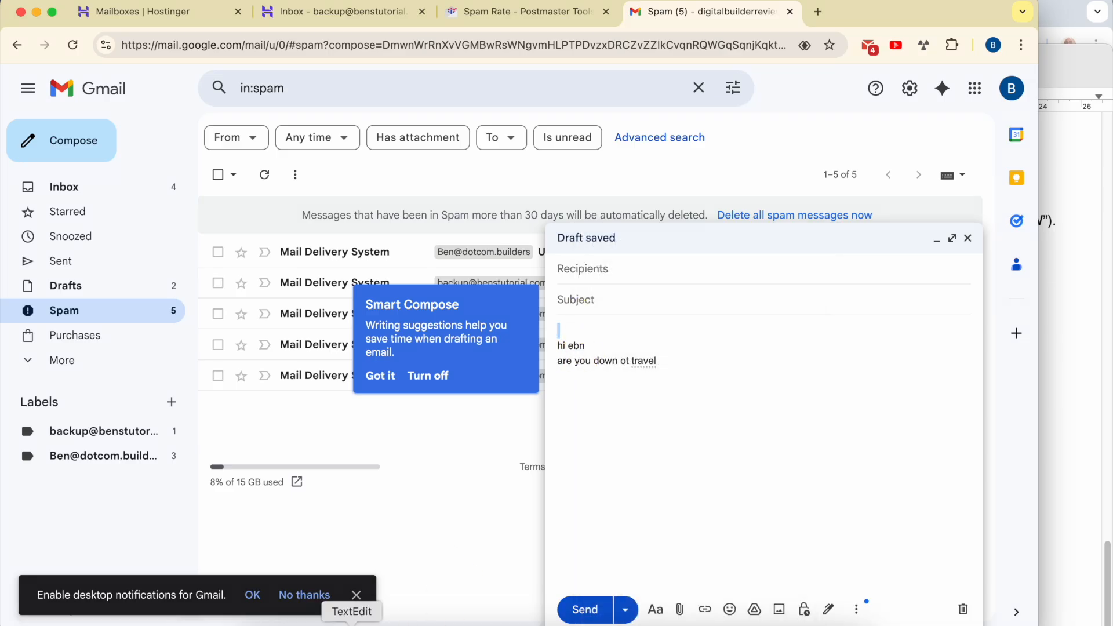
- Highlight the 'Send from a consistent domain and address' tip, then return to the Webmail inbox
{"action": "left_click", "coordinate": [353, 612]}
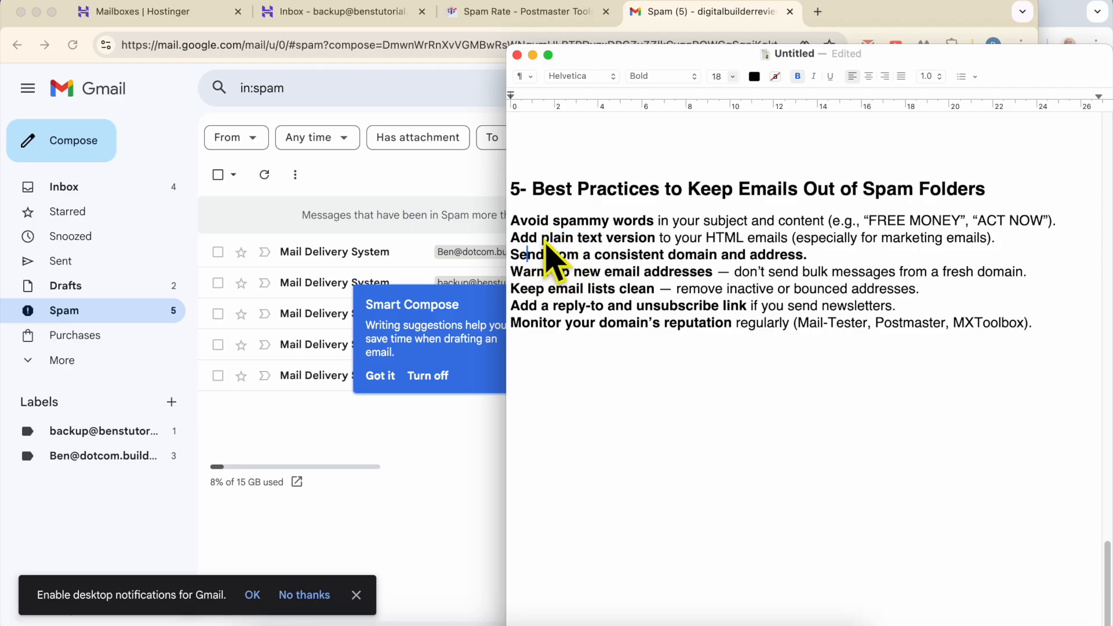
{"action": "double_click", "coordinate": [565, 238]}
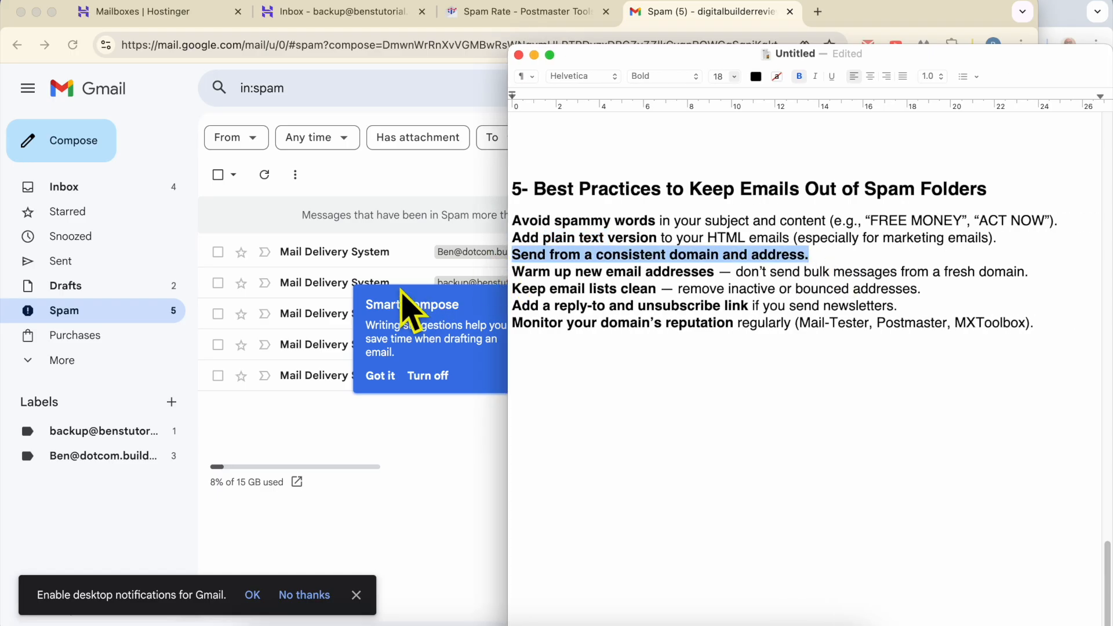
{"action": "mouse_move", "coordinate": [621, 275]}
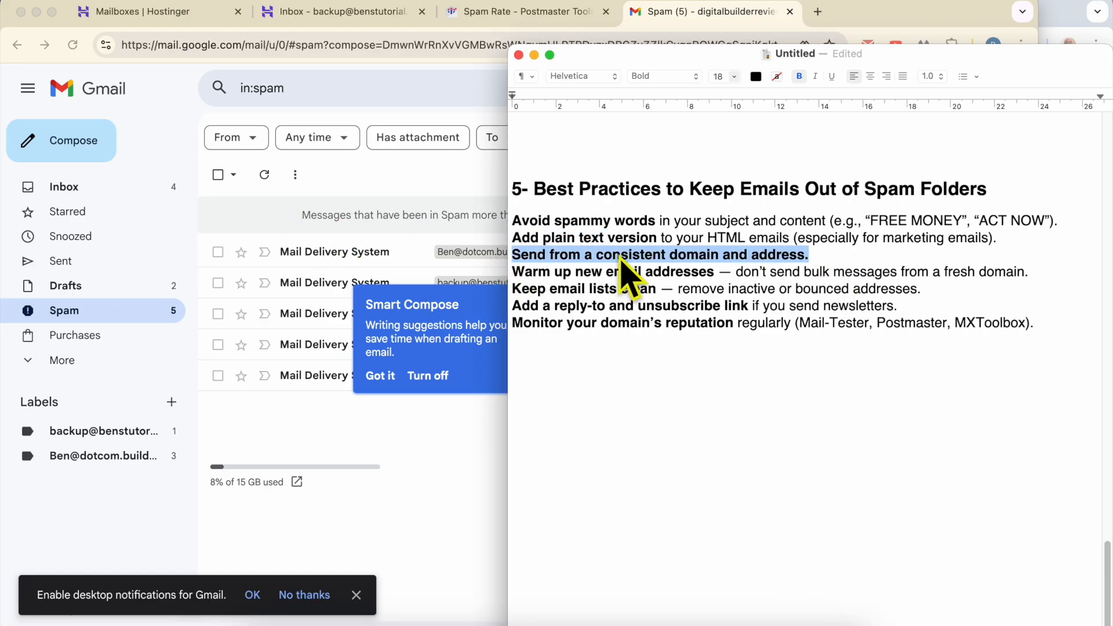
{"action": "mouse_move", "coordinate": [398, 29]}
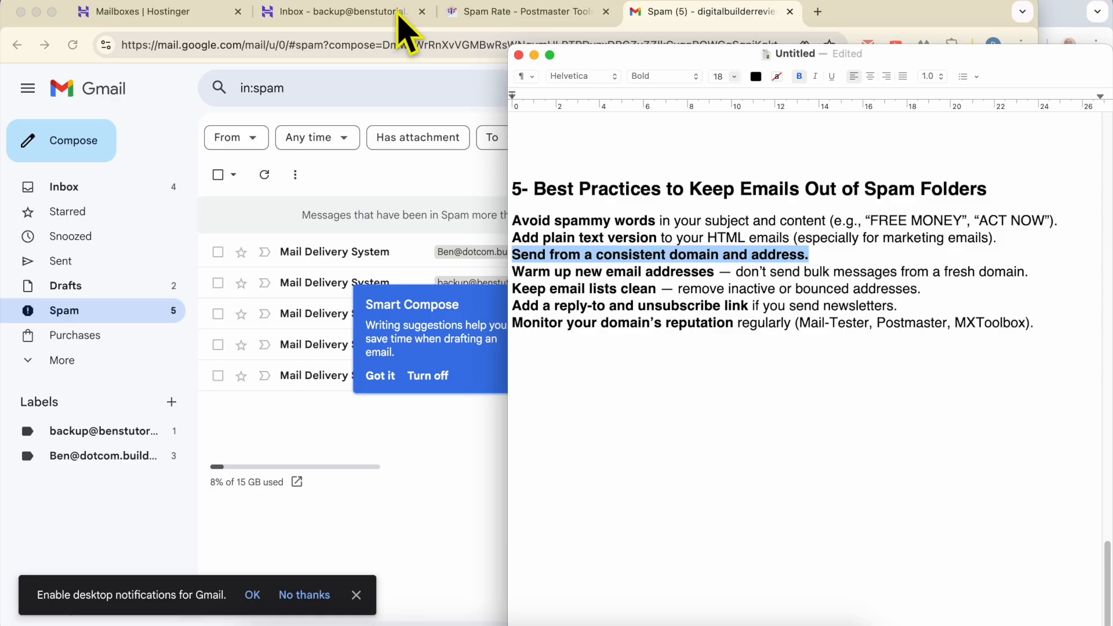
{"action": "left_click", "coordinate": [345, 11]}
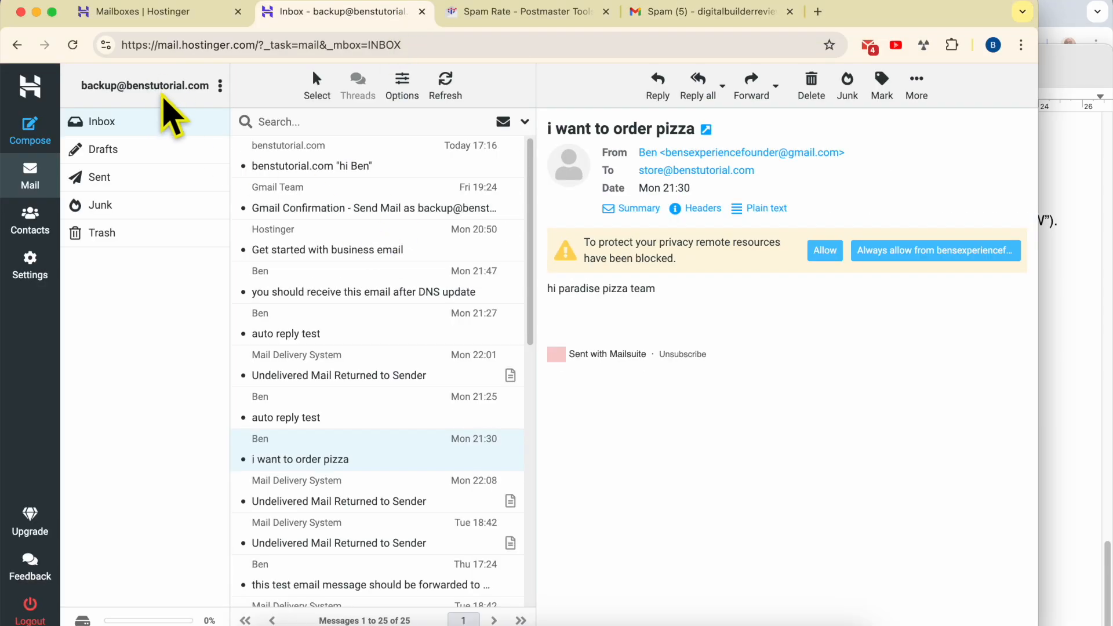
{"action": "mouse_move", "coordinate": [568, 394]}
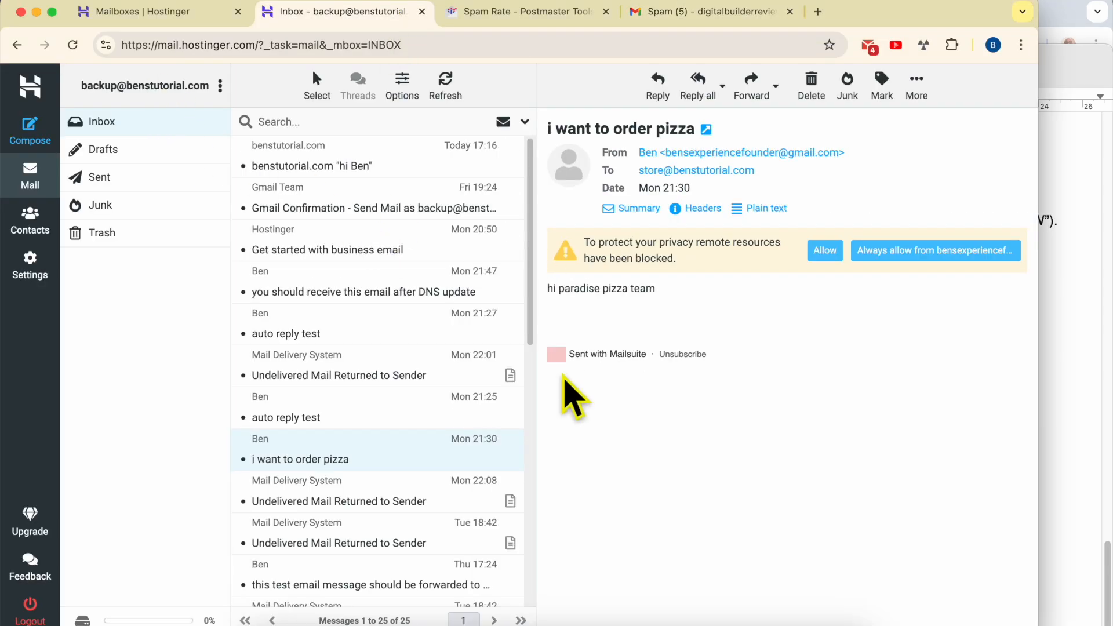
{"action": "mouse_move", "coordinate": [583, 403]}
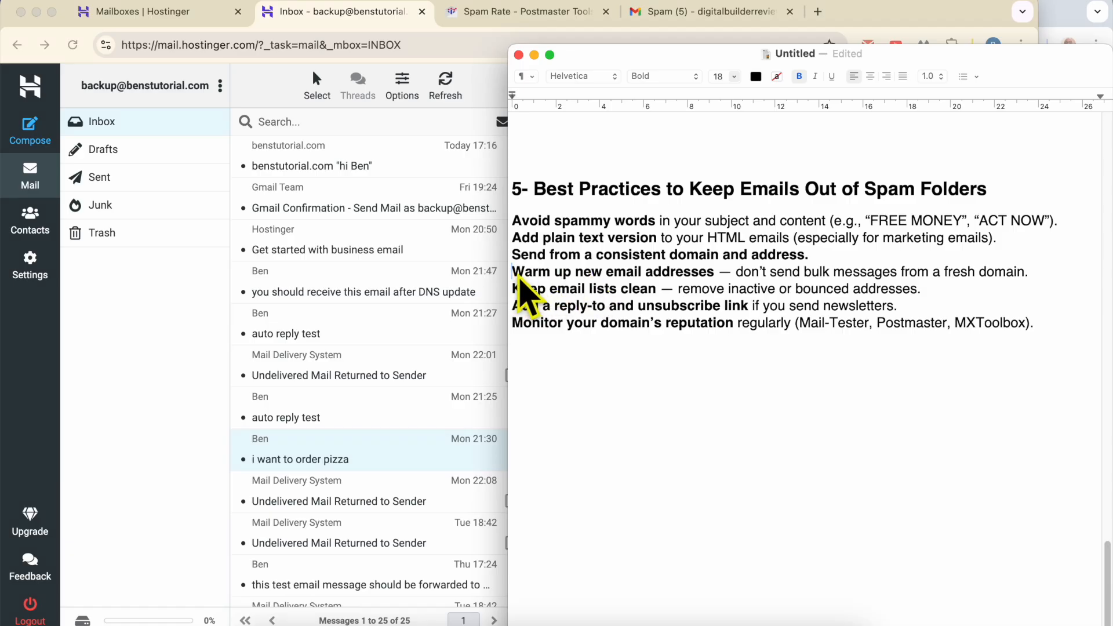
{"action": "mouse_move", "coordinate": [717, 293]}
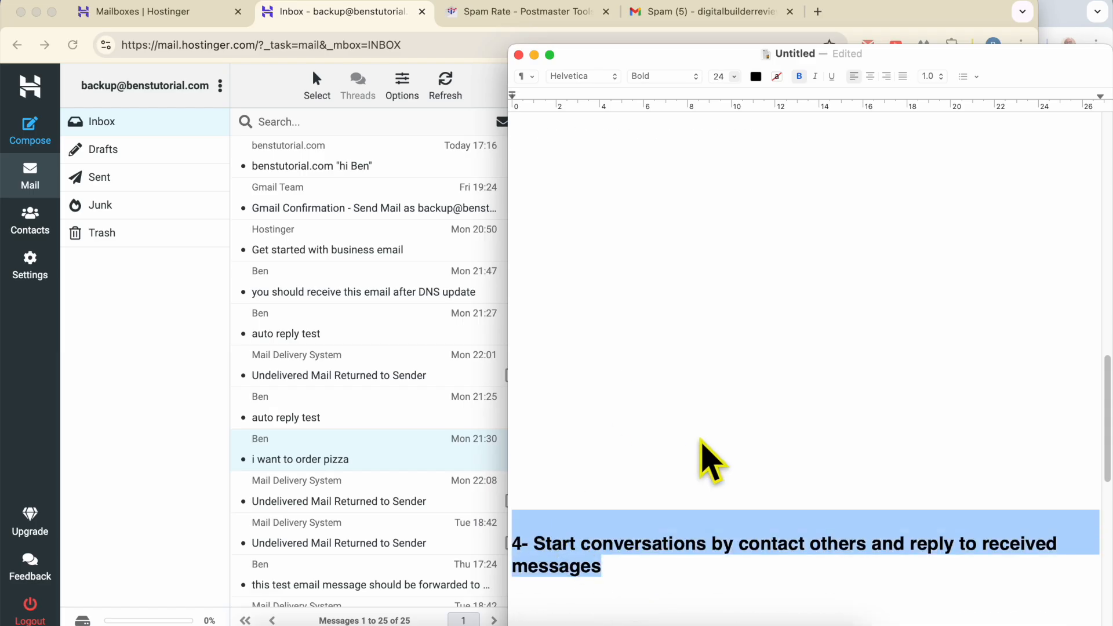
{"action": "scroll", "scroll_direction": "down", "scroll_amount": 3}
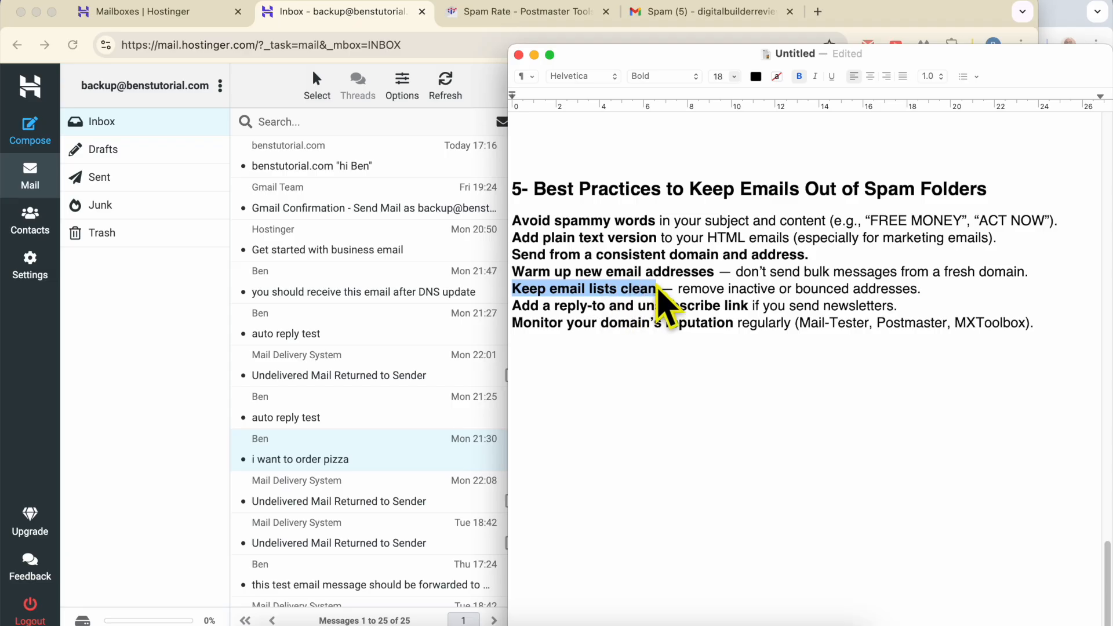
{"action": "mouse_move", "coordinate": [167, 104]}
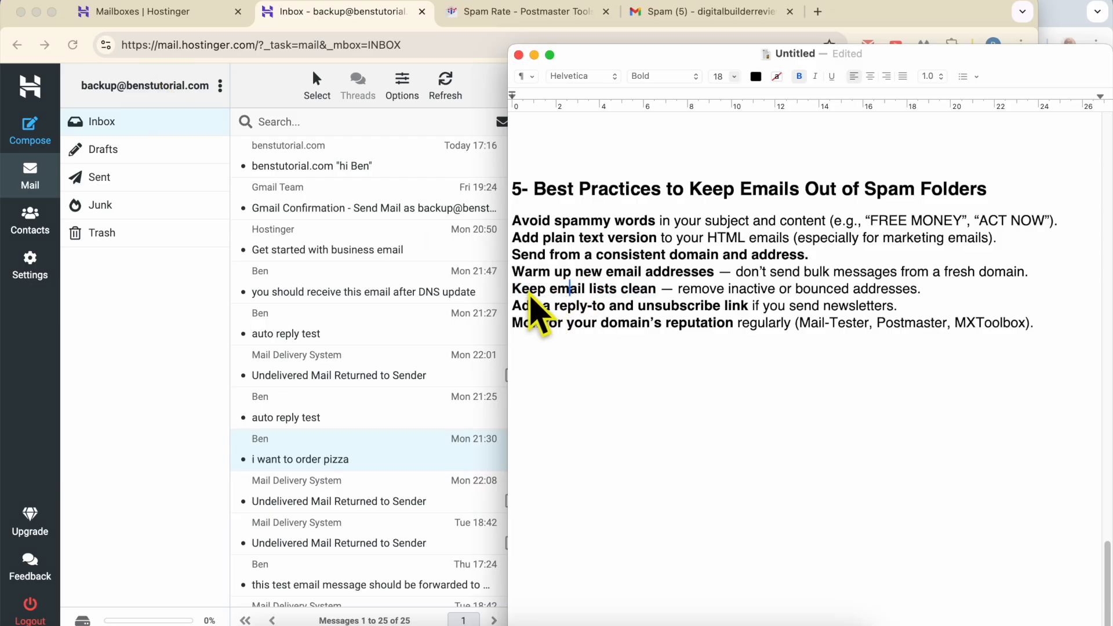
{"action": "left_click_drag", "start_coordinate": [512, 288], "coordinate": [657, 288]}
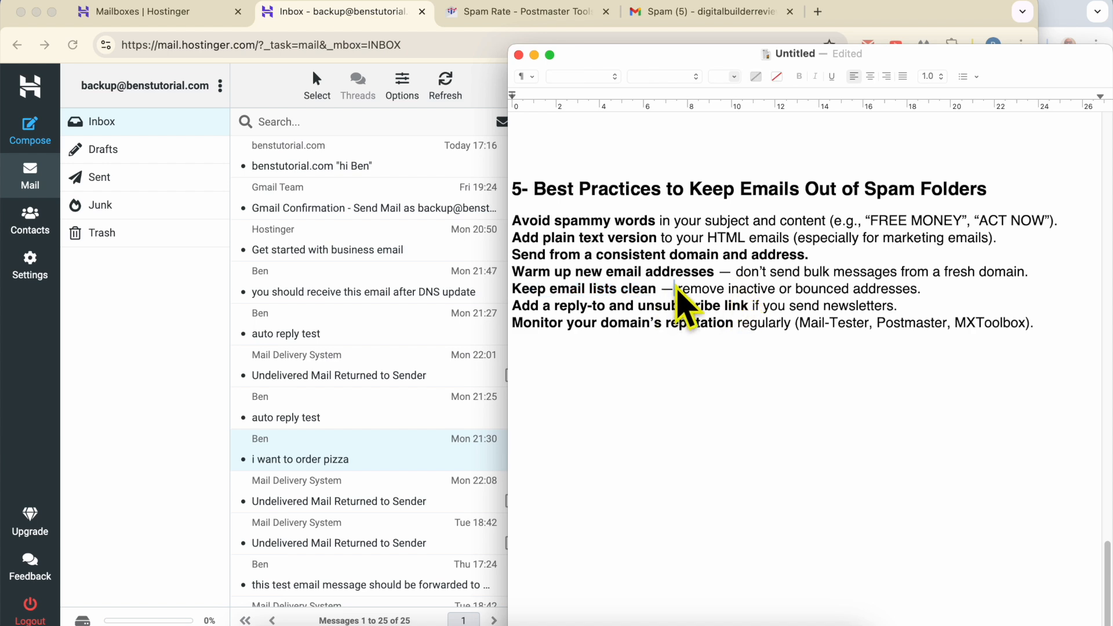
{"action": "left_click_drag", "start_coordinate": [676, 288], "coordinate": [920, 289]}
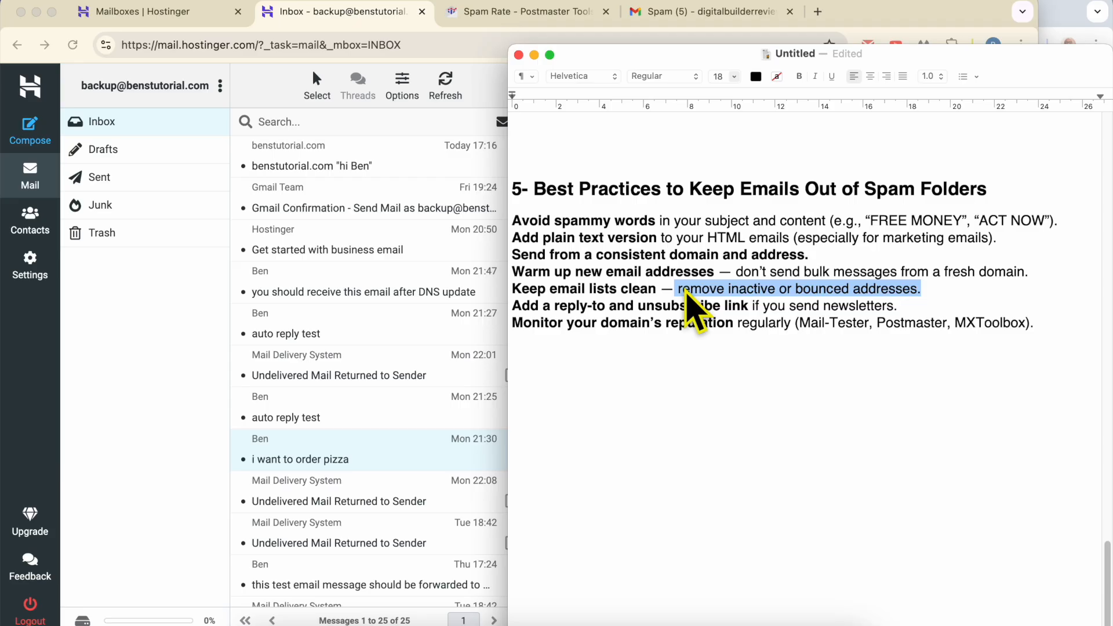
{"action": "mouse_move", "coordinate": [582, 309]}
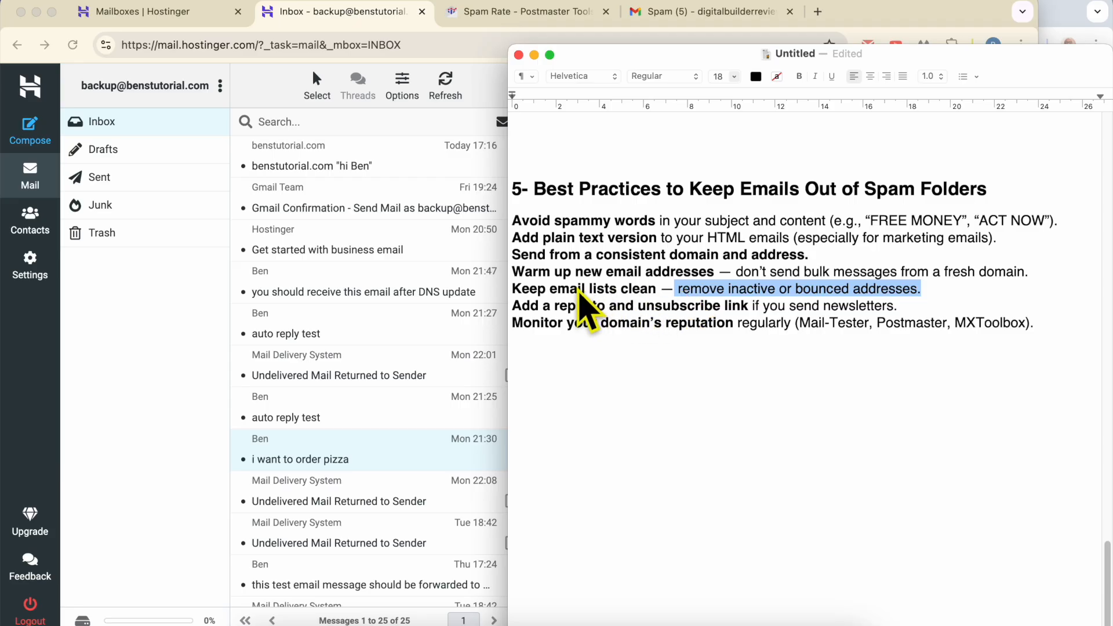
{"action": "mouse_move", "coordinate": [551, 323]}
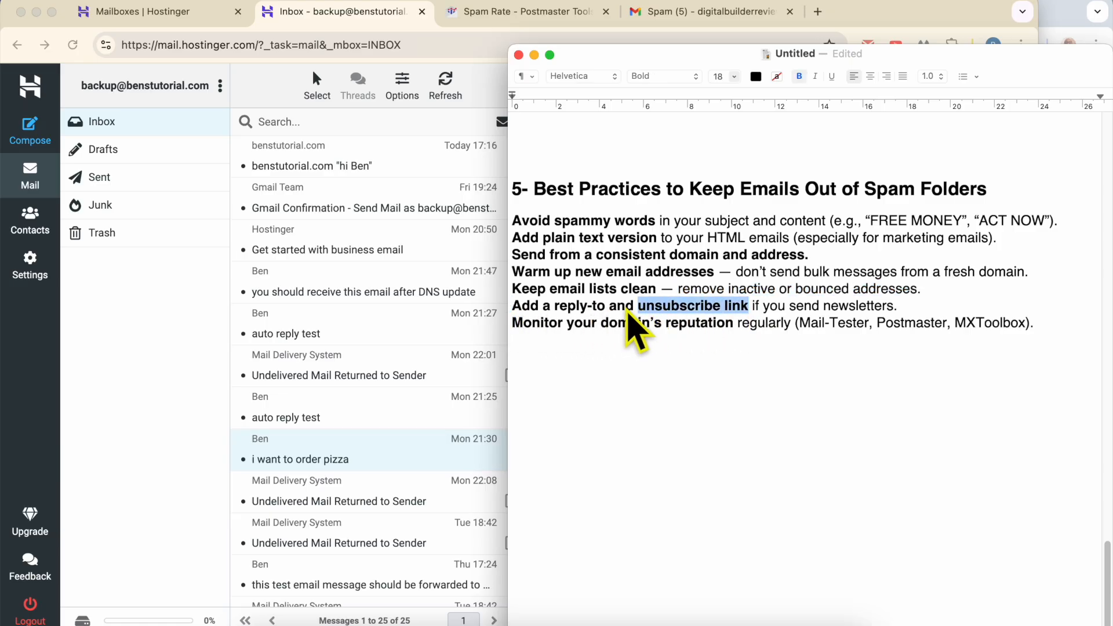
{"action": "double_click", "coordinate": [577, 306]}
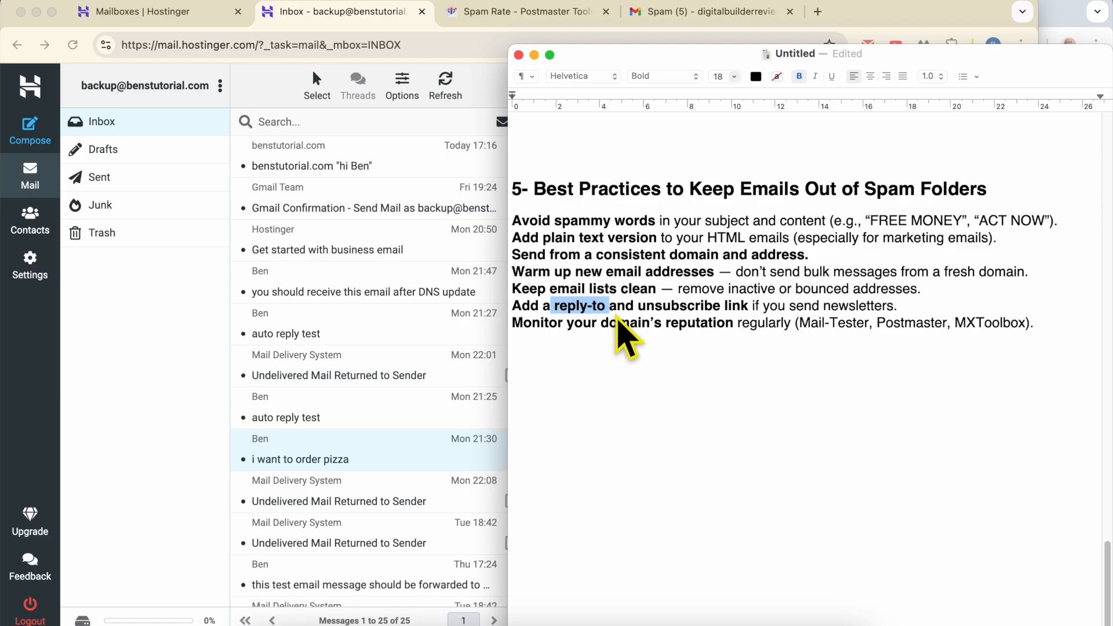
{"action": "mouse_move", "coordinate": [893, 321]}
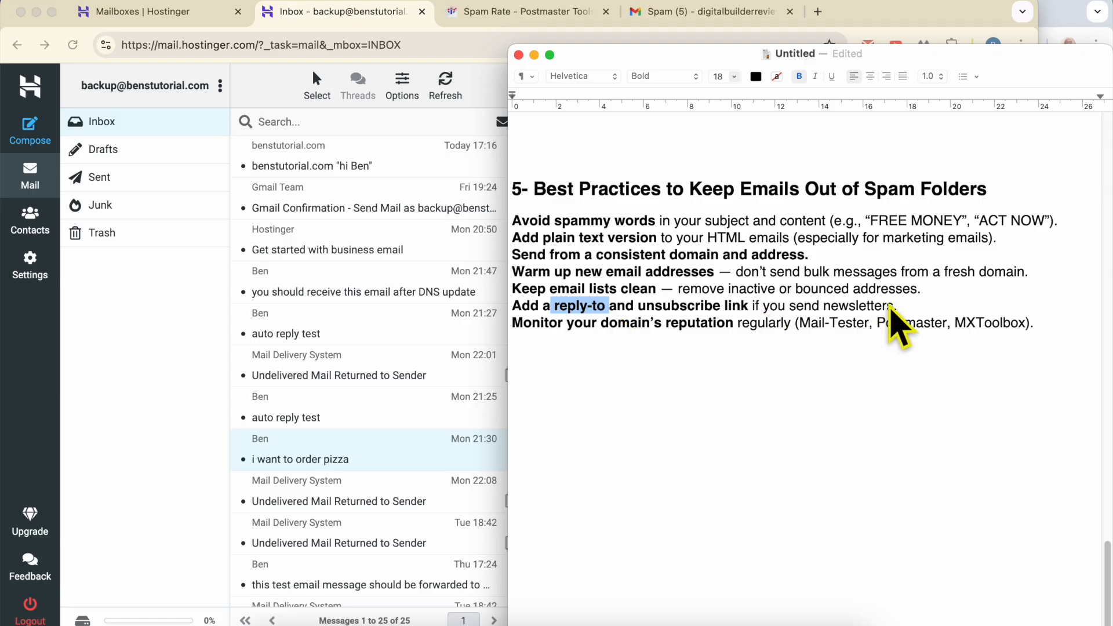
{"action": "mouse_move", "coordinate": [704, 380]}
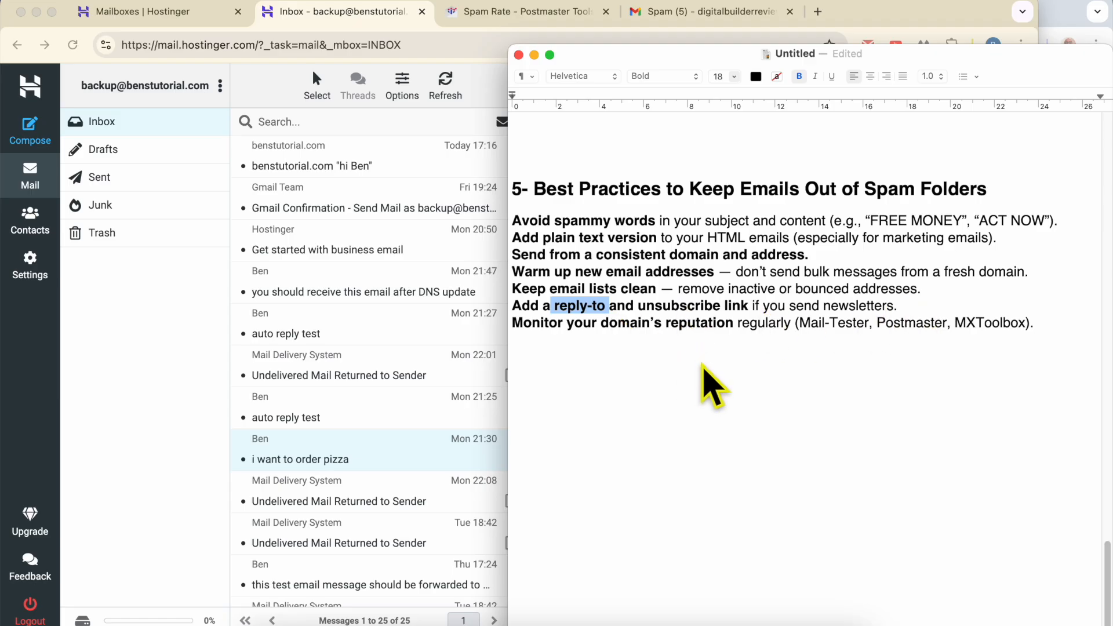
{"action": "mouse_move", "coordinate": [526, 348]}
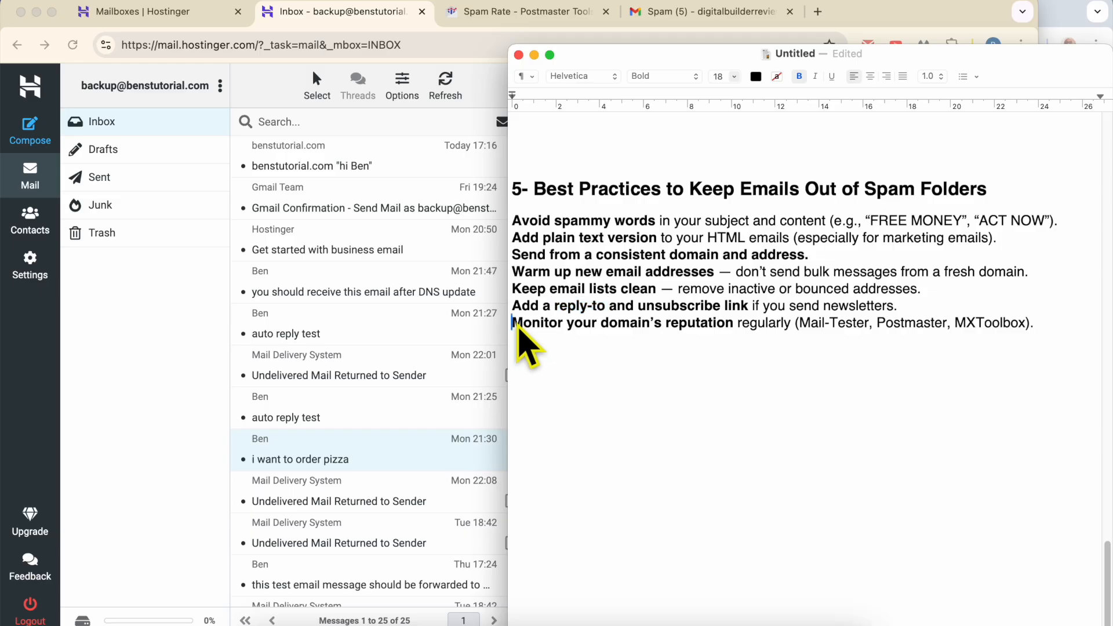
{"action": "left_click_drag", "start_coordinate": [511, 322], "coordinate": [735, 323]}
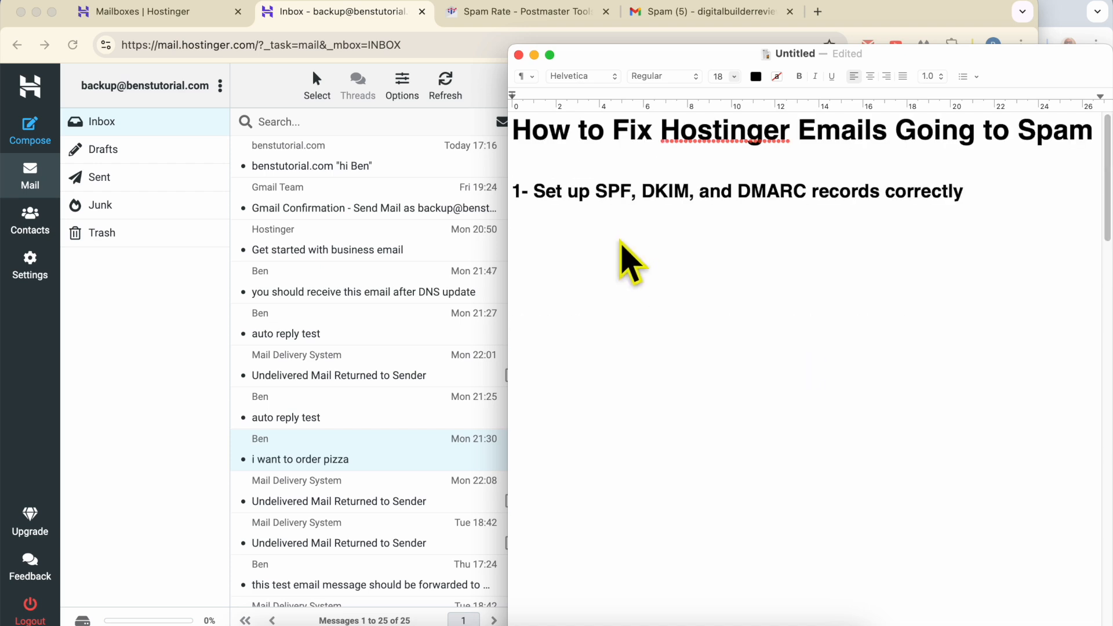
{"action": "scroll", "scroll_direction": "down", "scroll_amount": 3}
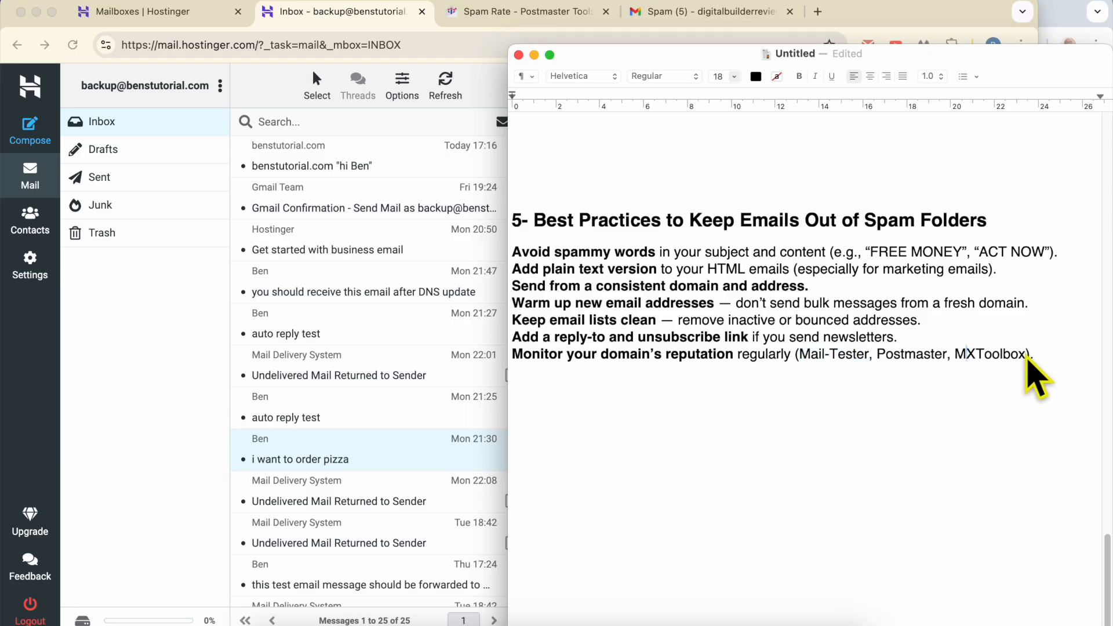
{"action": "double_click", "coordinate": [989, 354]}
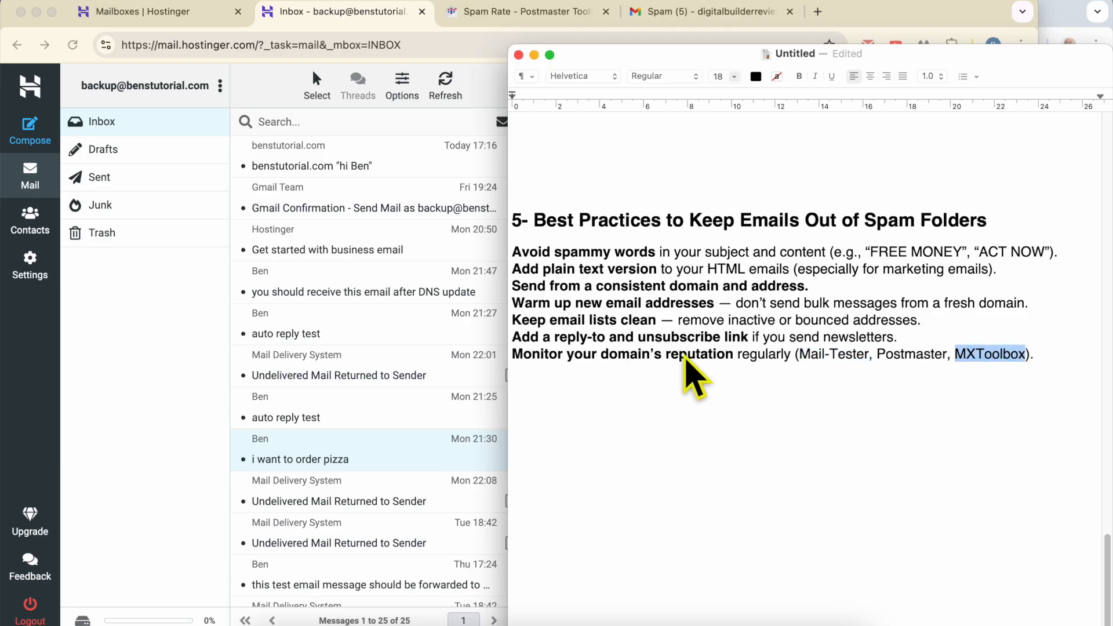
{"action": "mouse_move", "coordinate": [1002, 366]}
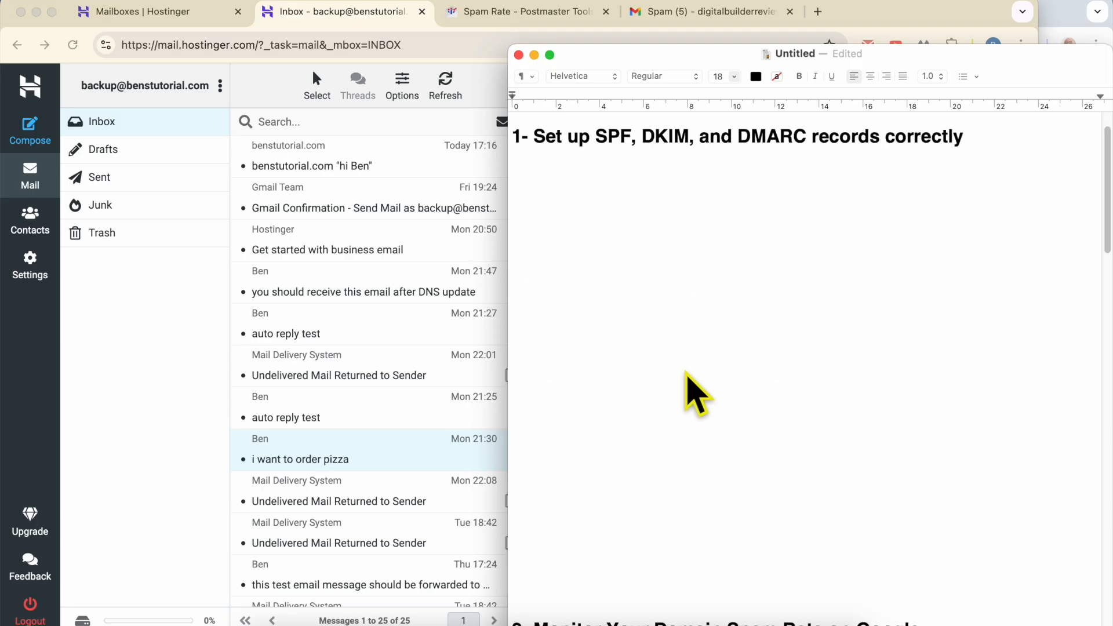
{"action": "type", "text": "How to Fix Hostinger Emails Going to Spam"}
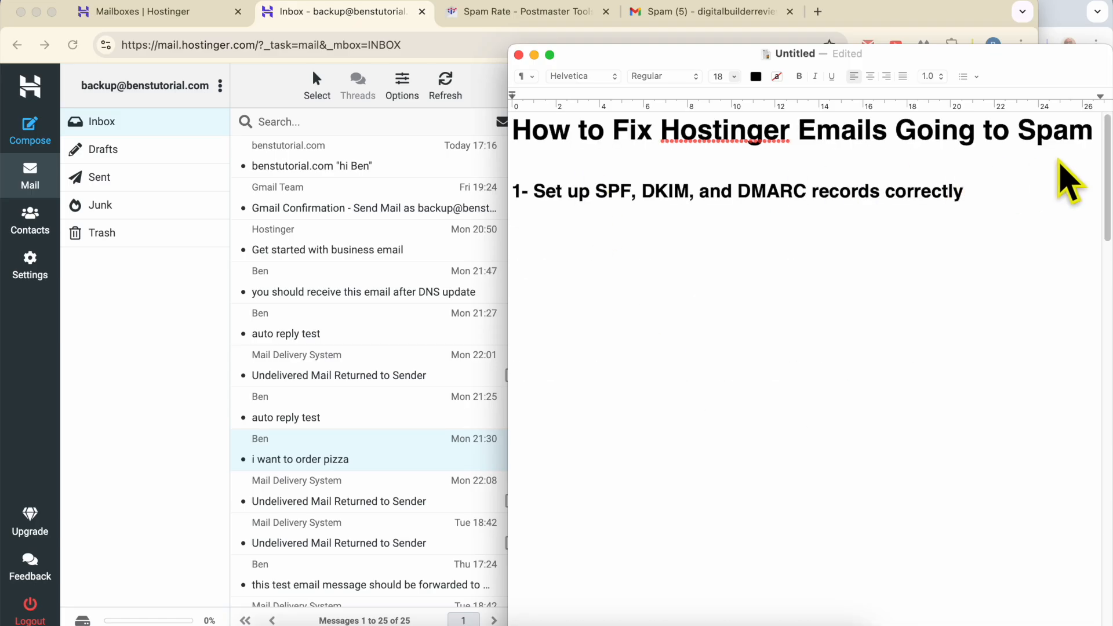
{"action": "mouse_move", "coordinate": [904, 323]}
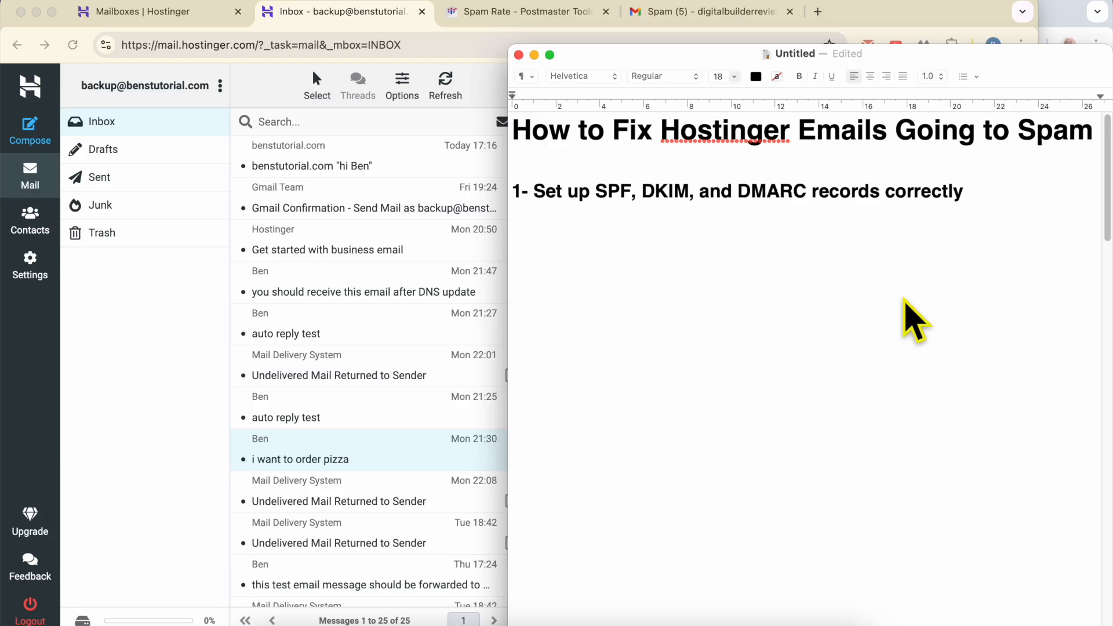
{"action": "mouse_move", "coordinate": [693, 70]}
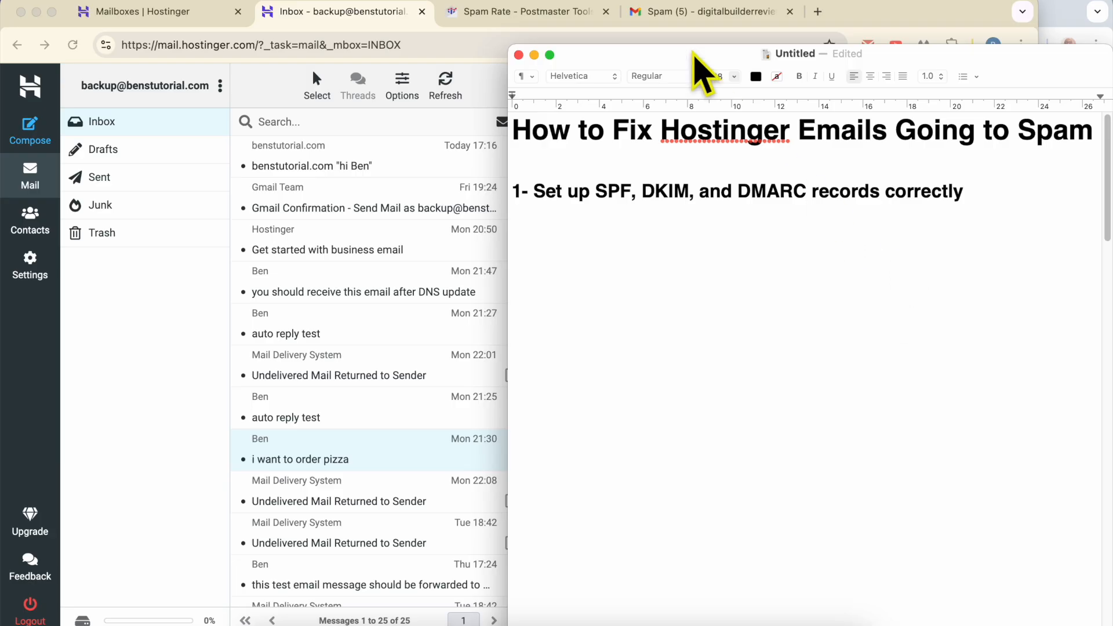